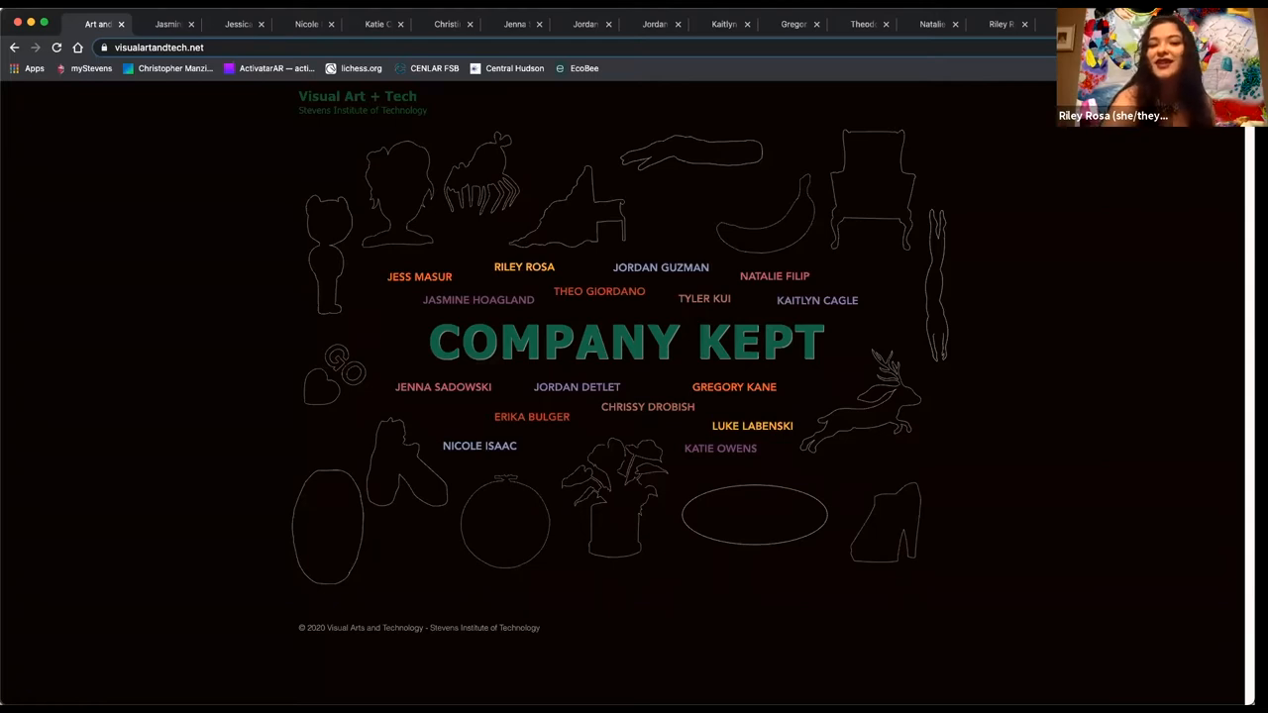
mouse_move(1066, 550)
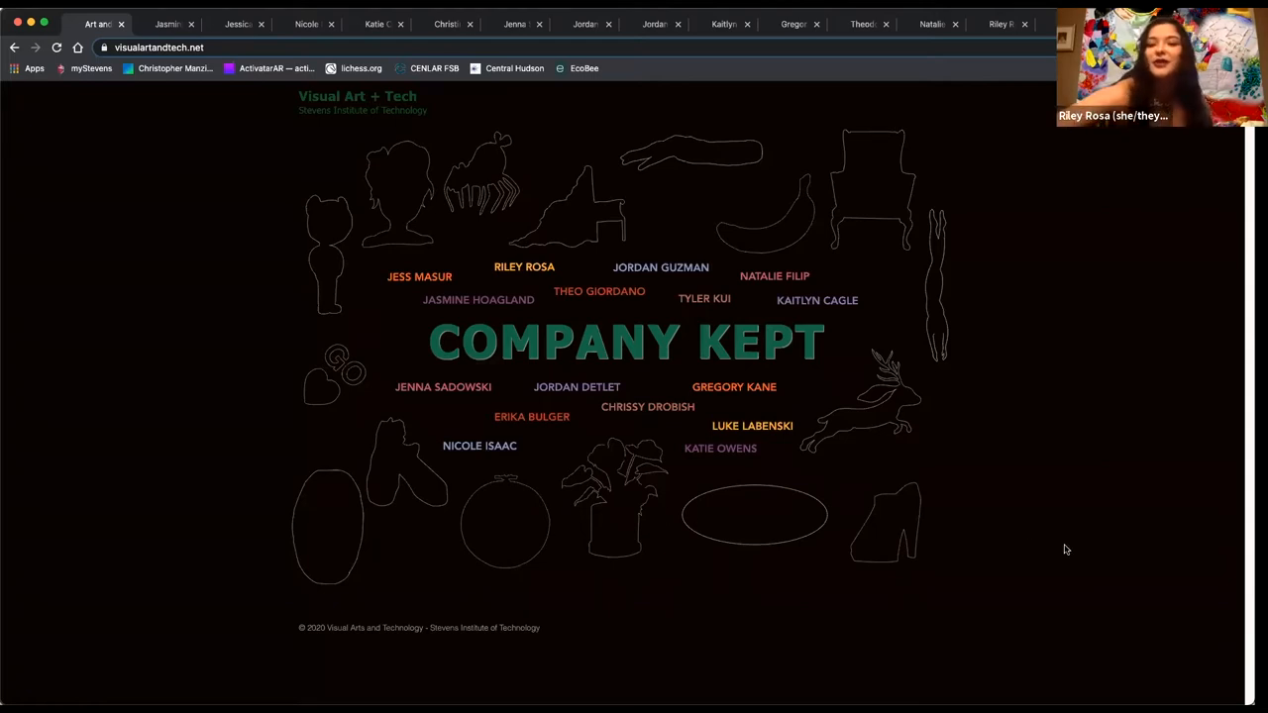
mouse_move(1133, 348)
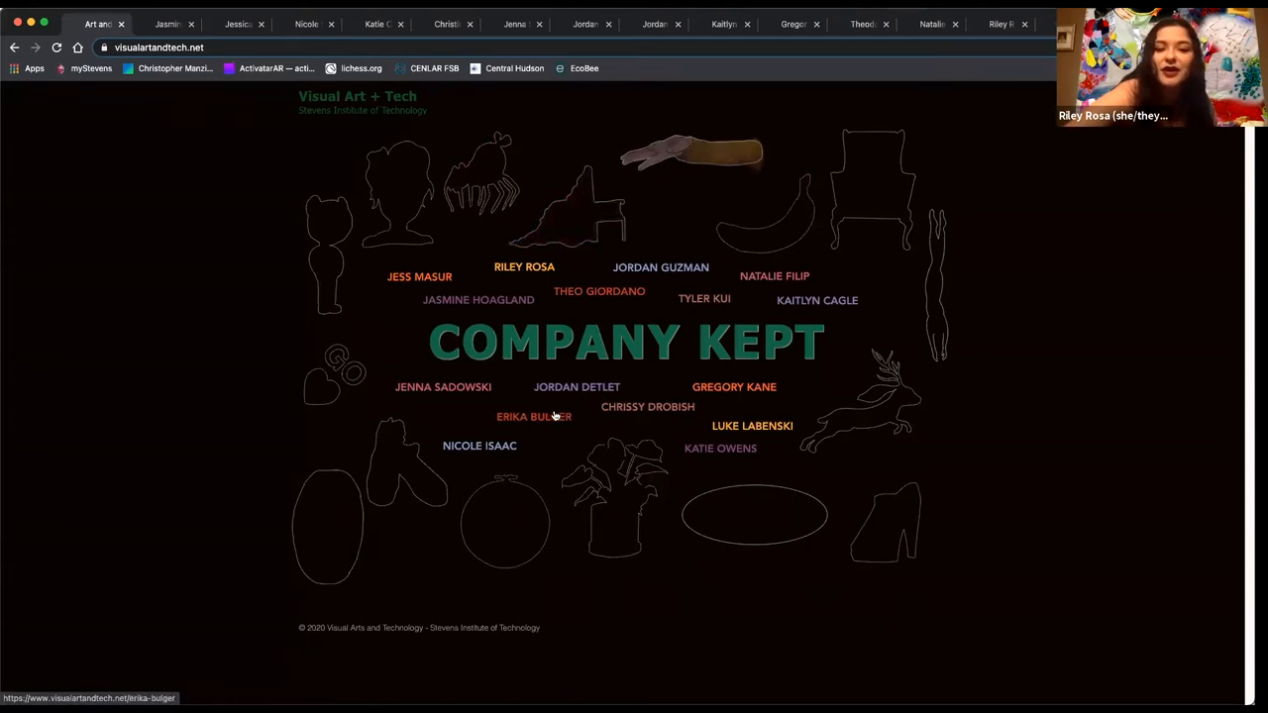
mouse_move(485, 446)
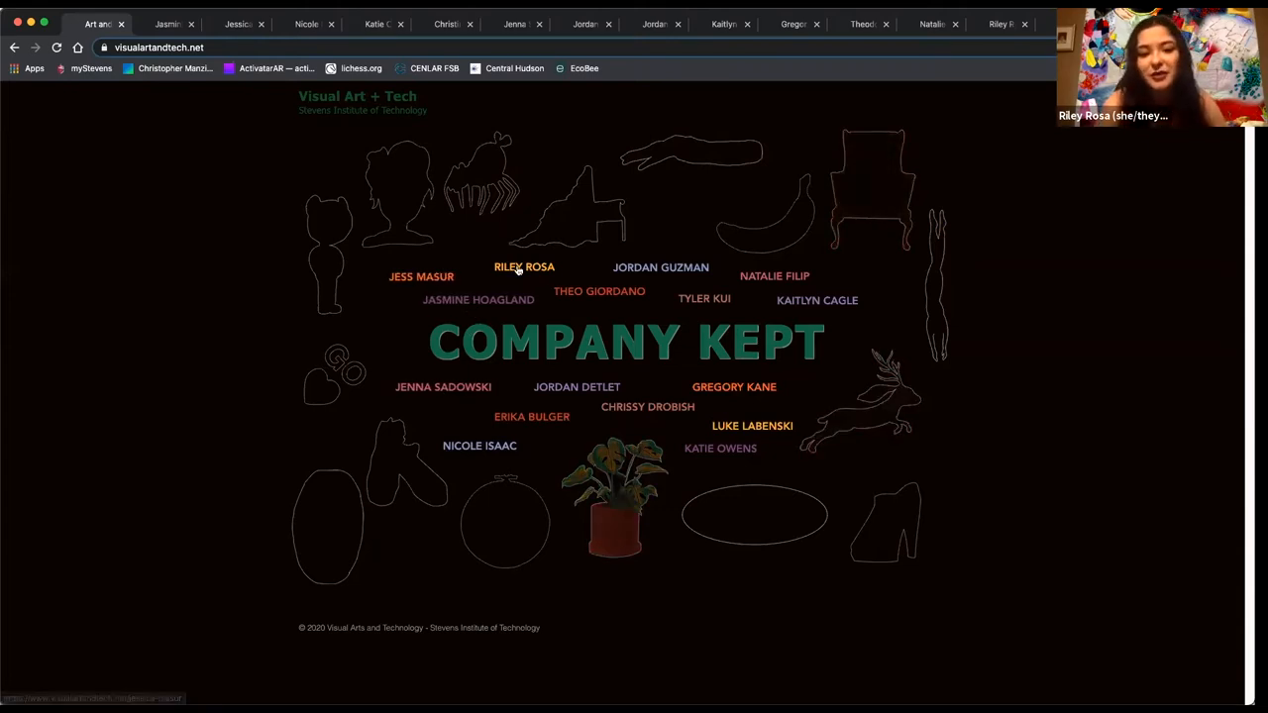
mouse_move(666, 268)
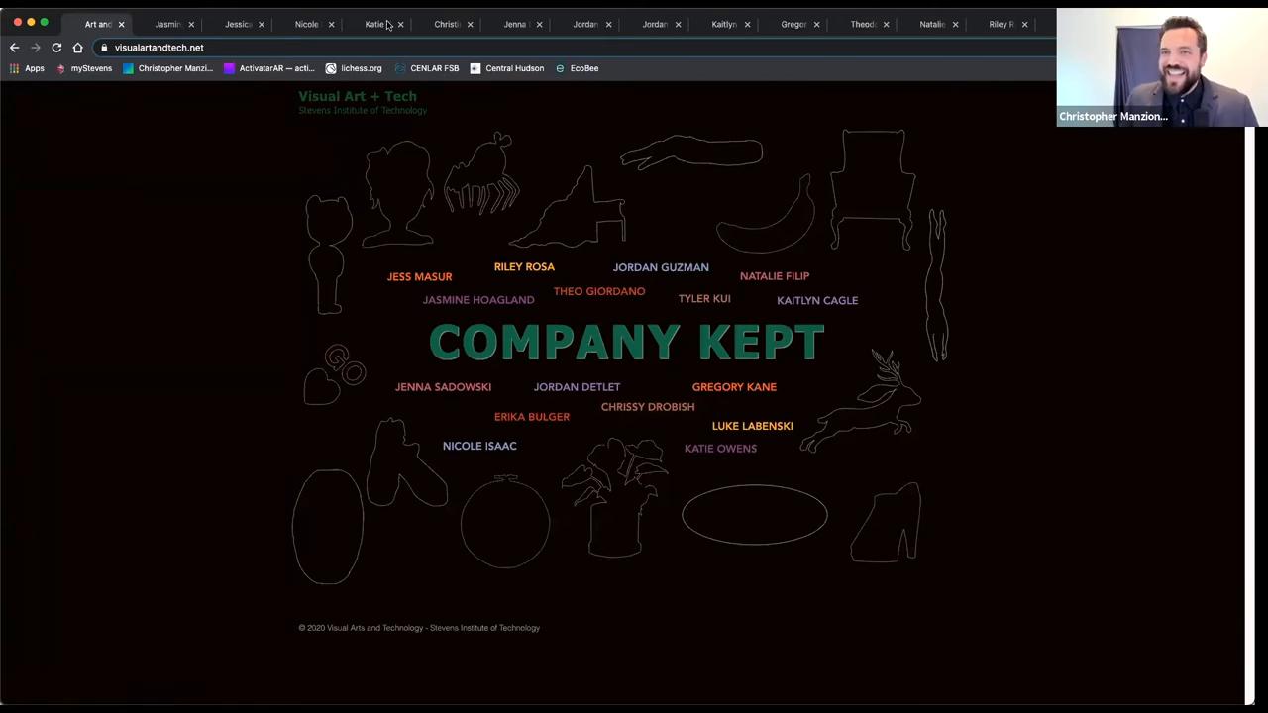
mouse_move(576, 386)
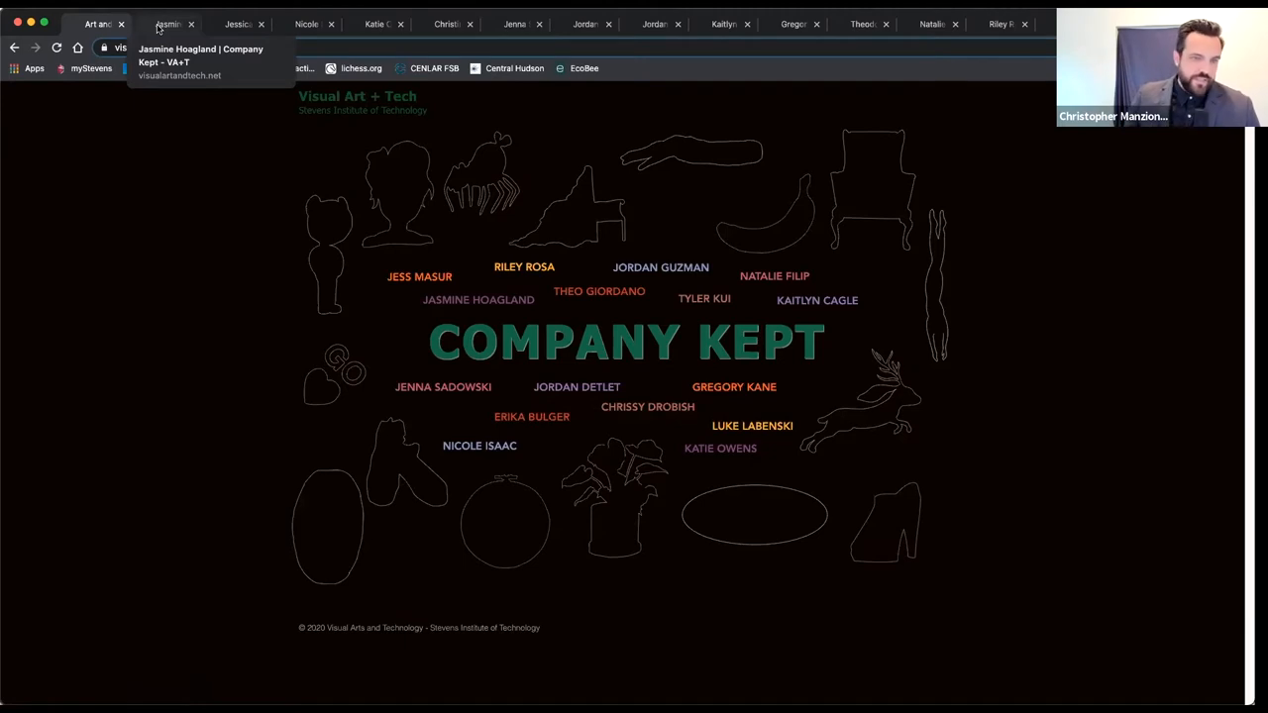
Step: Switch to Jasmine Hoagland's Bite Sting Heal page and browse its illustrations down to the mirror drawing
left_click(169, 24)
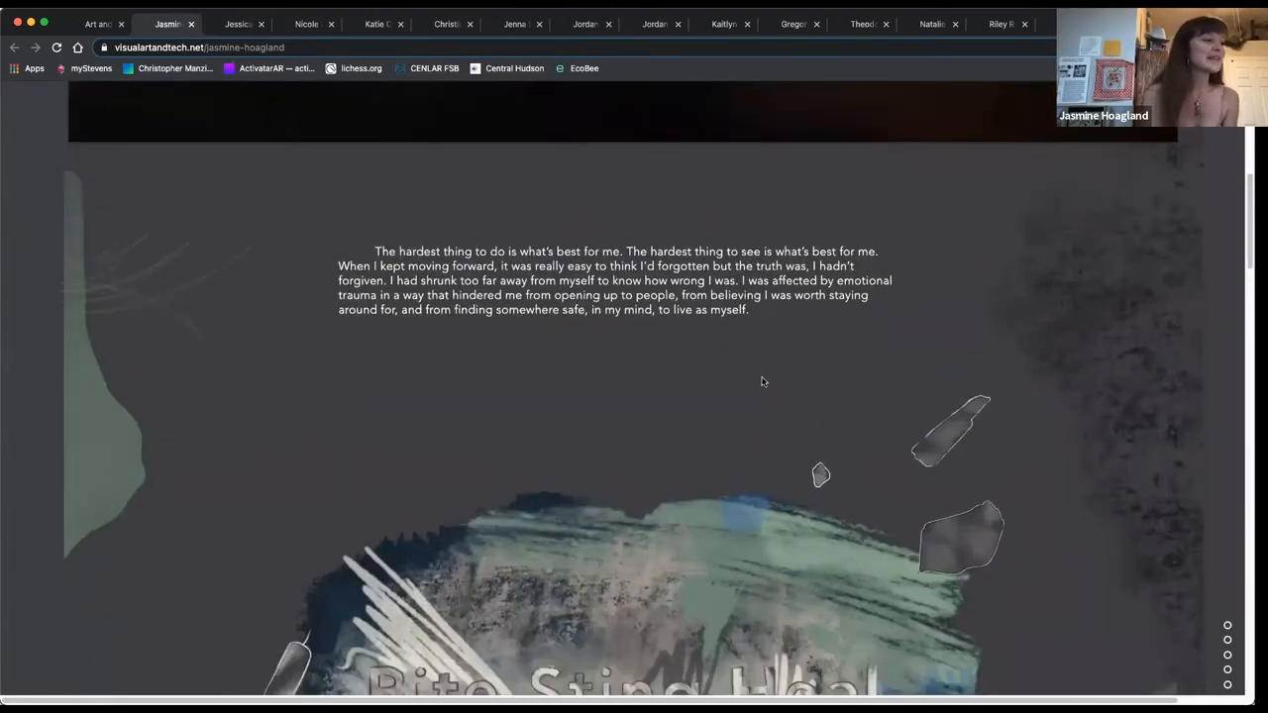
scroll("down", 3)
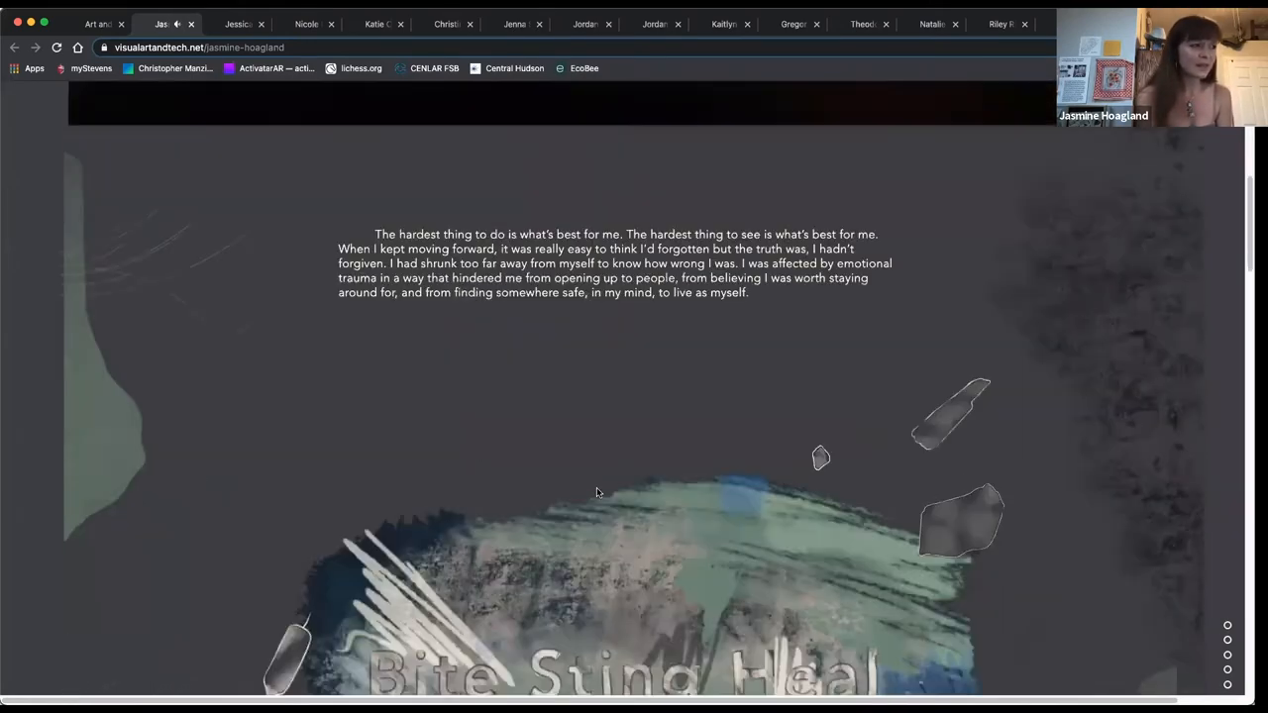
scroll("down", 3)
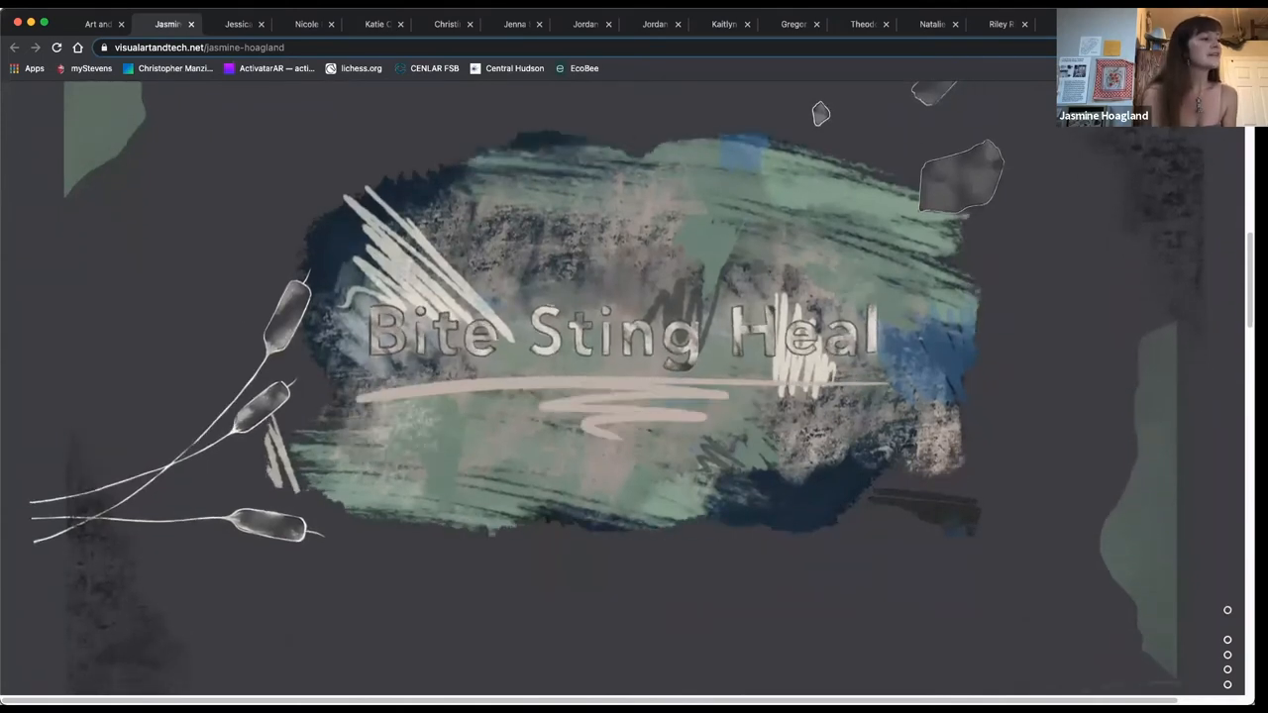
scroll("down", 3)
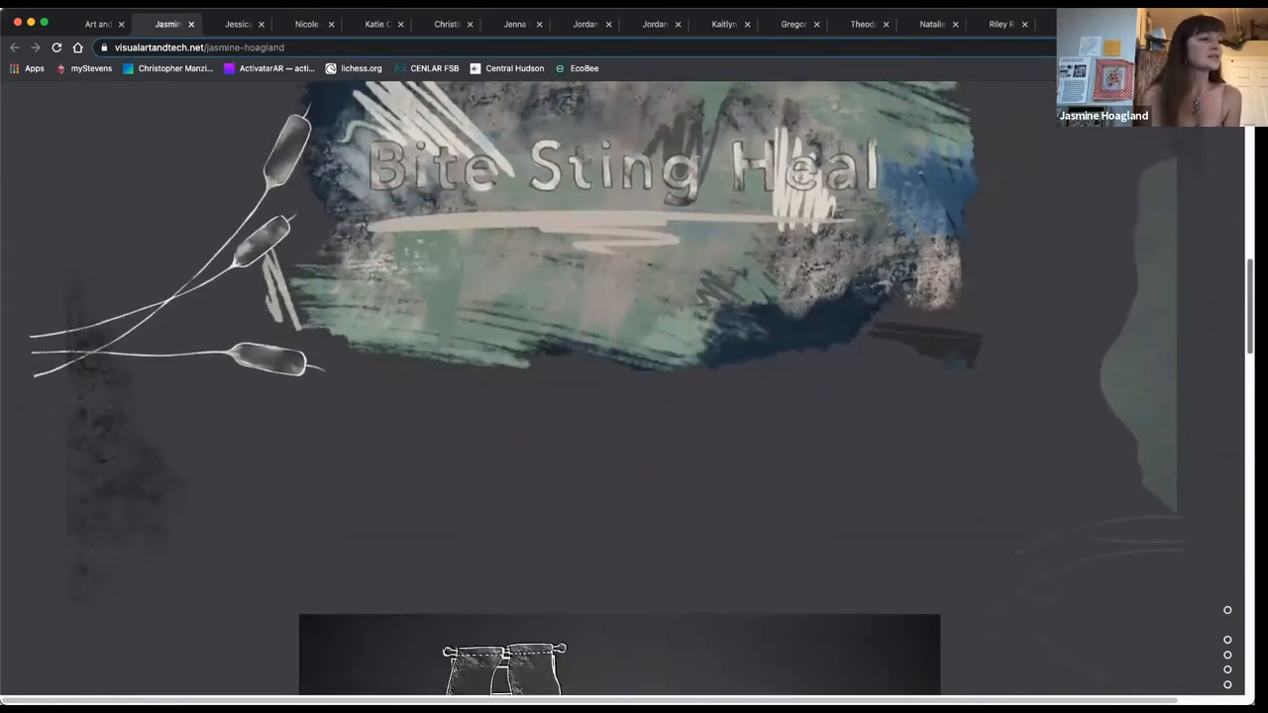
scroll("down", 3)
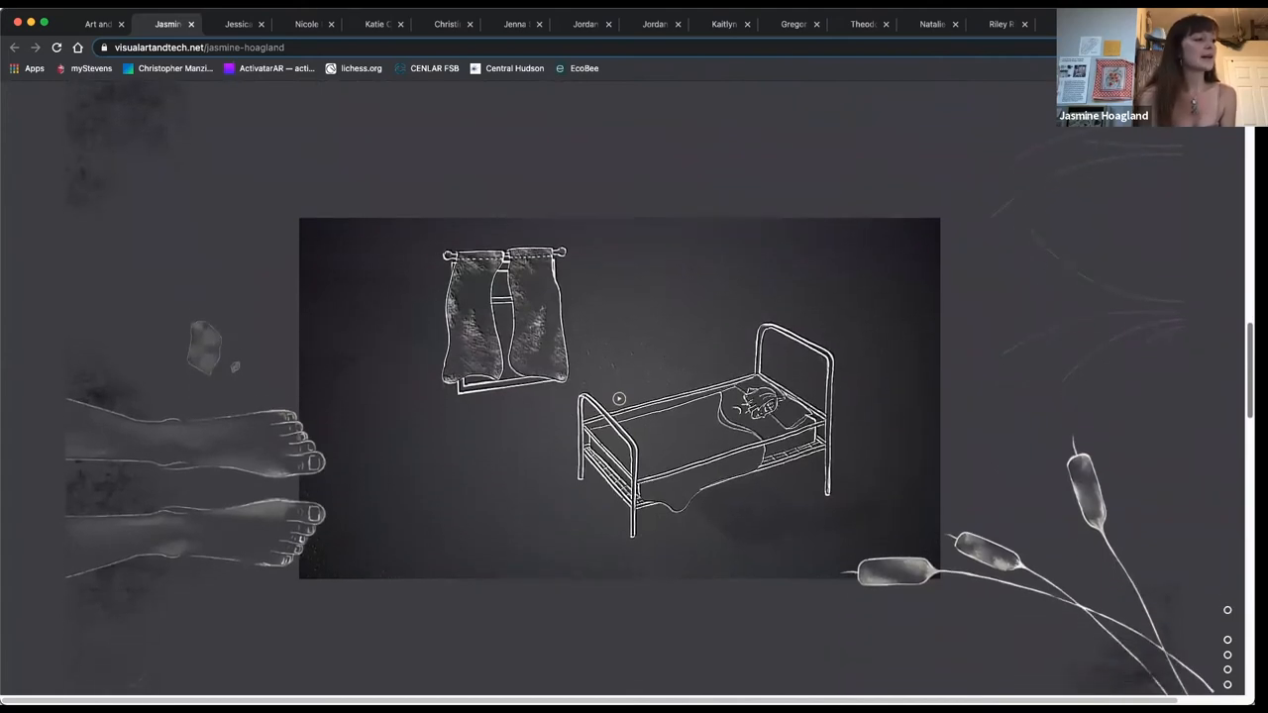
scroll("down", 3)
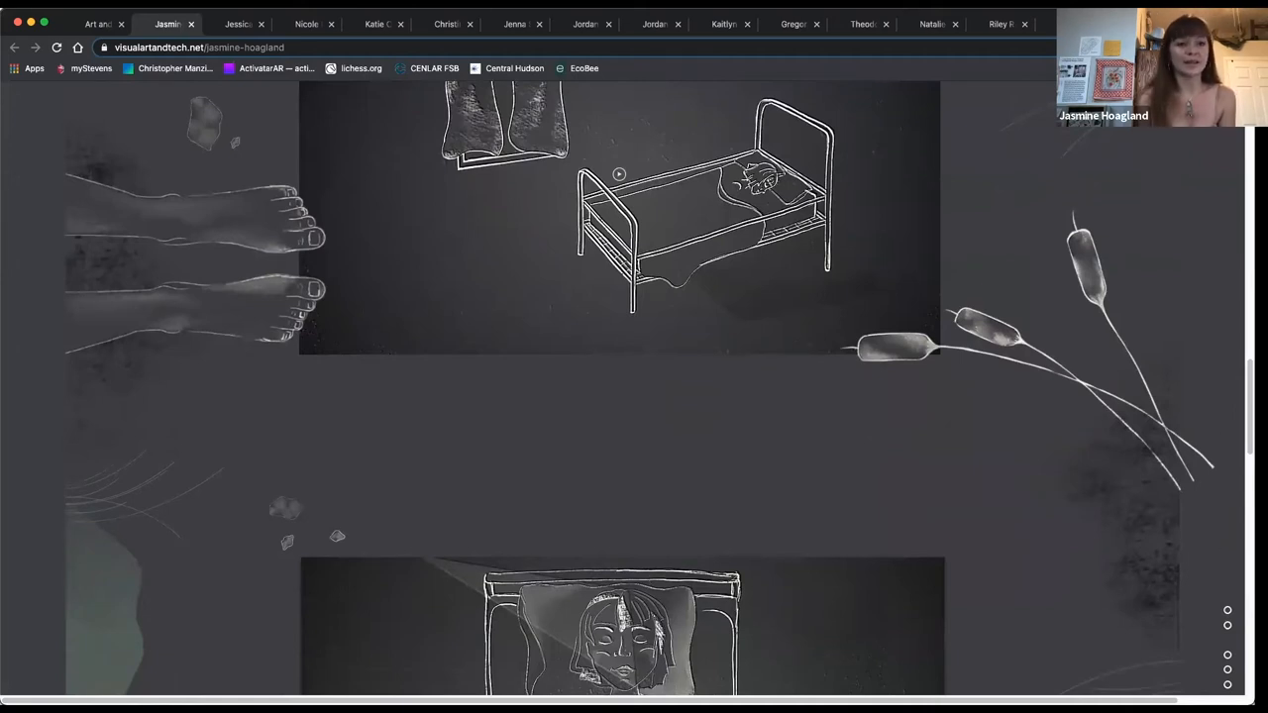
scroll("down", 3)
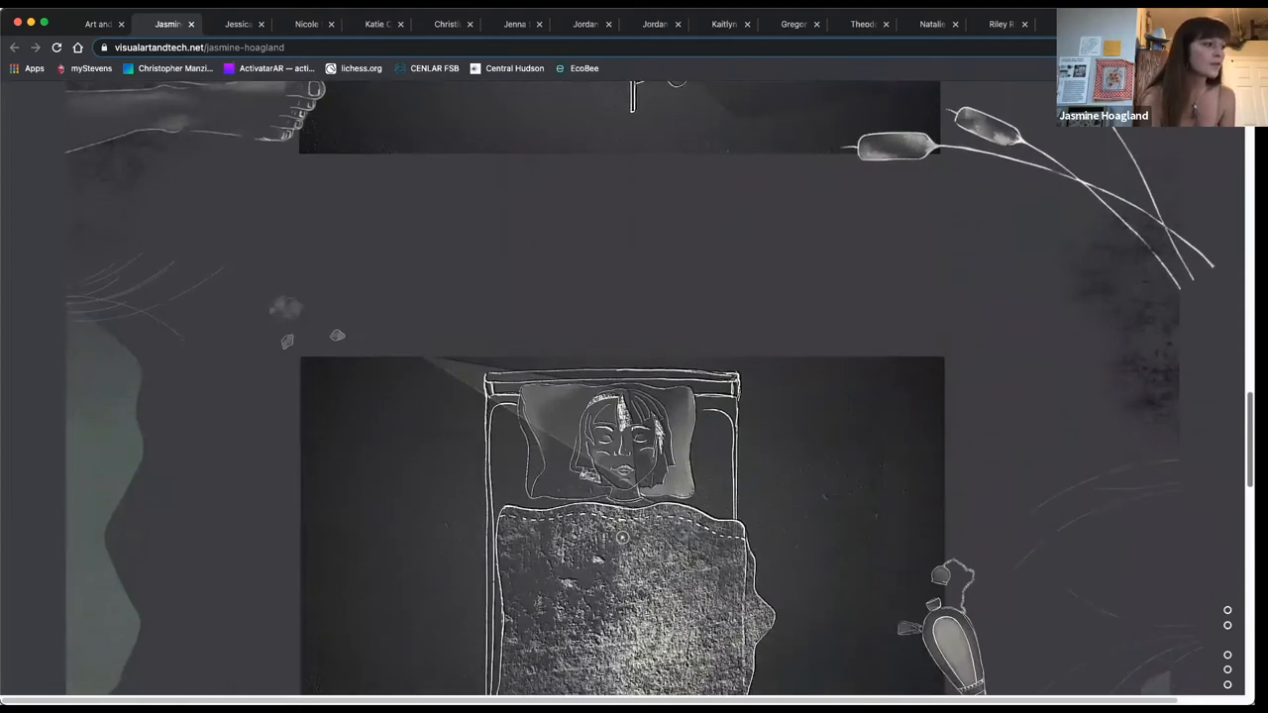
scroll("down", 3)
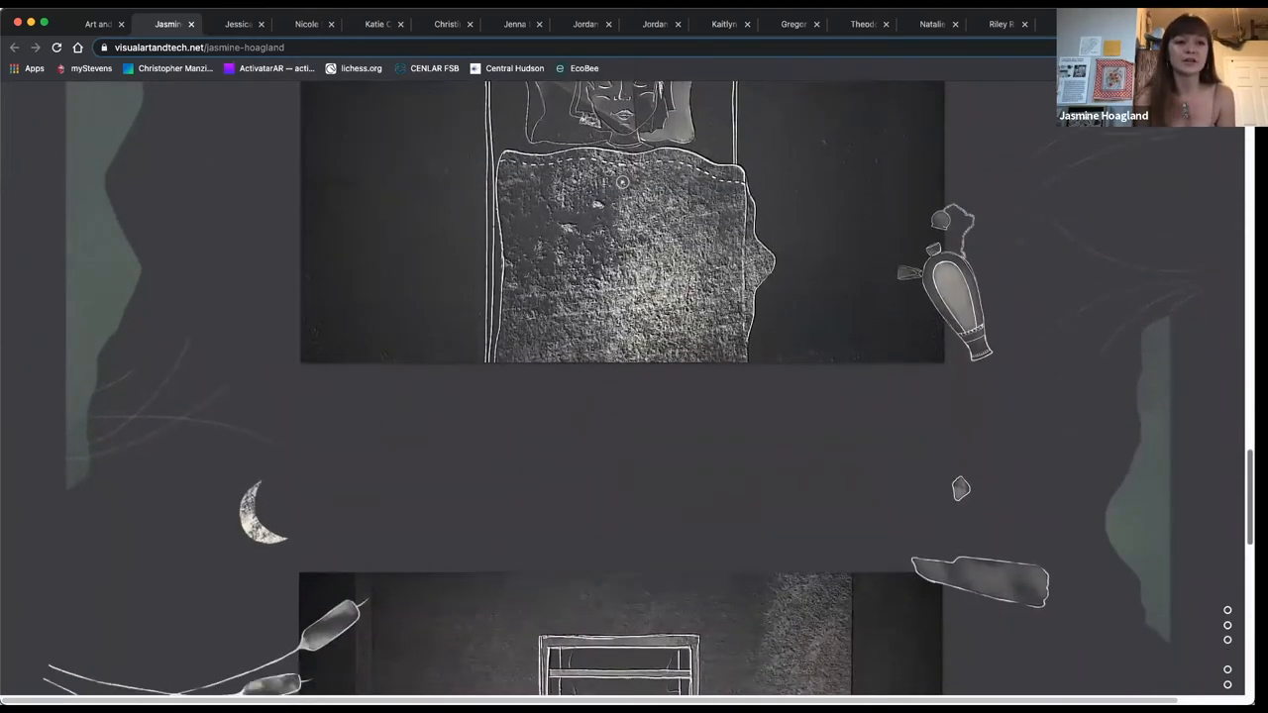
scroll("down", 3)
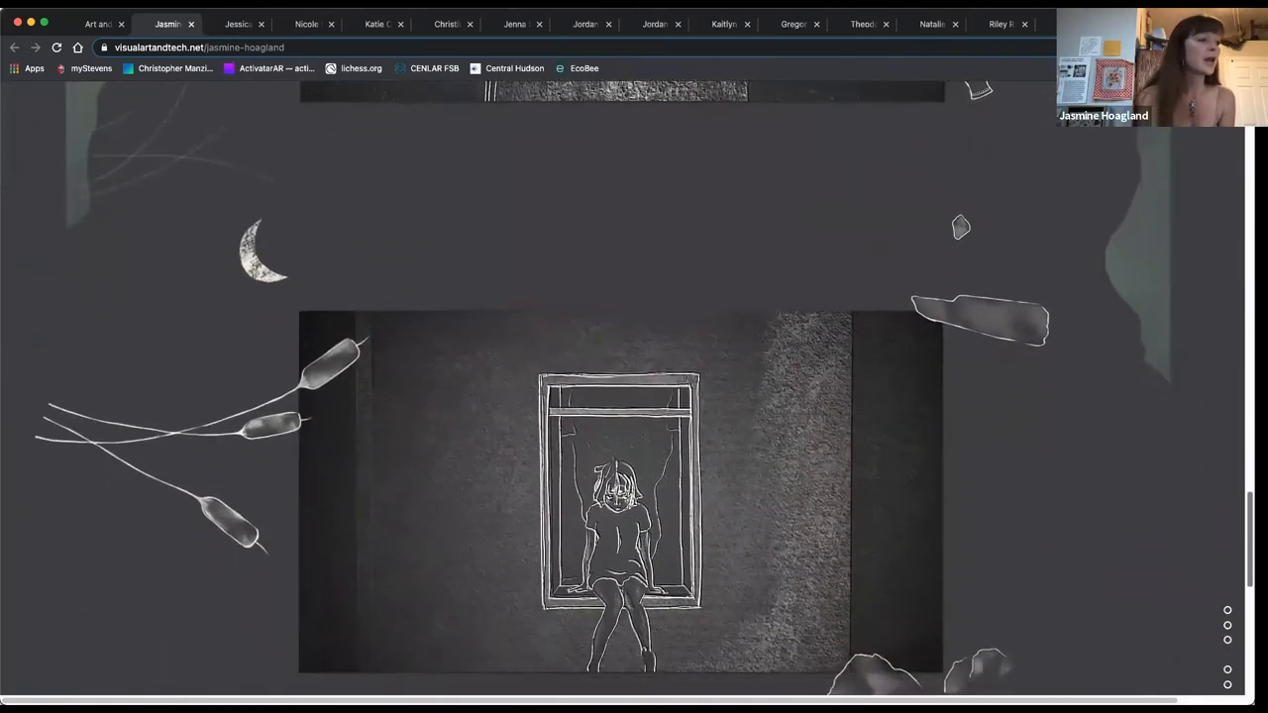
scroll("down", 3)
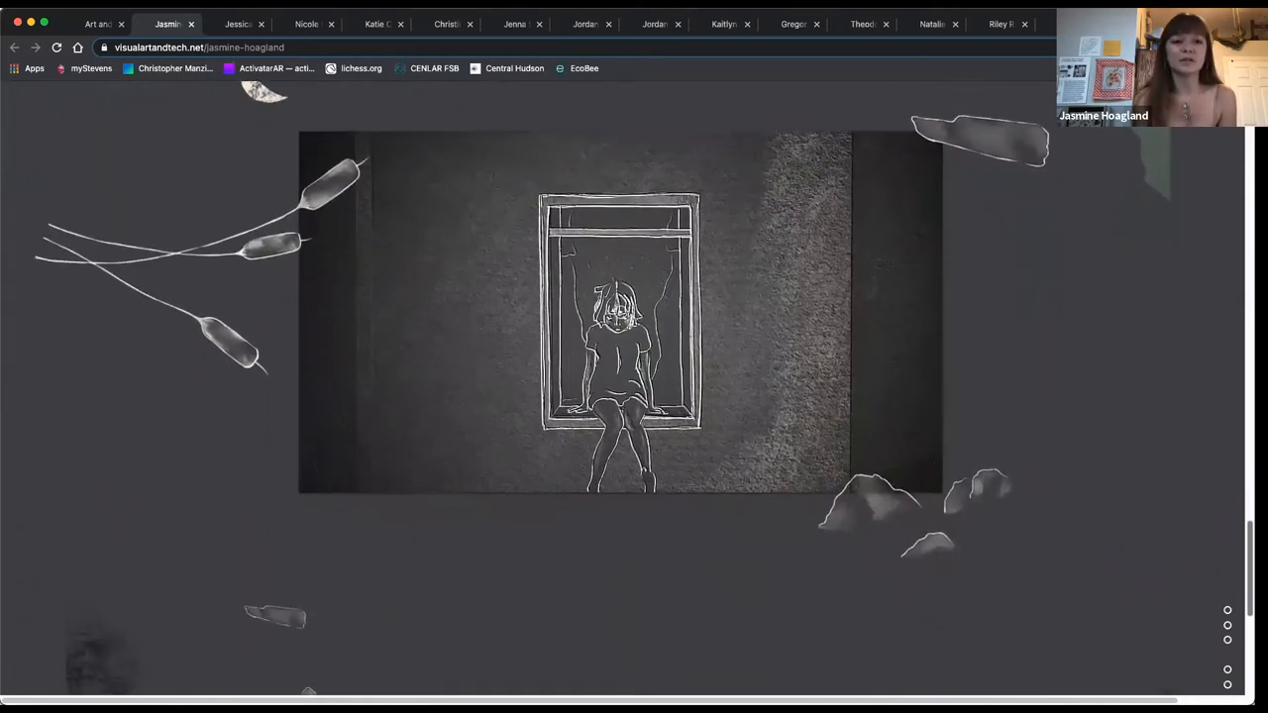
scroll("down", 3)
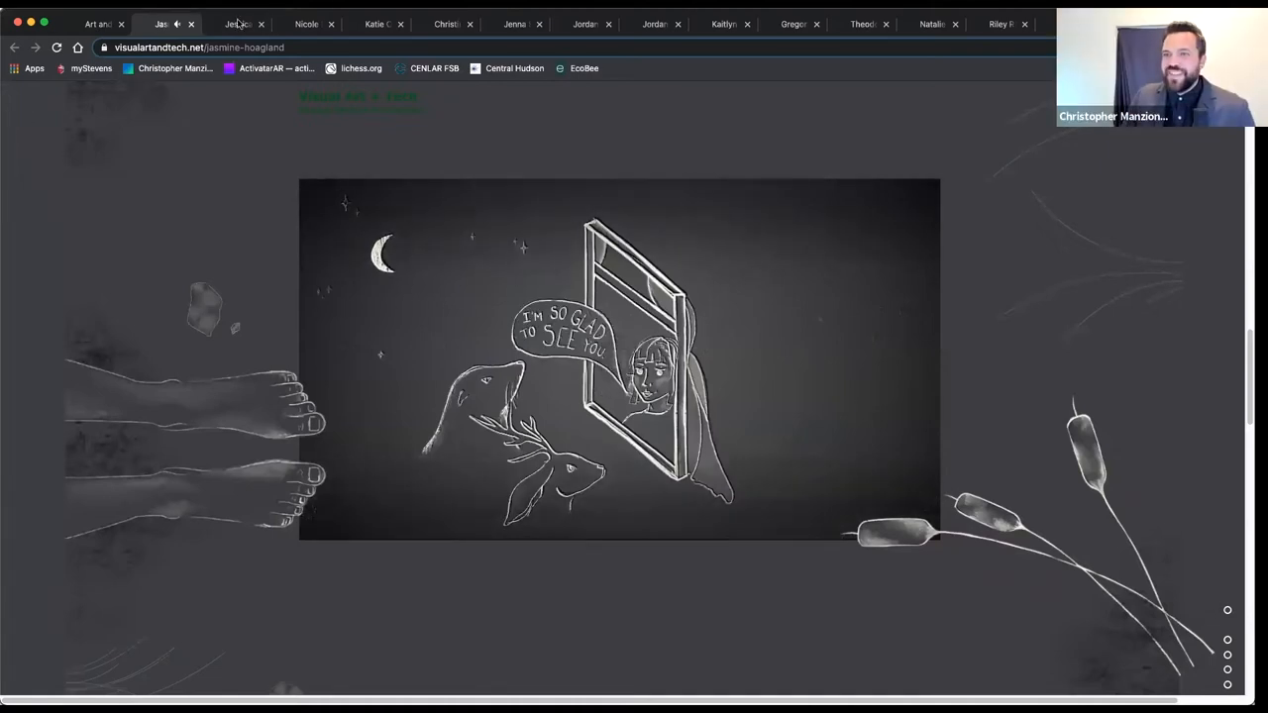
Step: Switch to Jessica Masur's Revived Goods page and browse down to The View Out My Window Coffee Table
left_click(238, 23)
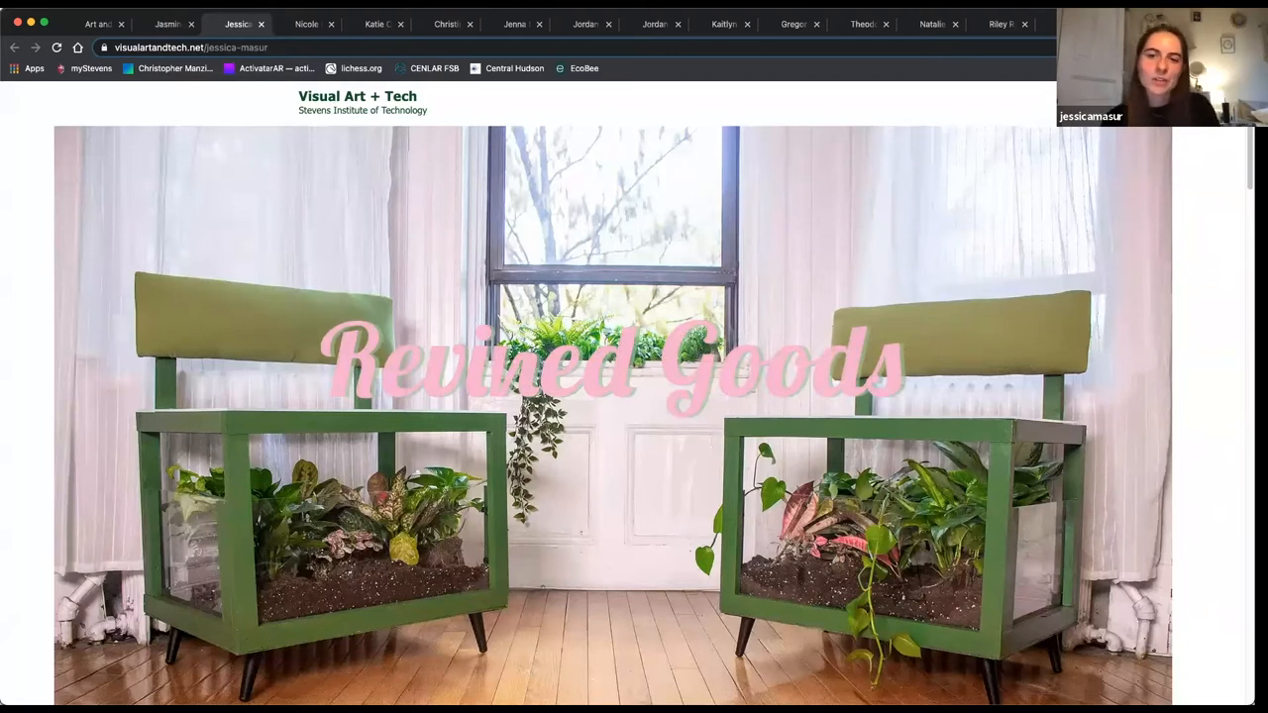
scroll("down", 3)
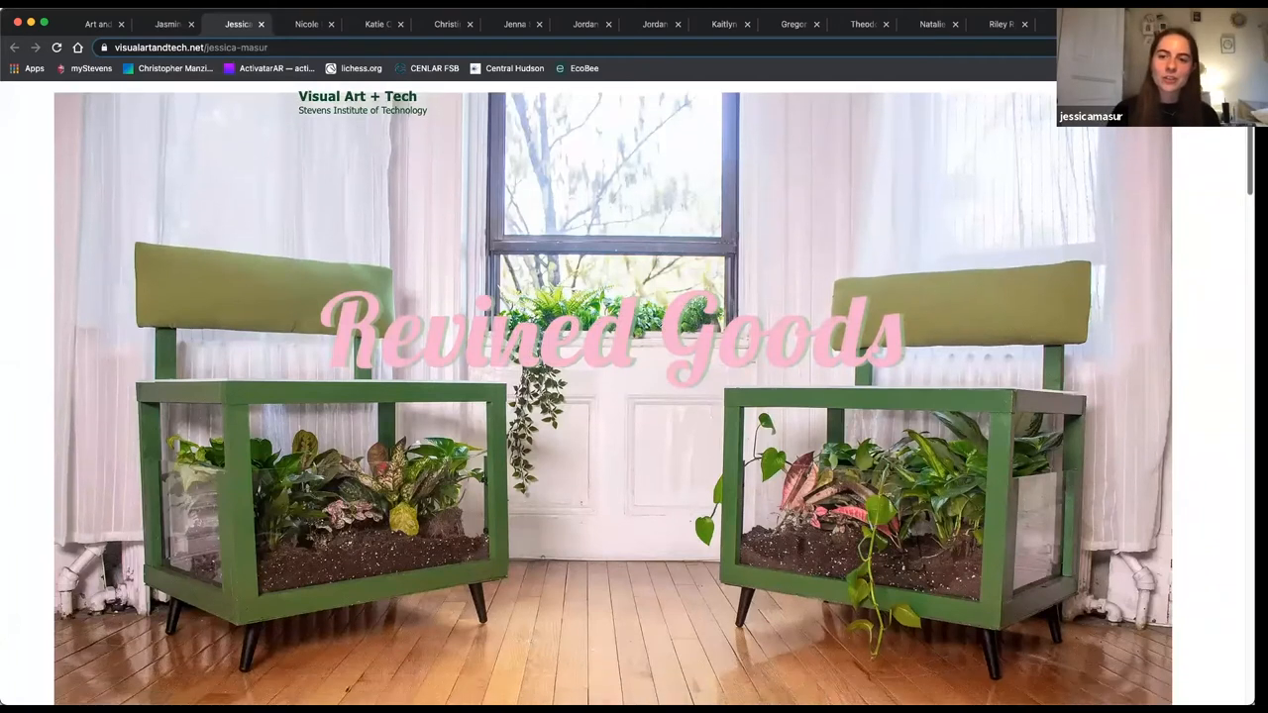
scroll("down", 3)
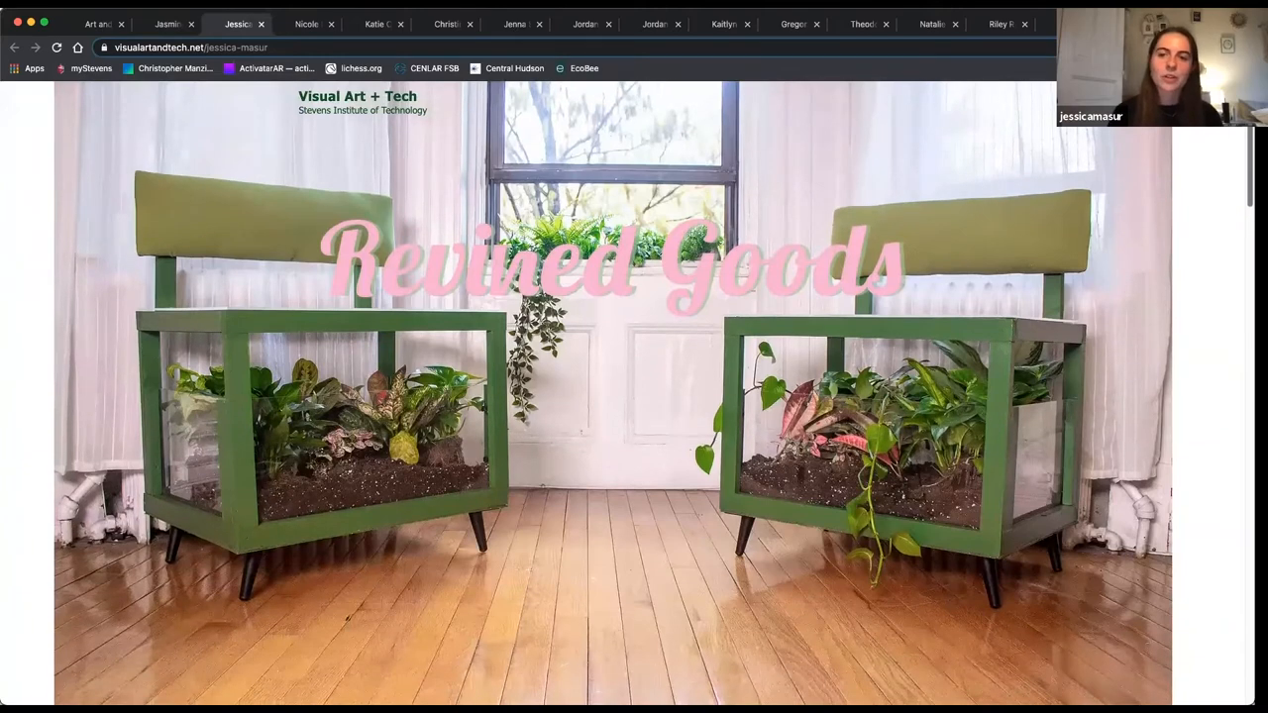
scroll("down", 3)
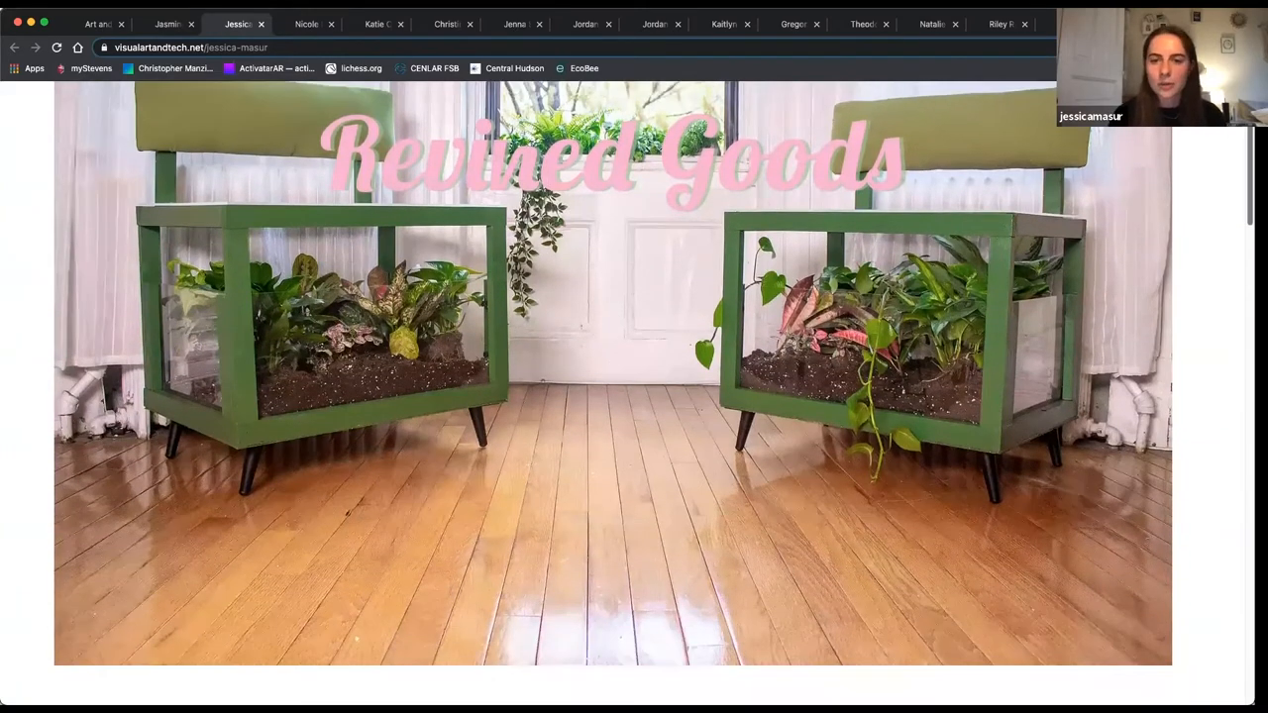
scroll("down", 3)
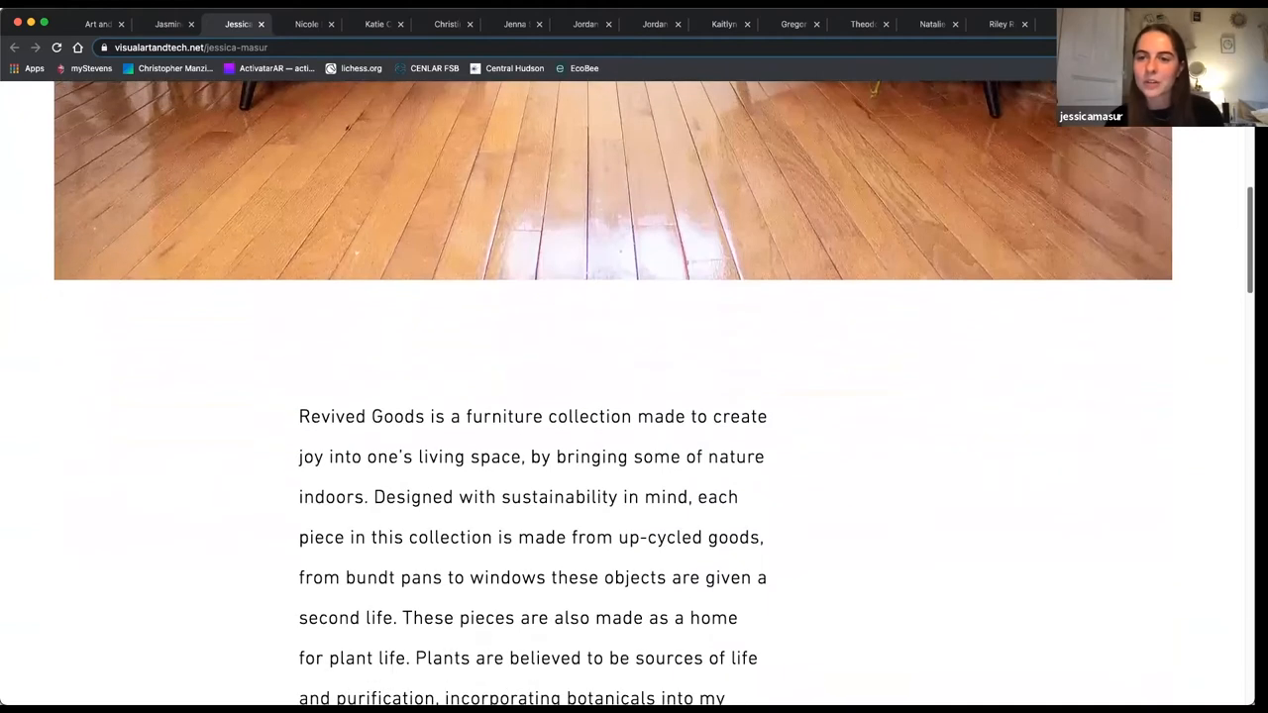
scroll("down", 3)
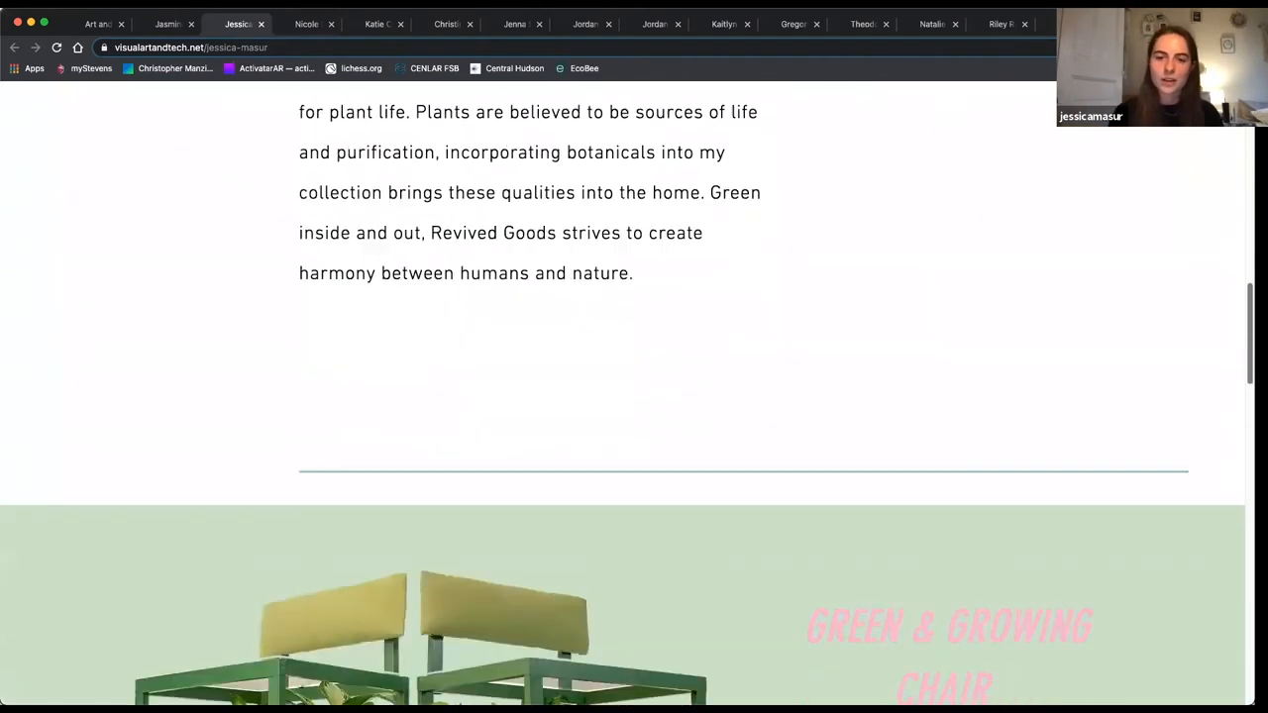
scroll("down", 3)
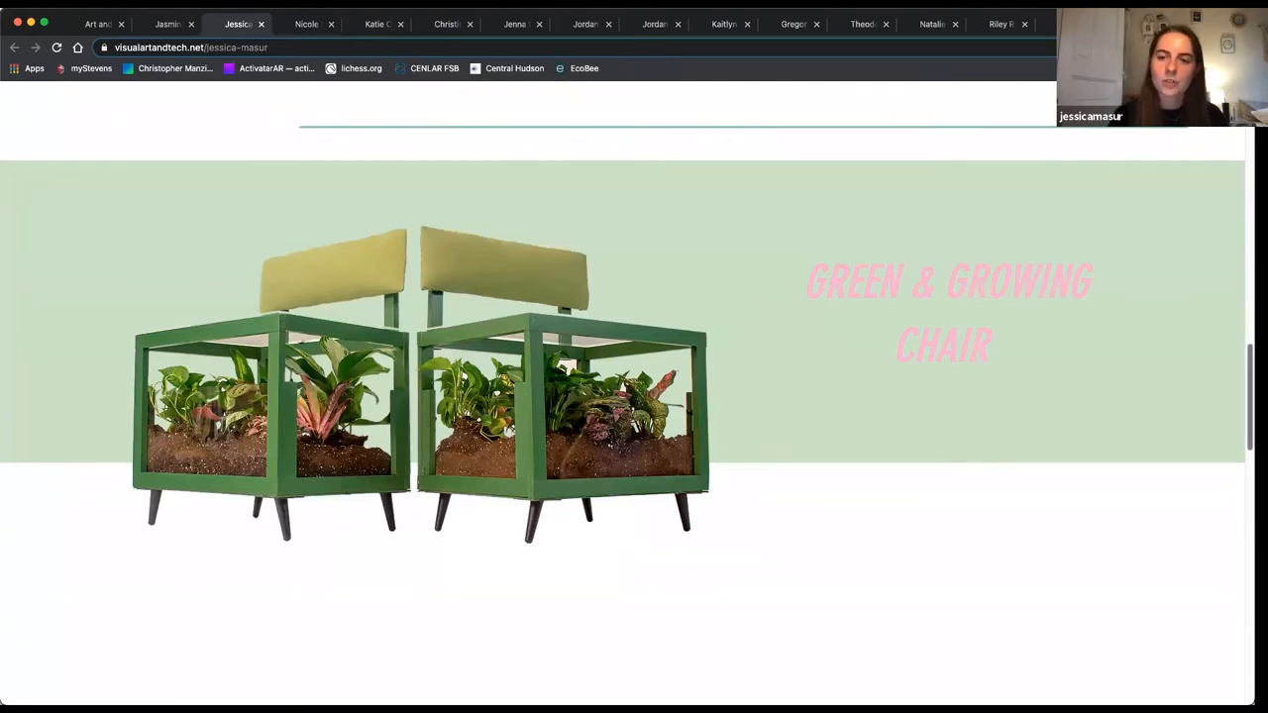
scroll("down", 3)
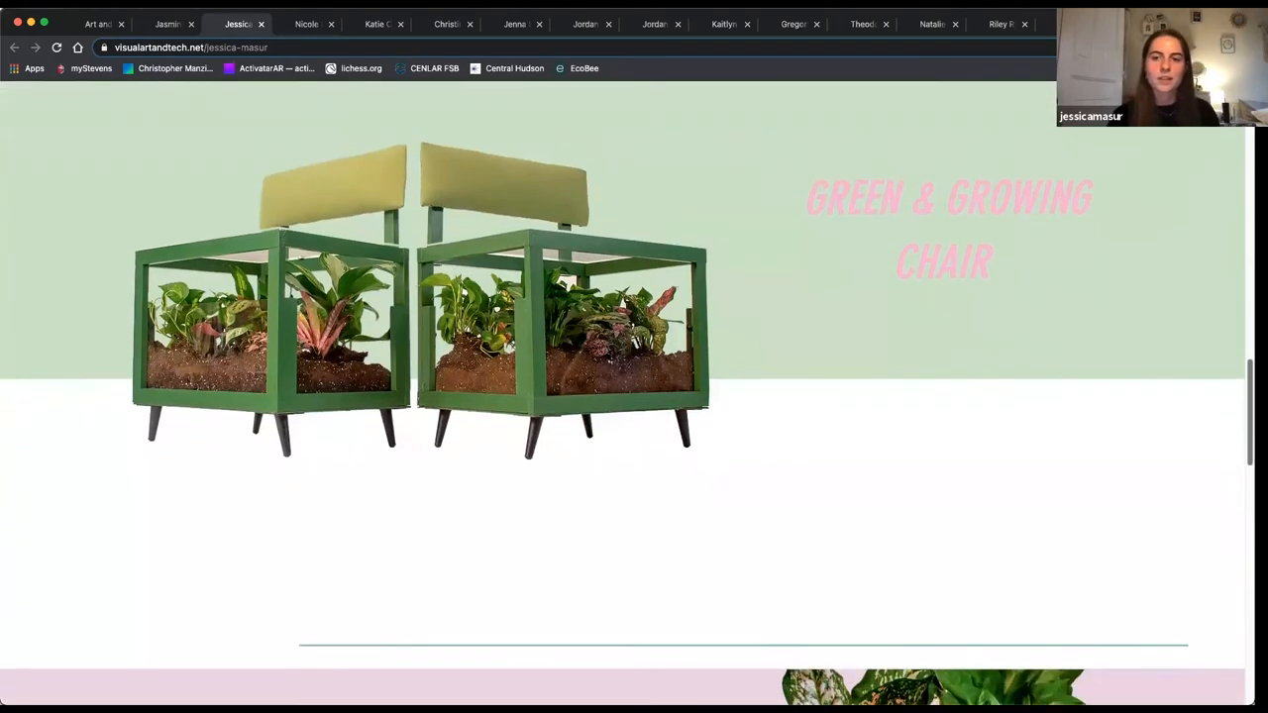
scroll("down", 3)
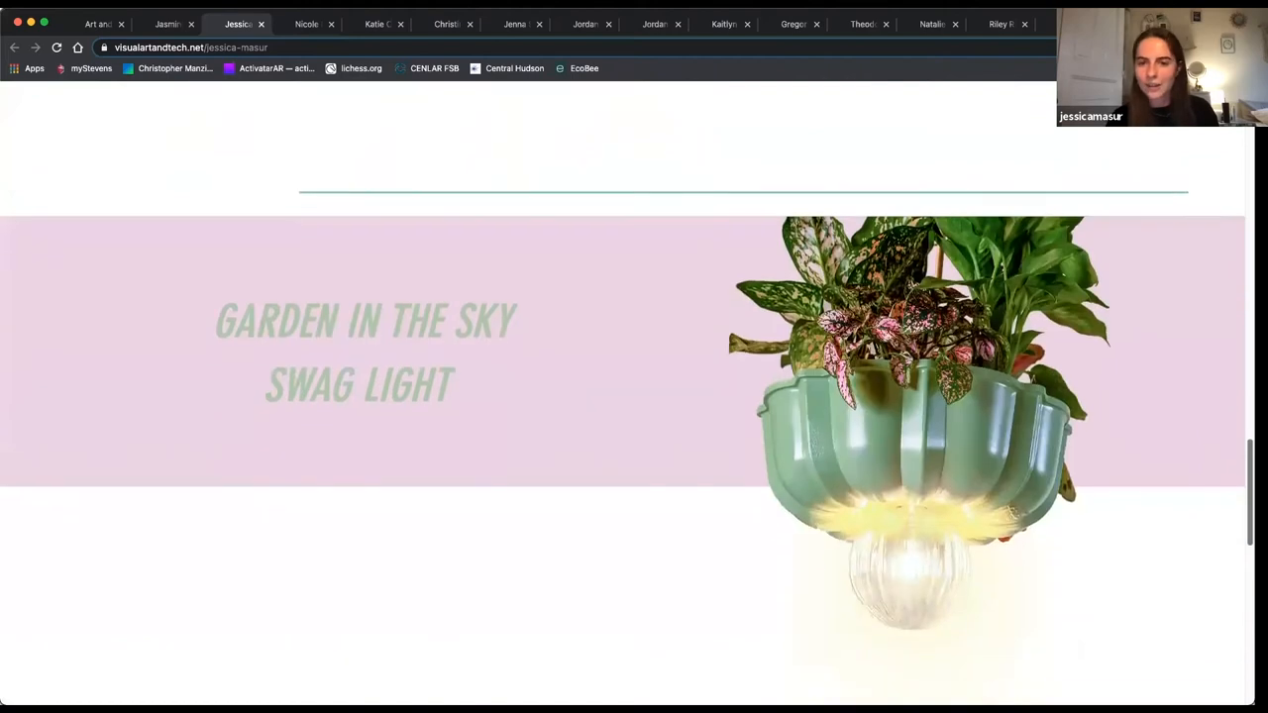
scroll("down", 3)
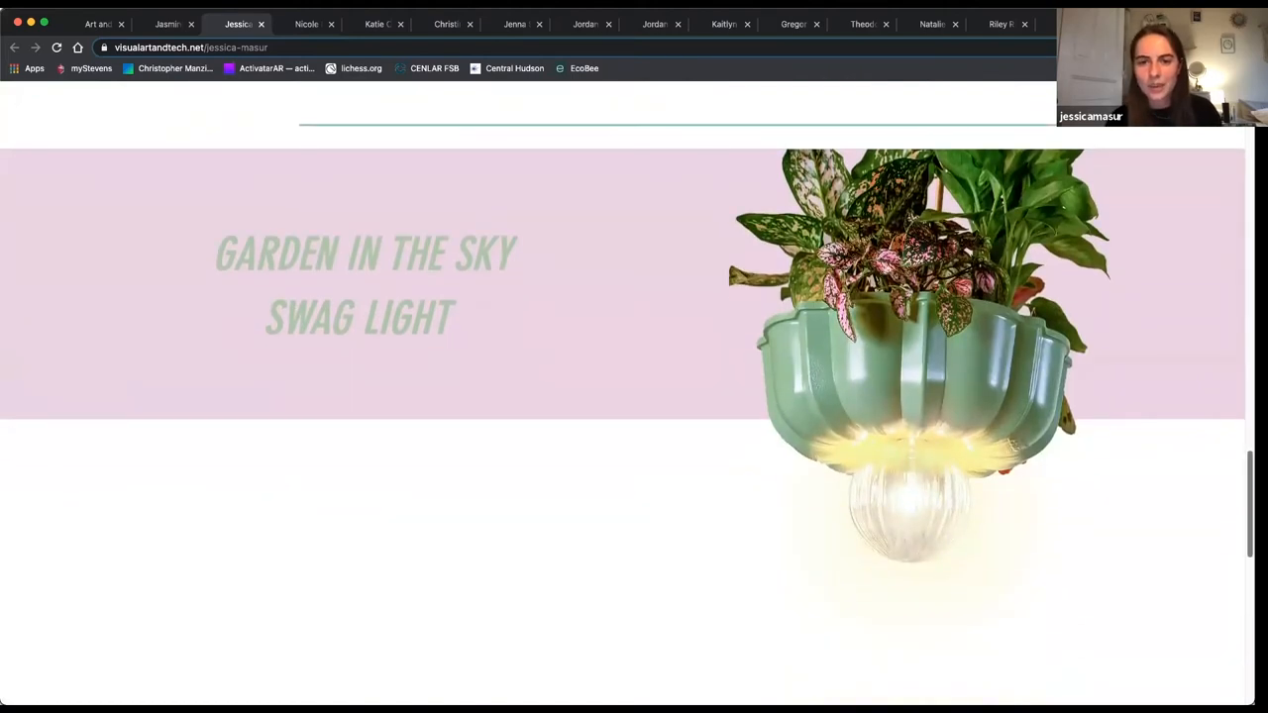
scroll("down", 3)
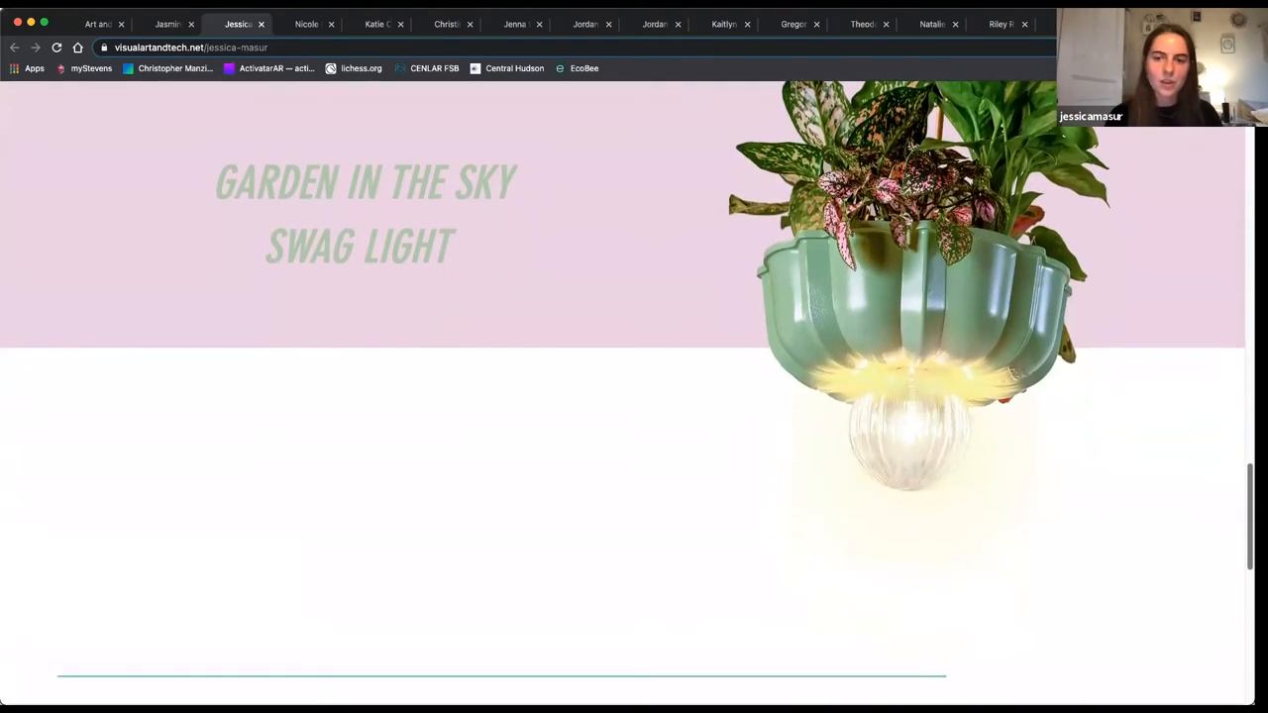
scroll("down", 3)
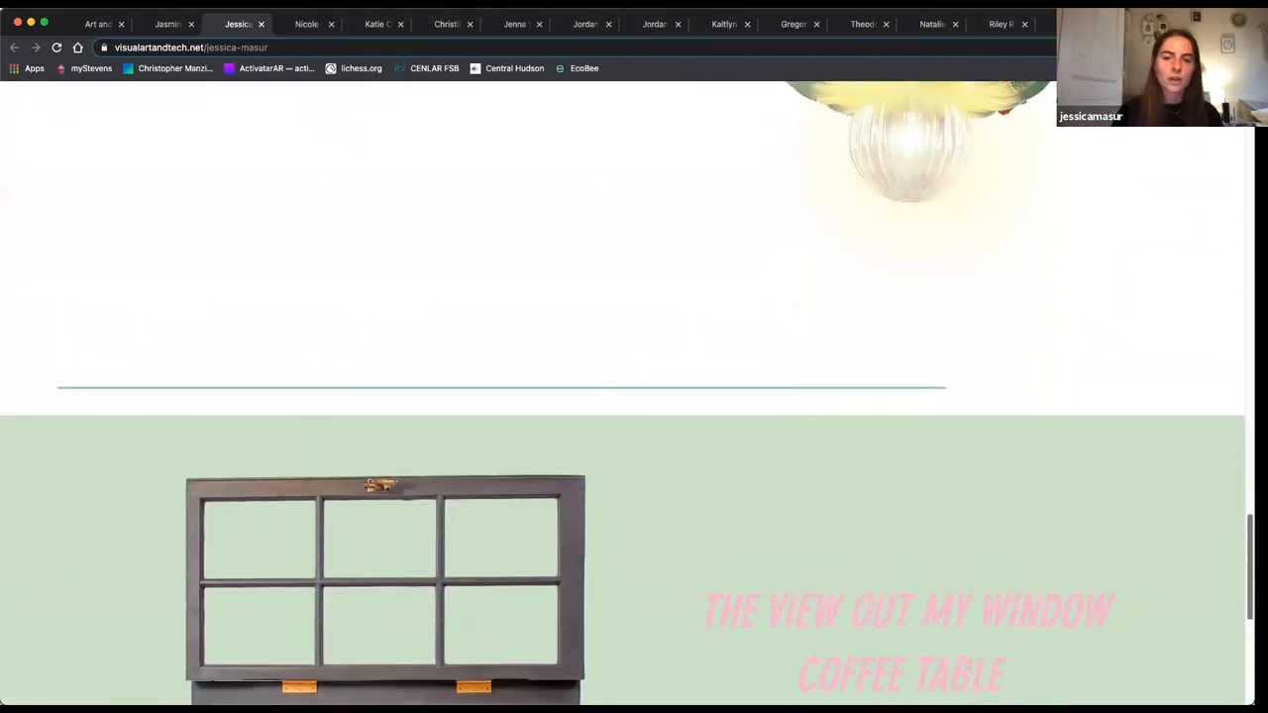
scroll("down", 3)
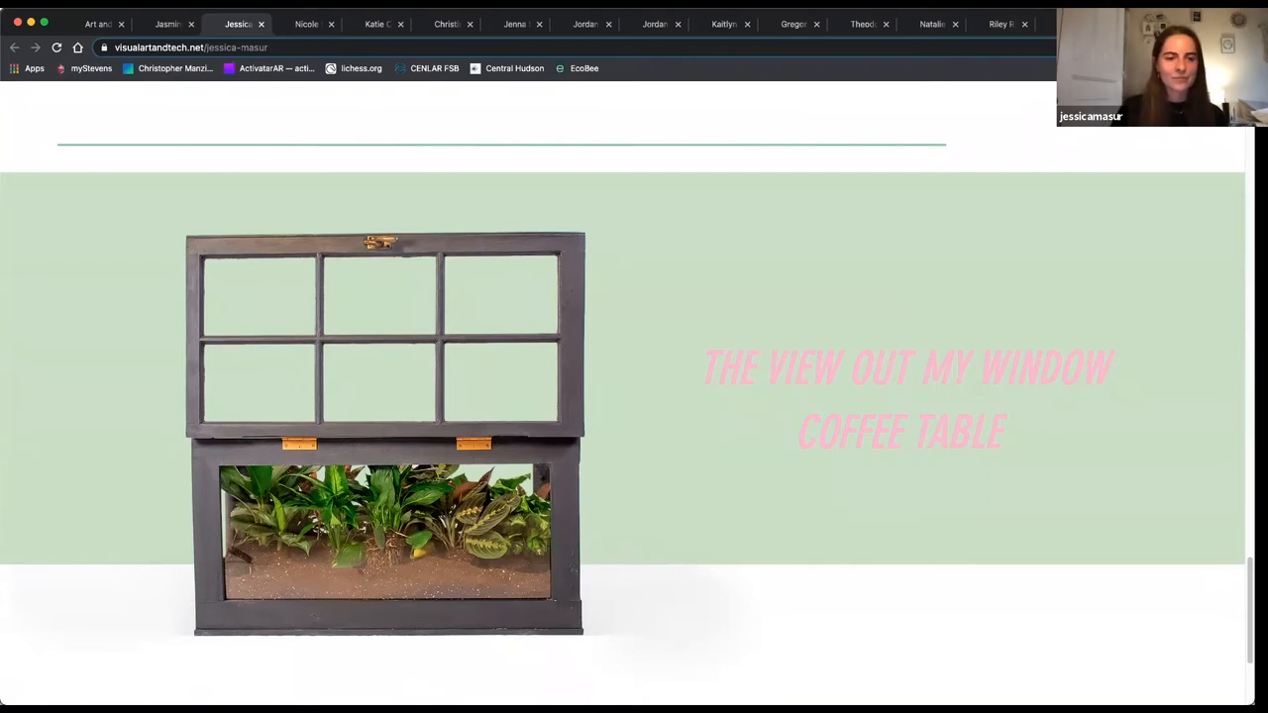
Step: Browse Nicole Isaac's That Little Voice artwork and impostor syndrome text, then follow the Chapter 1 link
left_click(306, 24)
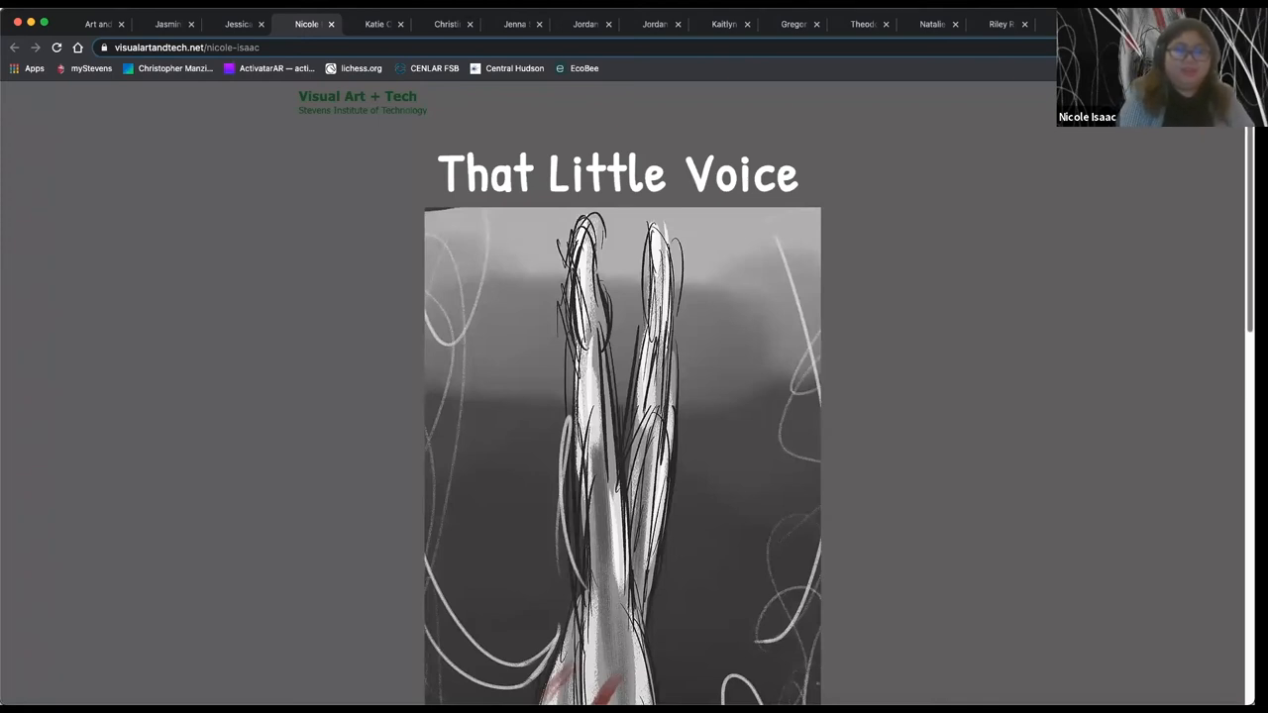
scroll("down", 3)
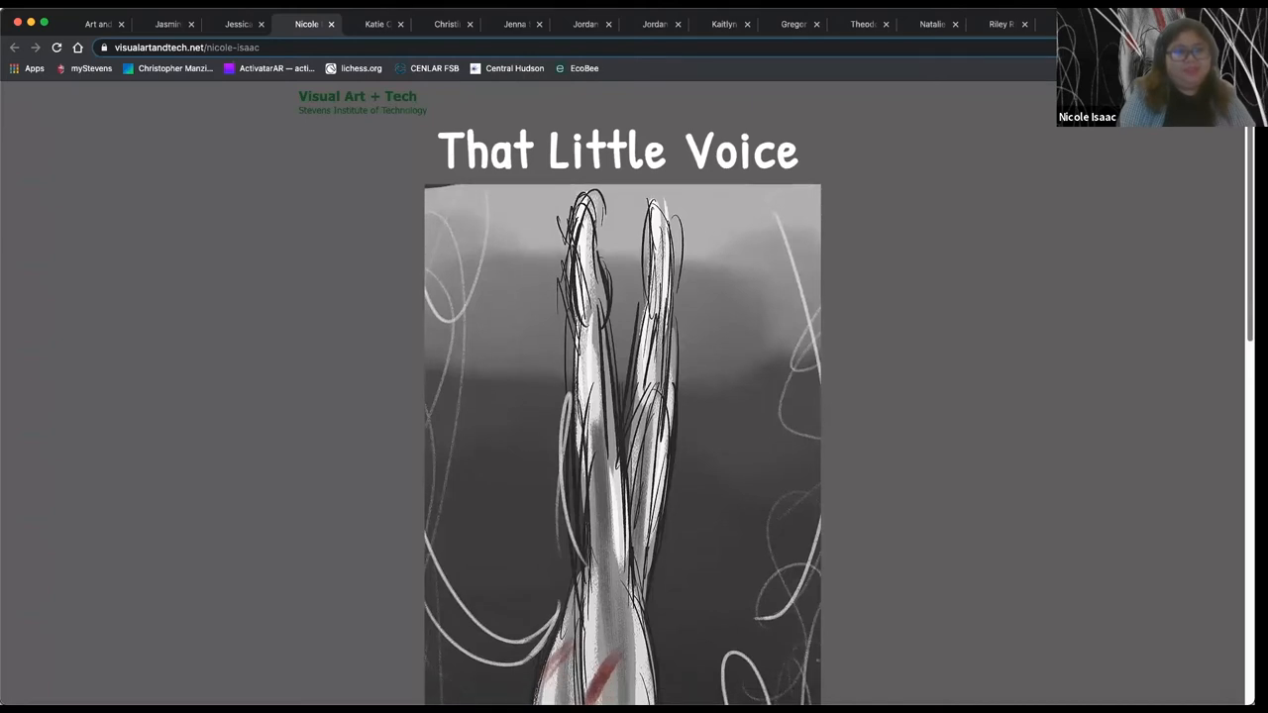
scroll("down", 3)
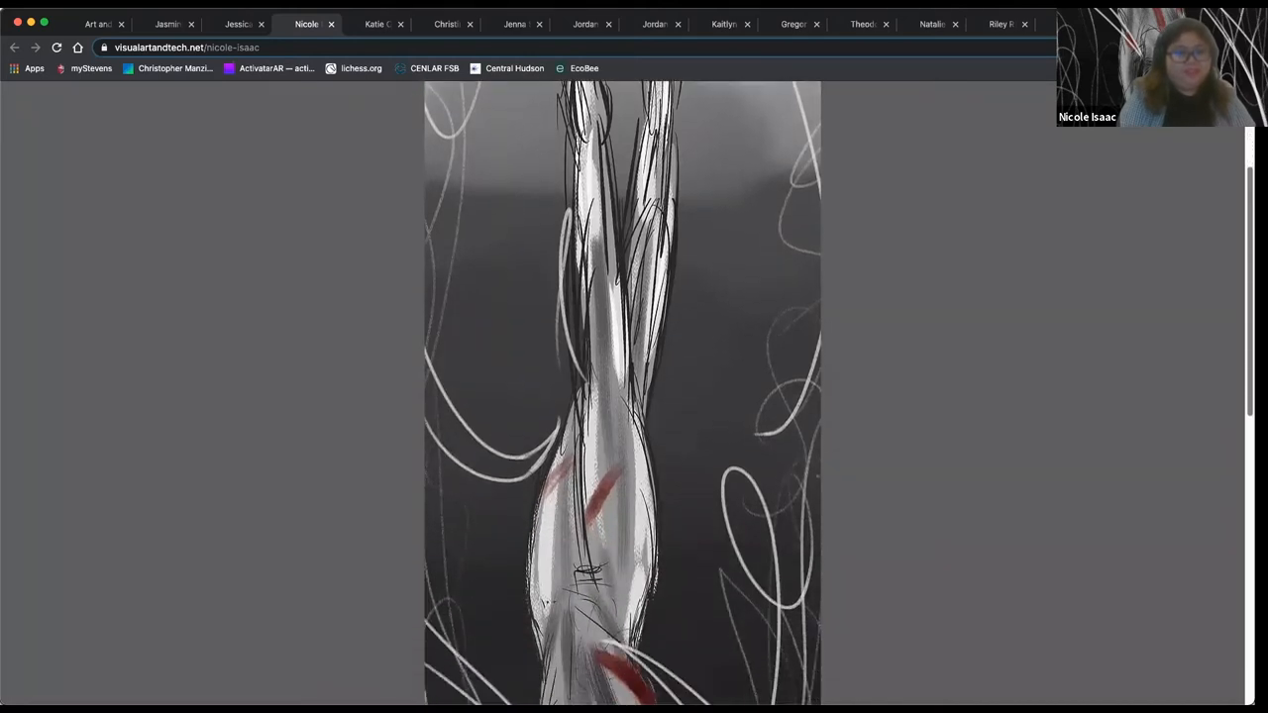
scroll("down", 3)
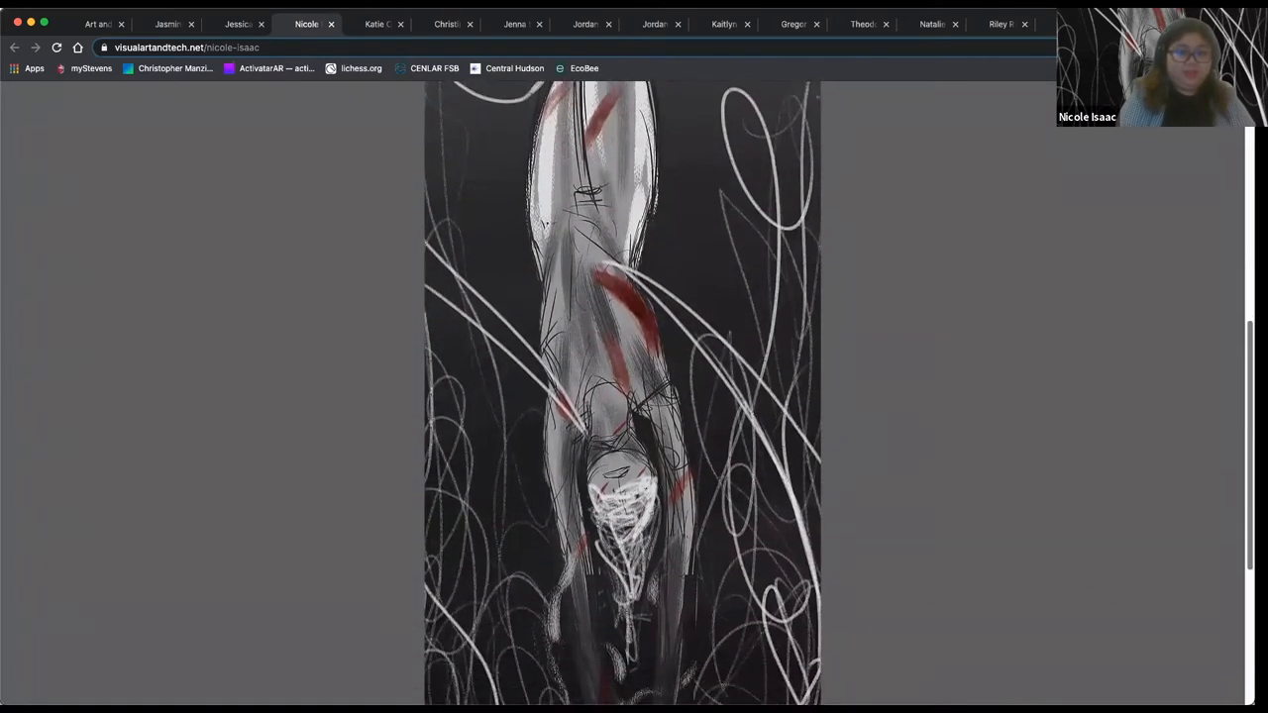
scroll("down", 3)
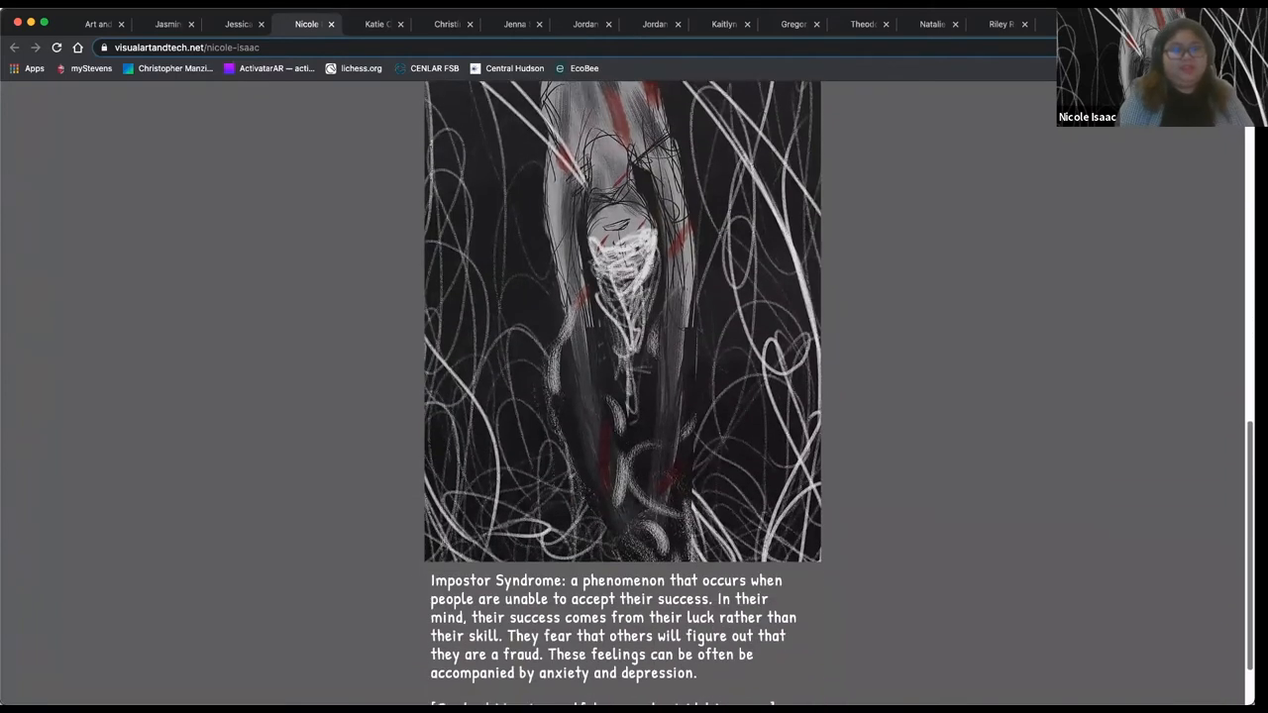
scroll("down", 3)
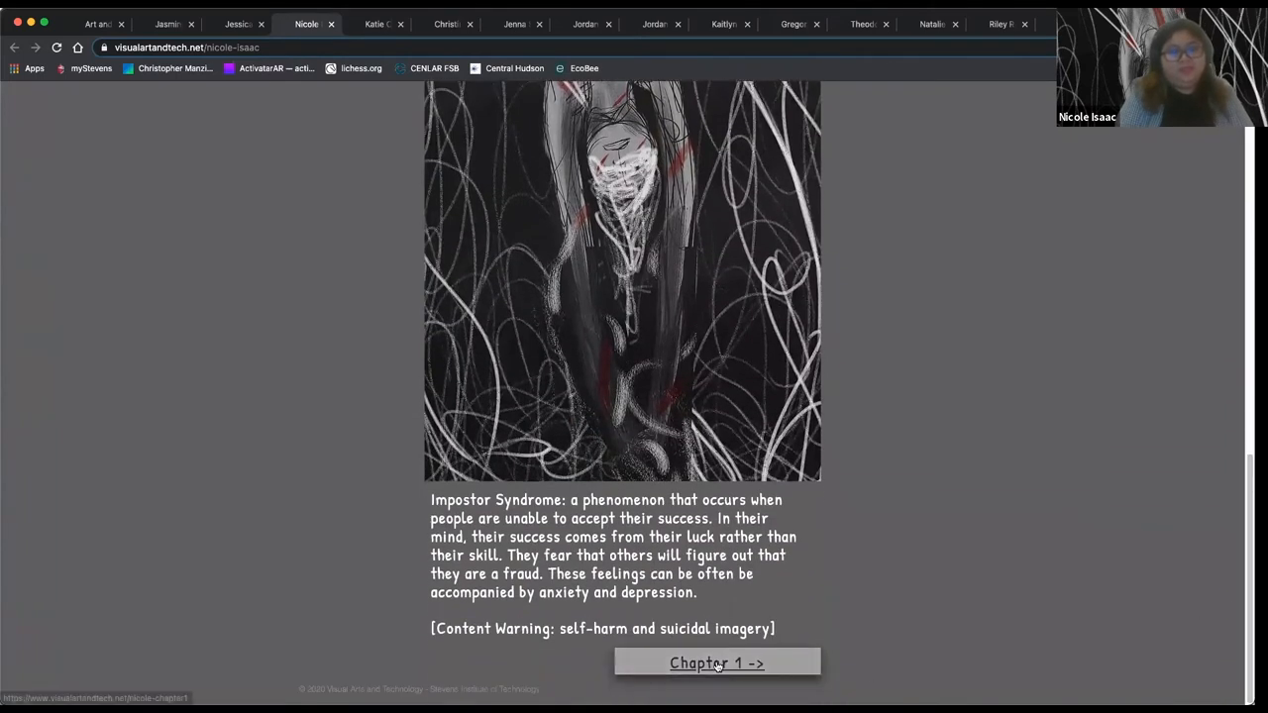
left_click(716, 663)
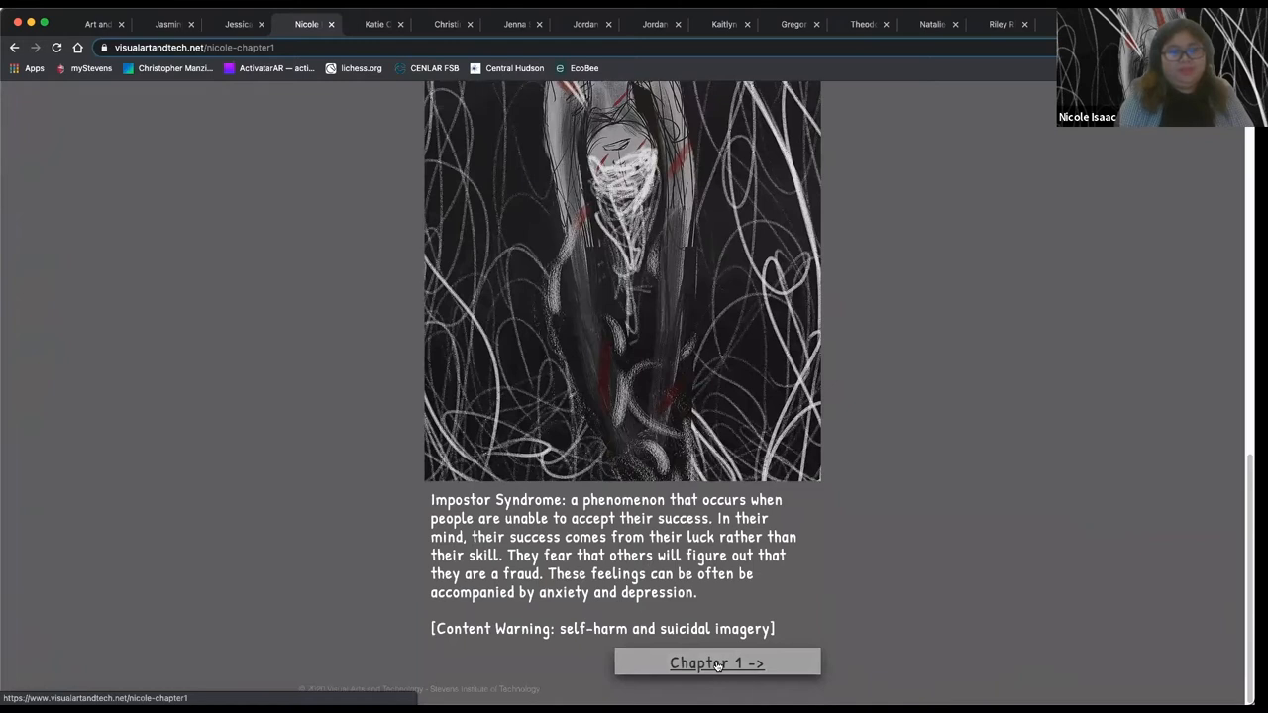
Step: Browse the Chapter 1 comic's train scenes, then switch to Katie Owens' wander page
left_click(716, 663)
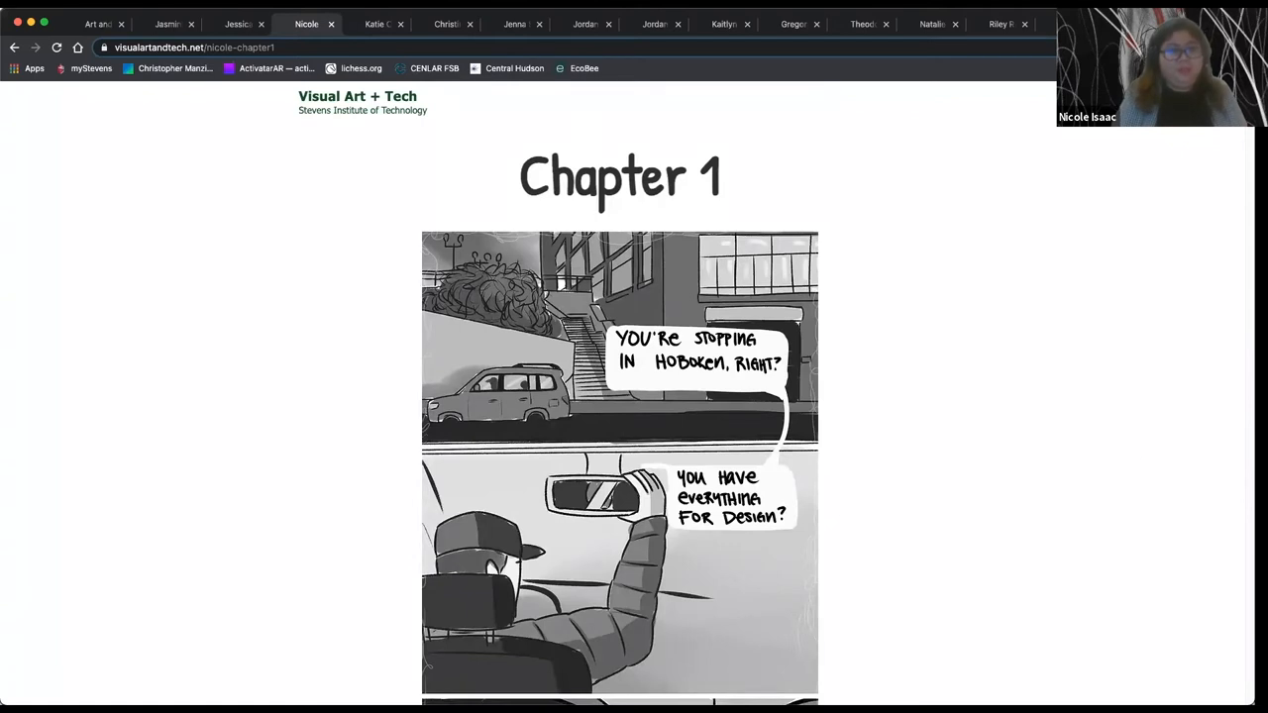
scroll("down", 3)
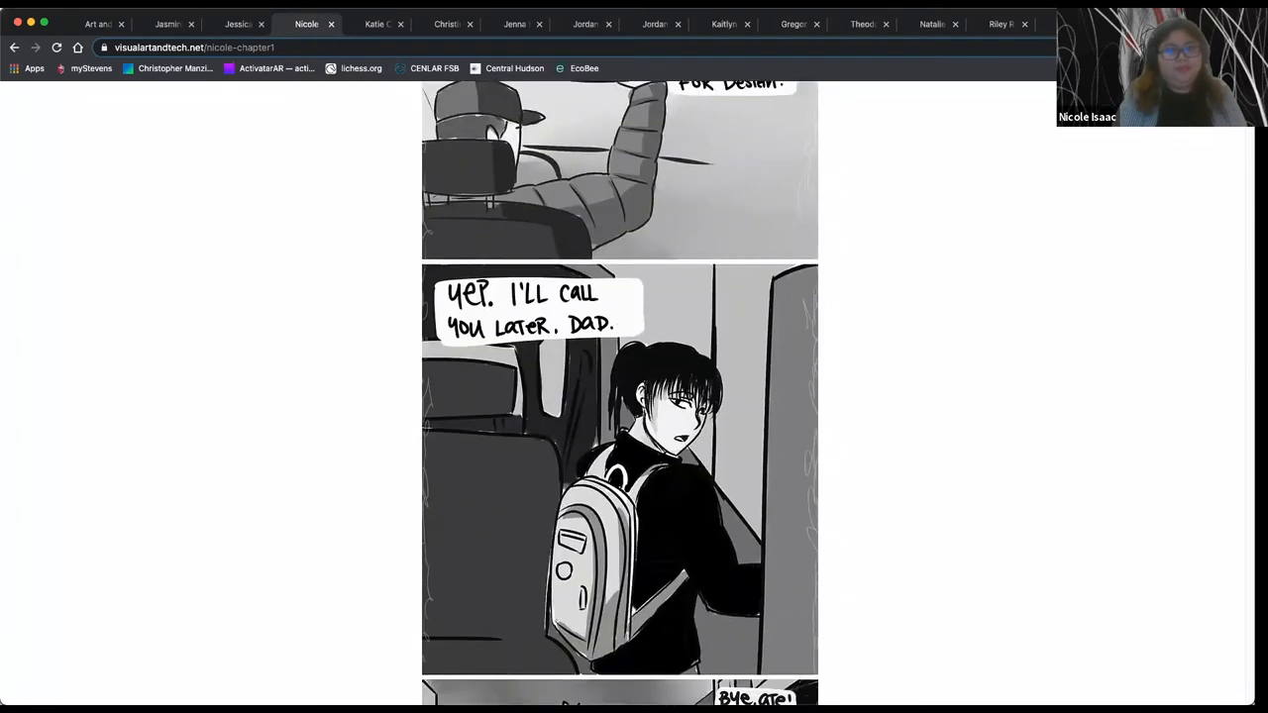
scroll("down", 3)
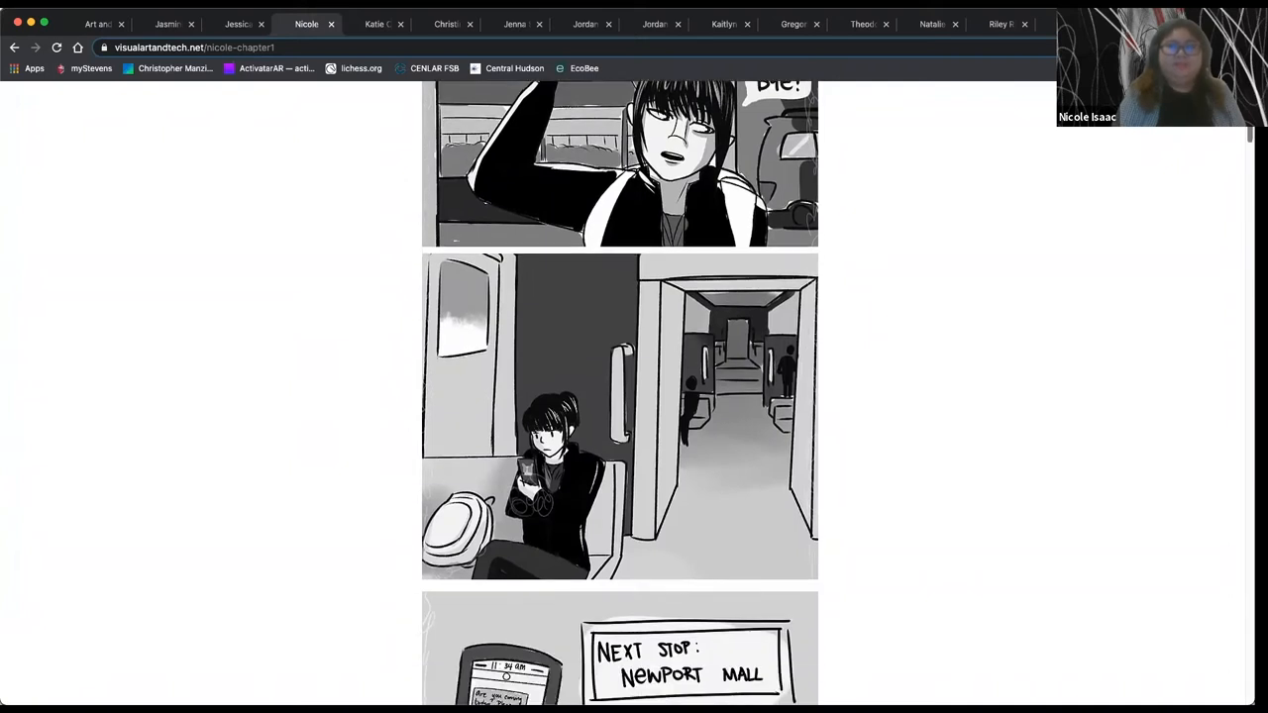
scroll("down", 3)
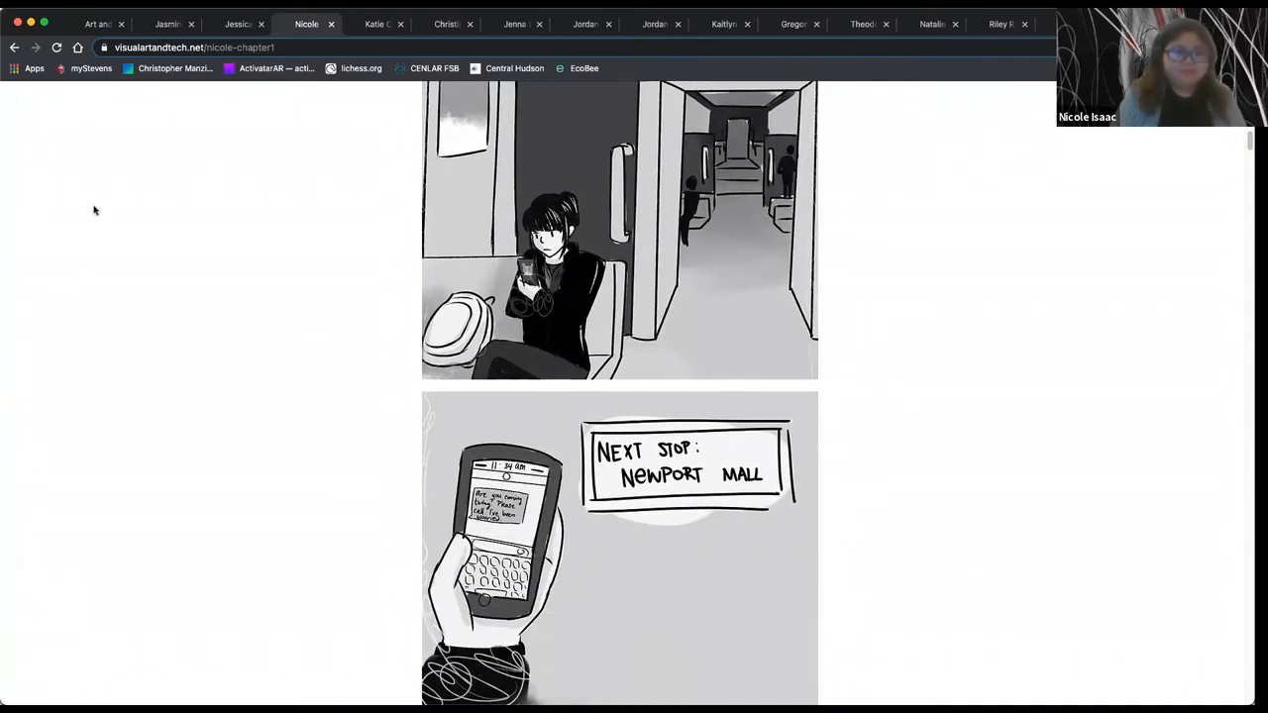
left_click(376, 24)
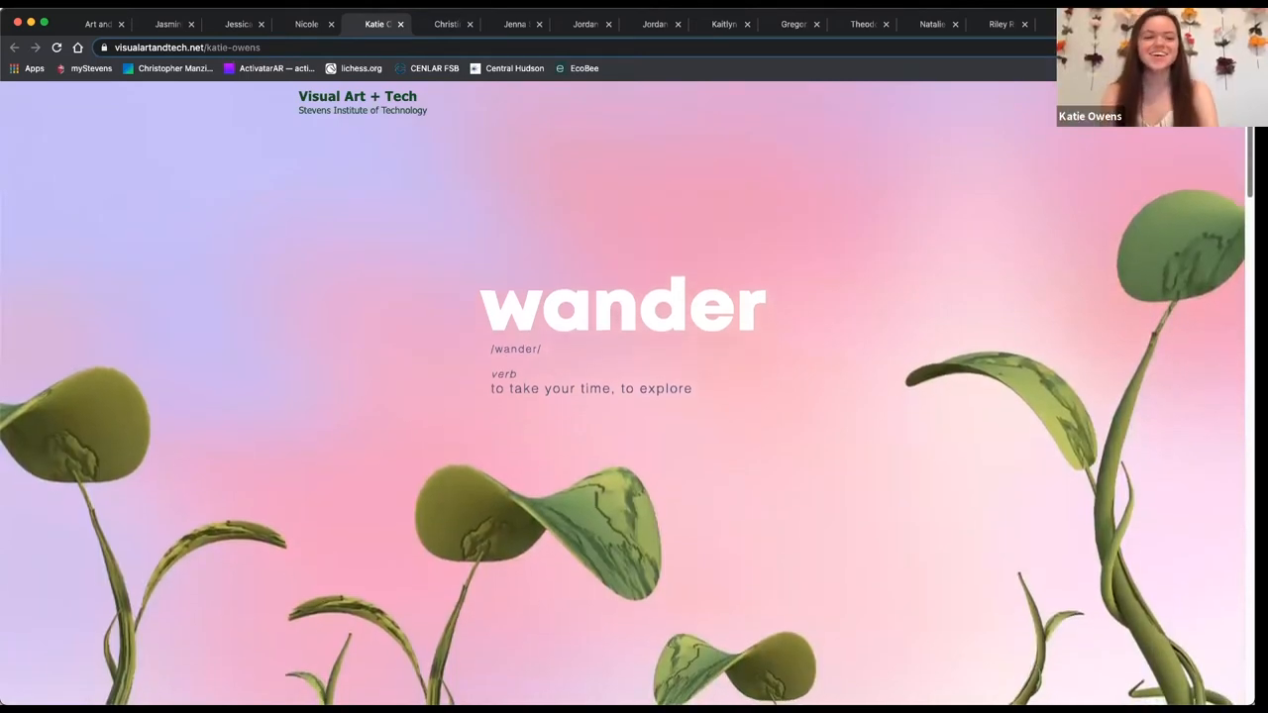
Step: Browse past the wander stills, play the WANDER film, then switch to They Call Me Banana
scroll("down", 3)
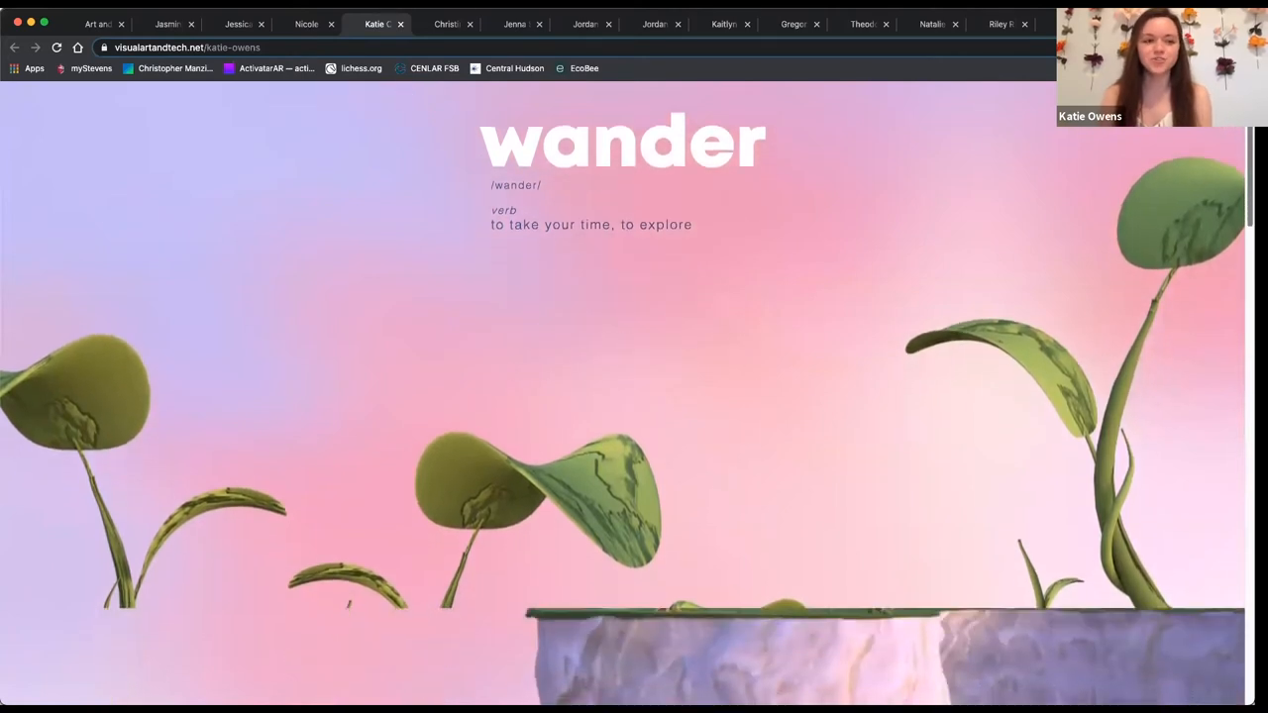
scroll("down", 3)
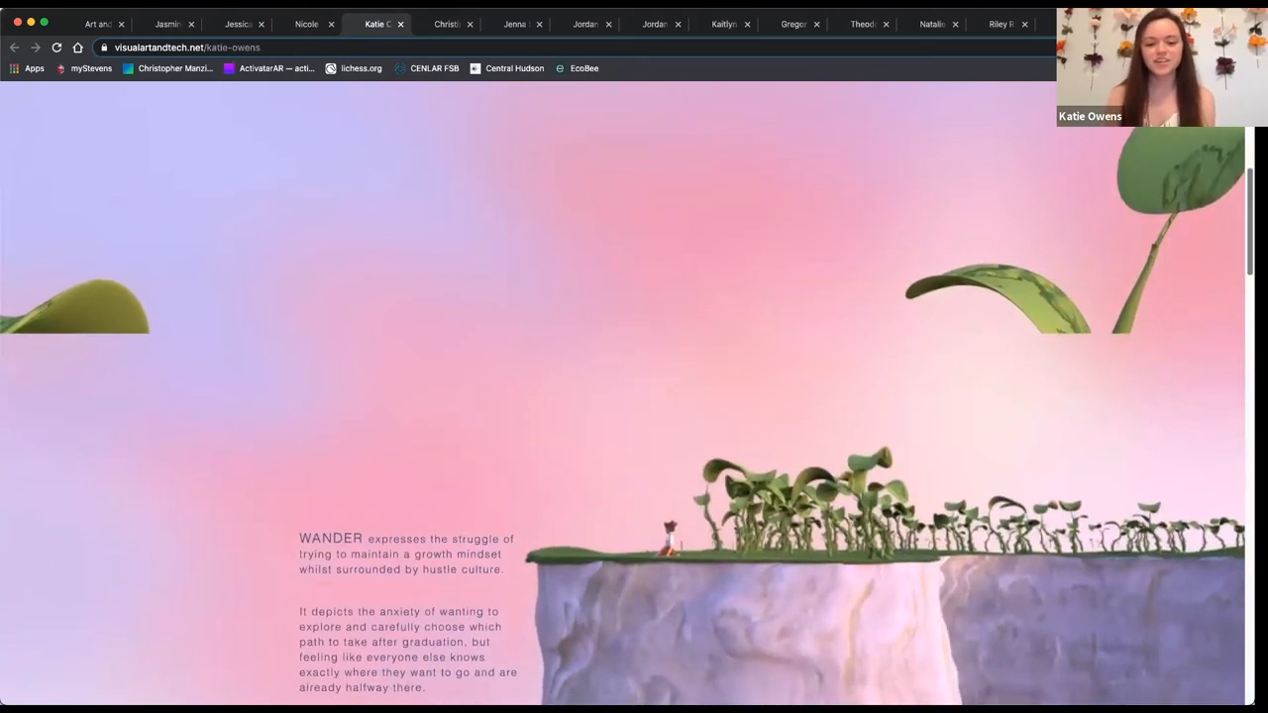
scroll("down", 3)
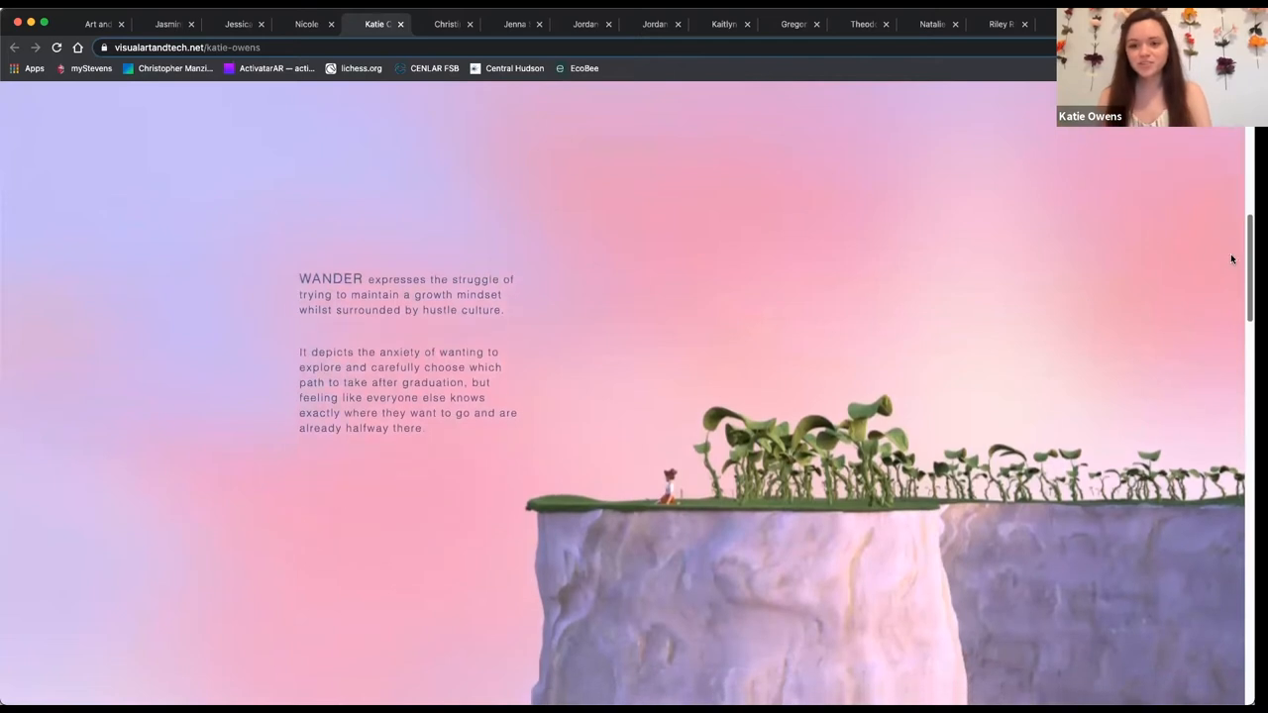
scroll("down", 3)
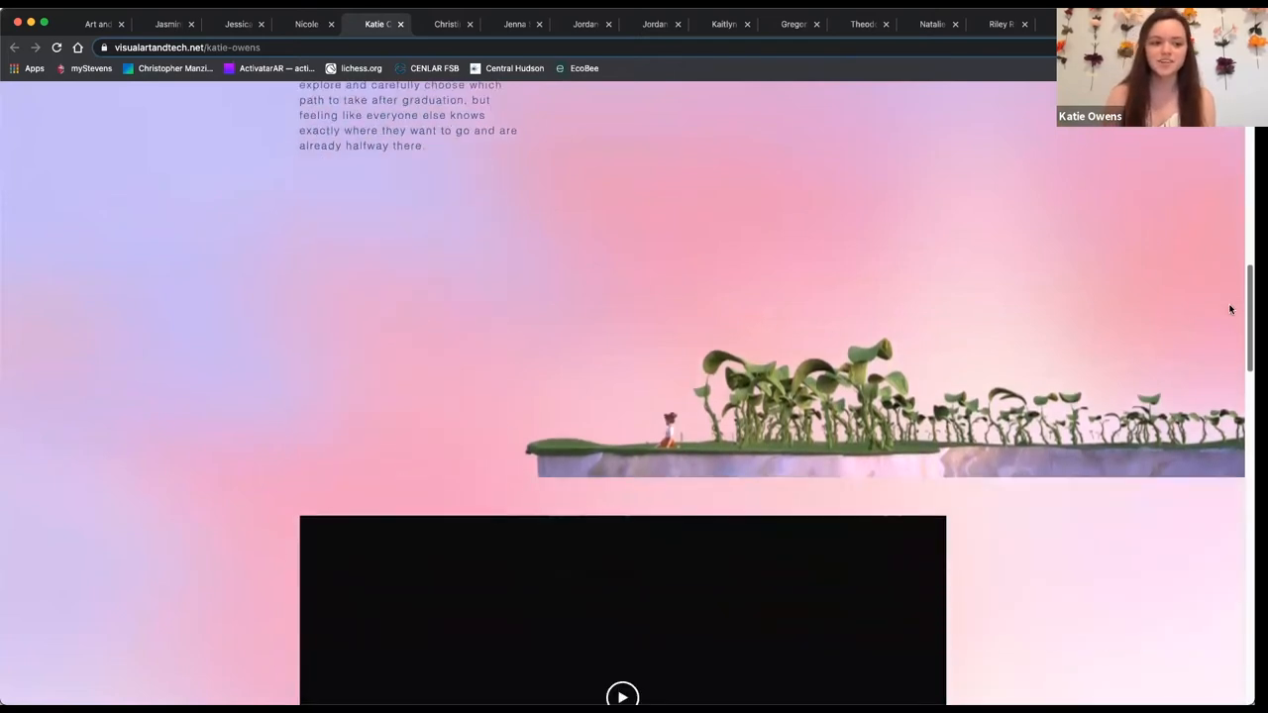
scroll("down", 3)
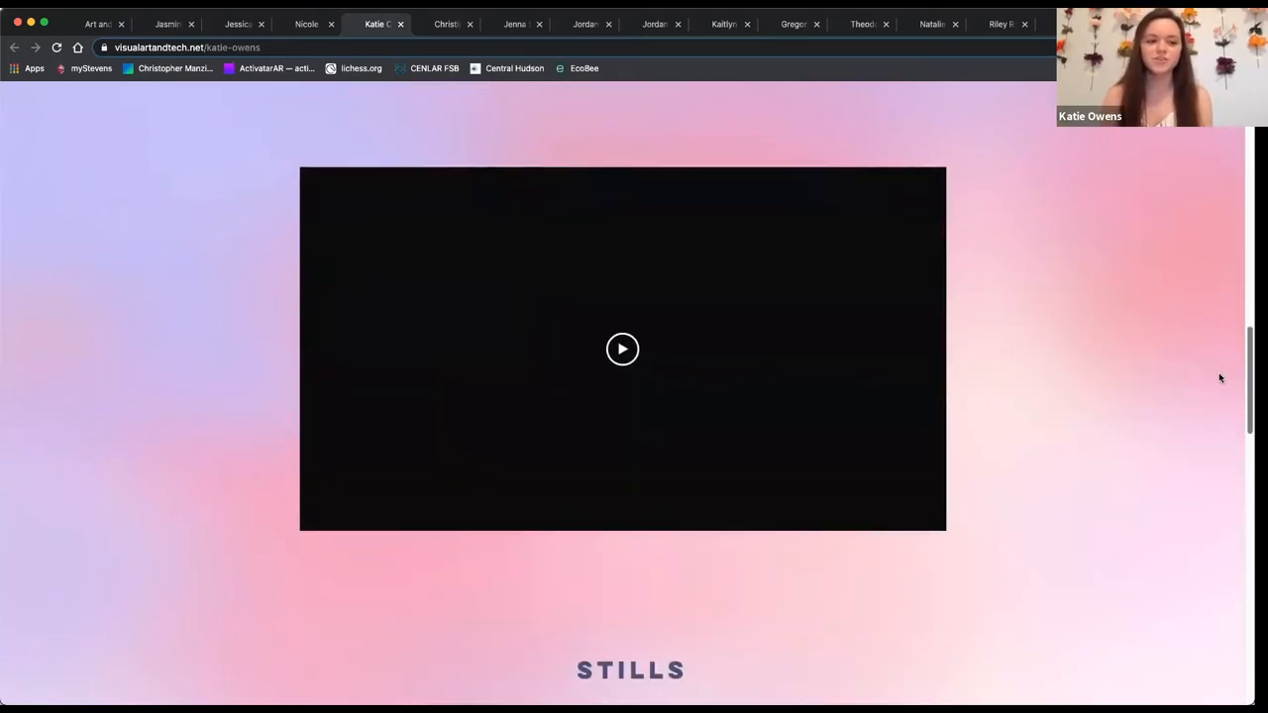
scroll("down", 3)
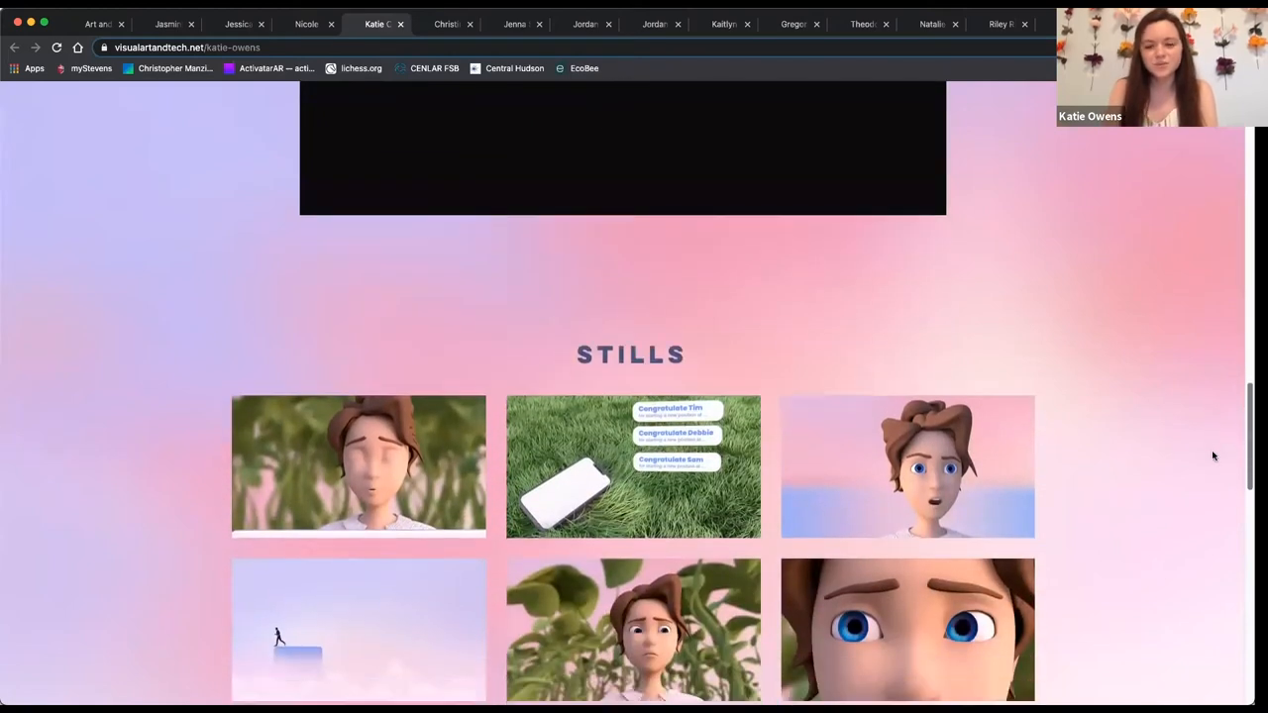
scroll("down", 3)
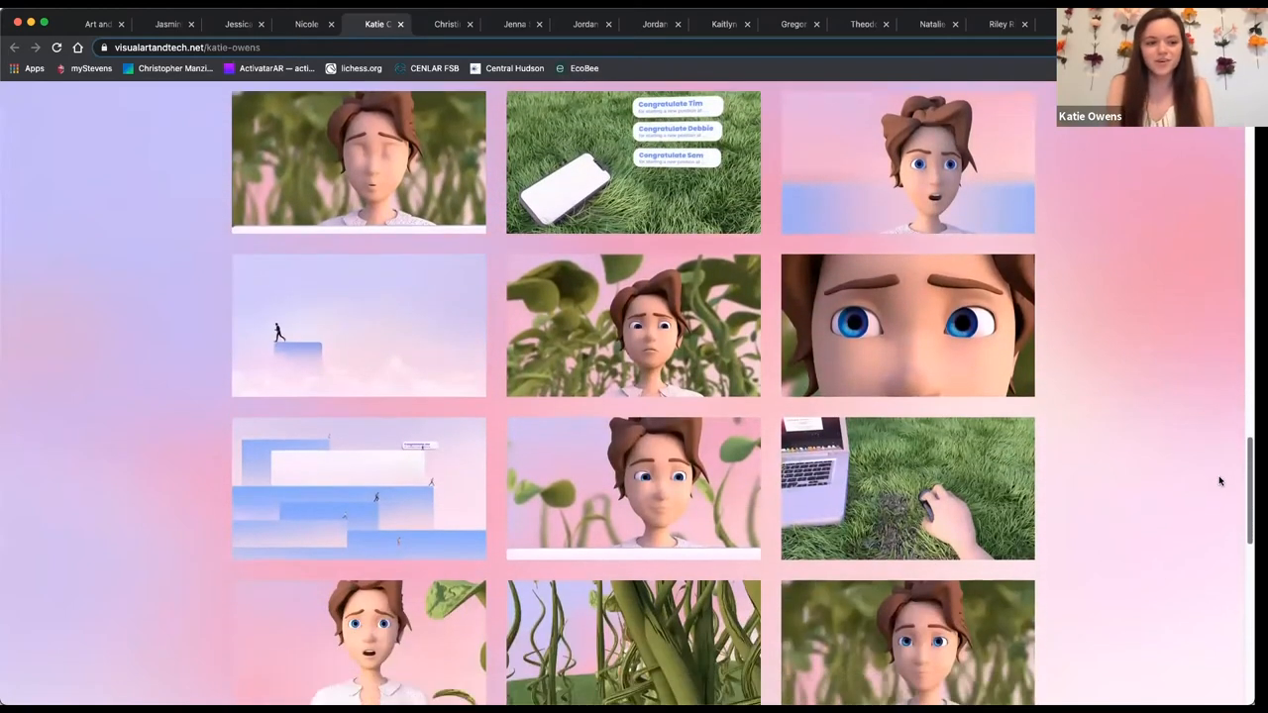
scroll("down", 3)
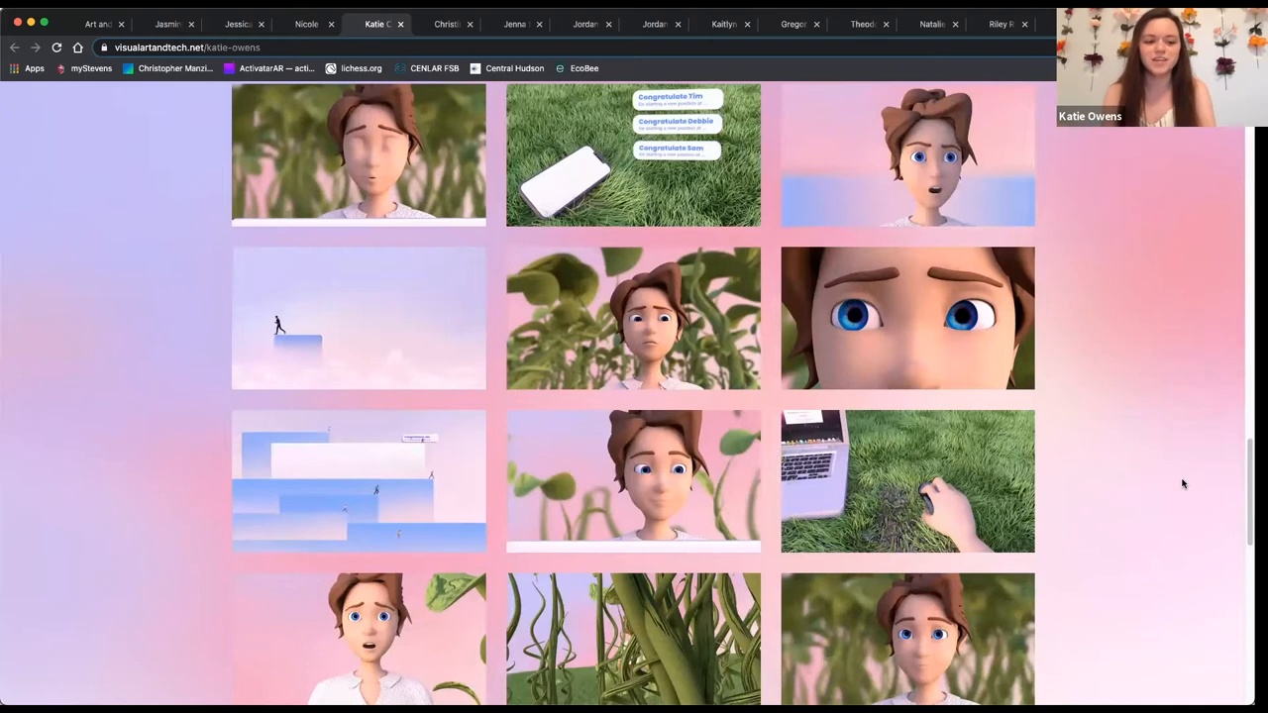
mouse_move(1210, 478)
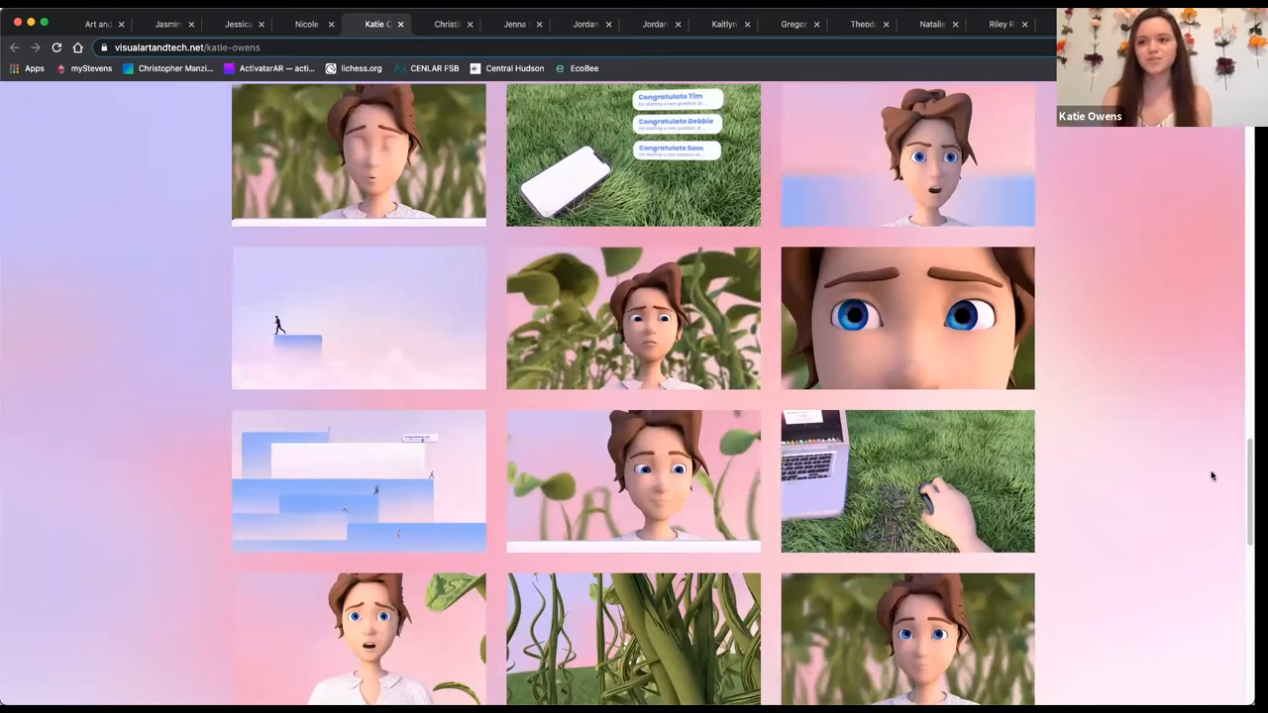
scroll("down", 3)
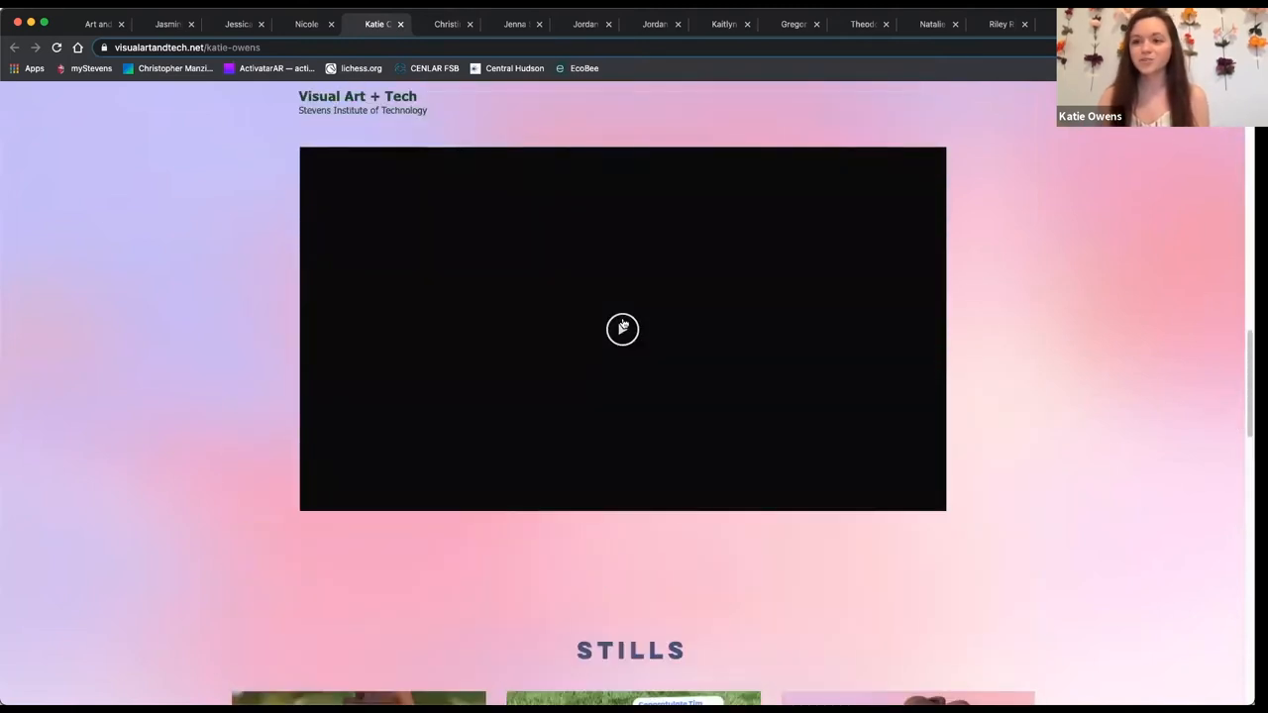
left_click(622, 328)
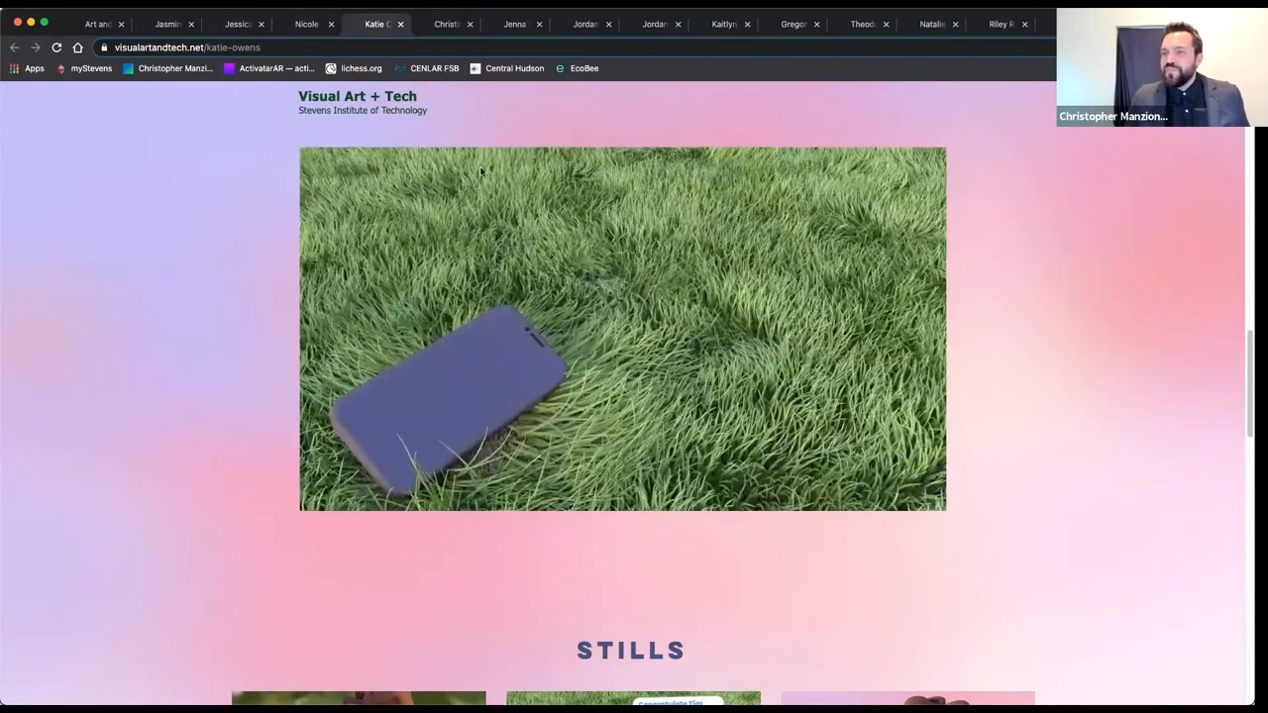
left_click(445, 23)
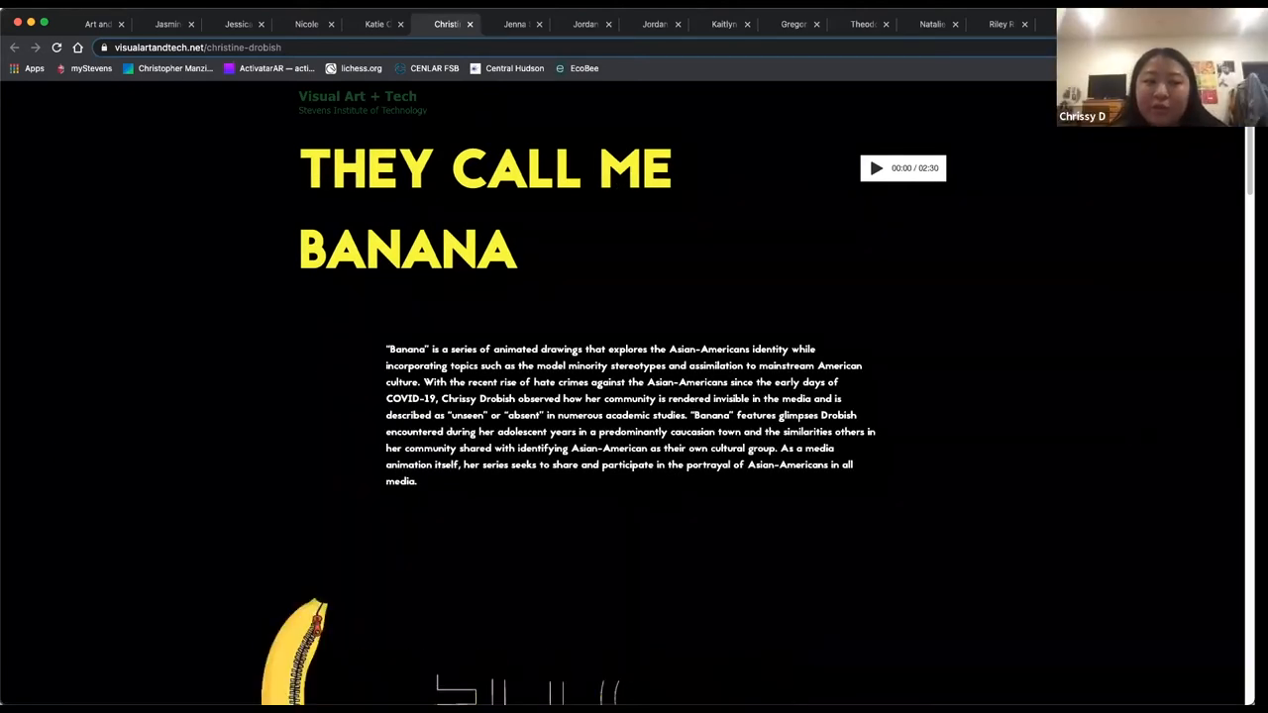
scroll("down", 3)
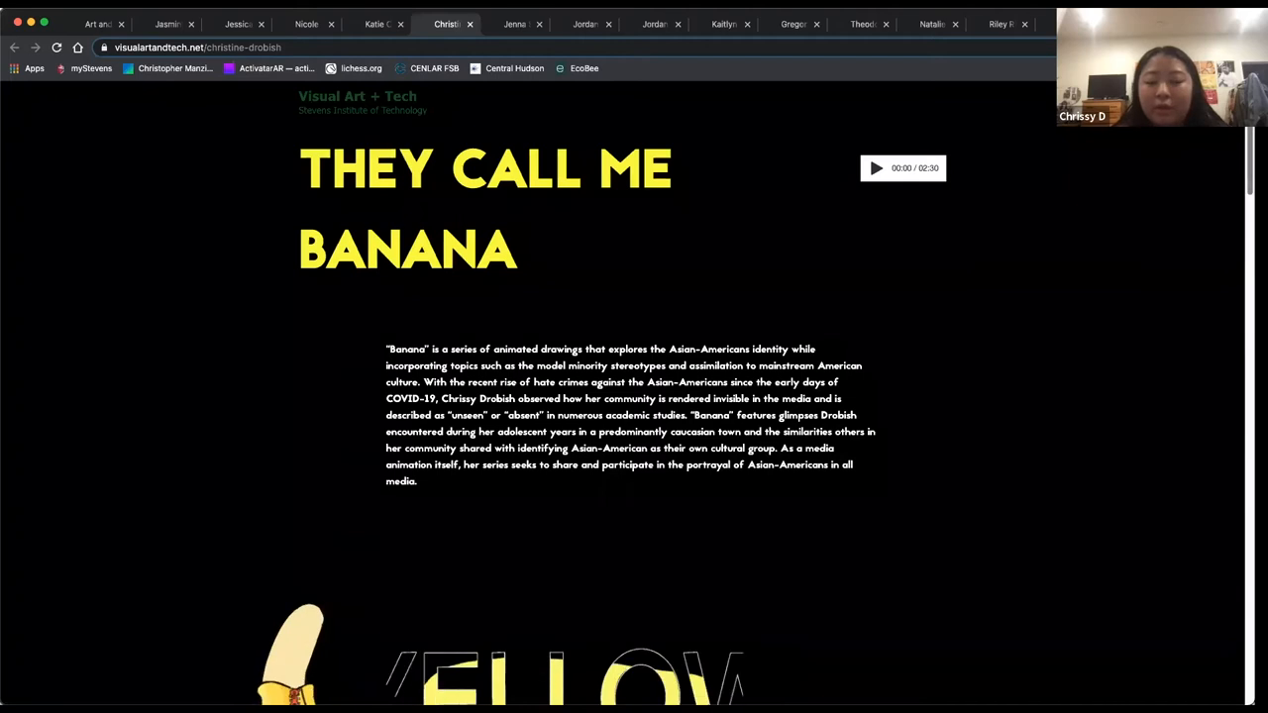
scroll("down", 3)
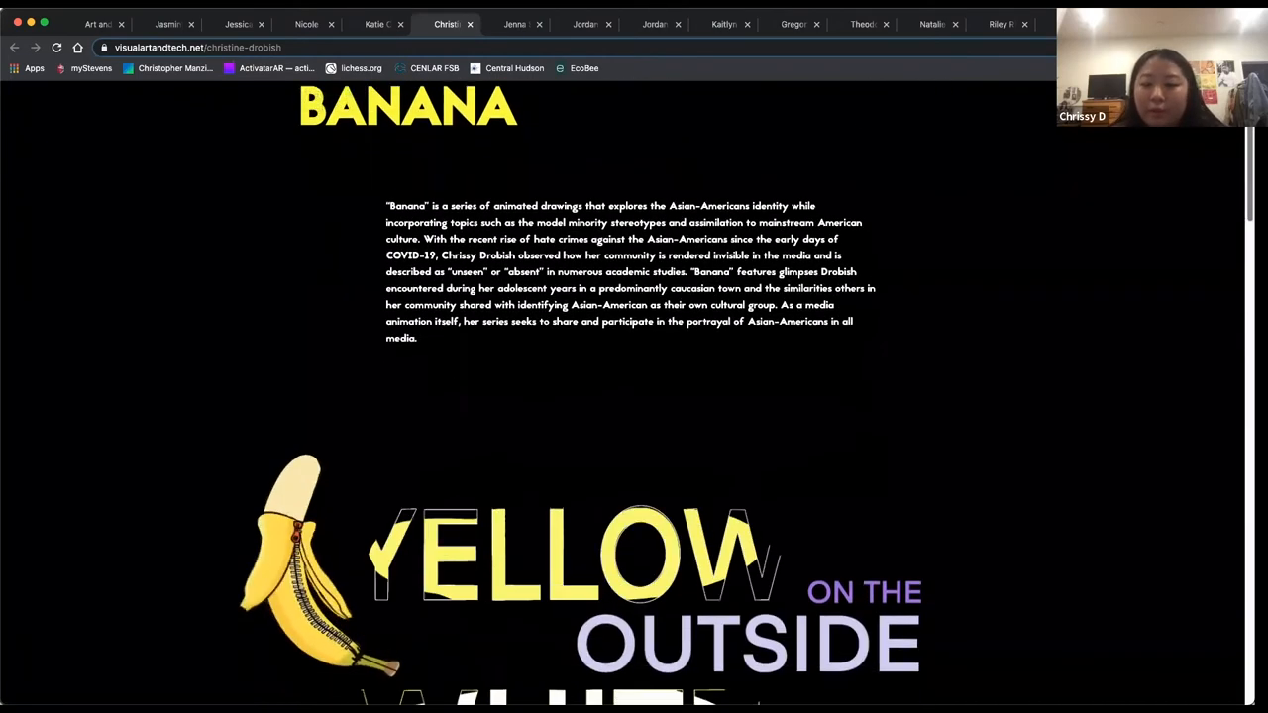
scroll("down", 3)
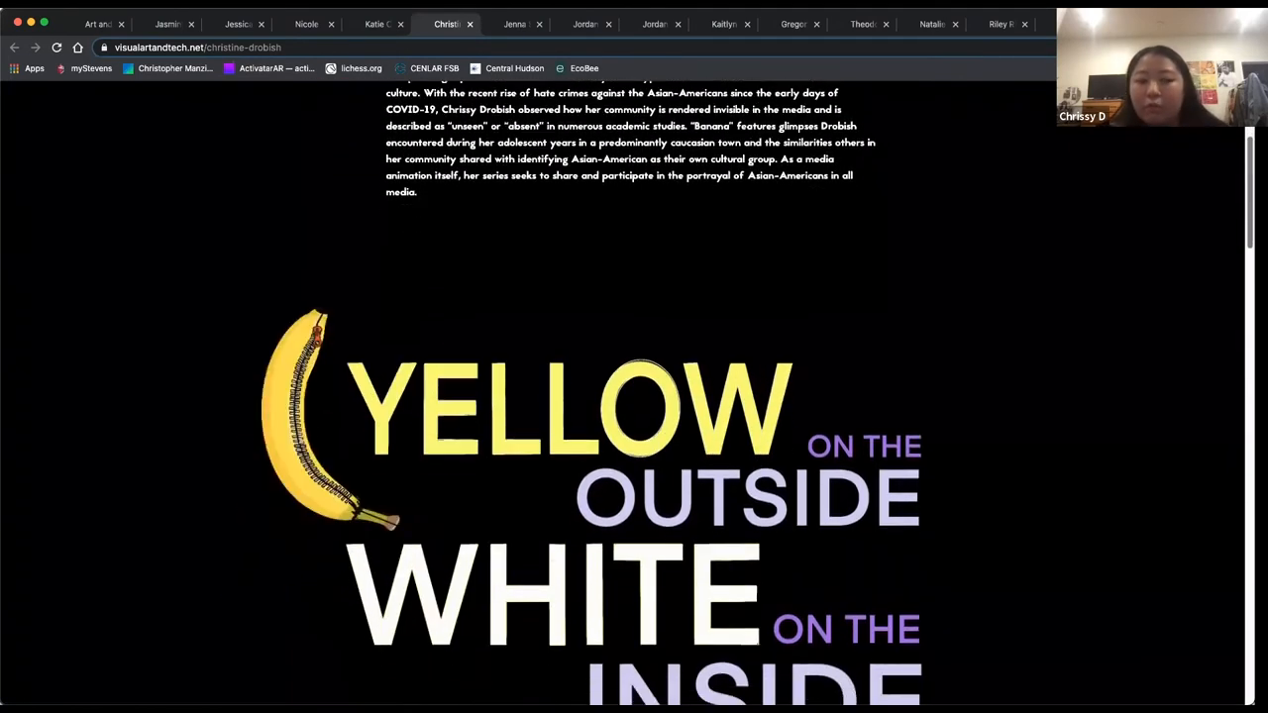
scroll("down", 3)
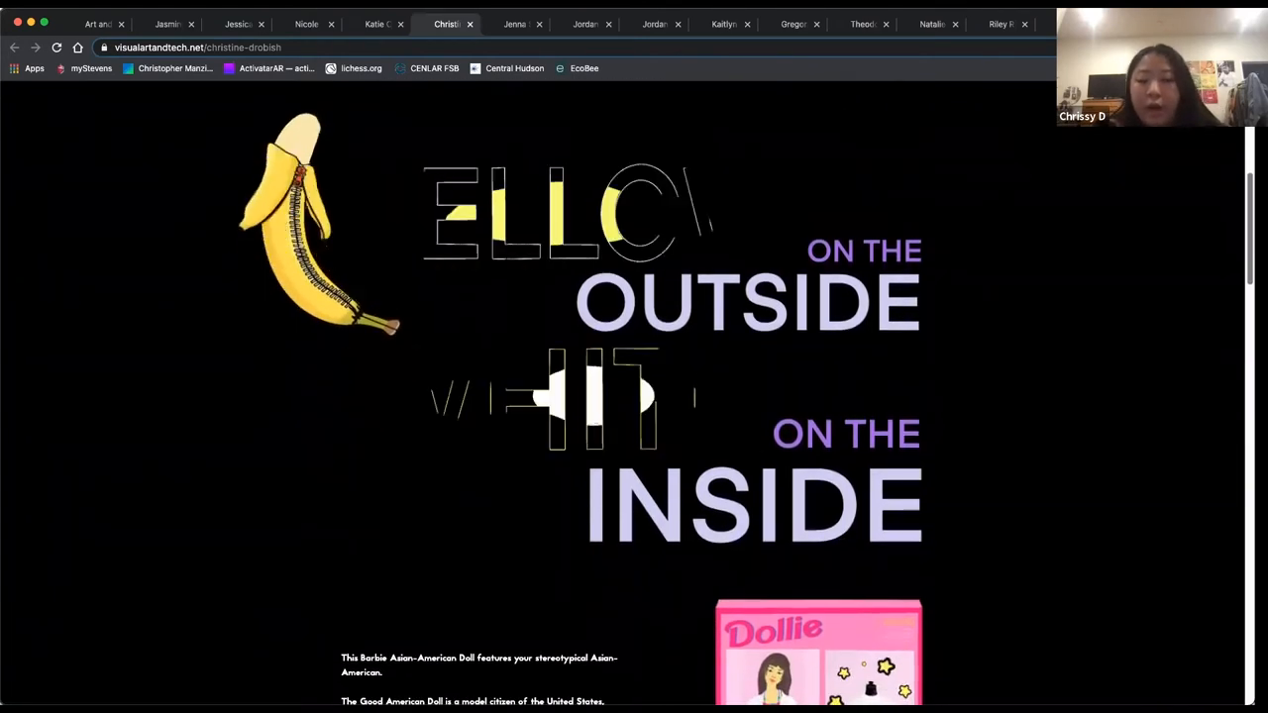
scroll("down", 3)
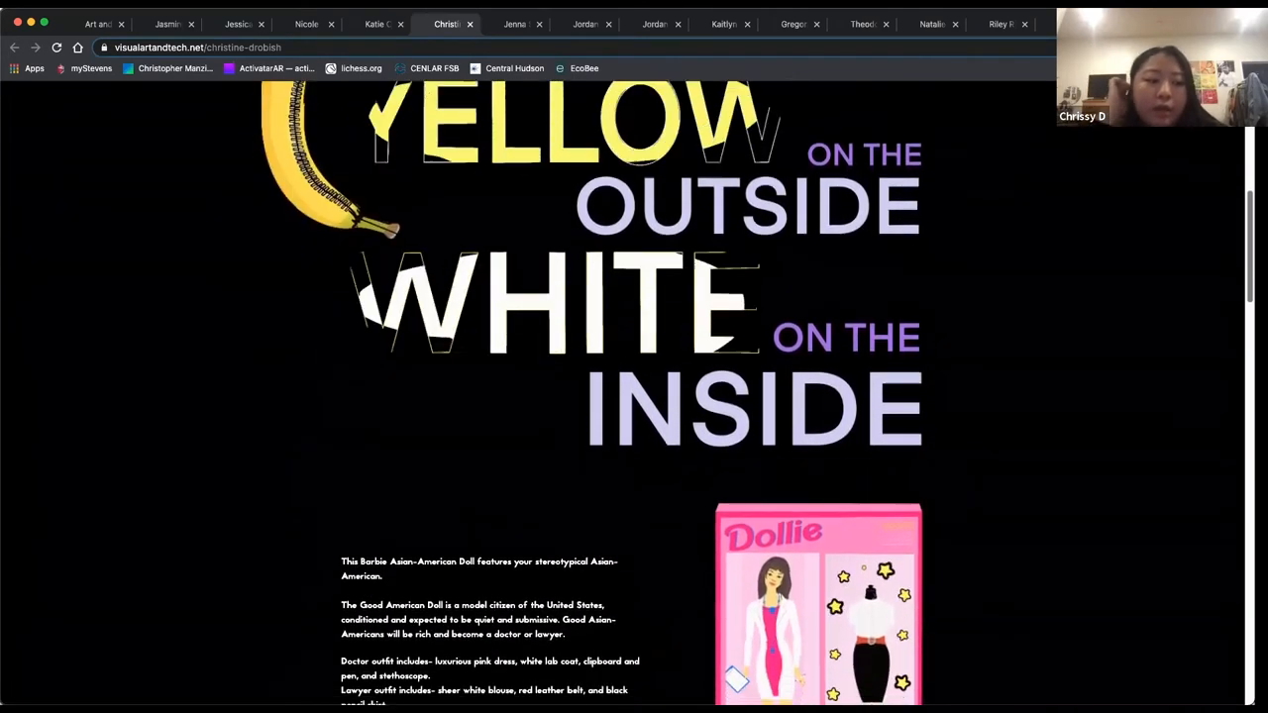
scroll("down", 3)
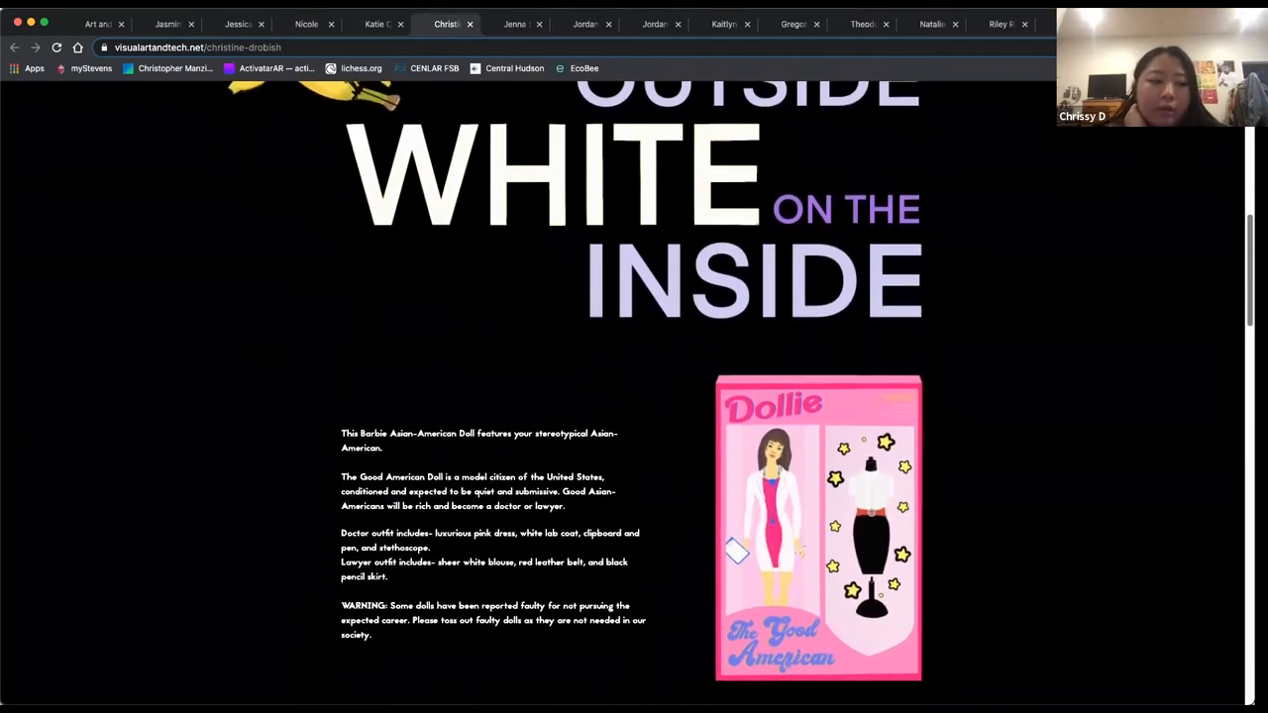
scroll("down", 3)
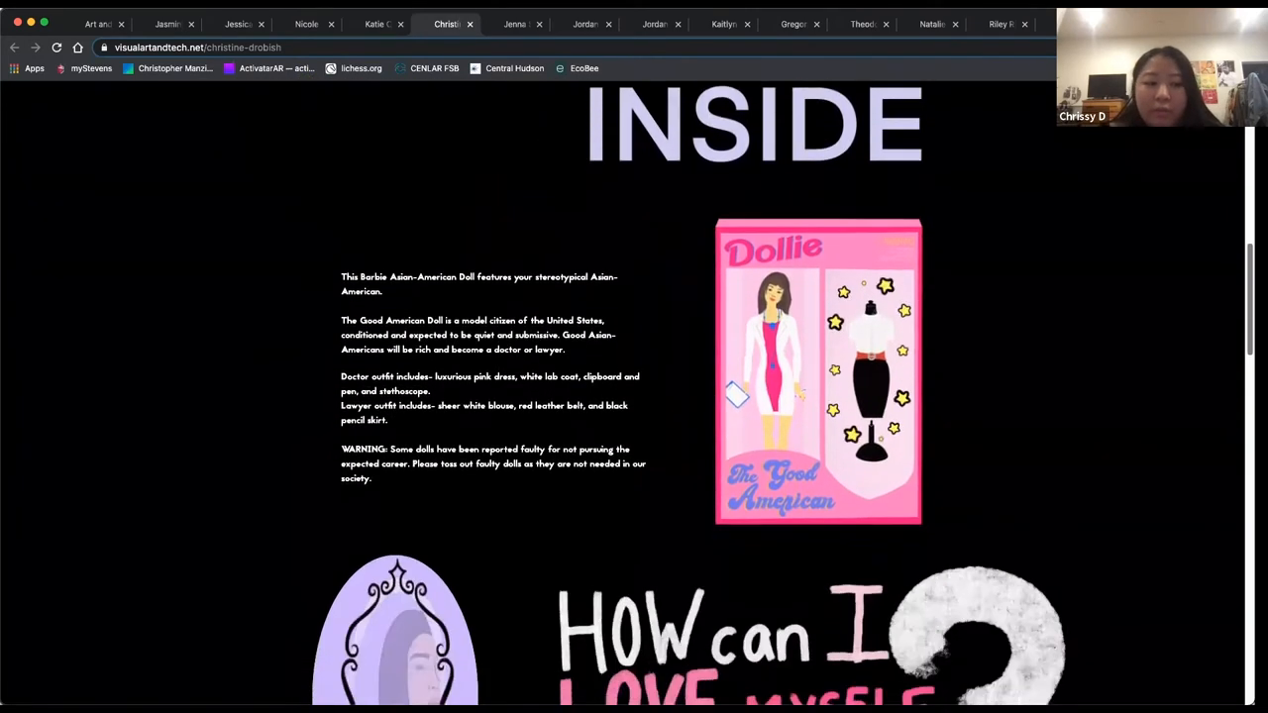
scroll("down", 3)
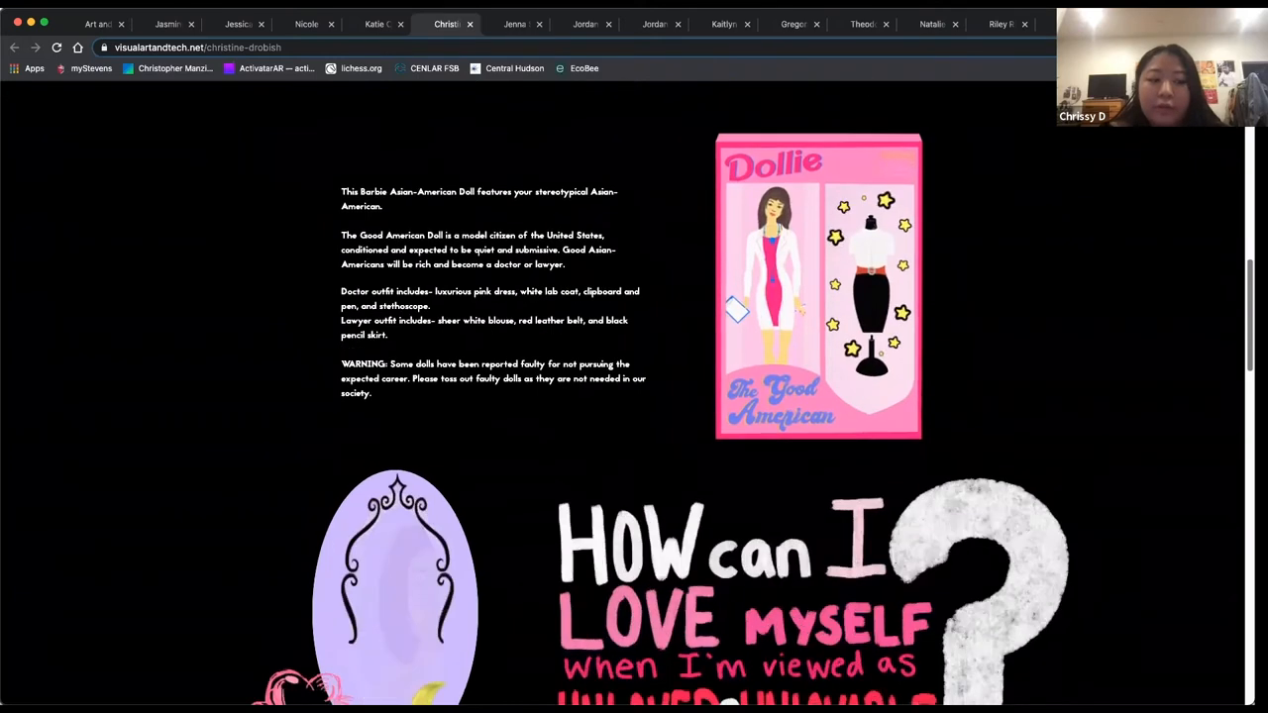
scroll("down", 3)
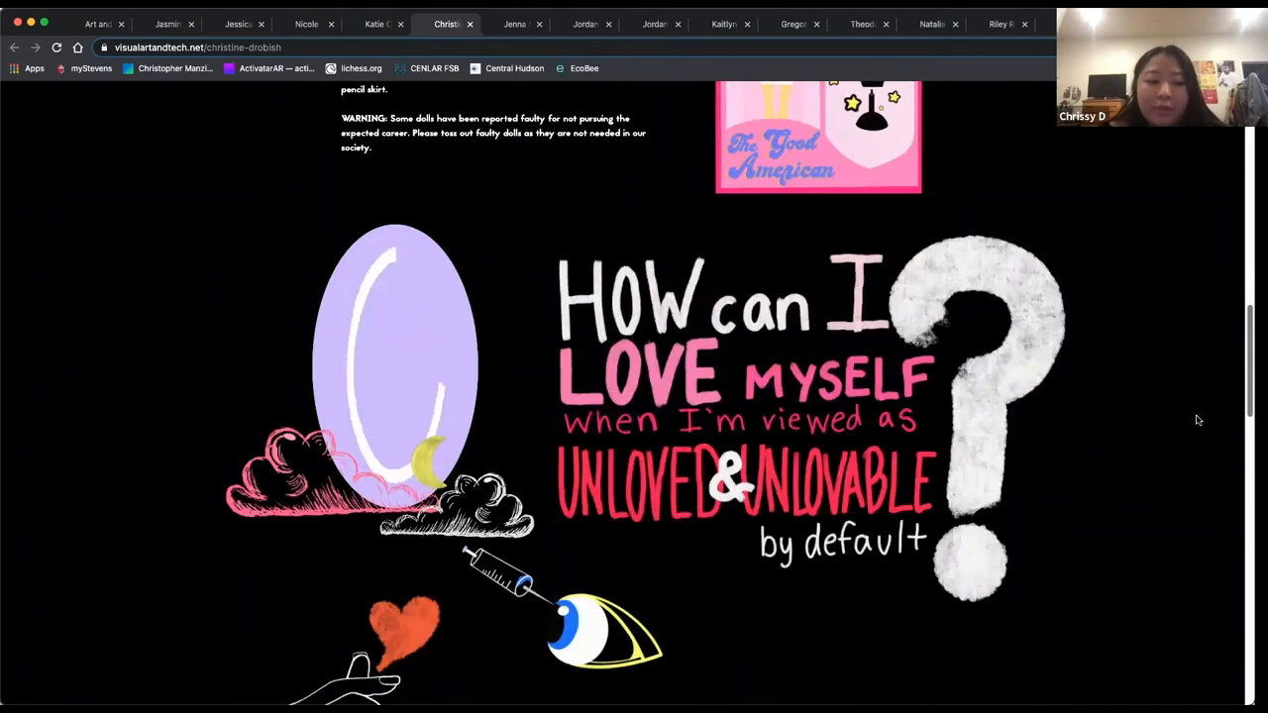
scroll("down", 3)
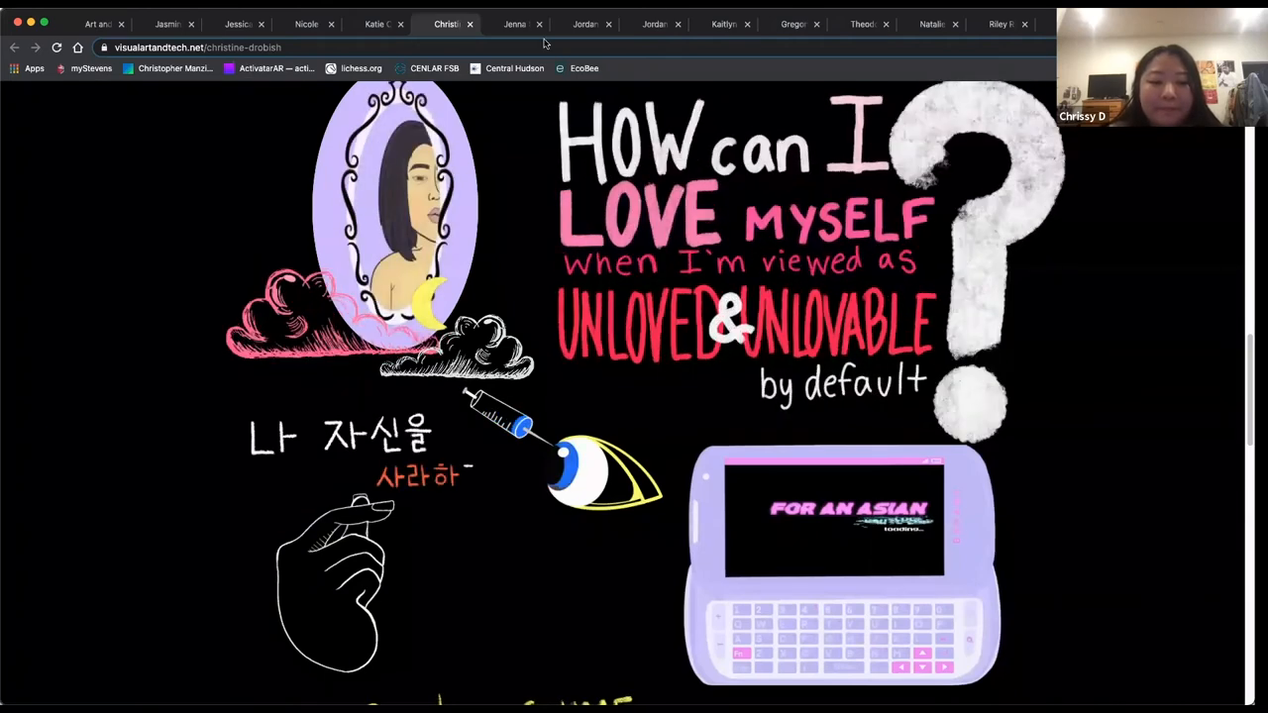
left_click(514, 24)
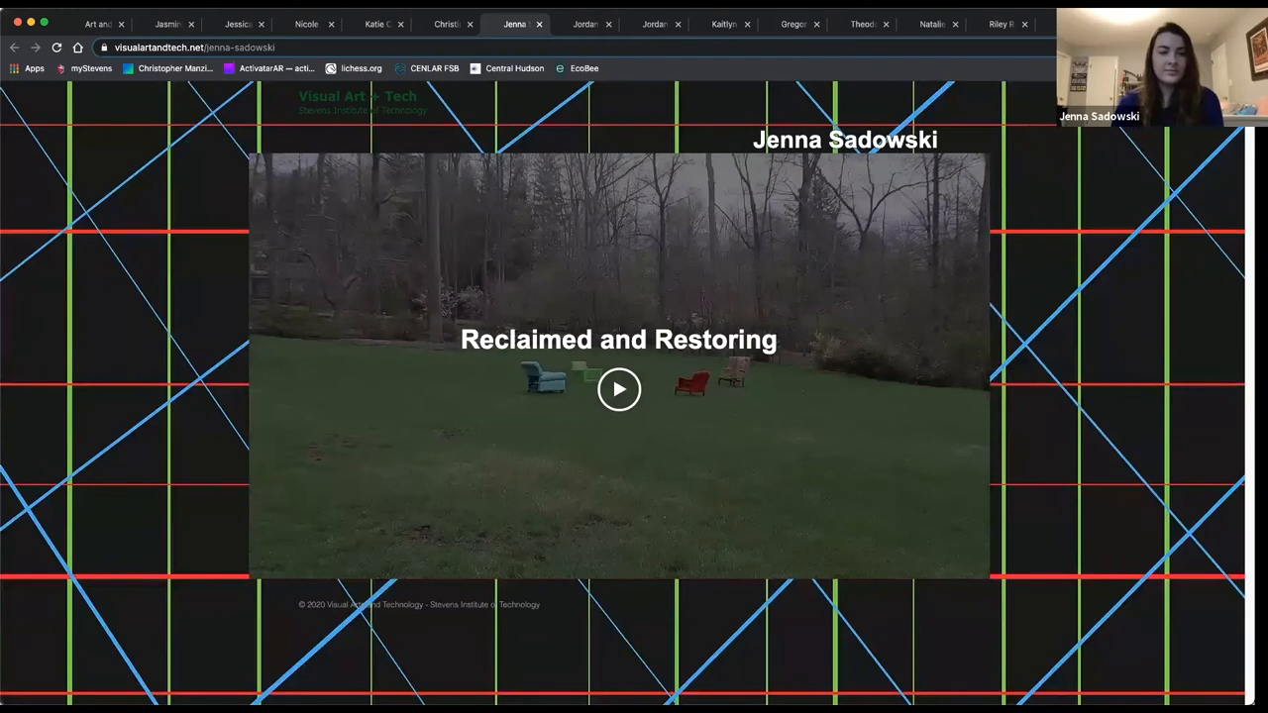
Step: Play and pause the Reclaimed and Restoring chairs video, then switch to Stay for a While
left_click(618, 388)
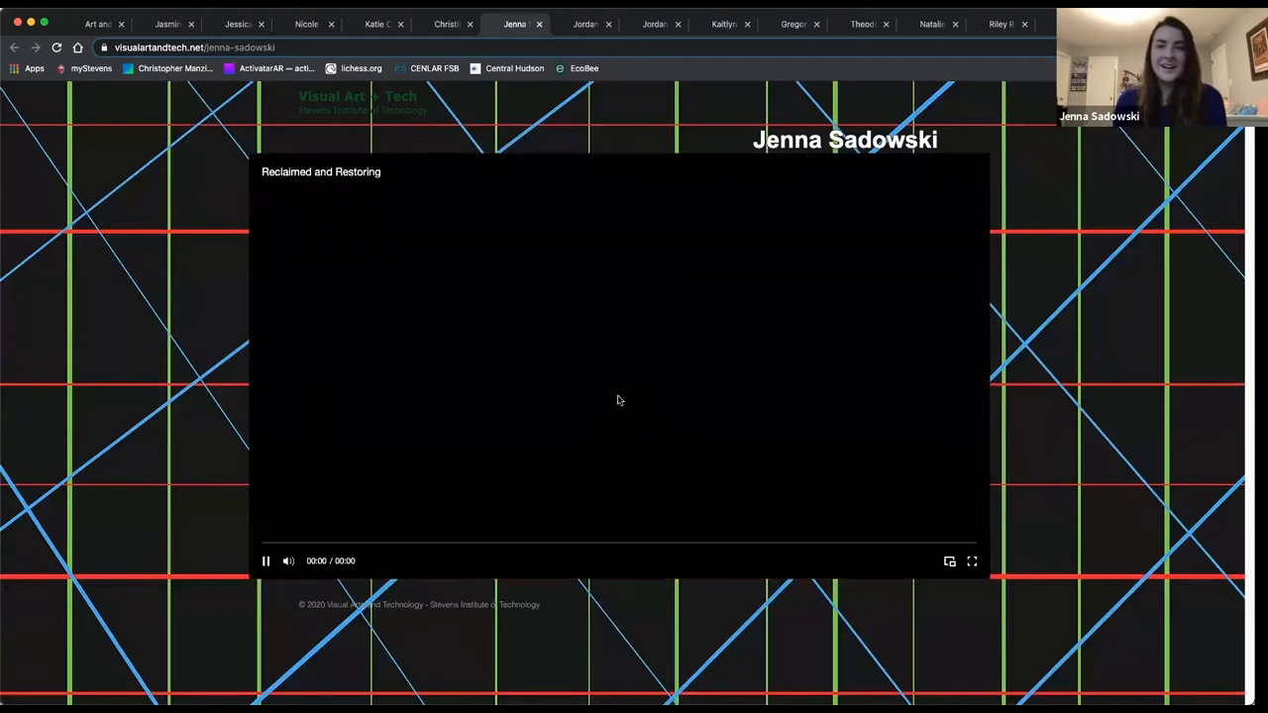
left_click(265, 561)
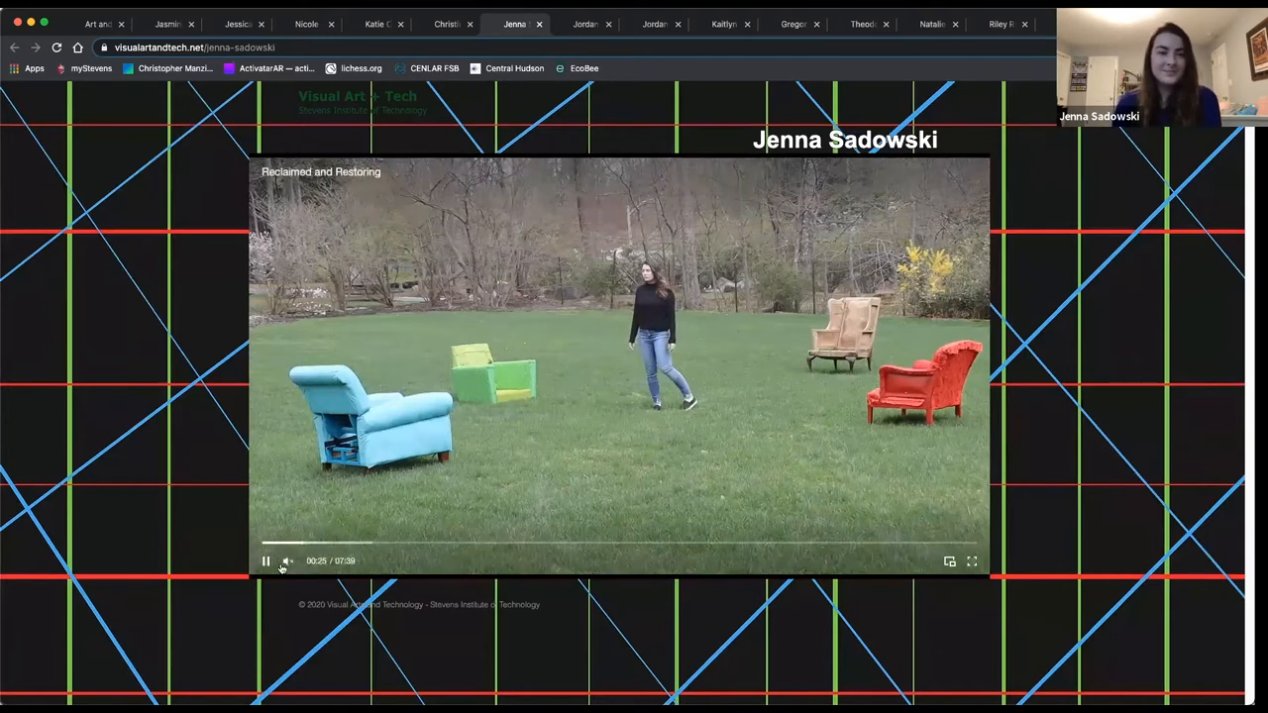
left_click(265, 560)
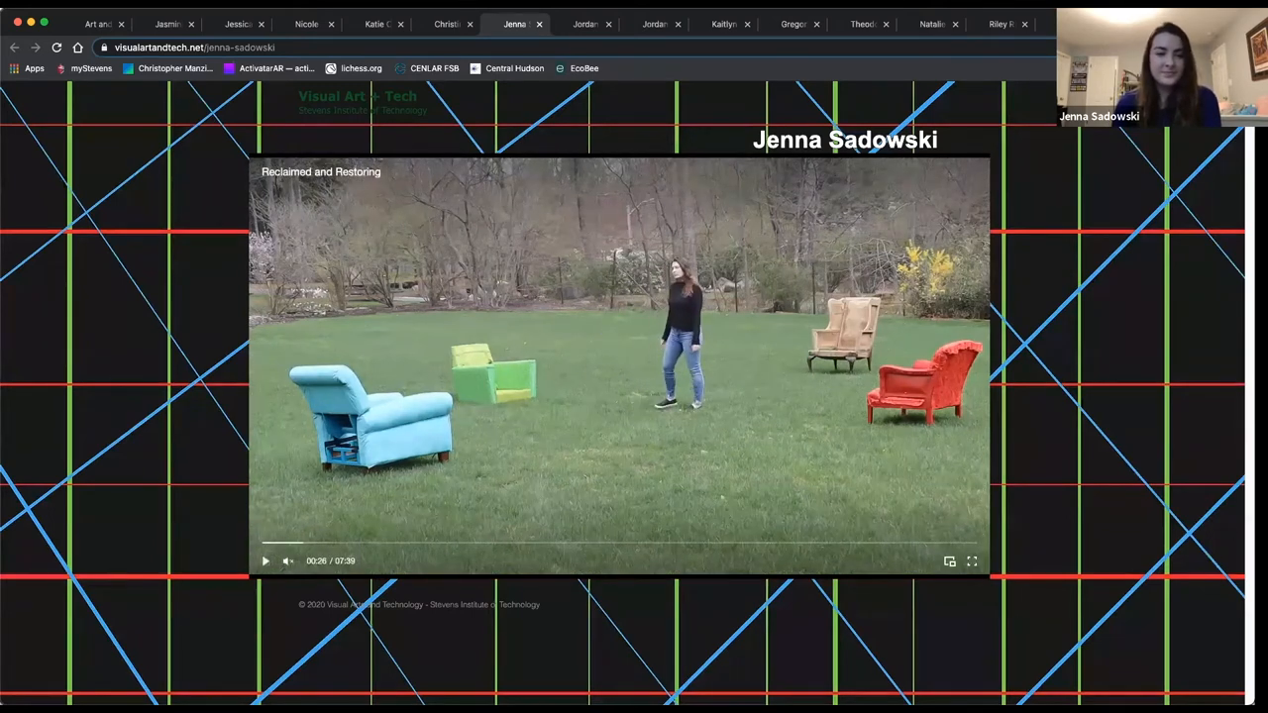
left_click(585, 23)
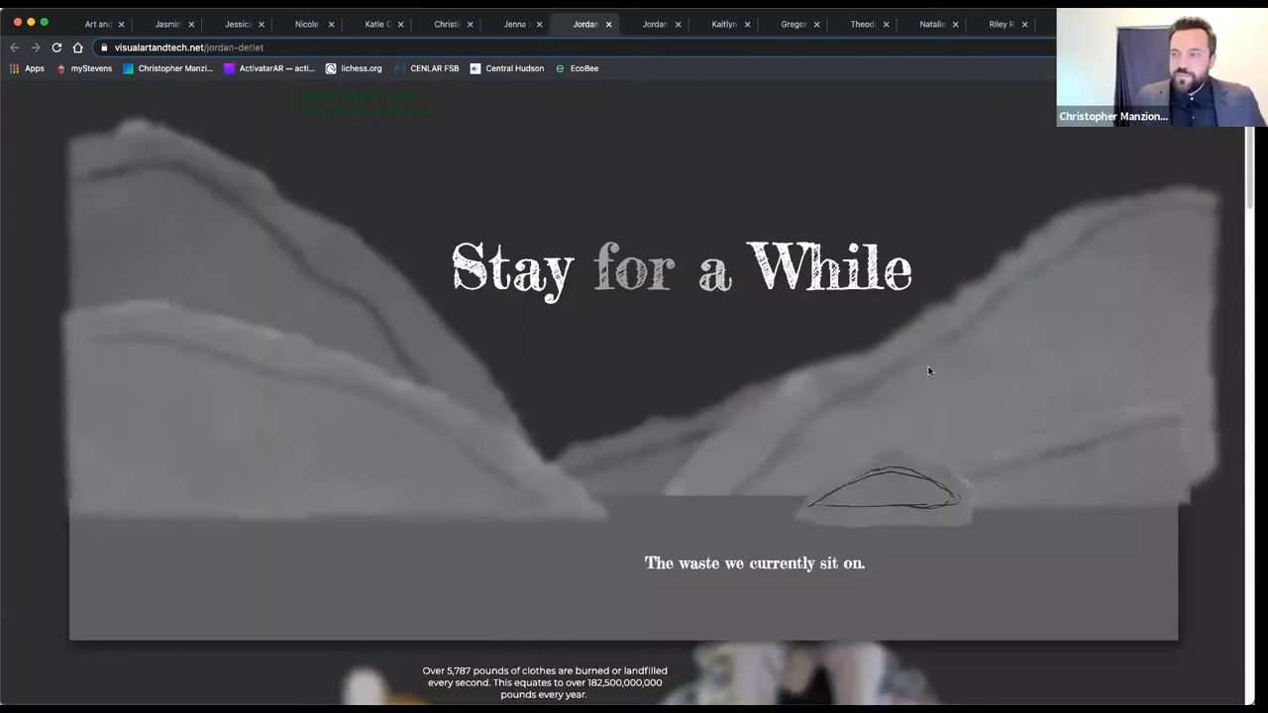
mouse_move(1153, 383)
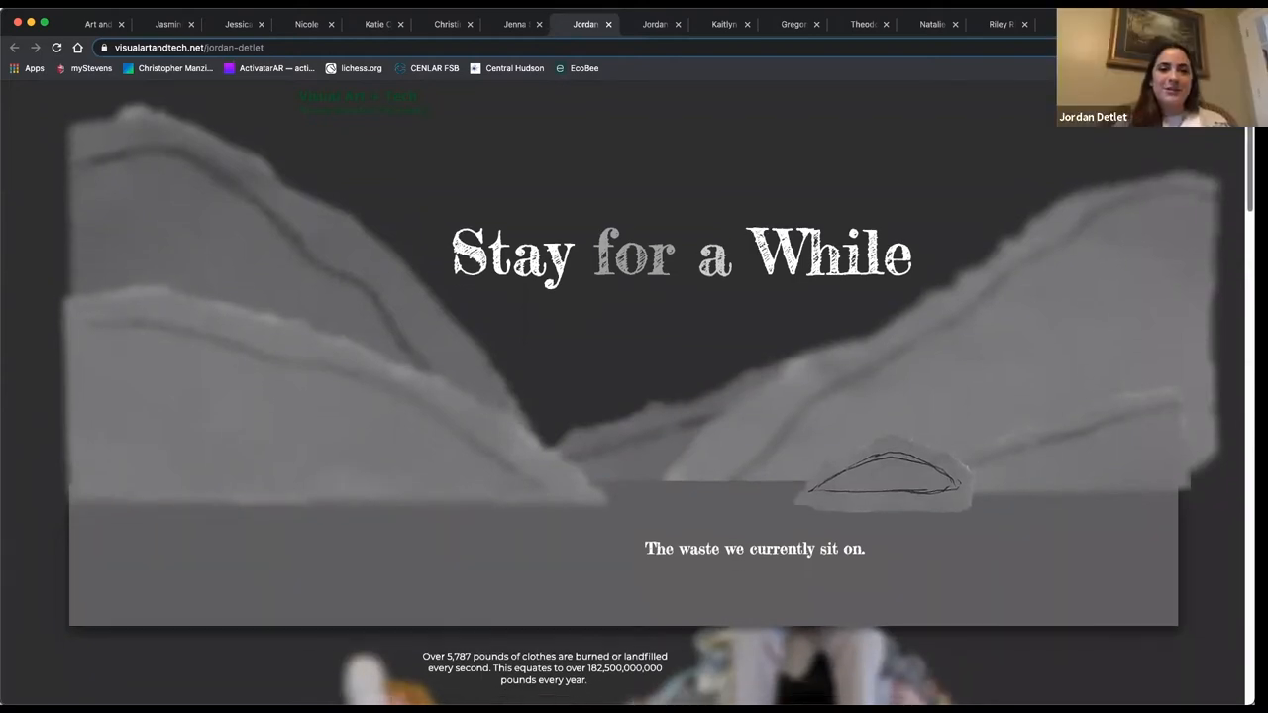
Step: Browse Jordan Detlet's fabric-chair sculptures down to the closing recycling-waste memorial statement
scroll("down", 3)
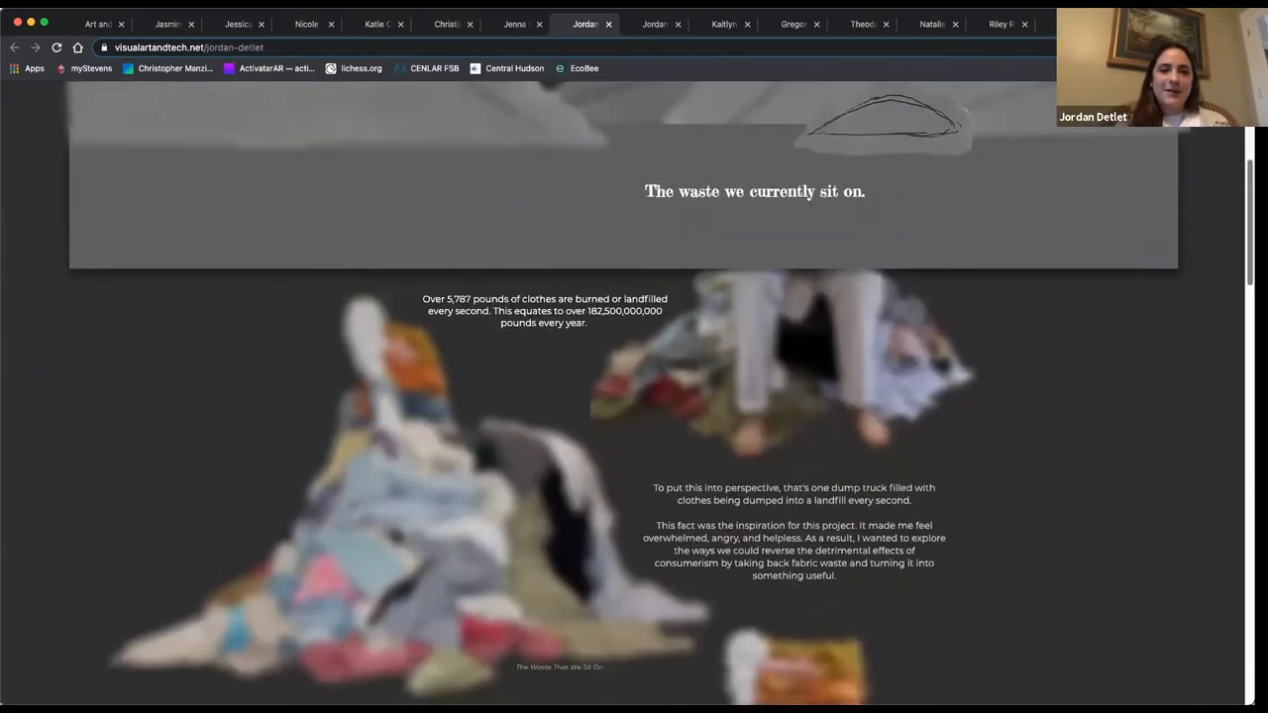
scroll("down", 3)
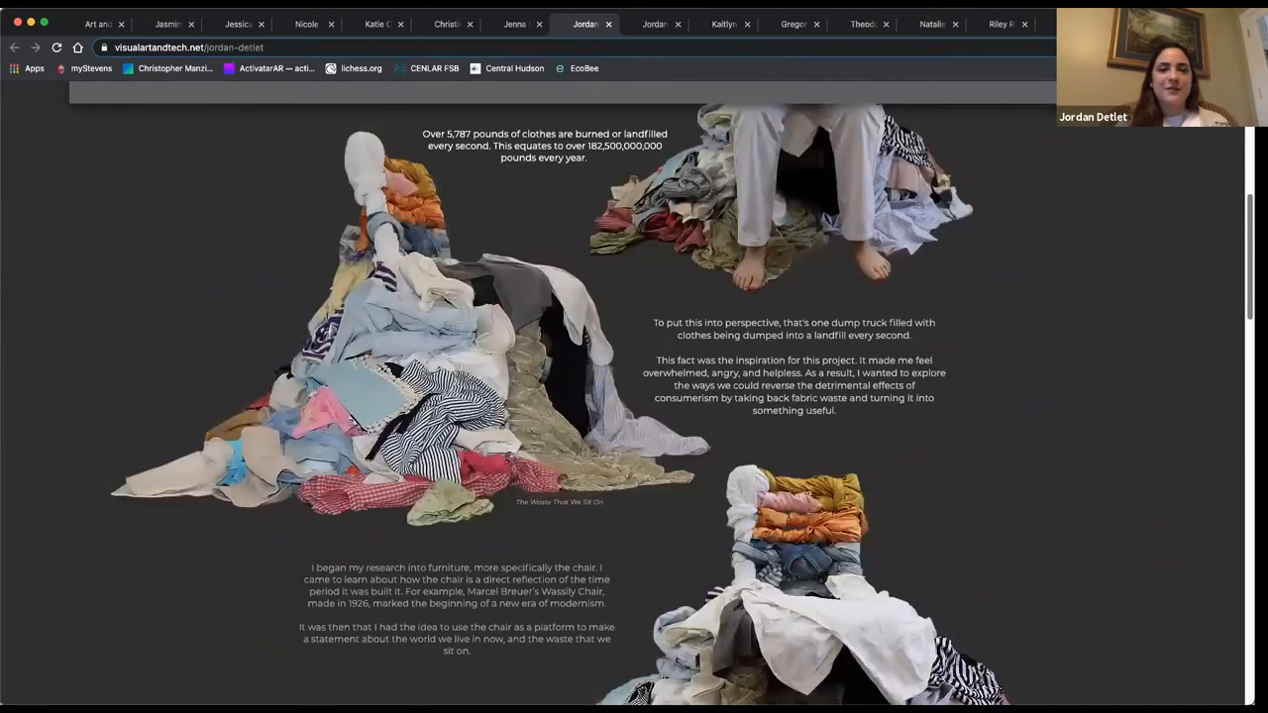
scroll("down", 3)
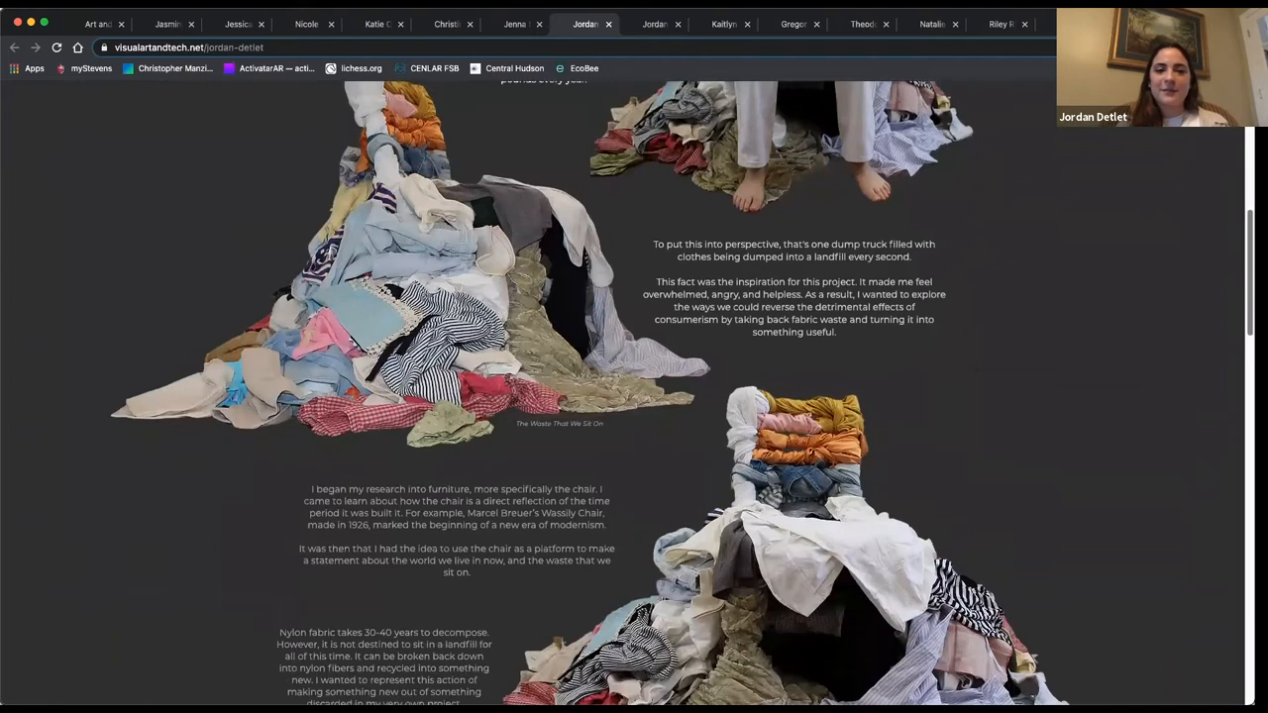
scroll("down", 3)
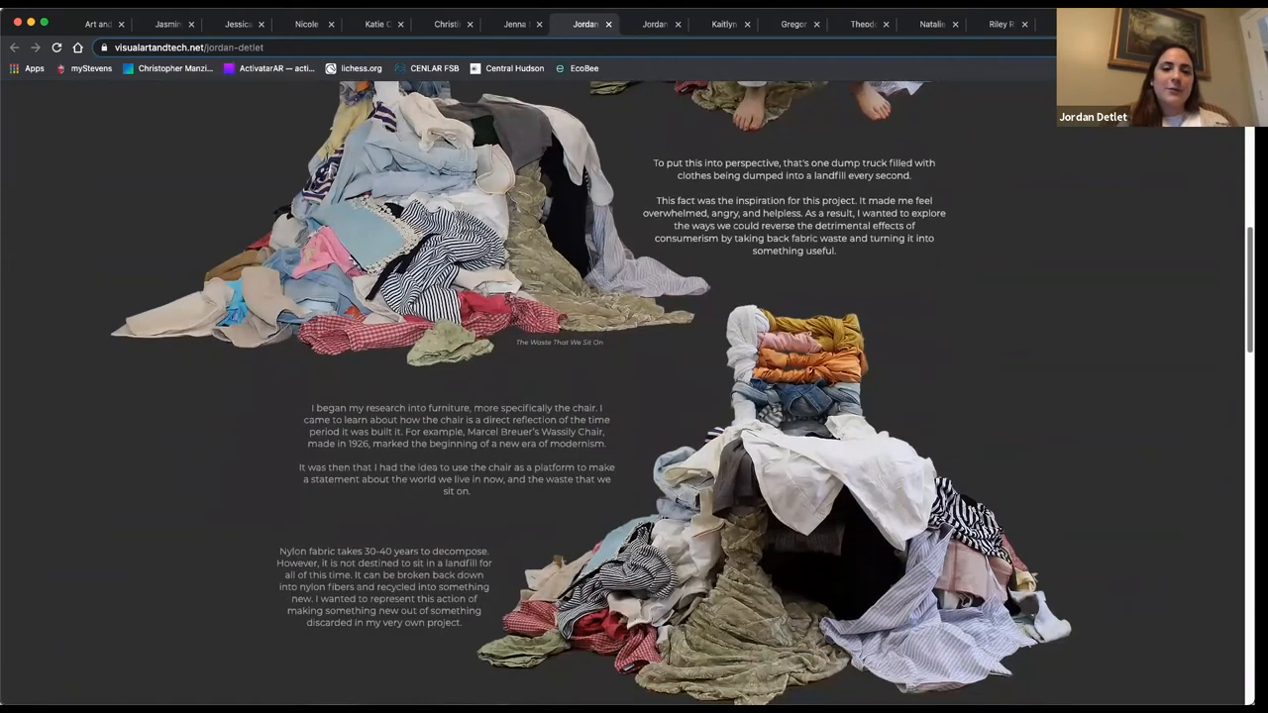
scroll("down", 3)
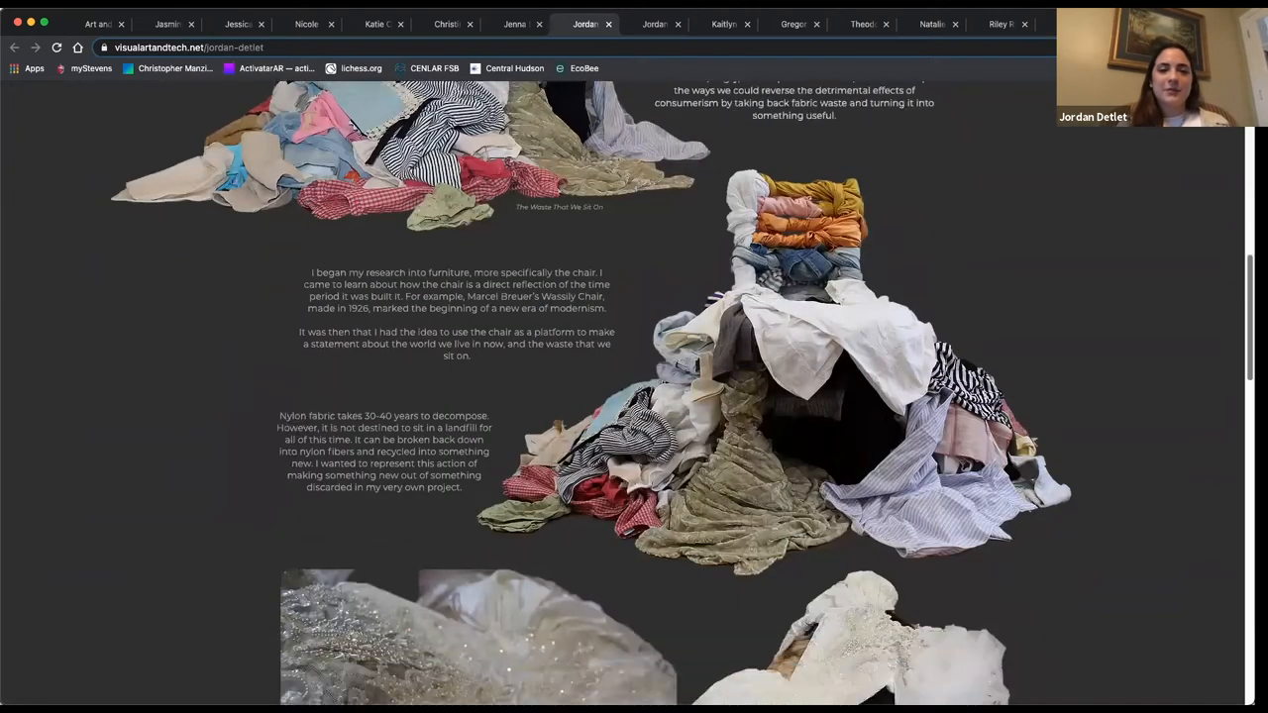
scroll("down", 3)
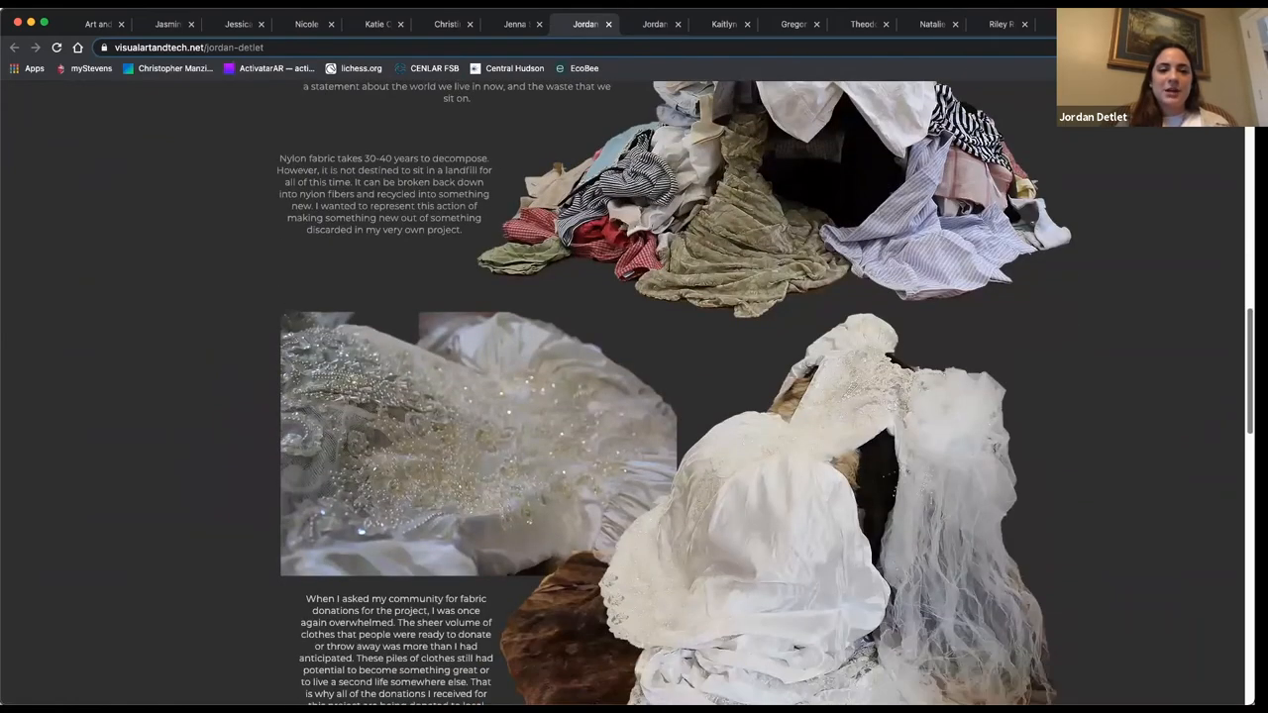
scroll("down", 3)
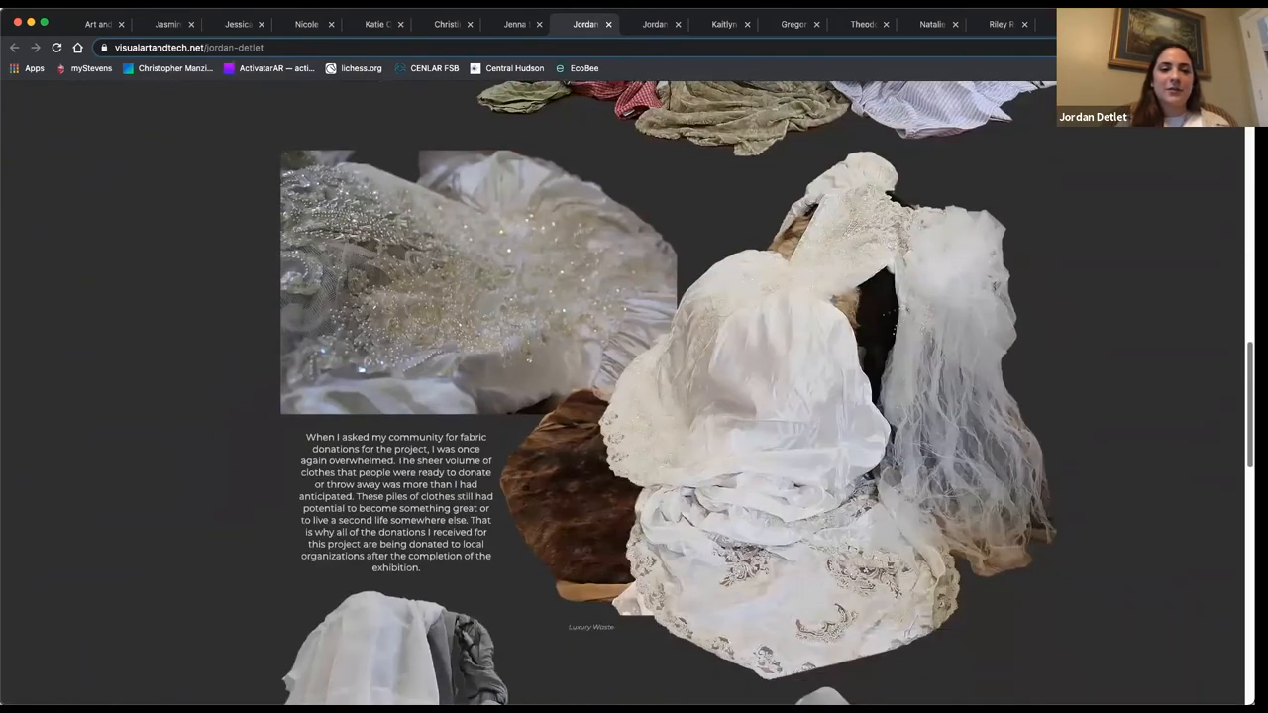
scroll("down", 3)
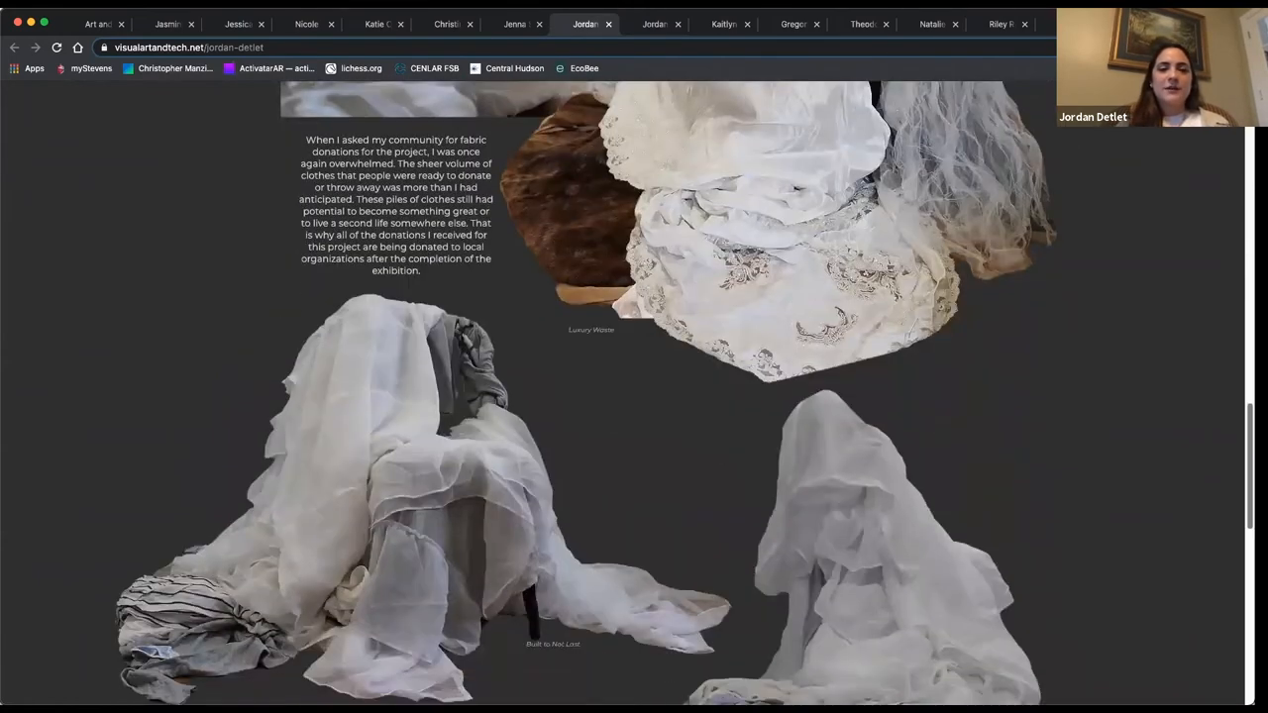
scroll("down", 3)
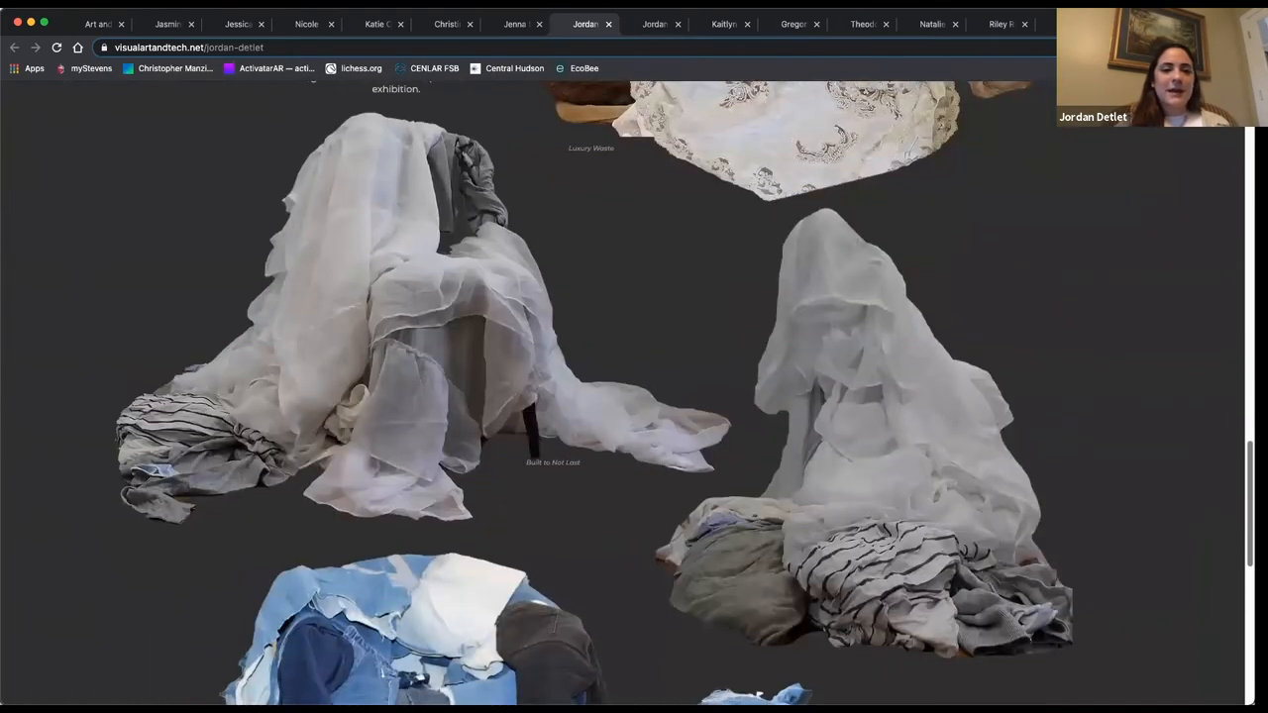
scroll("down", 3)
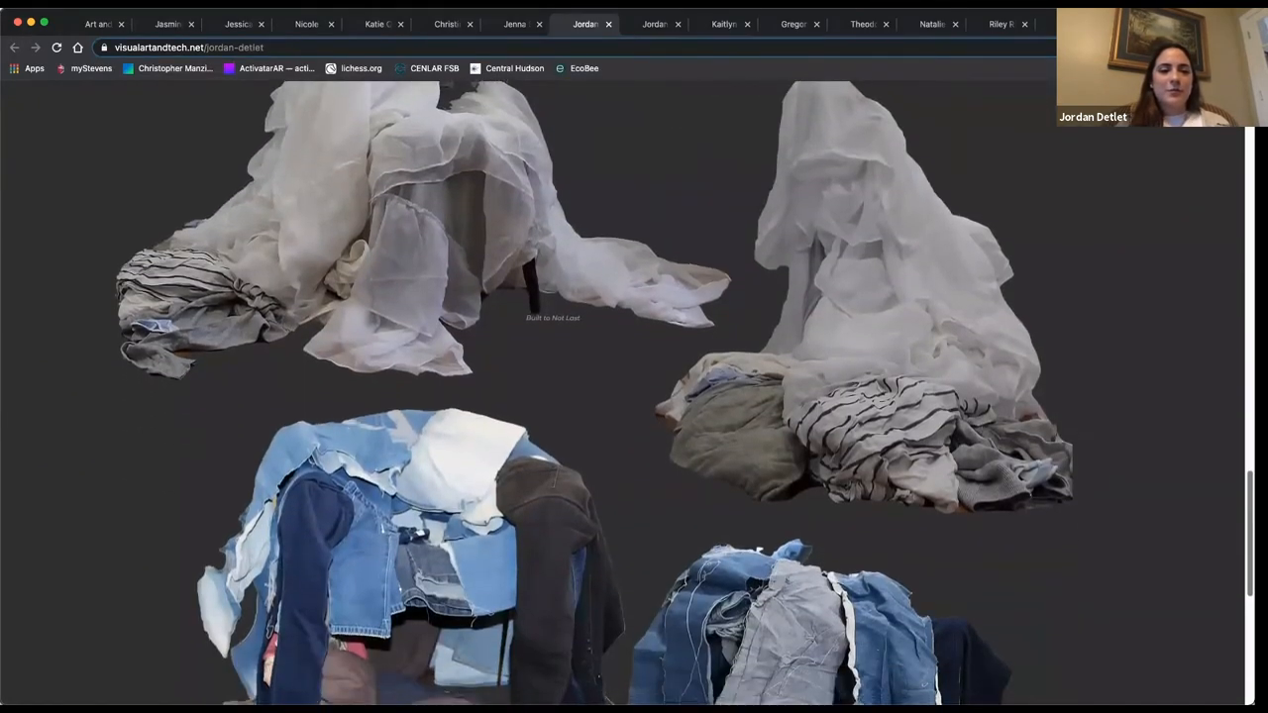
scroll("down", 3)
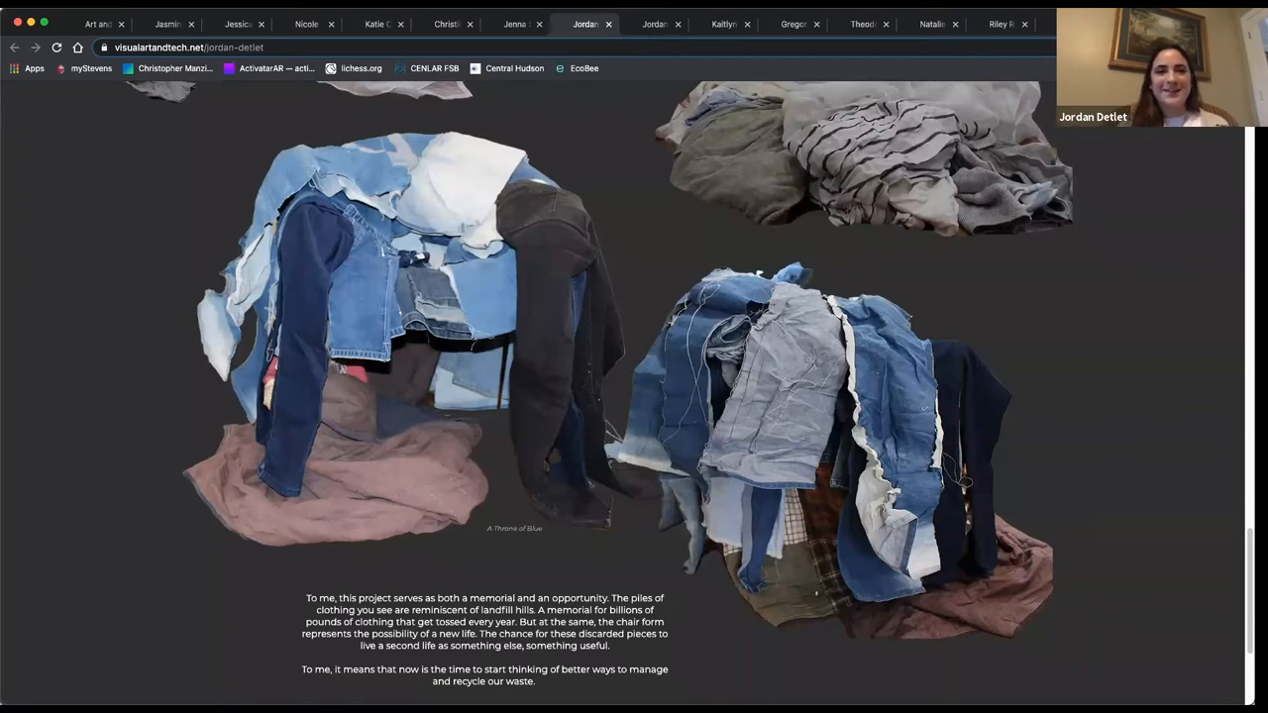
mouse_move(455, 130)
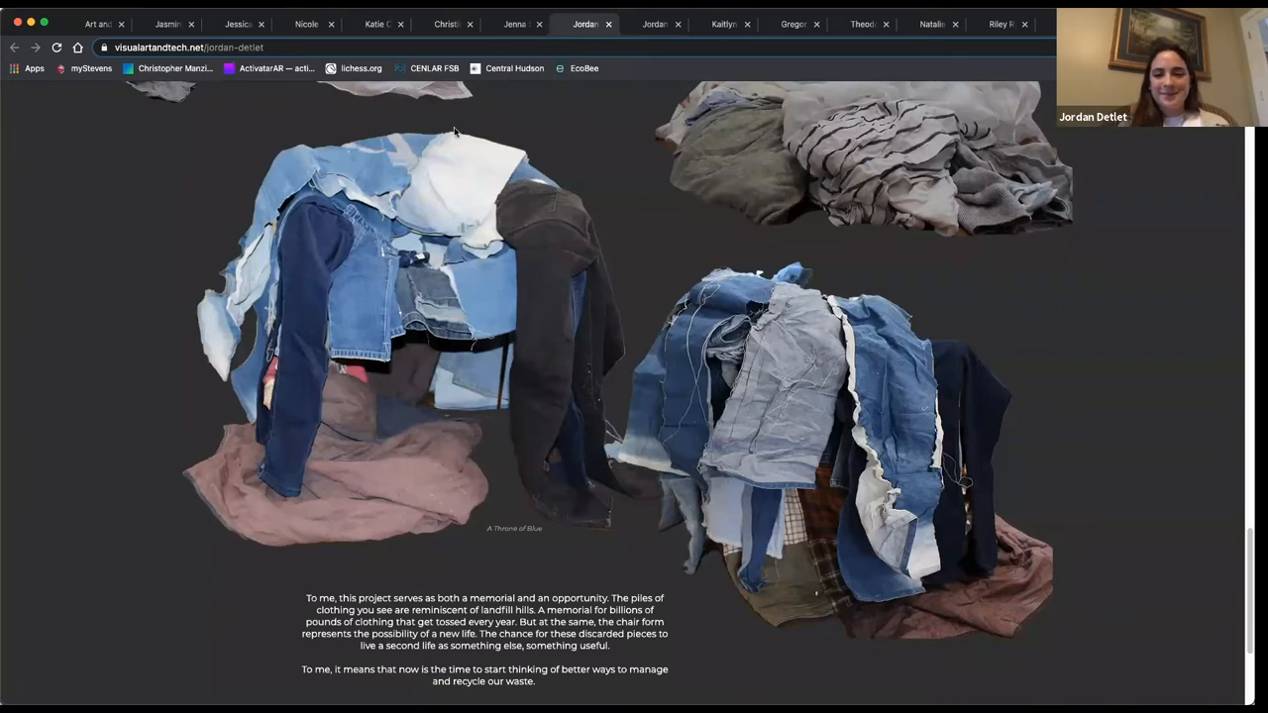
Step: Switch to Jordan Guzman's Through Sleep Deprived Eyes page and browse its text and game scenes
left_click(654, 23)
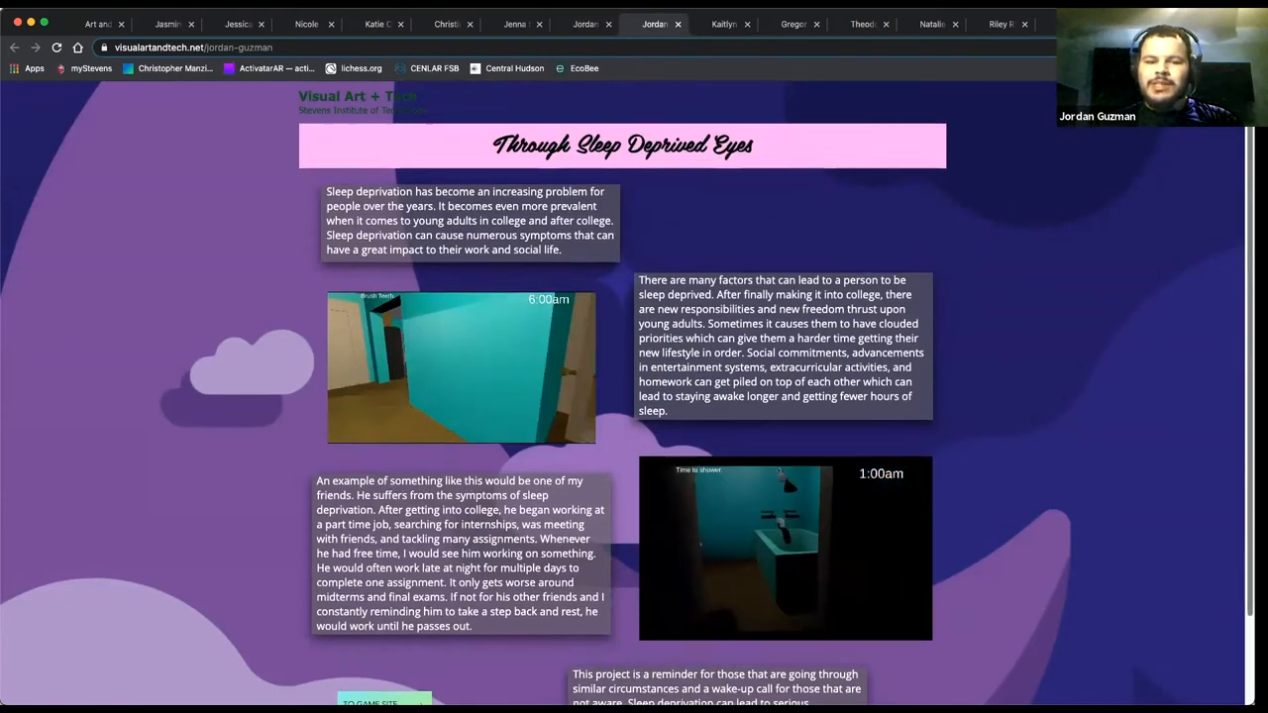
scroll("down", 3)
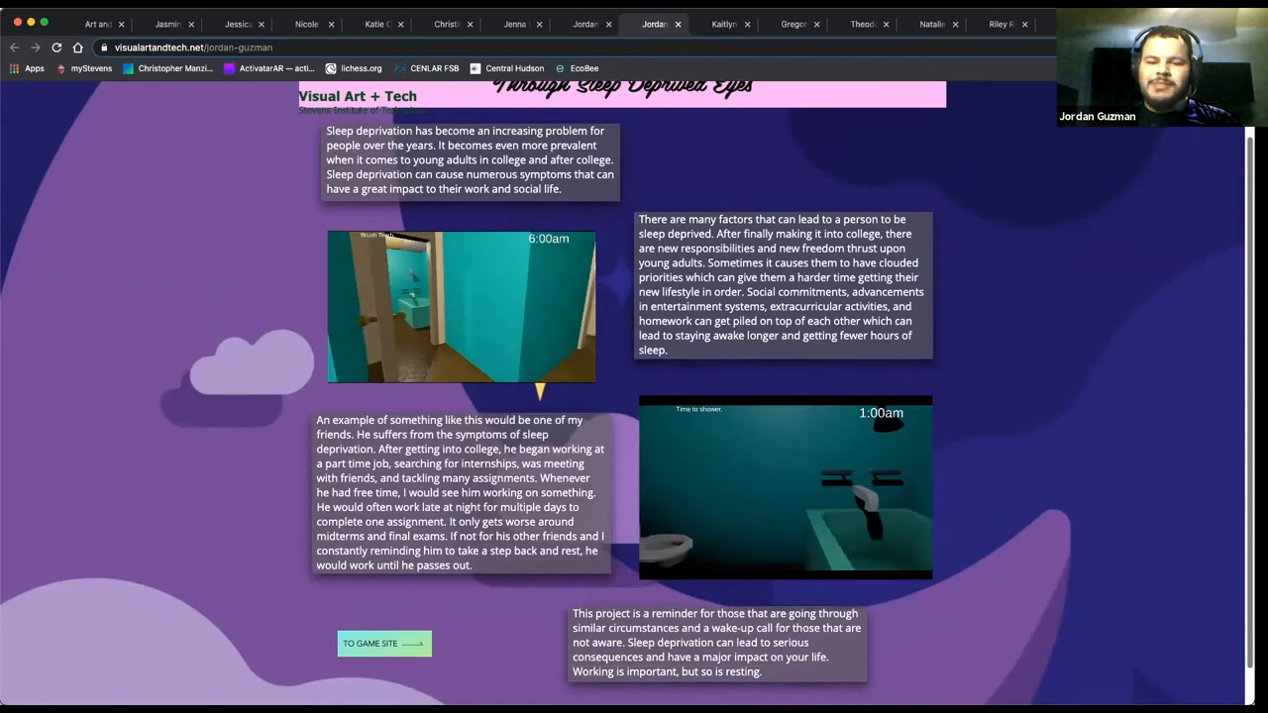
scroll("down", 3)
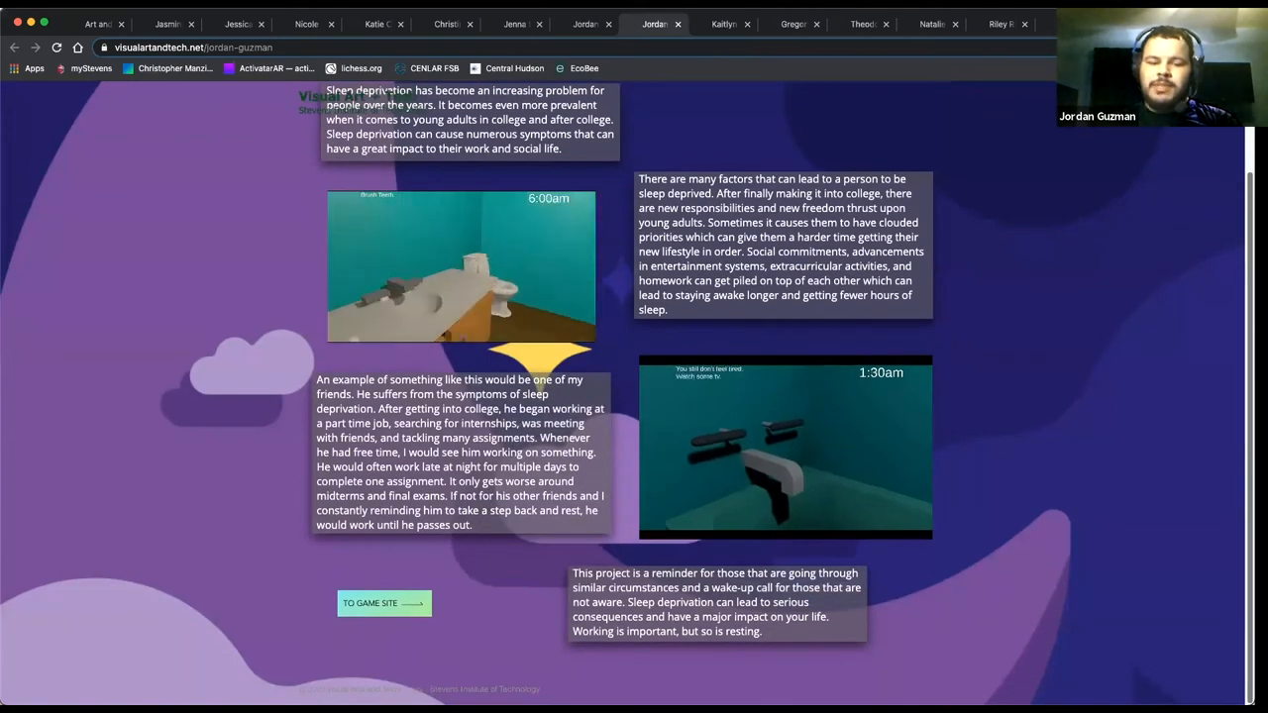
scroll("down", 3)
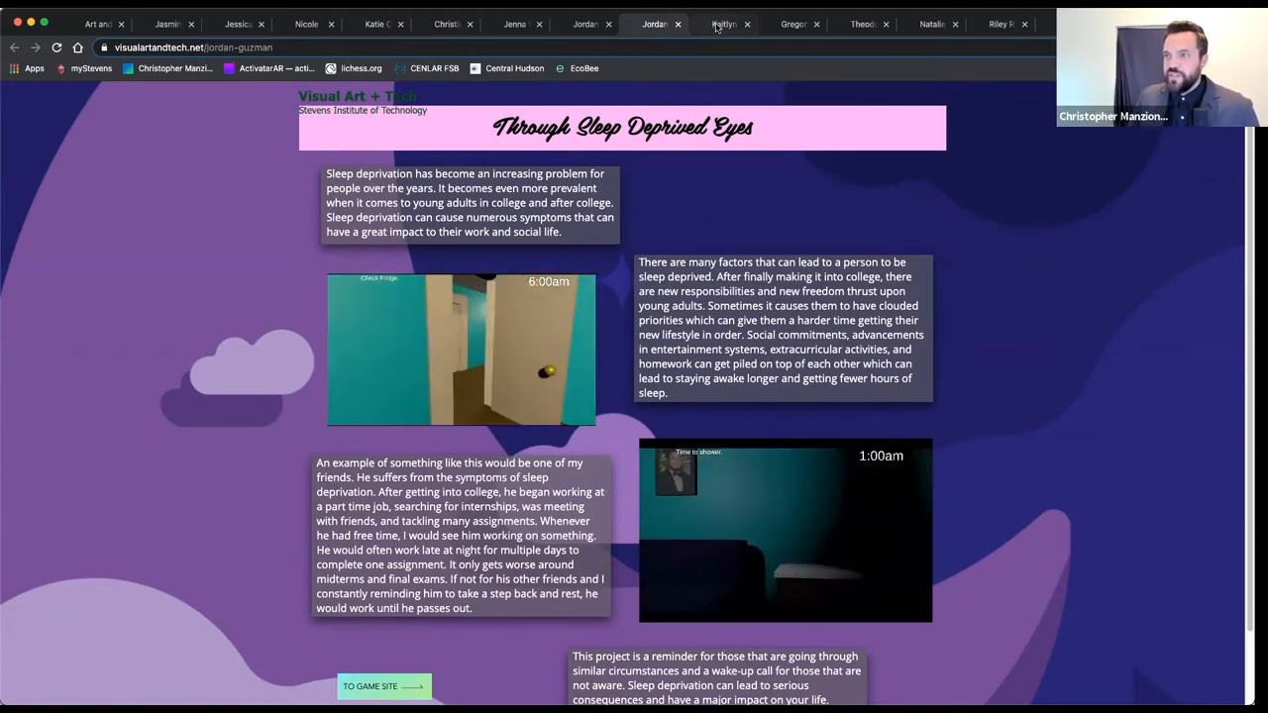
Step: Play Kaitlyn Cagle's embroidery video and browse the hoops down to the campfire and watering-plants pieces
left_click(723, 24)
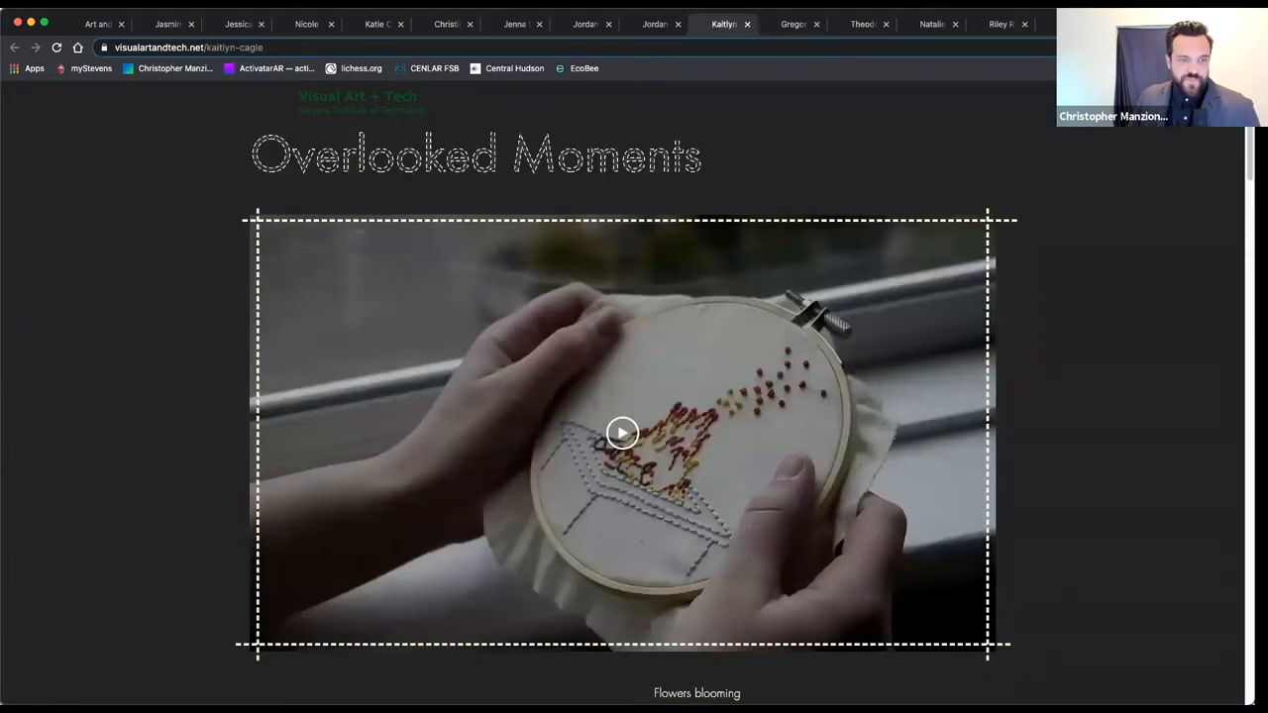
left_click(621, 433)
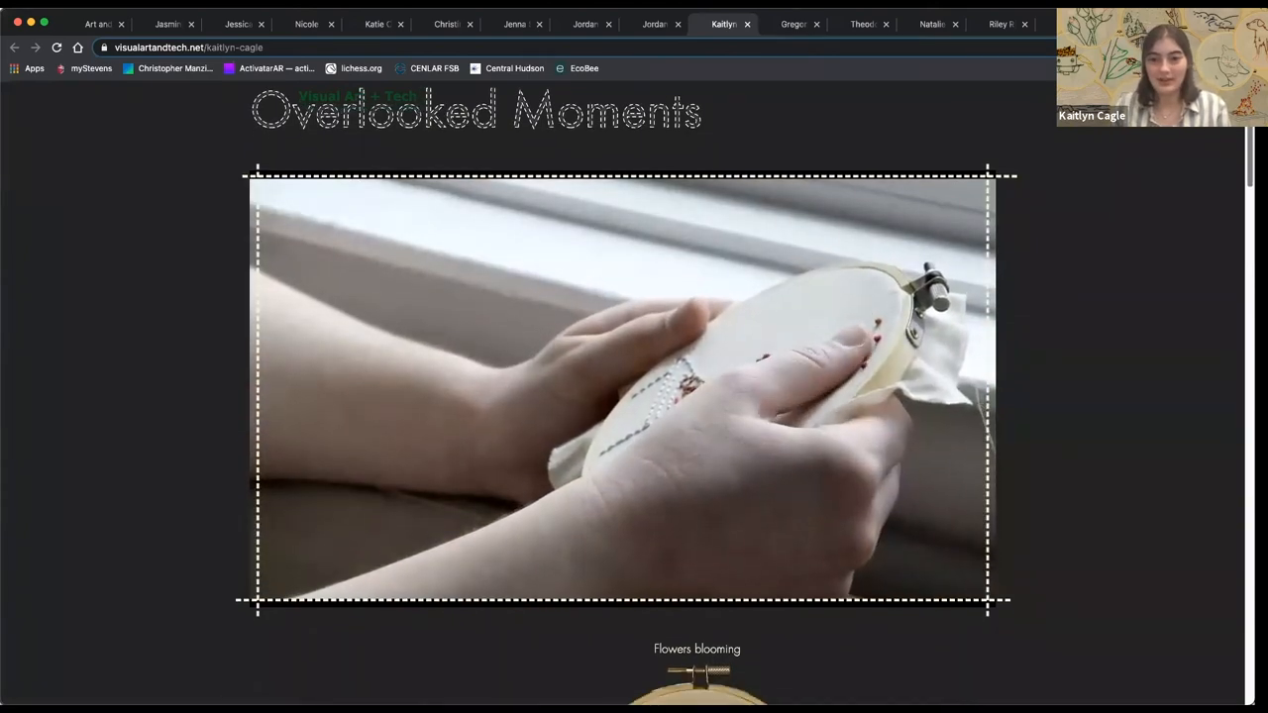
scroll("down", 3)
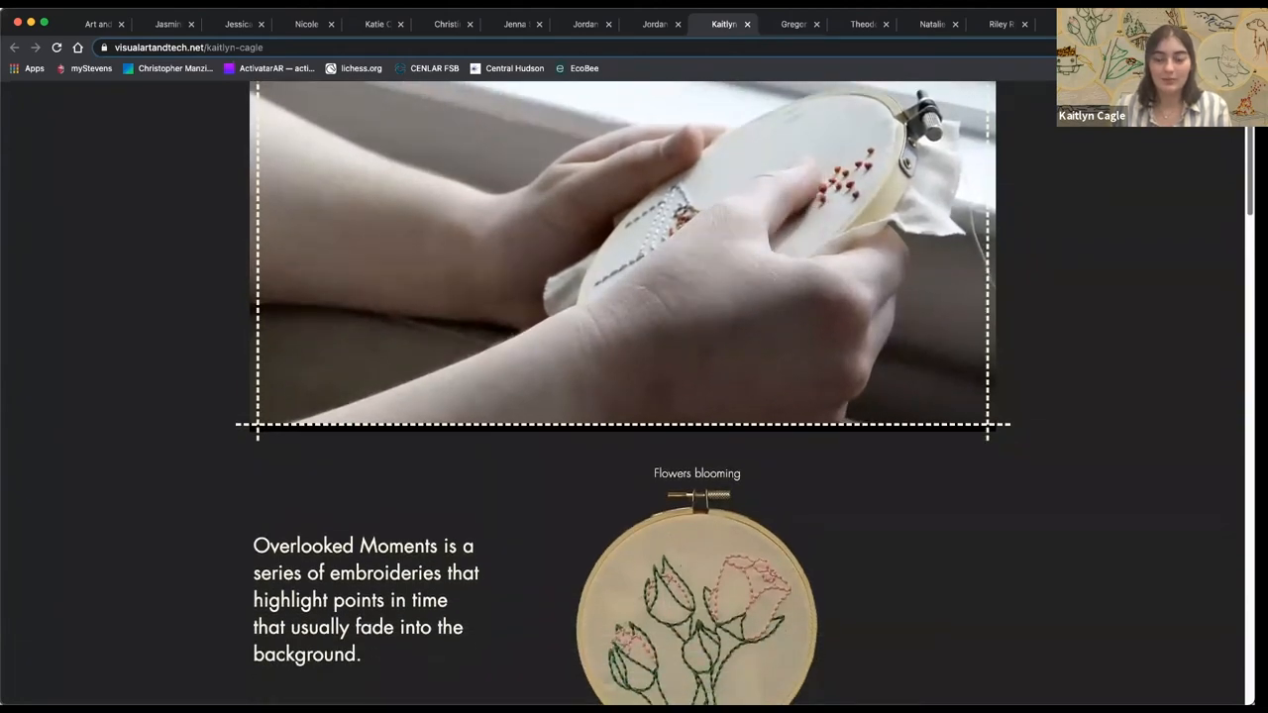
scroll("down", 3)
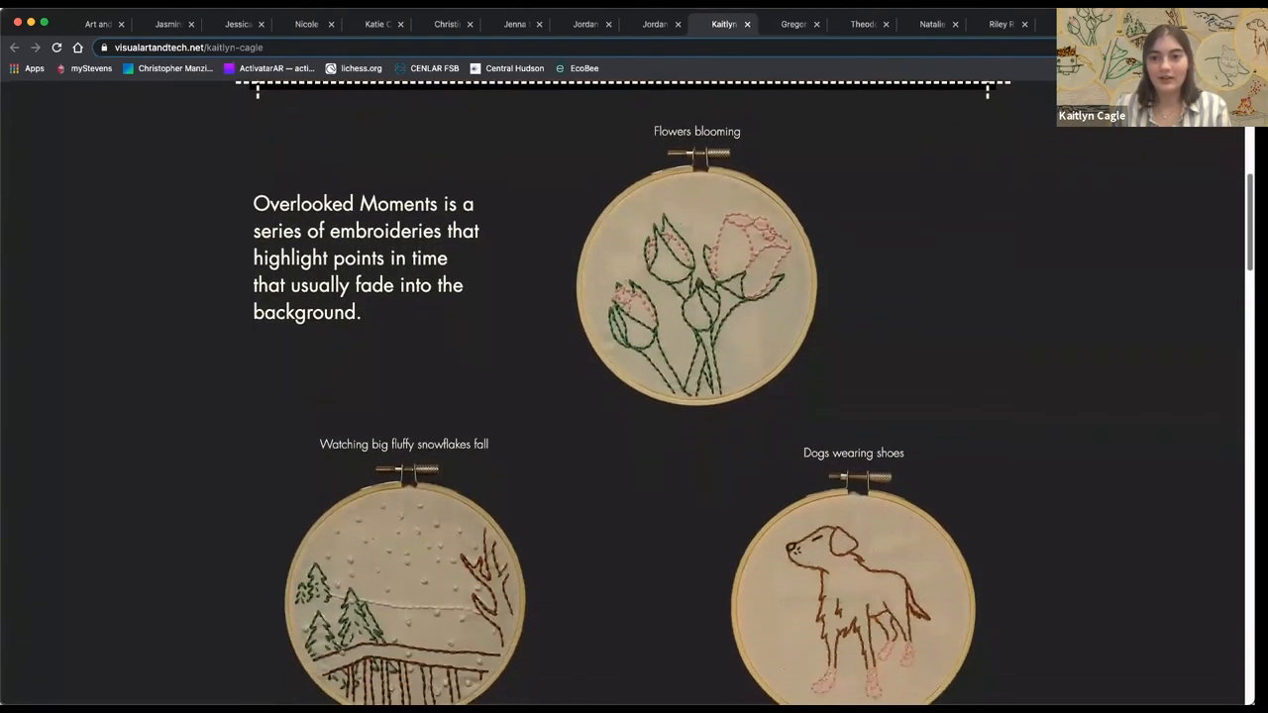
scroll("down", 3)
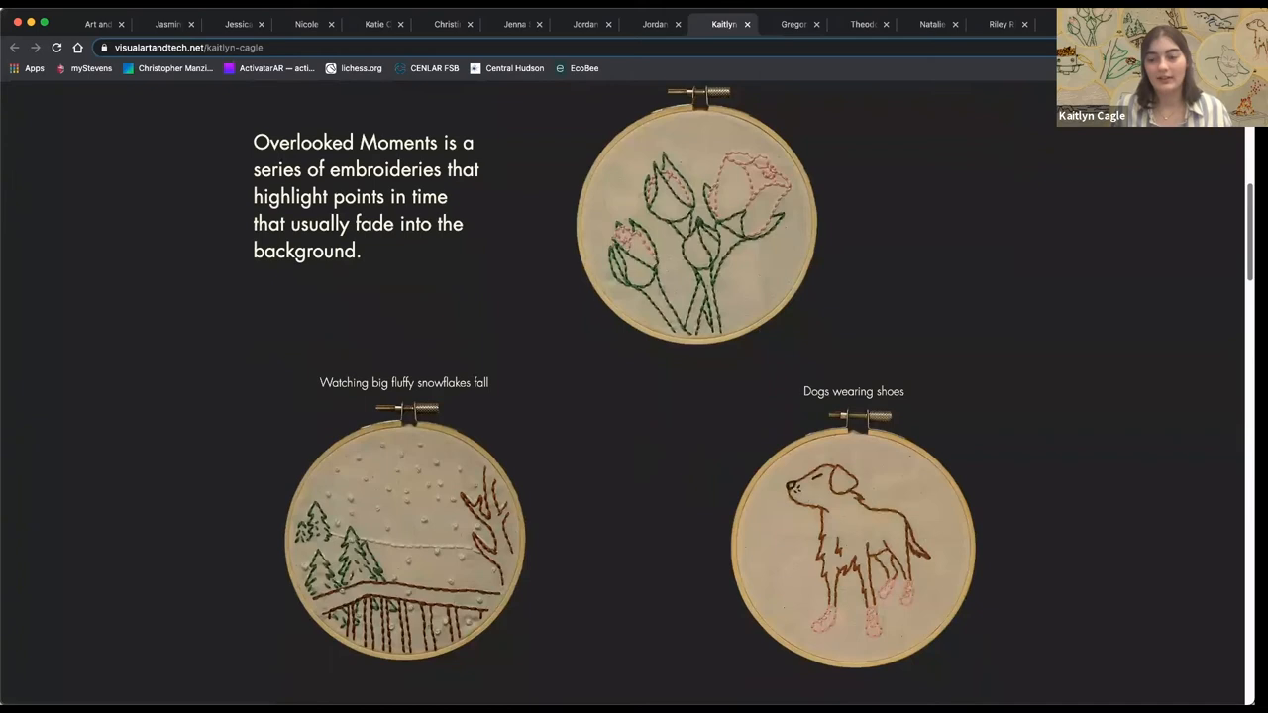
scroll("down", 3)
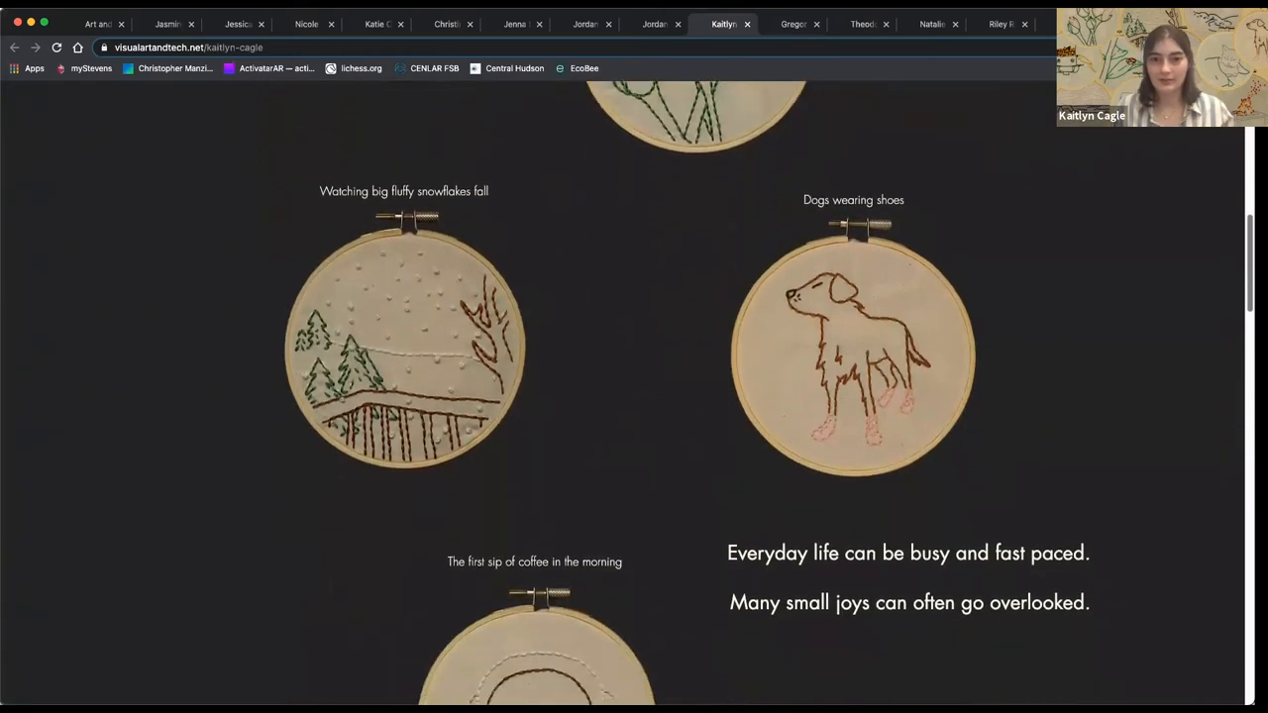
scroll("down", 3)
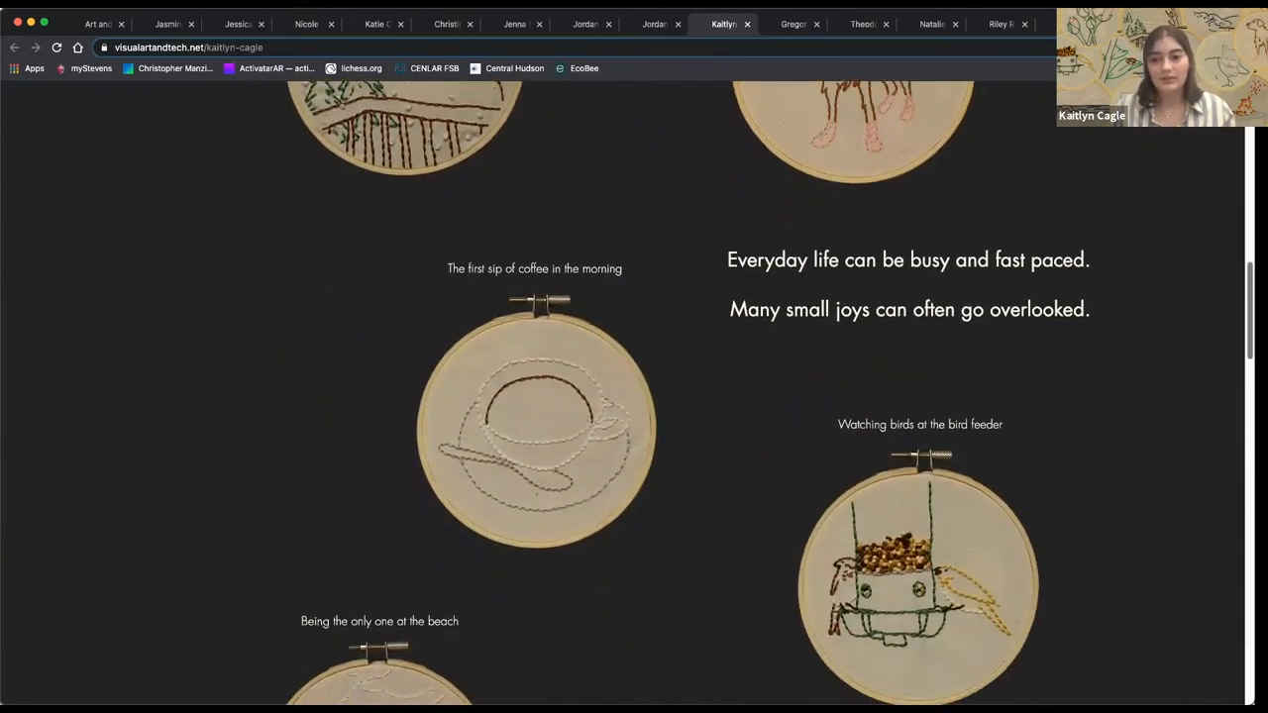
scroll("down", 3)
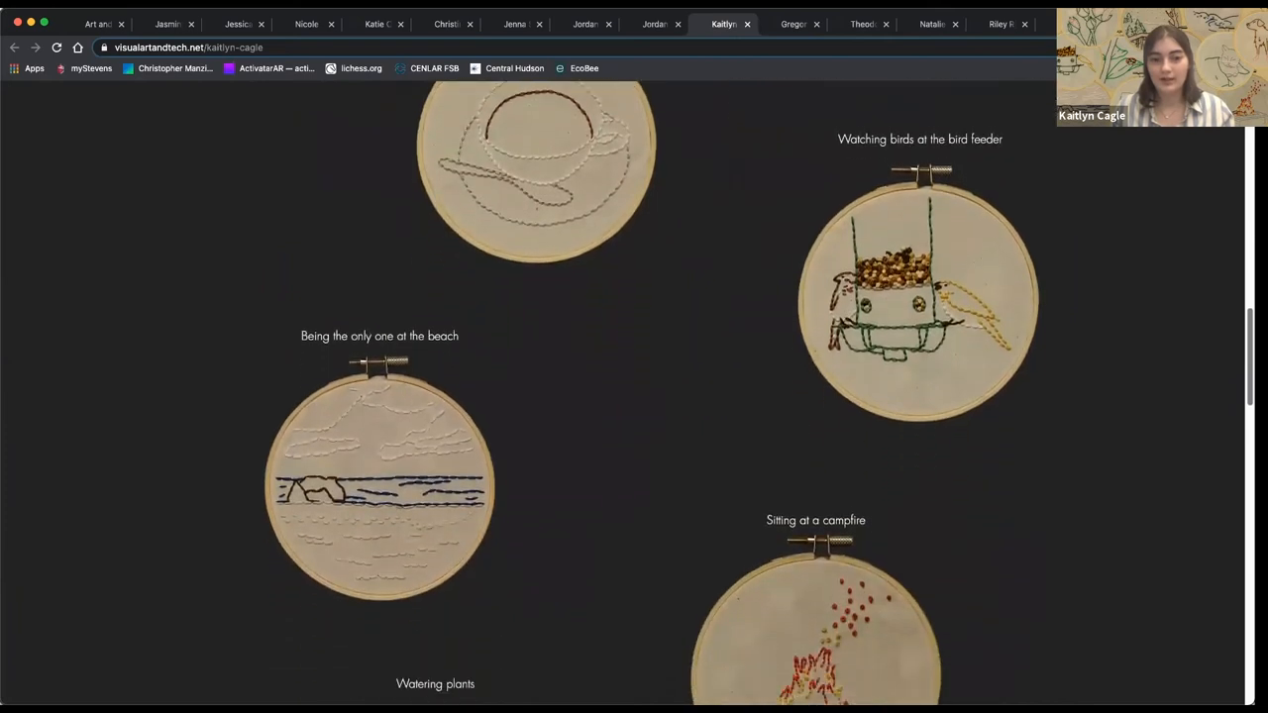
scroll("down", 3)
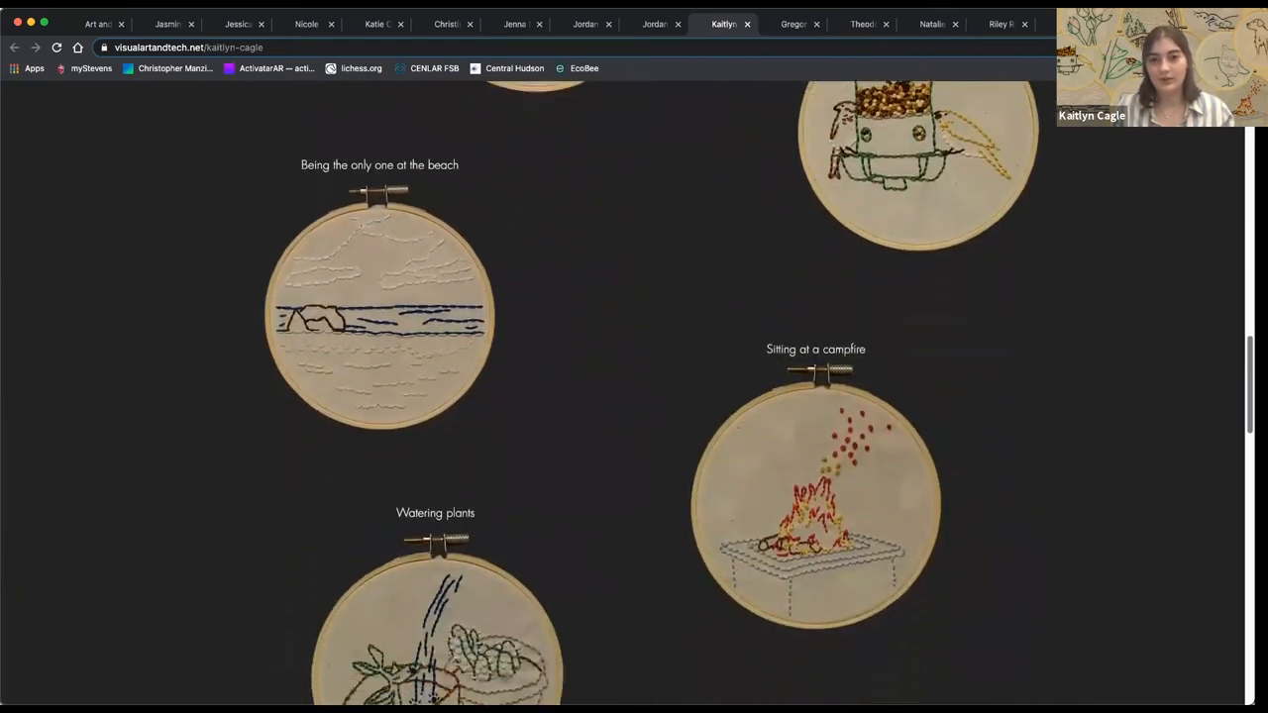
scroll("down", 3)
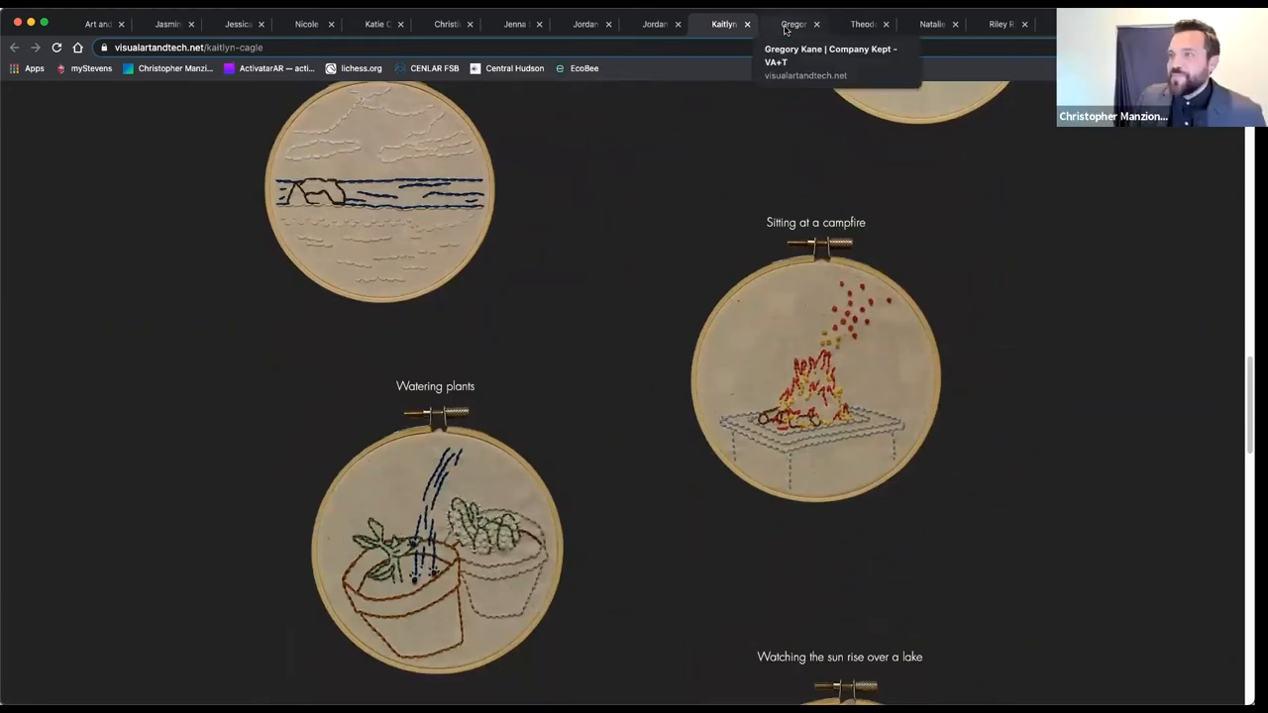
Step: Open Gregory Kane's Small Wonders page and scroll past The Plastinsects to The Styroforms
left_click(794, 24)
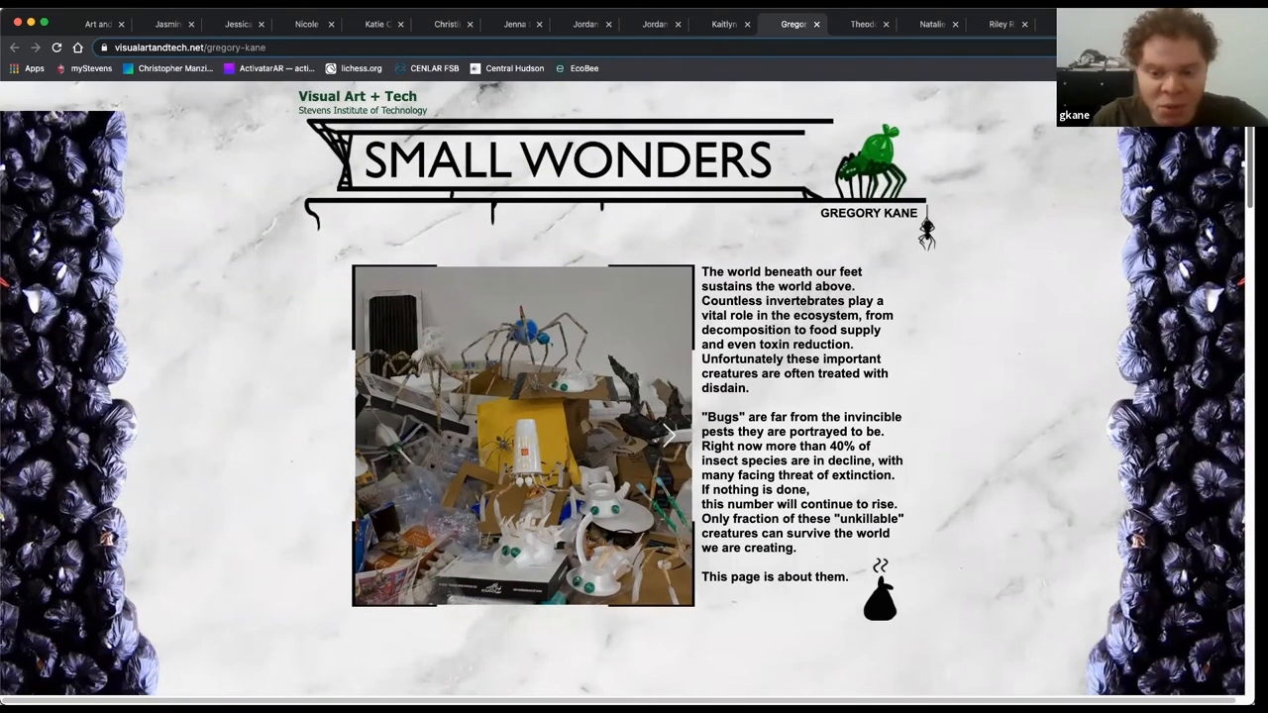
scroll("down", 3)
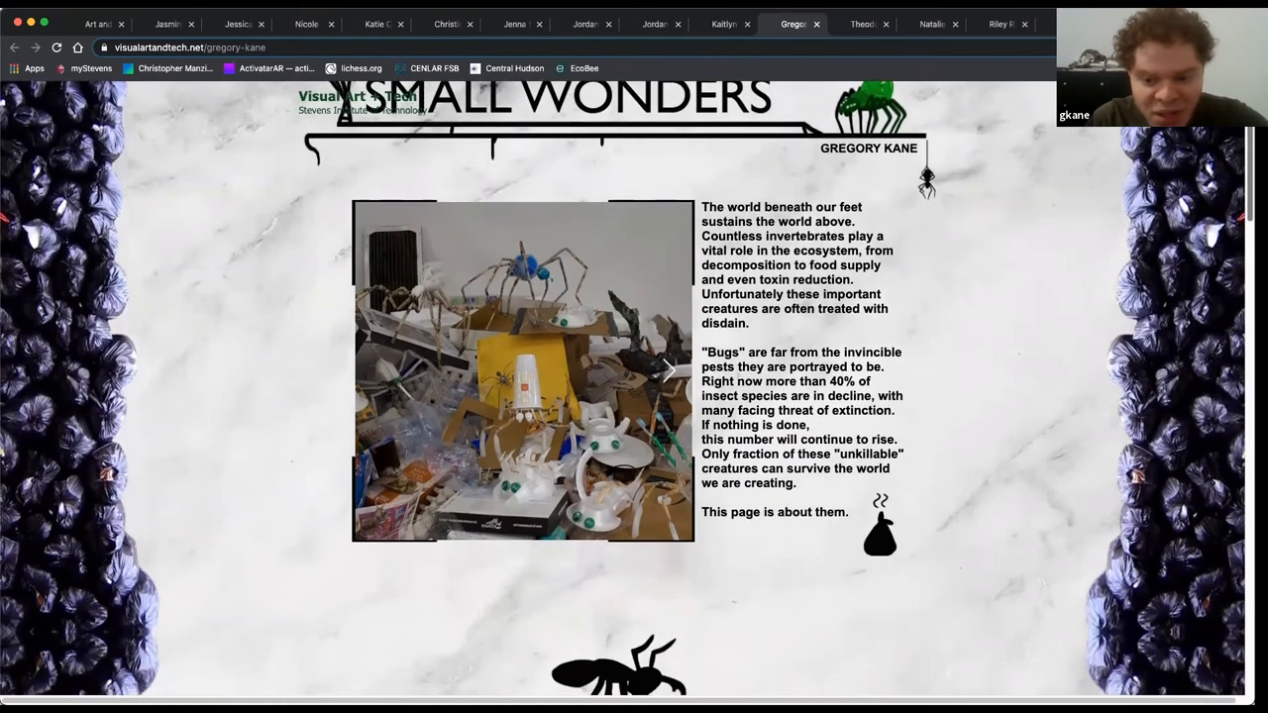
scroll("down", 3)
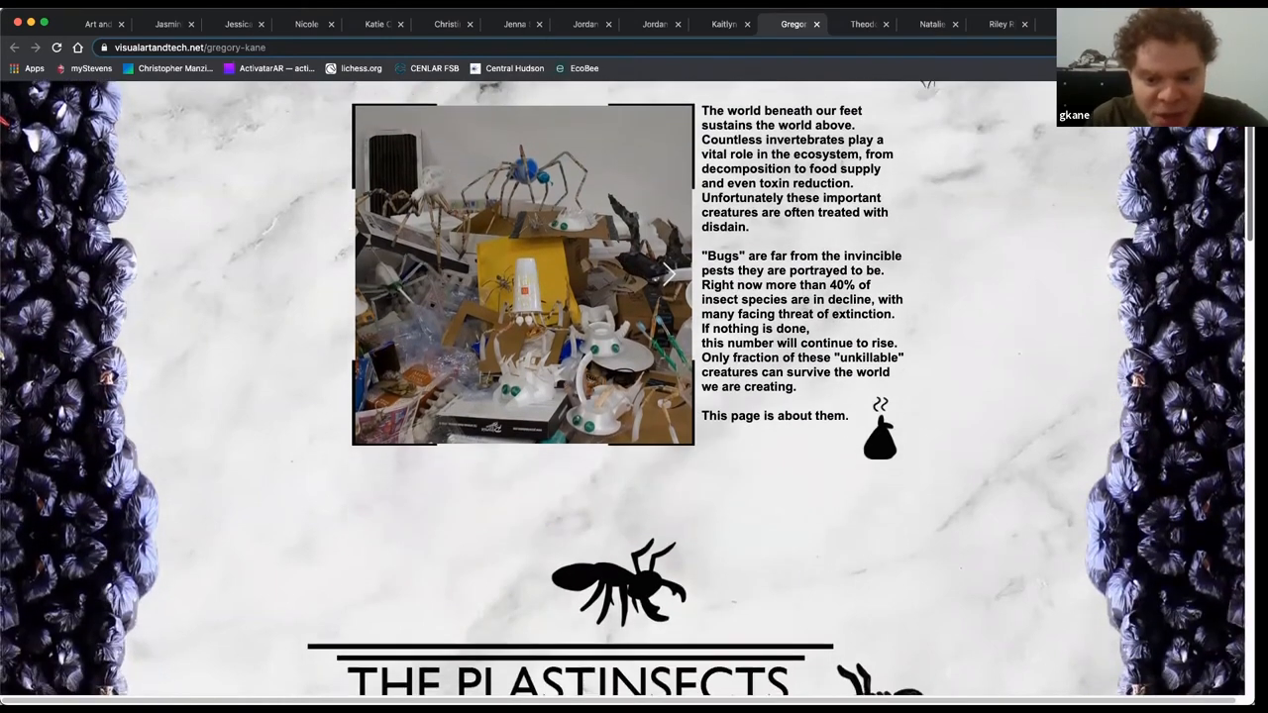
scroll("down", 3)
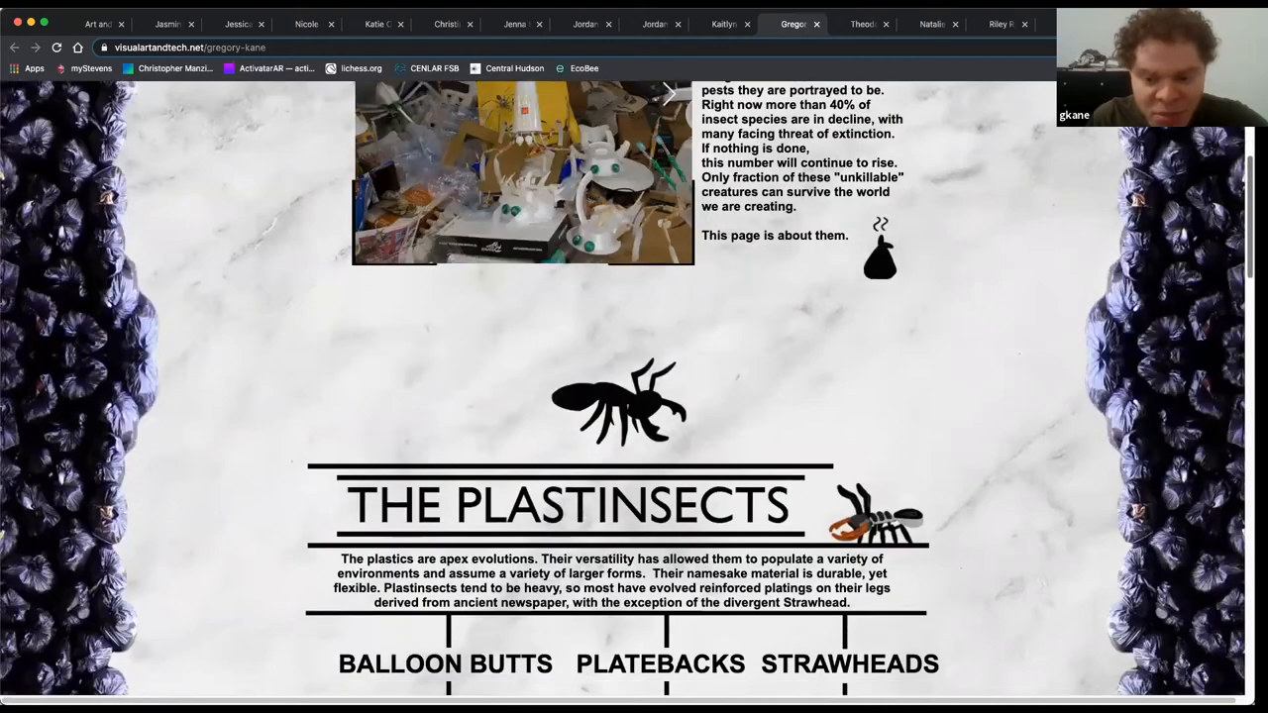
scroll("down", 3)
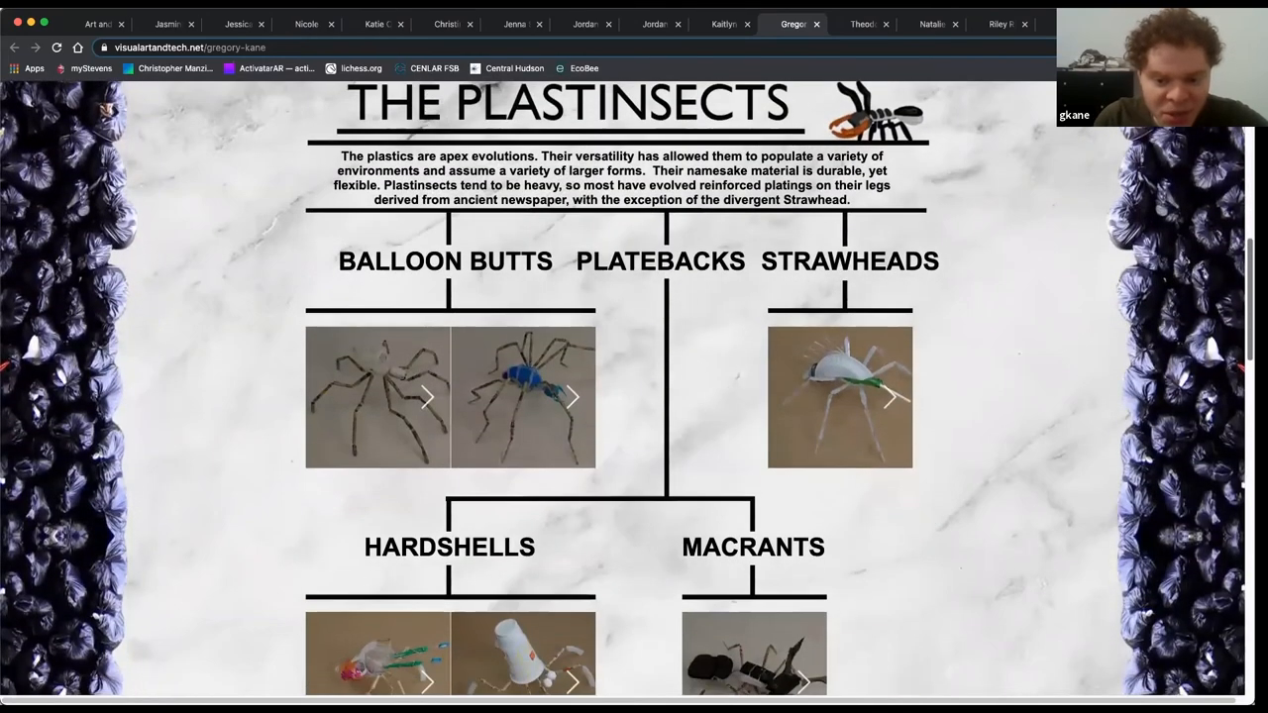
scroll("down", 3)
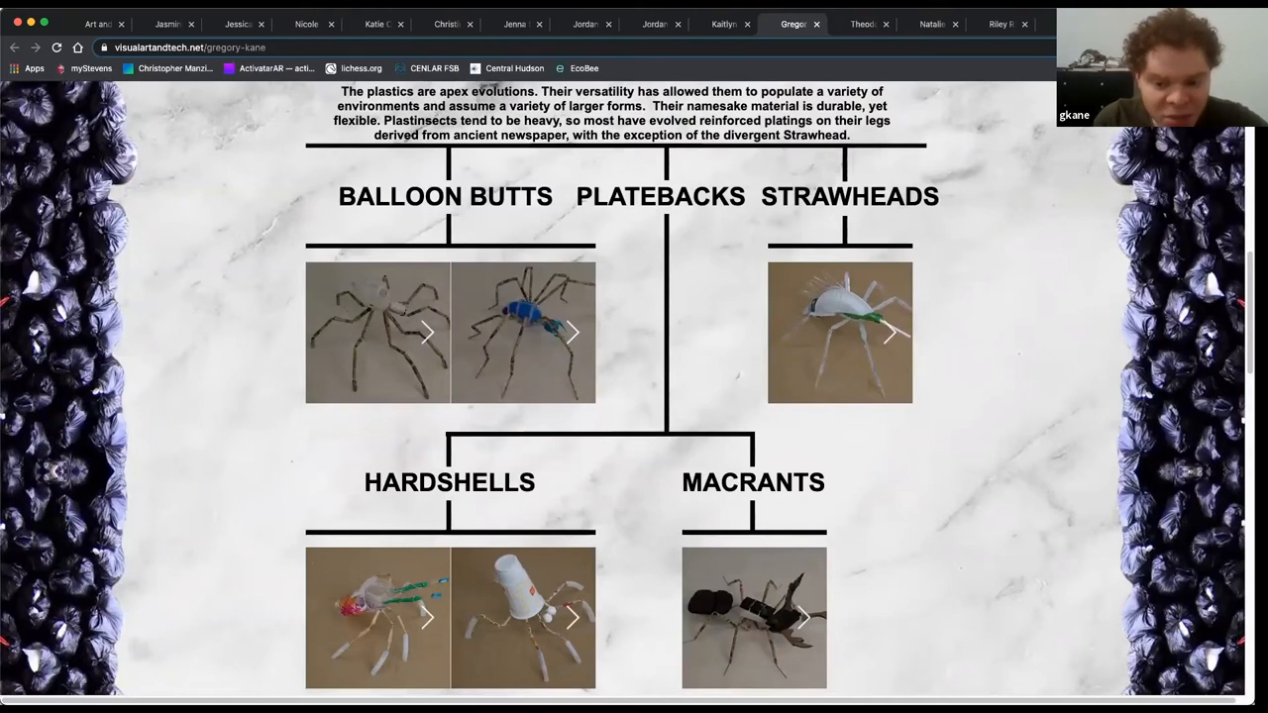
scroll("down", 3)
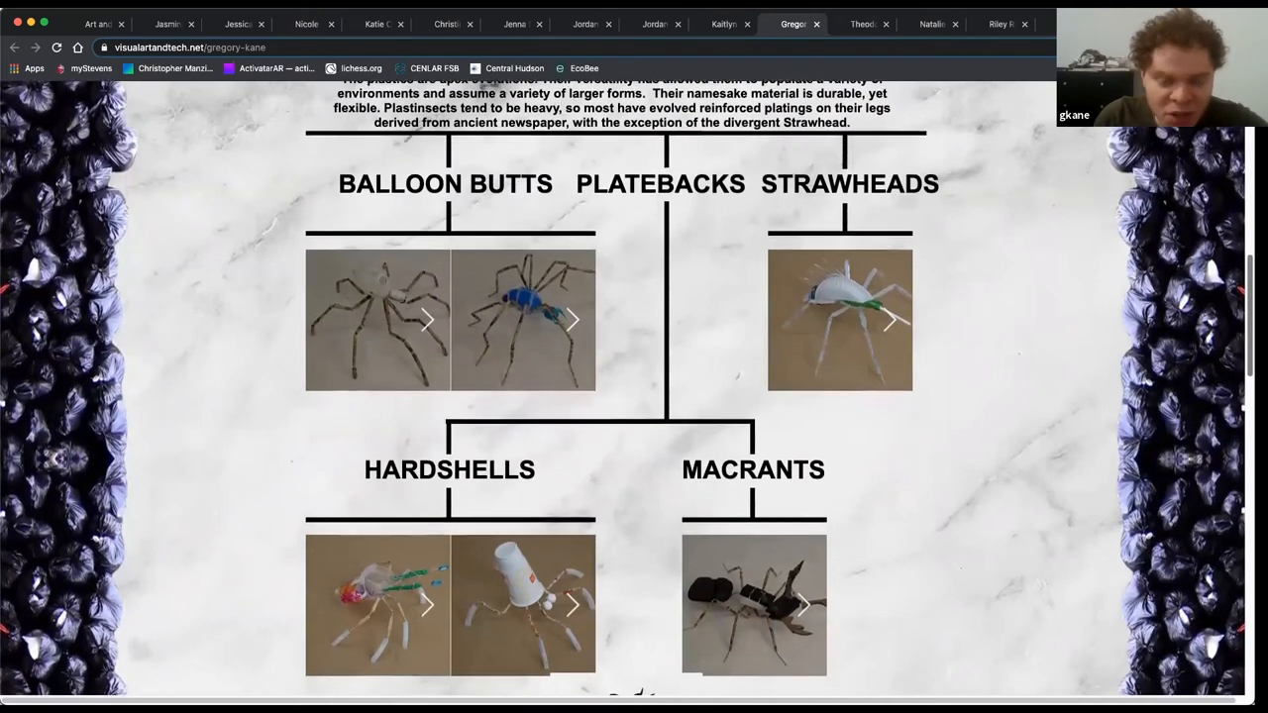
scroll("down", 3)
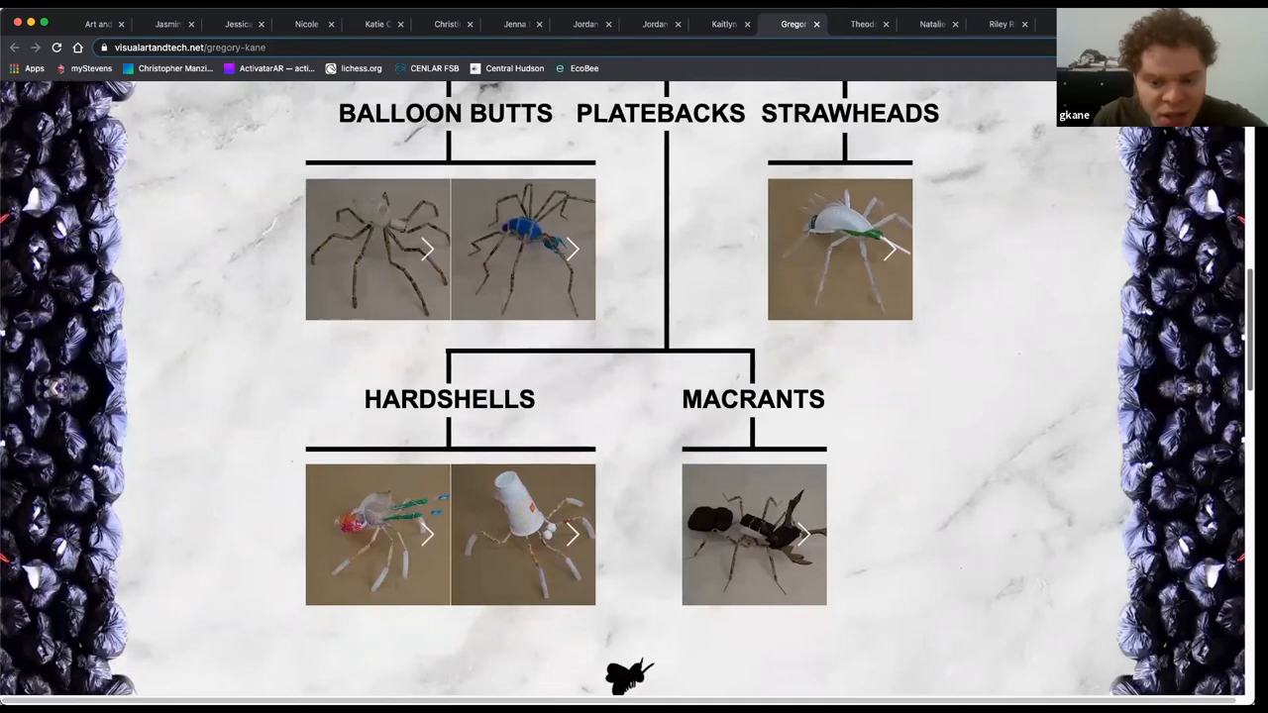
scroll("down", 3)
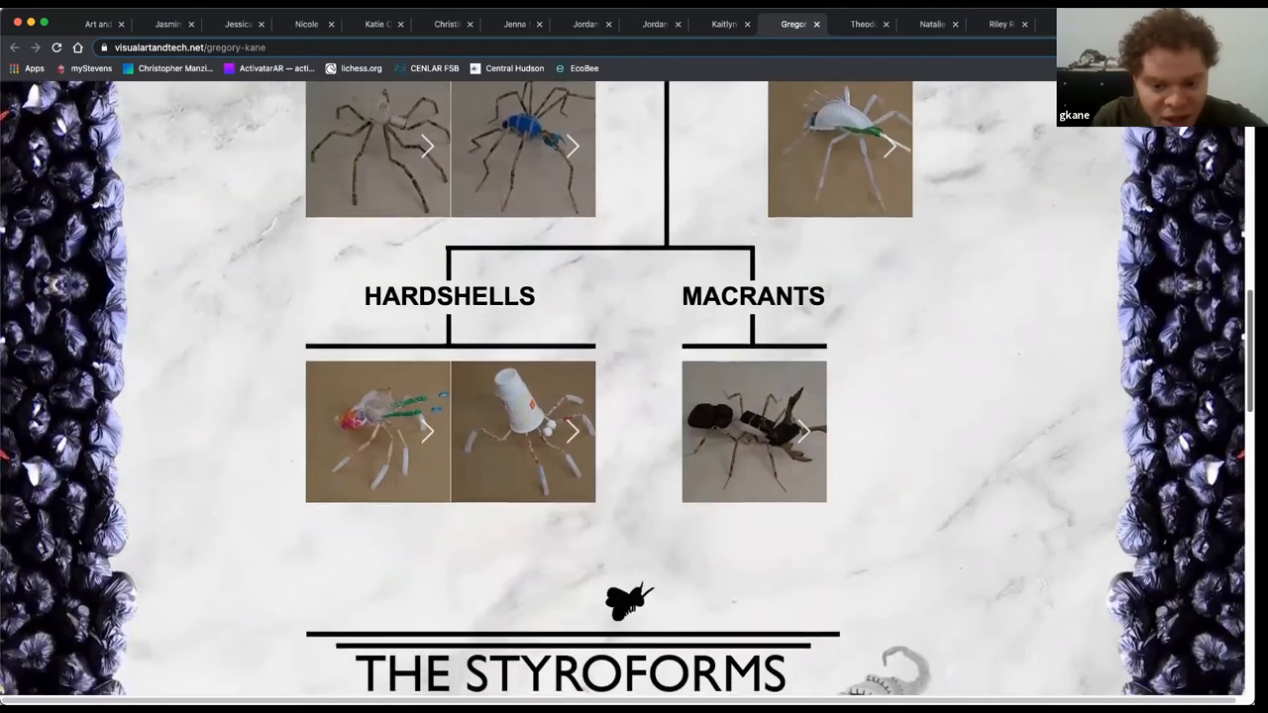
scroll("down", 3)
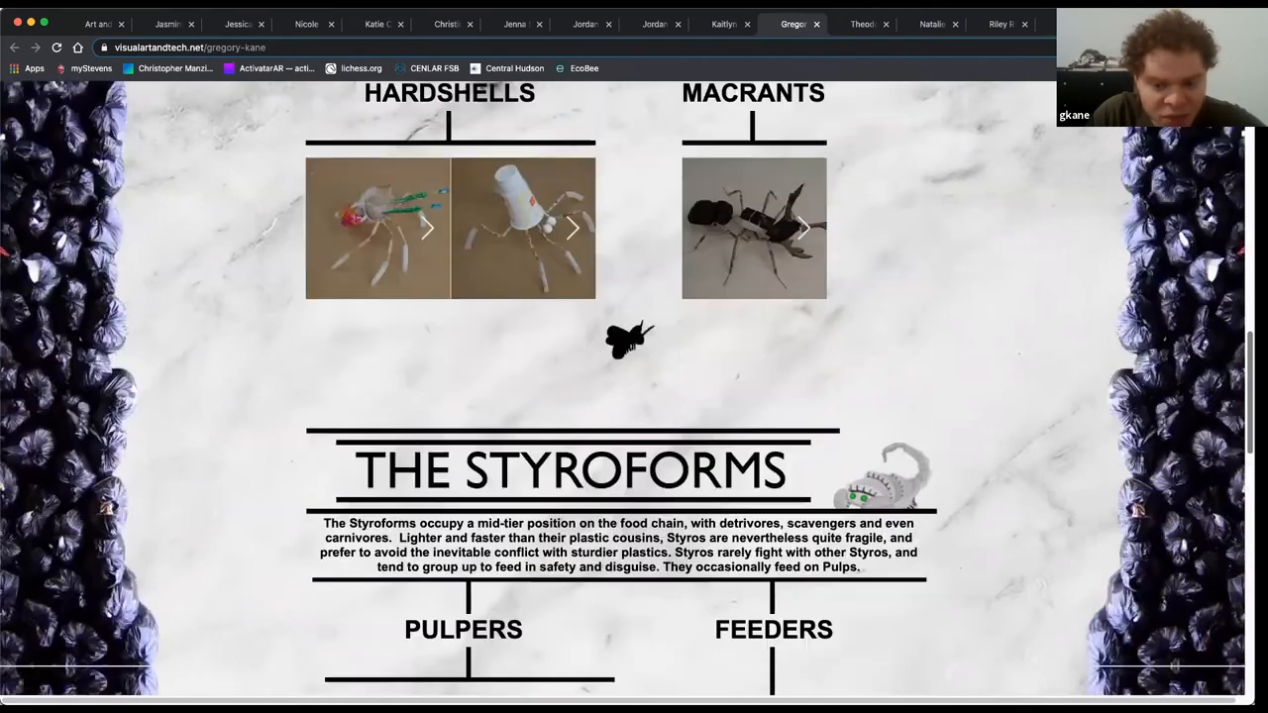
scroll("down", 3)
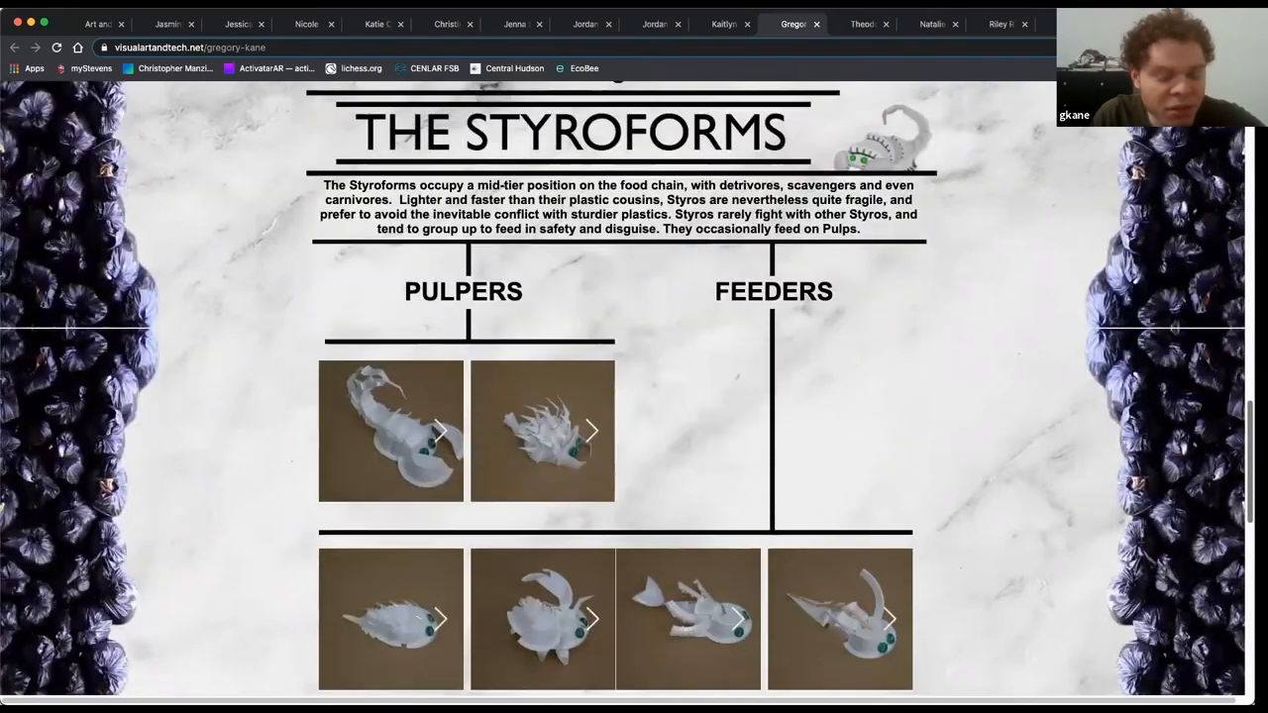
scroll("down", 3)
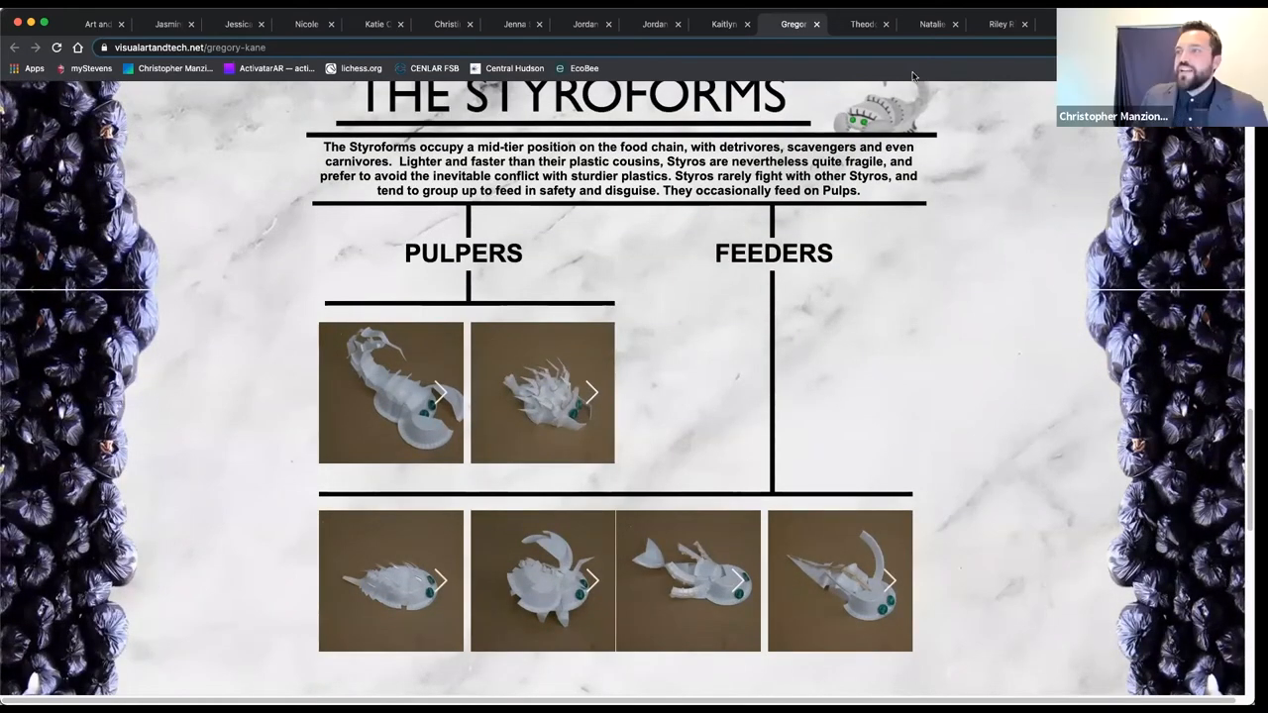
Step: Open Theodore Giordano's Inconvenience Store page and browse the Form and Function collections
left_click(862, 24)
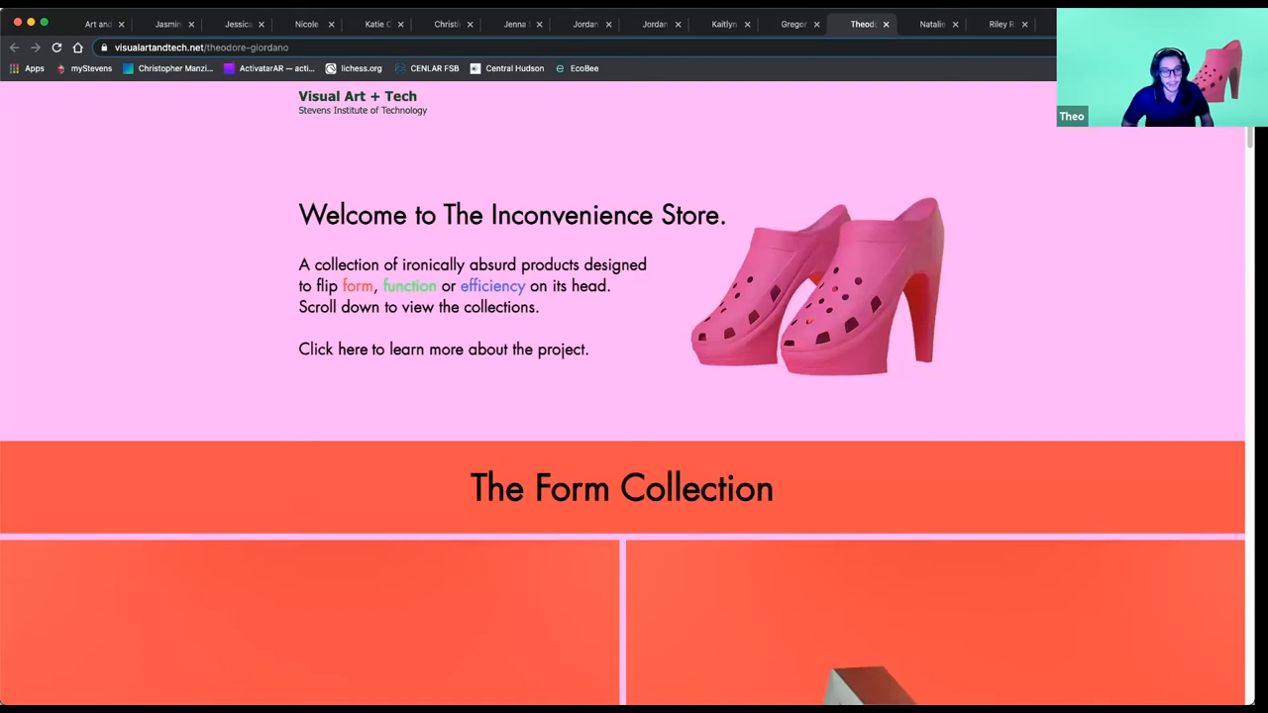
scroll("down", 3)
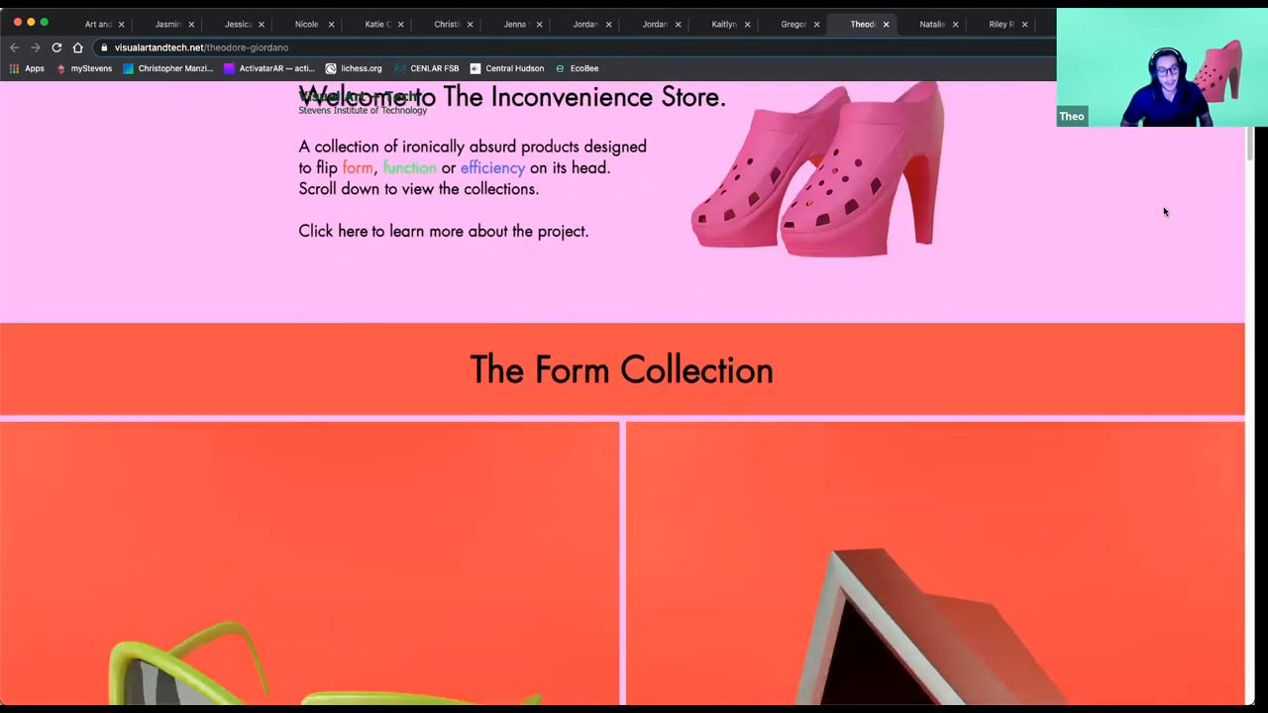
scroll("down", 3)
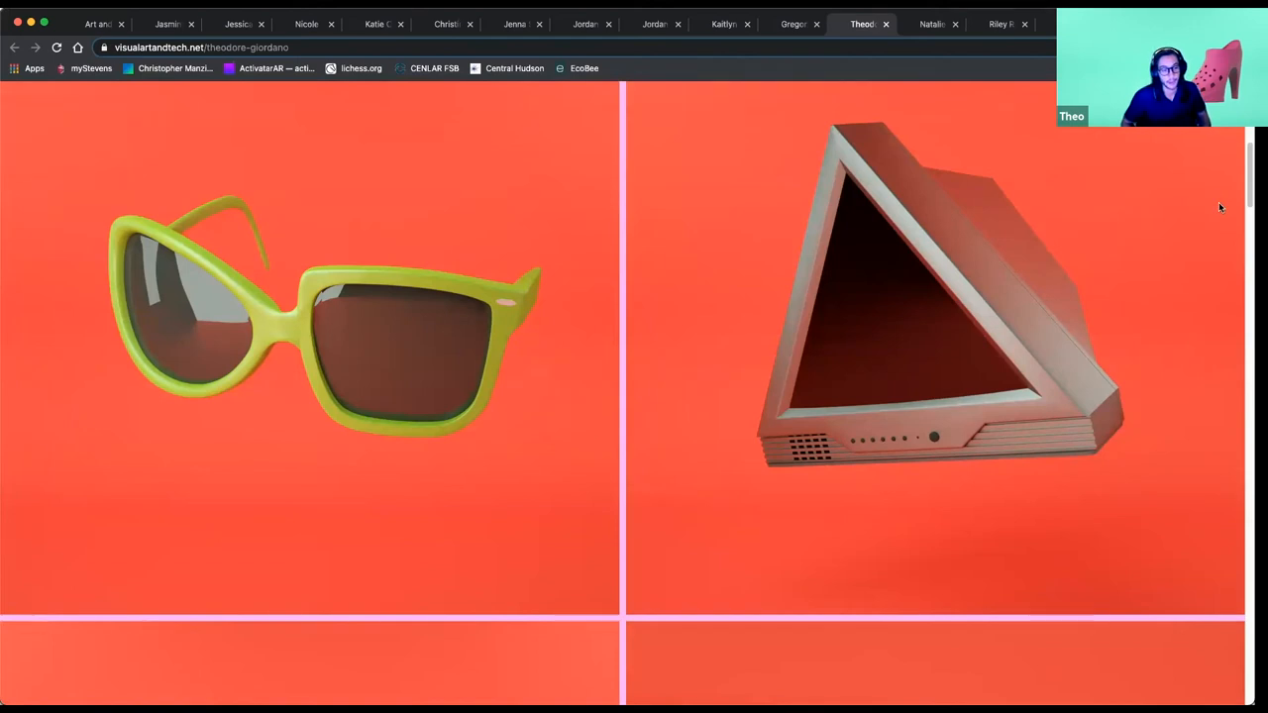
scroll("down", 3)
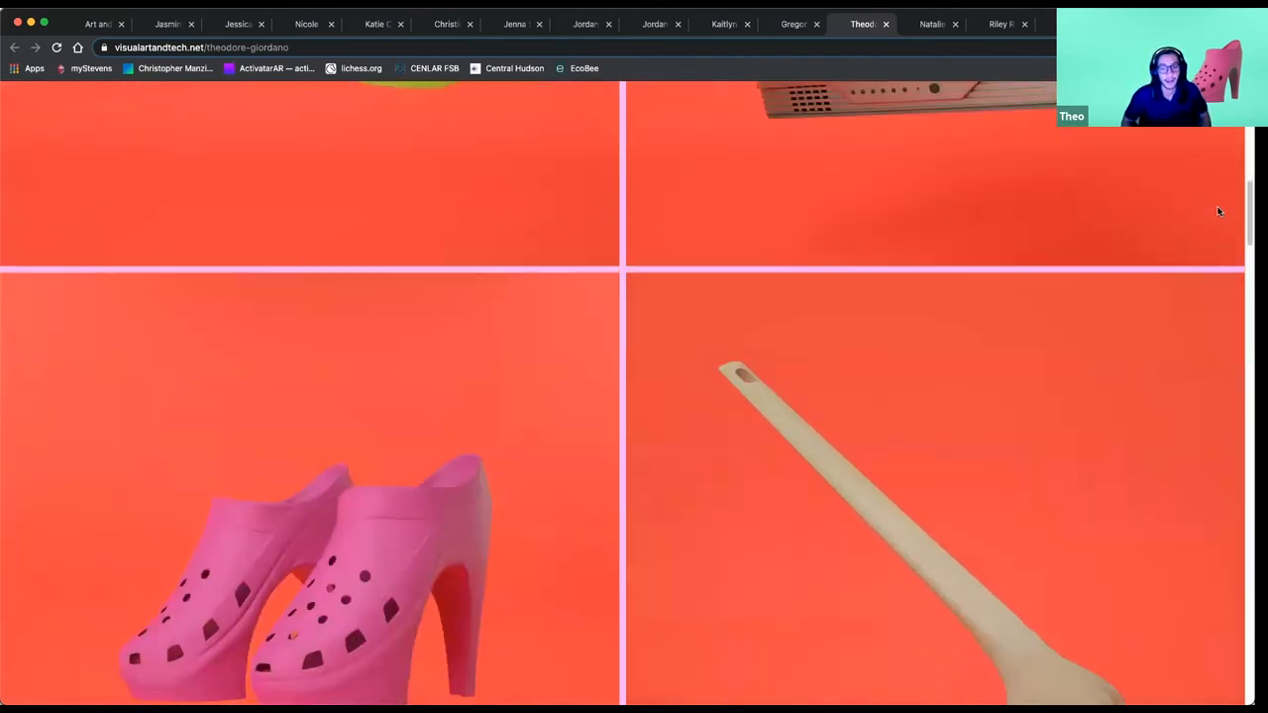
scroll("down", 3)
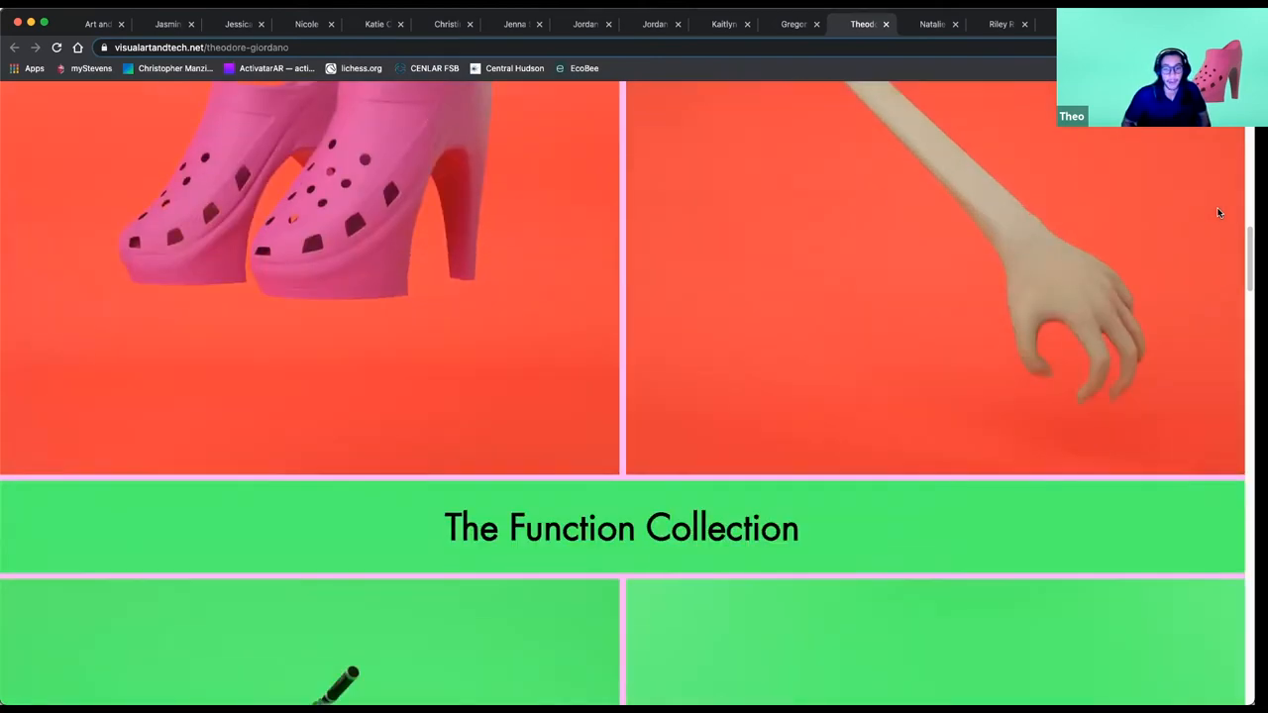
scroll("down", 3)
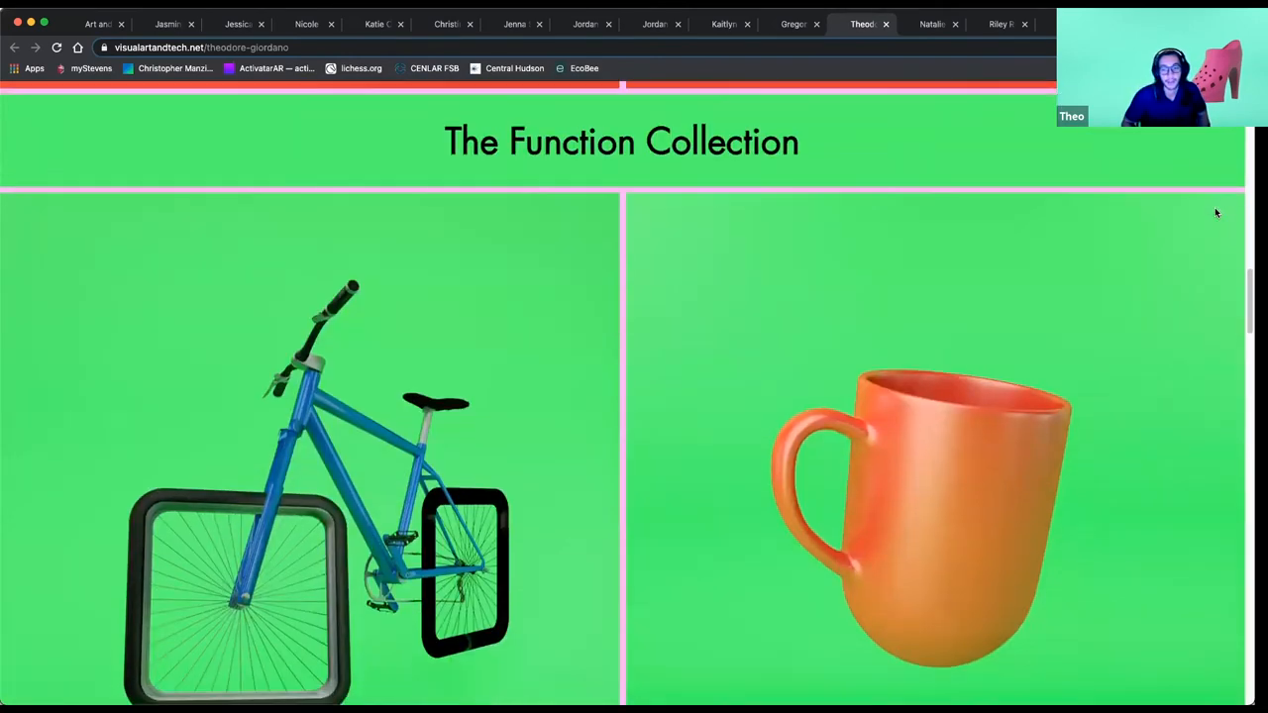
scroll("down", 3)
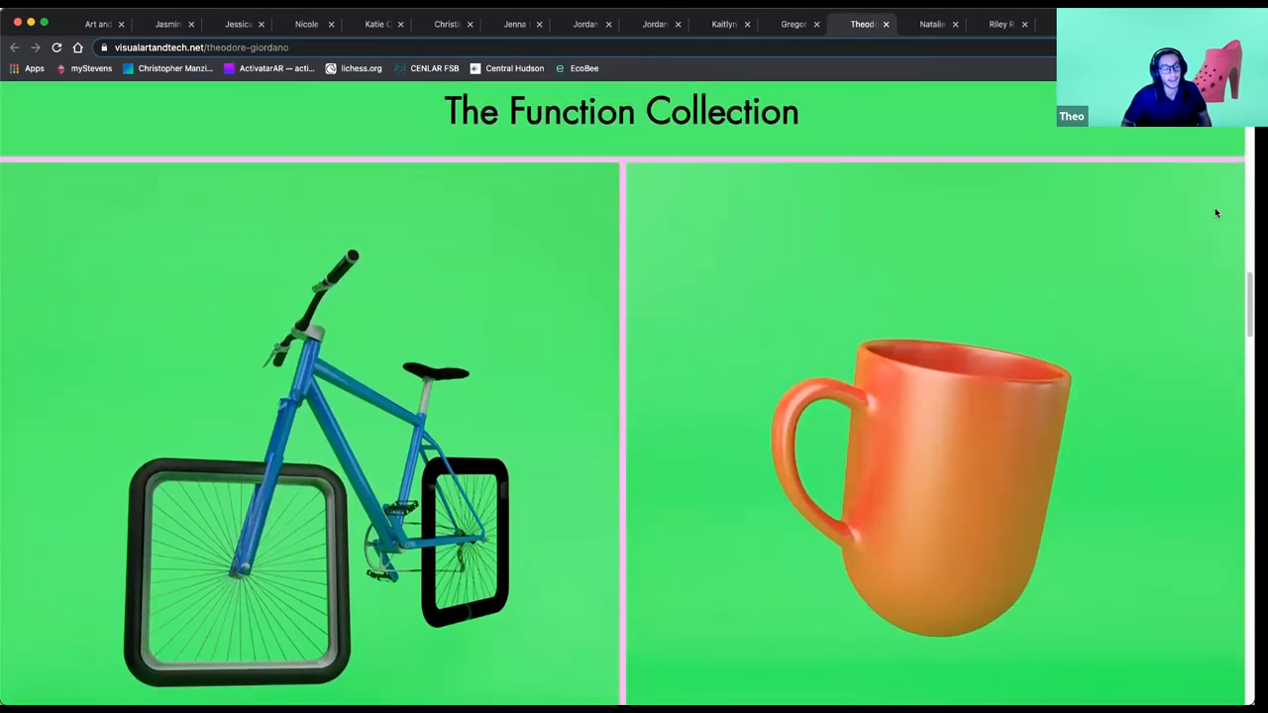
scroll("down", 3)
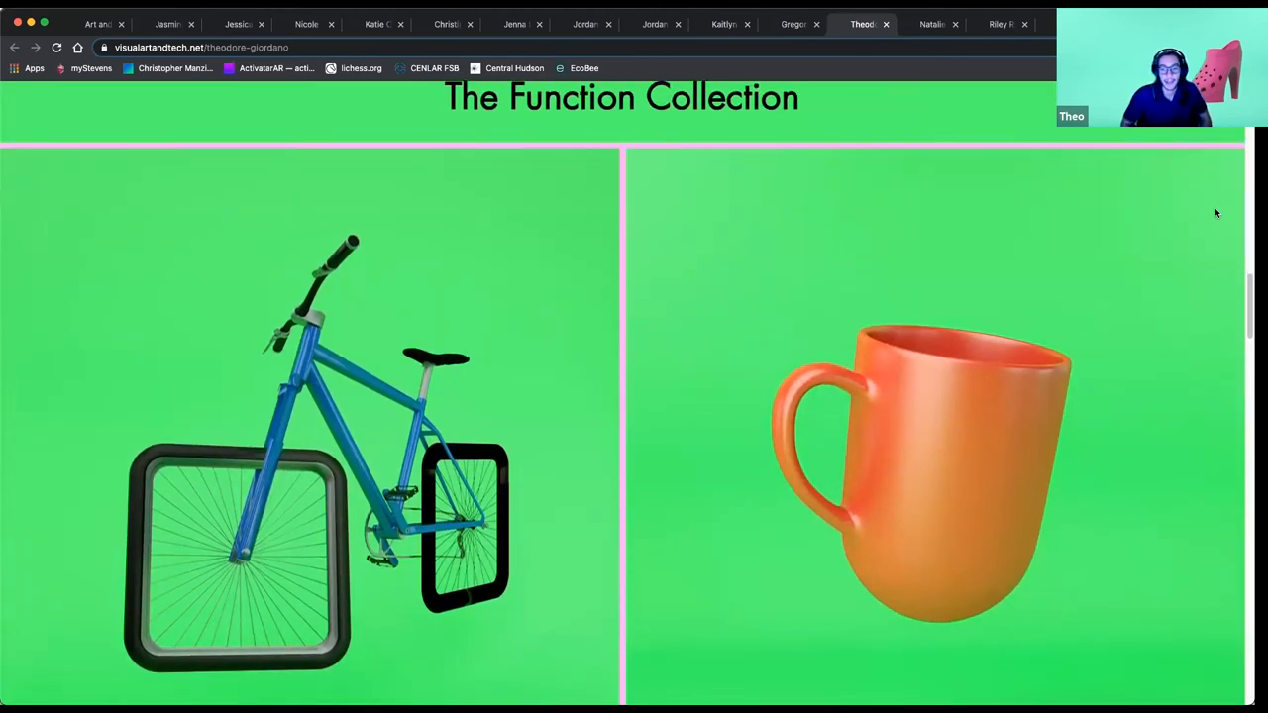
scroll("down", 3)
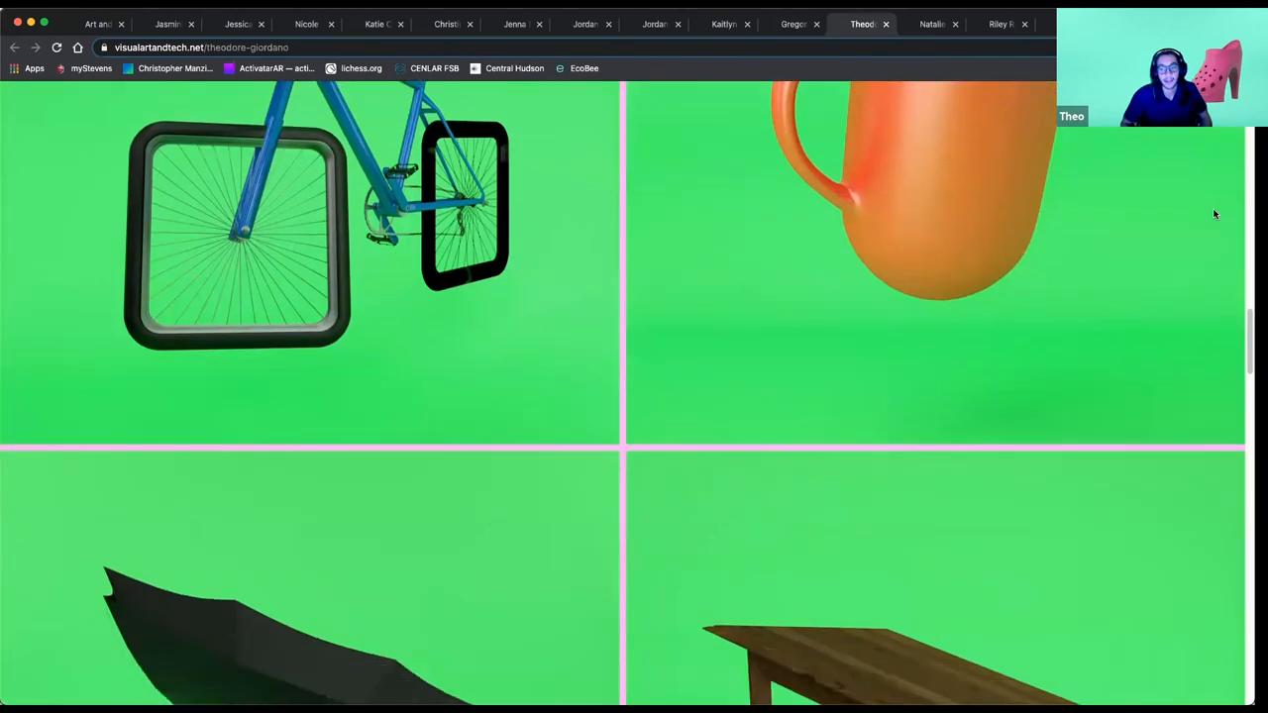
scroll("down", 3)
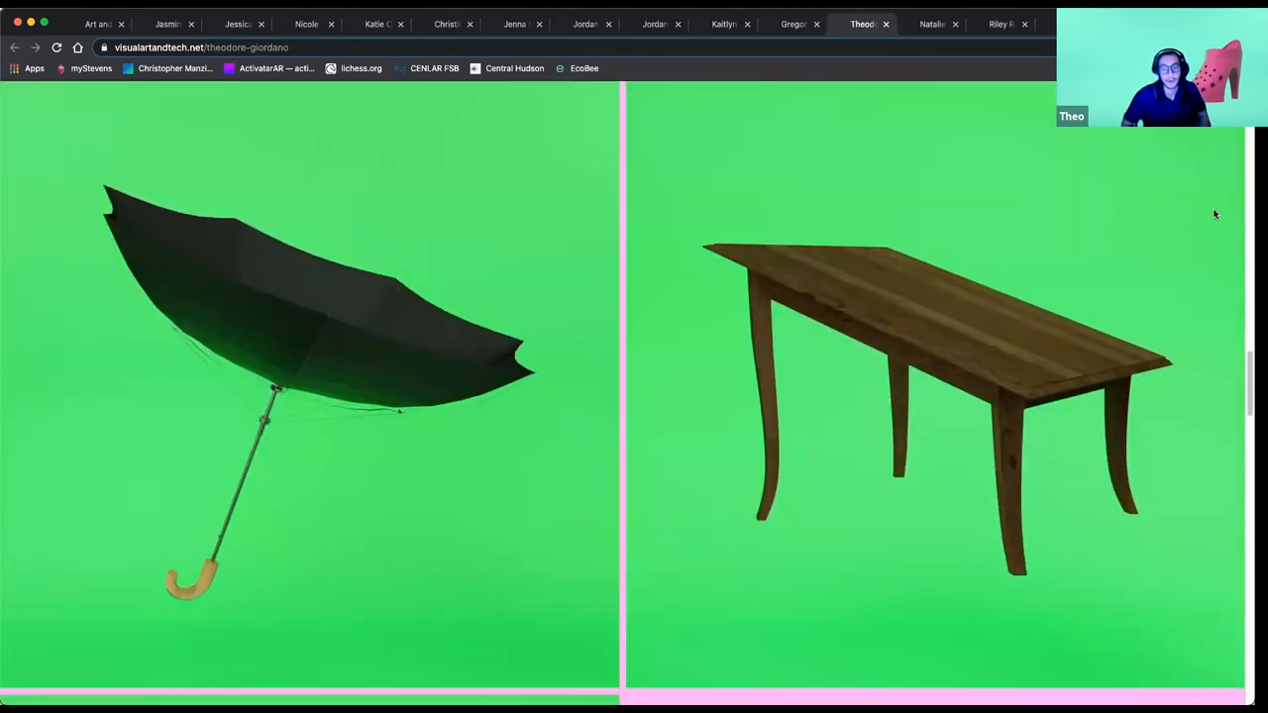
Step: Scroll into The Efficiency Collection's toilet-roll, egg, knife, hammer, comb and rolling-pin renders
scroll("down", 3)
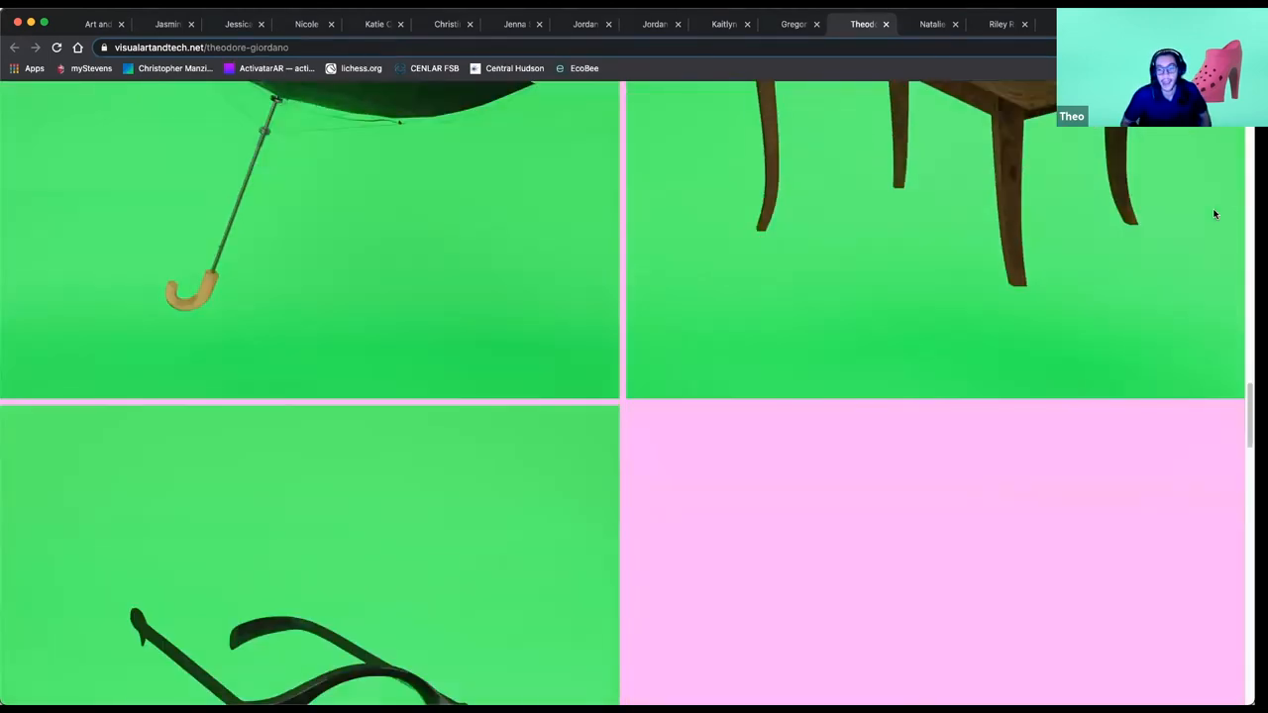
scroll("down", 3)
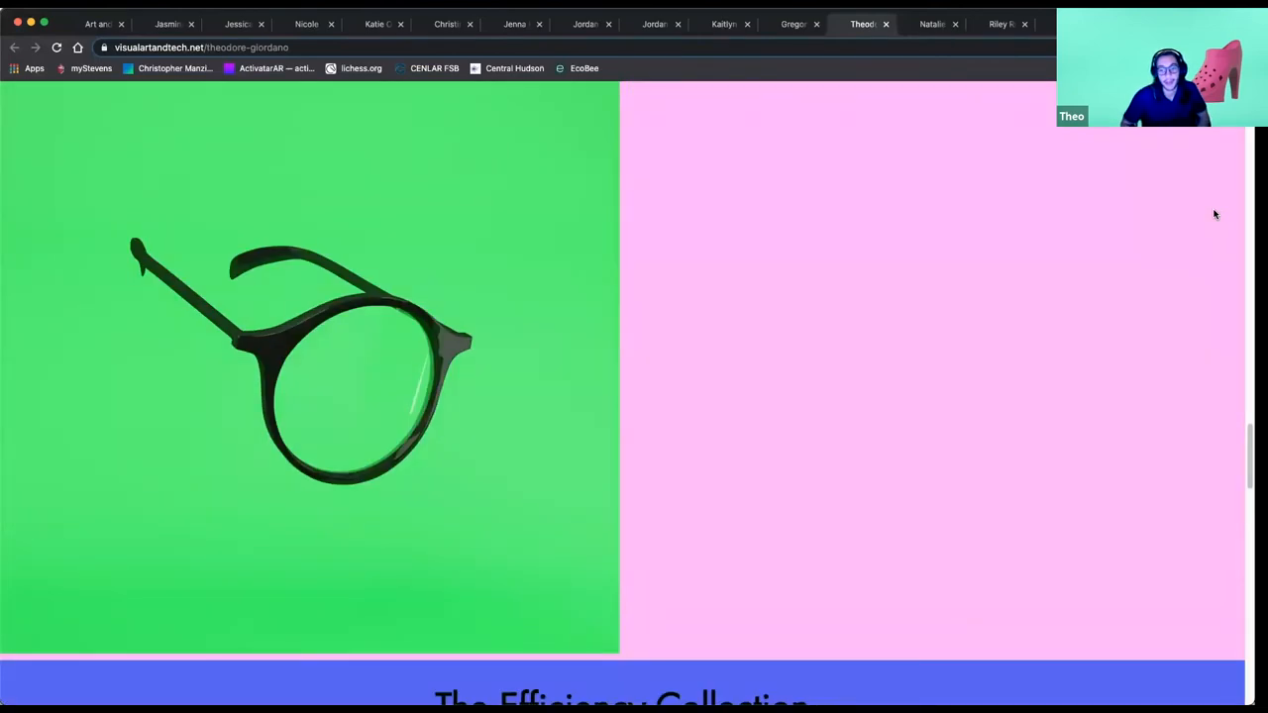
scroll("down", 3)
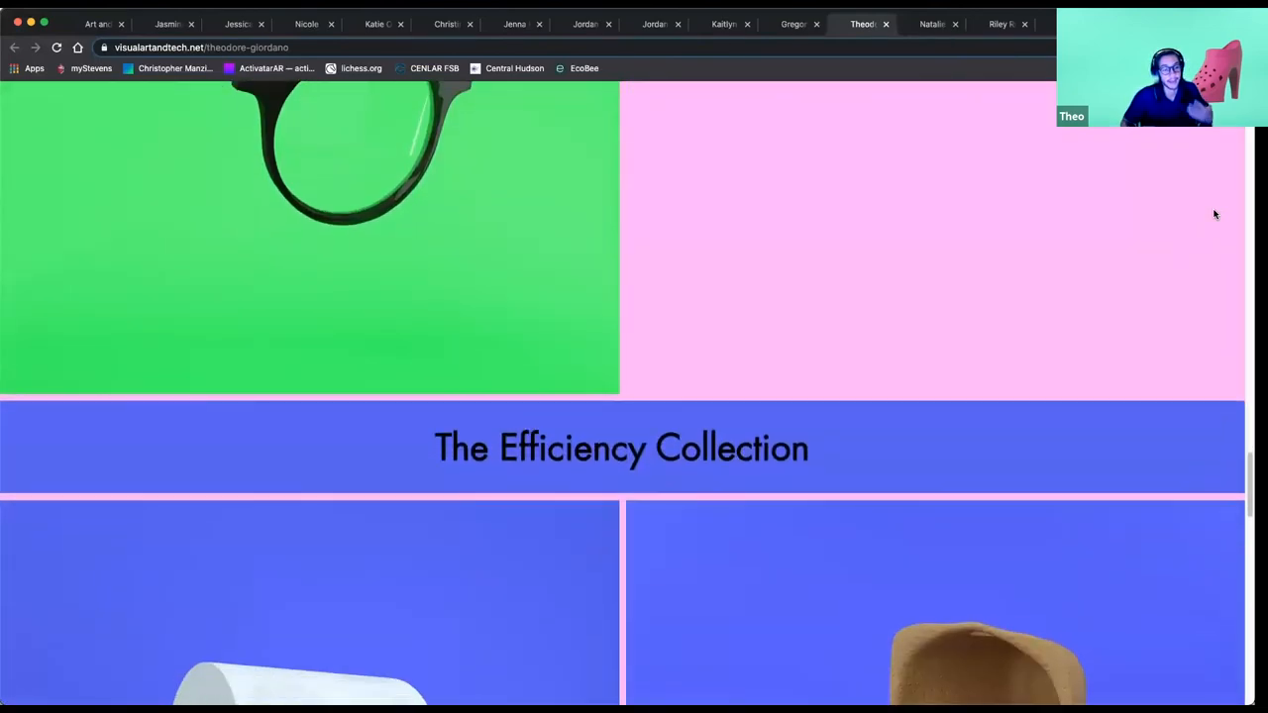
scroll("down", 3)
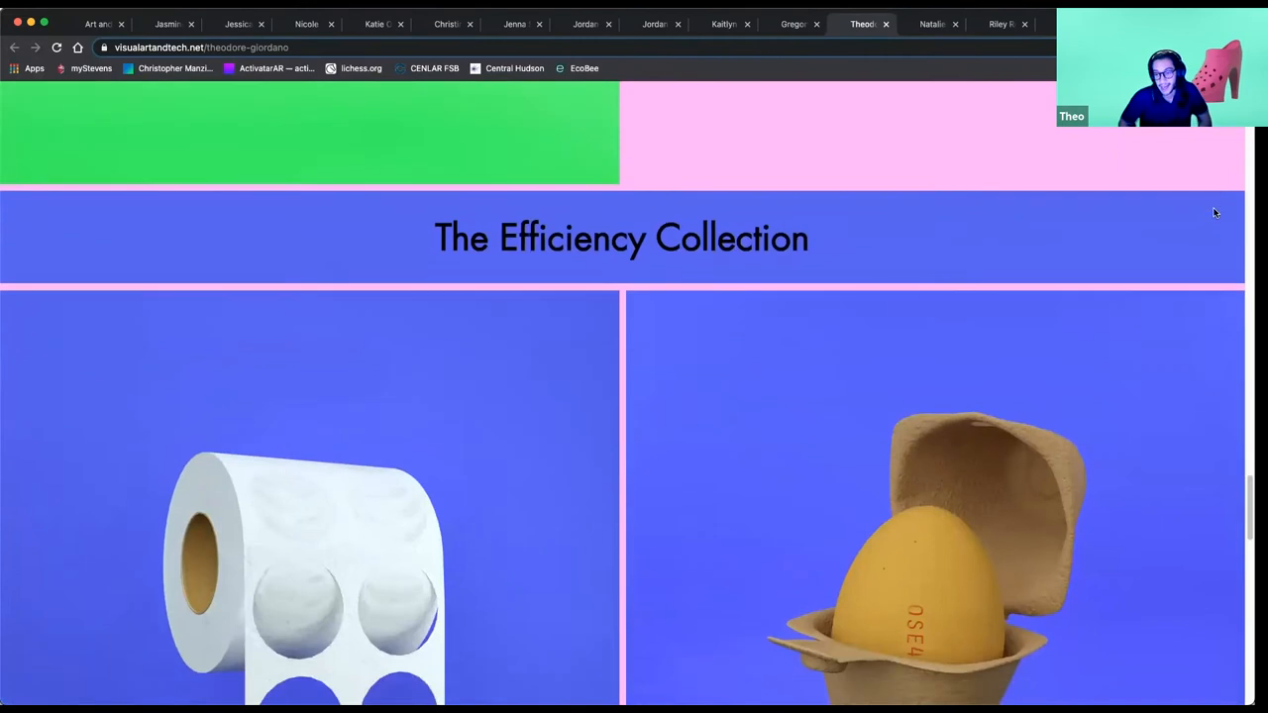
scroll("down", 3)
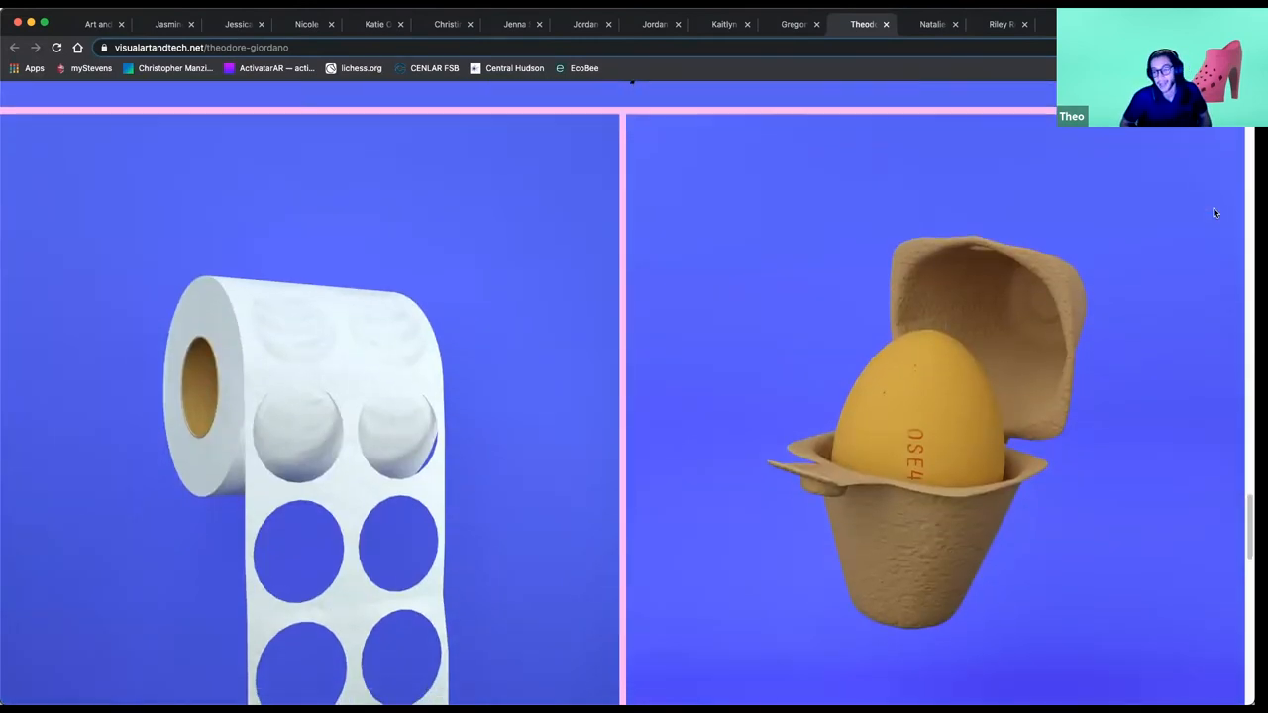
scroll("down", 3)
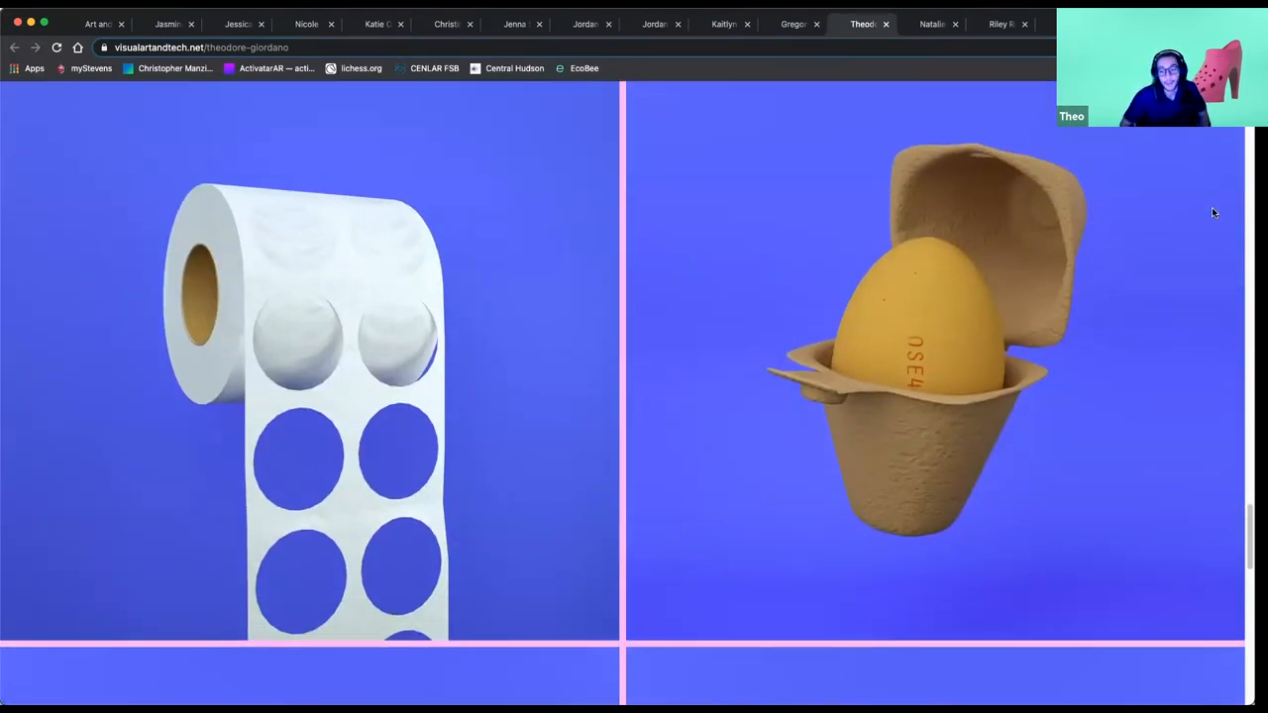
scroll("down", 3)
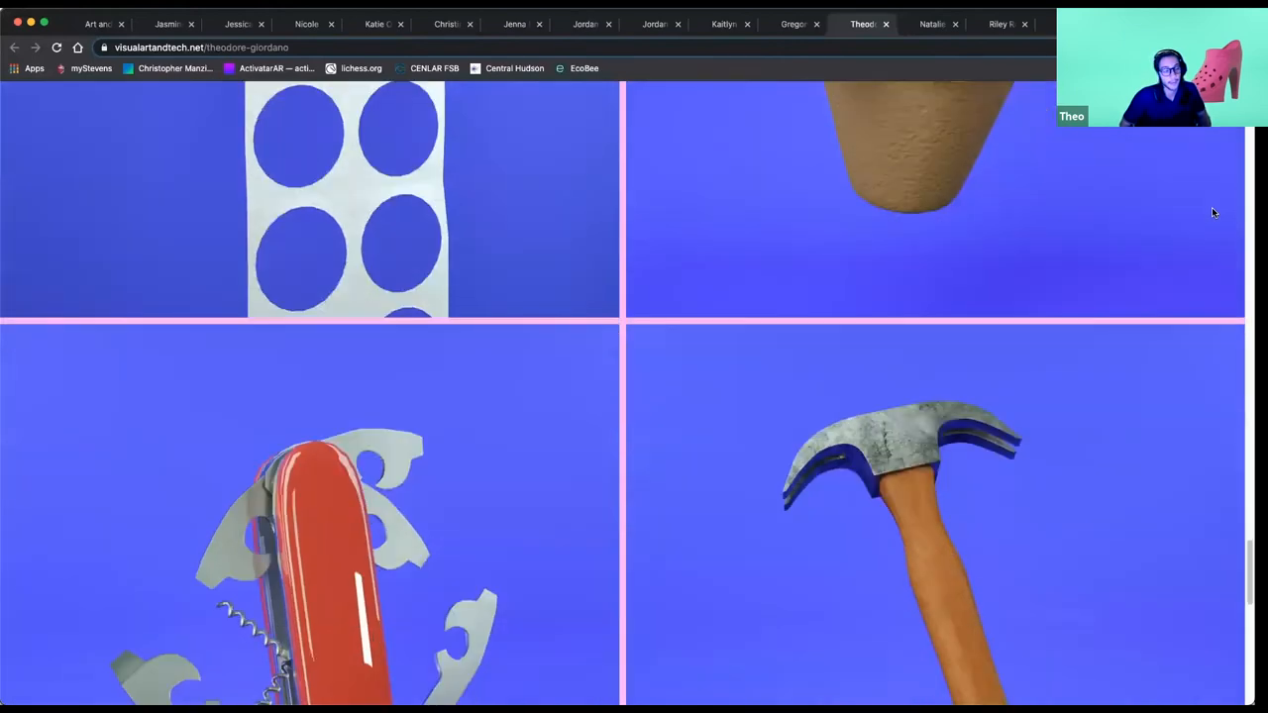
scroll("down", 3)
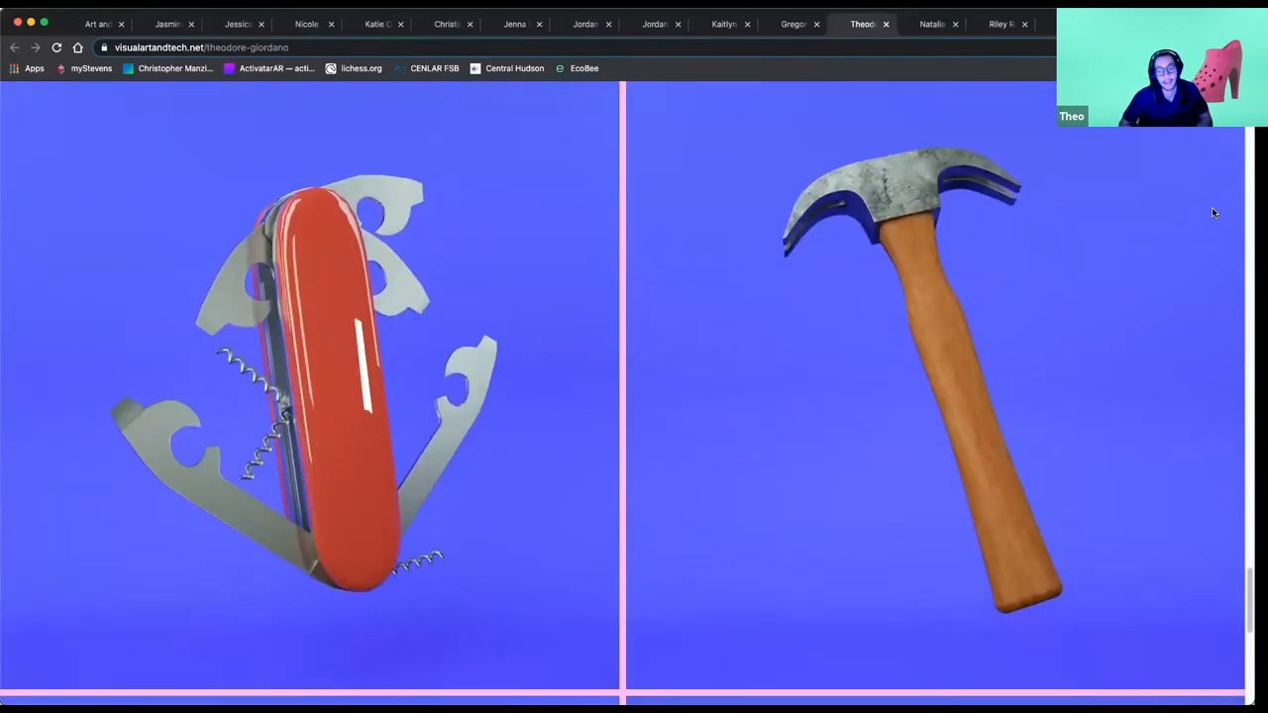
scroll("down", 3)
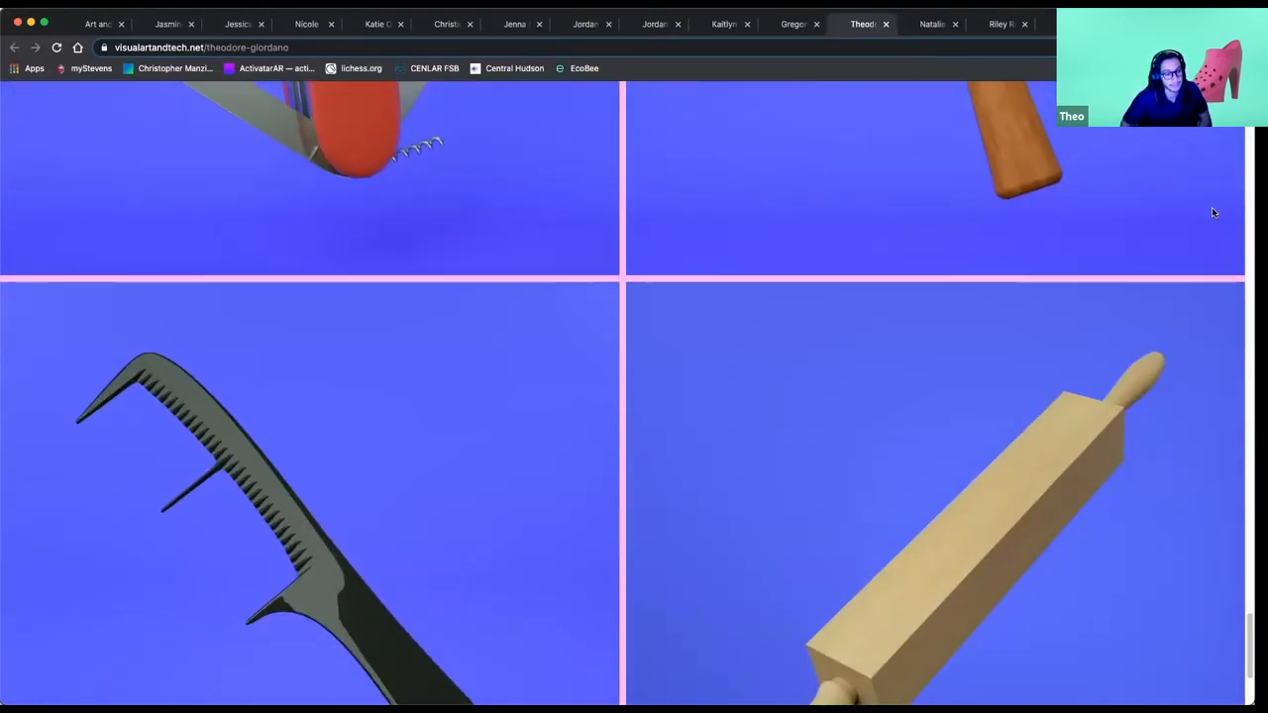
scroll("down", 3)
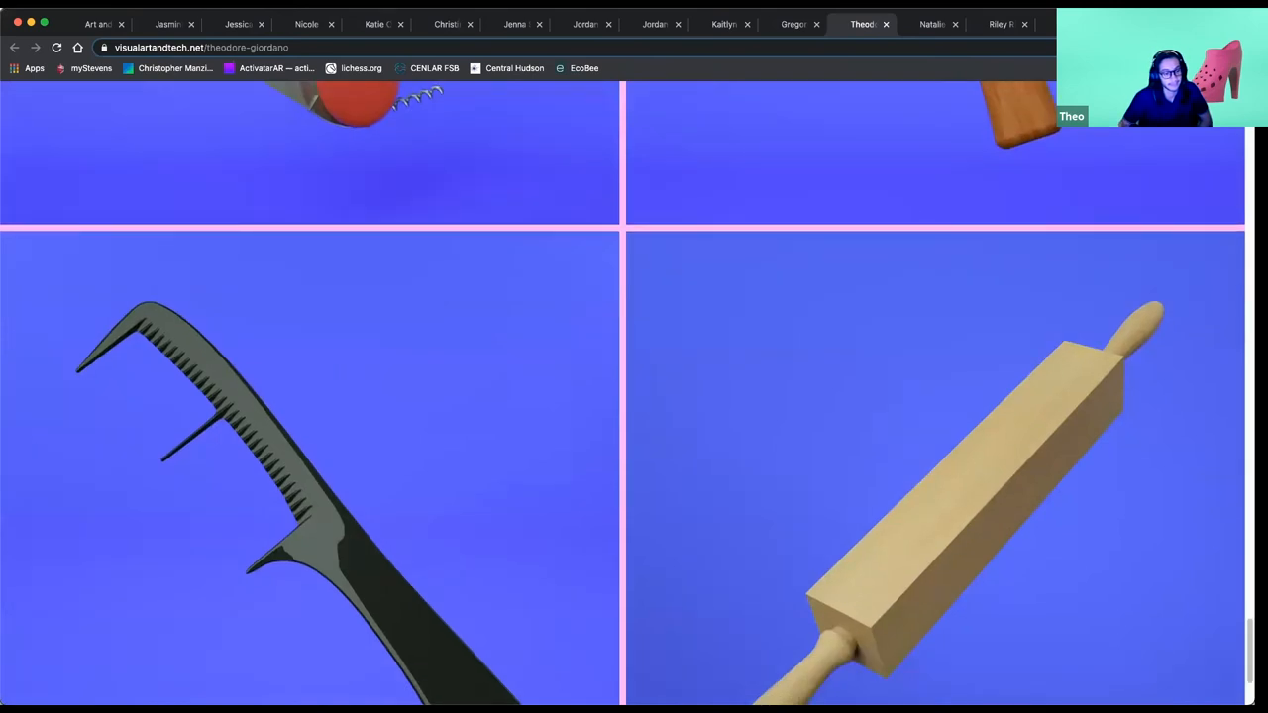
Step: Open Natalie Filip's Play Stupid Games page and scroll down to the rulebook slideshow
left_click(931, 24)
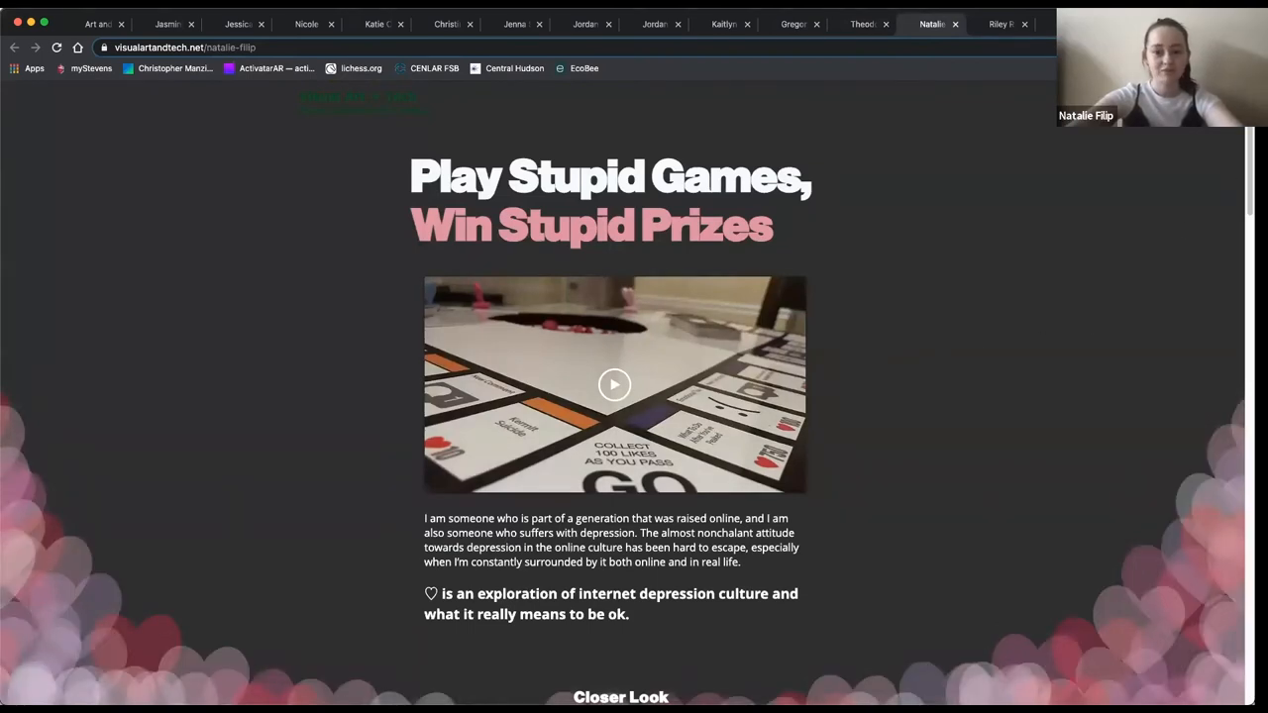
scroll("down", 3)
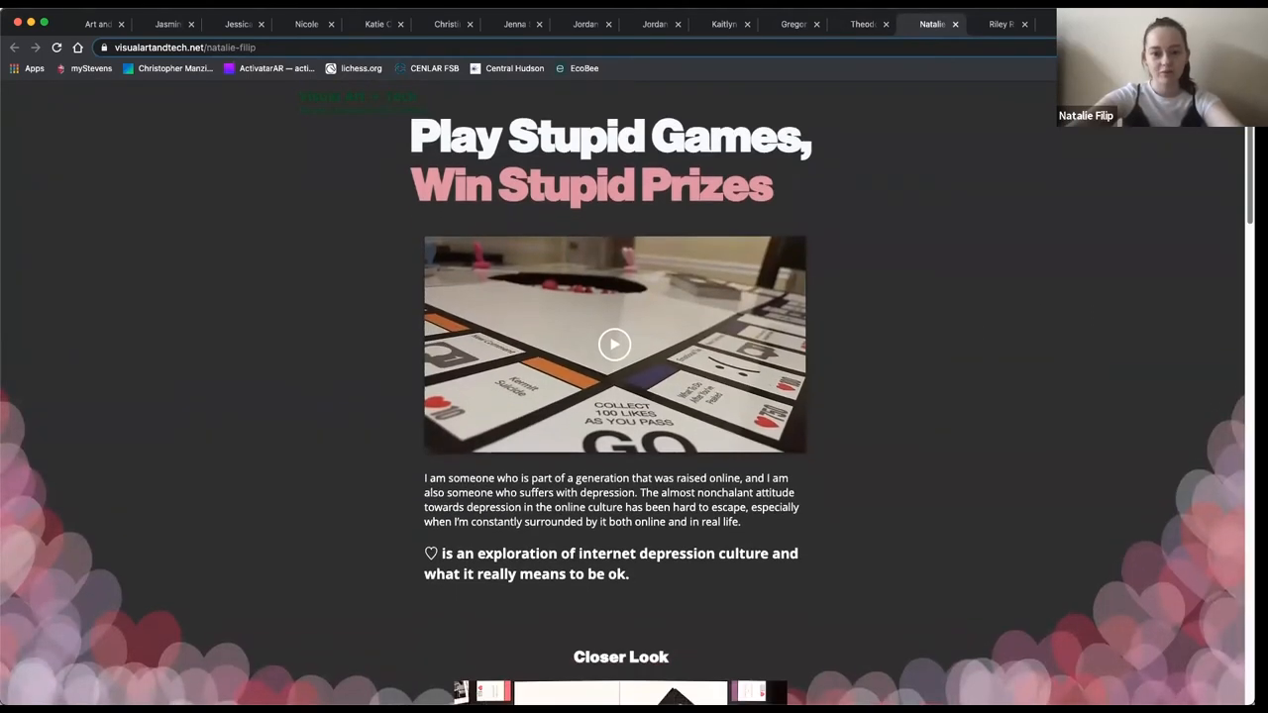
scroll("down", 3)
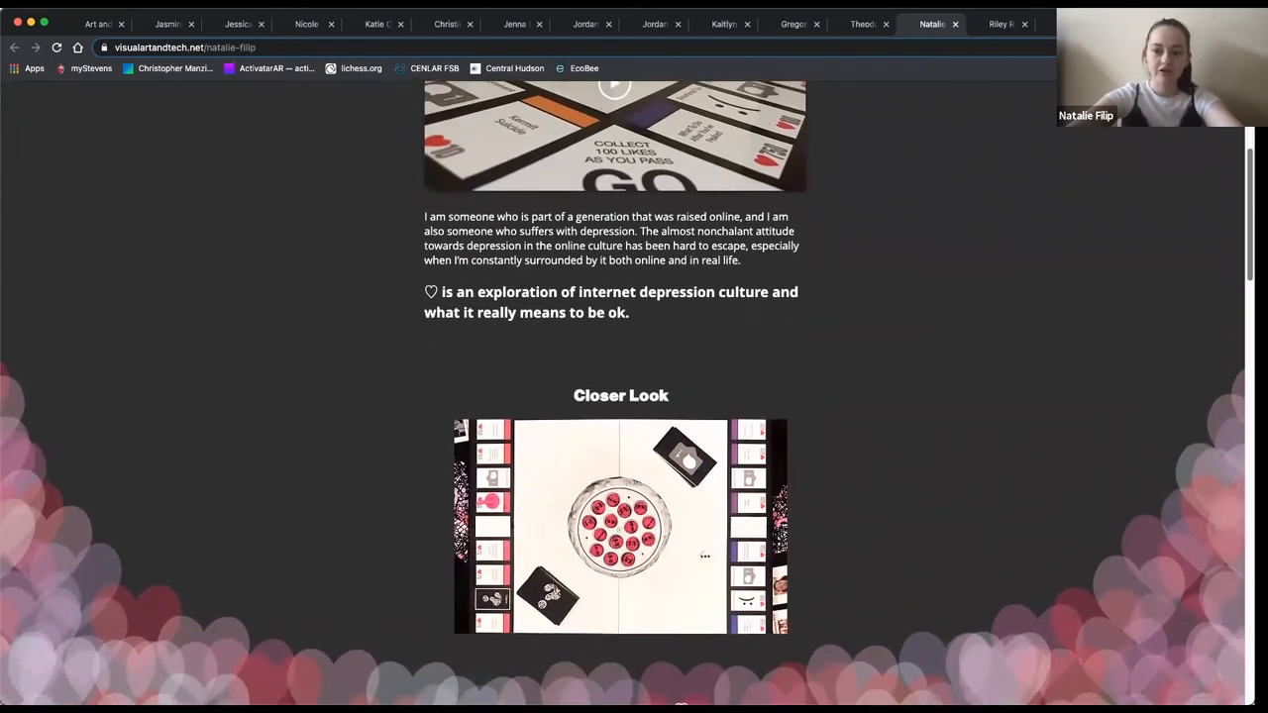
scroll("down", 3)
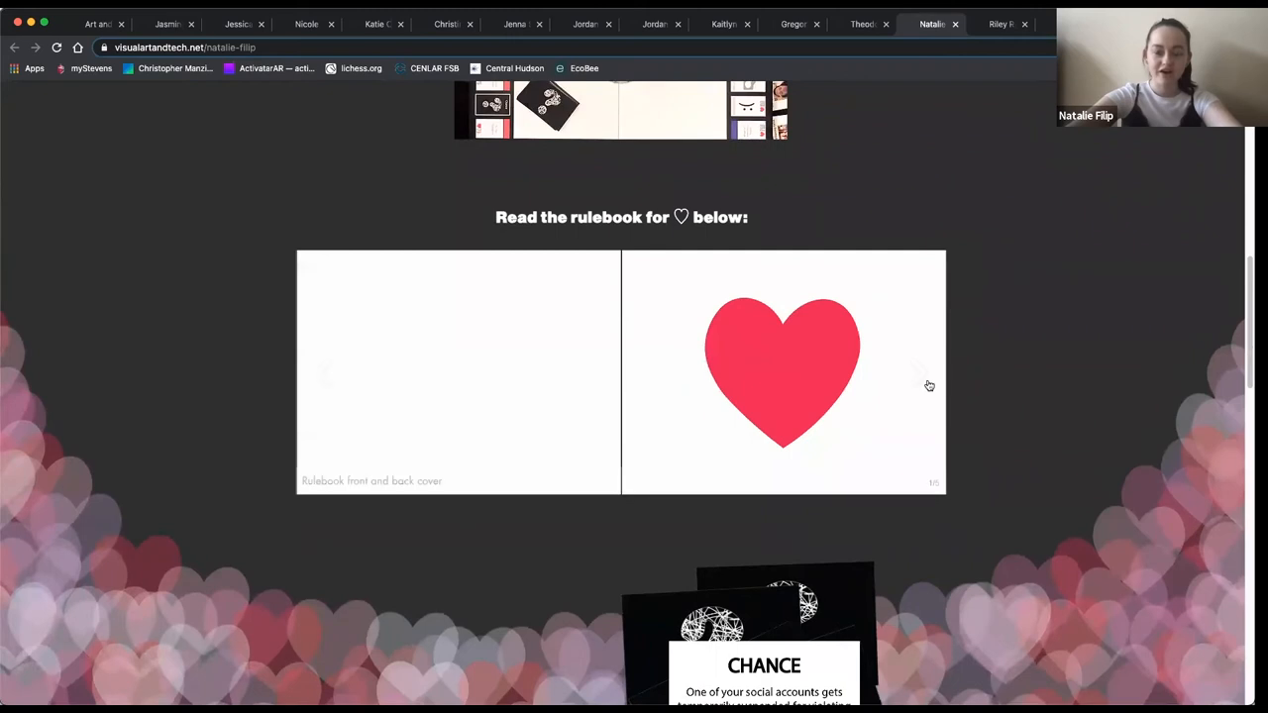
Step: Flip the rulebook to its set-up pages and read on down to the Credits
left_click(916, 373)
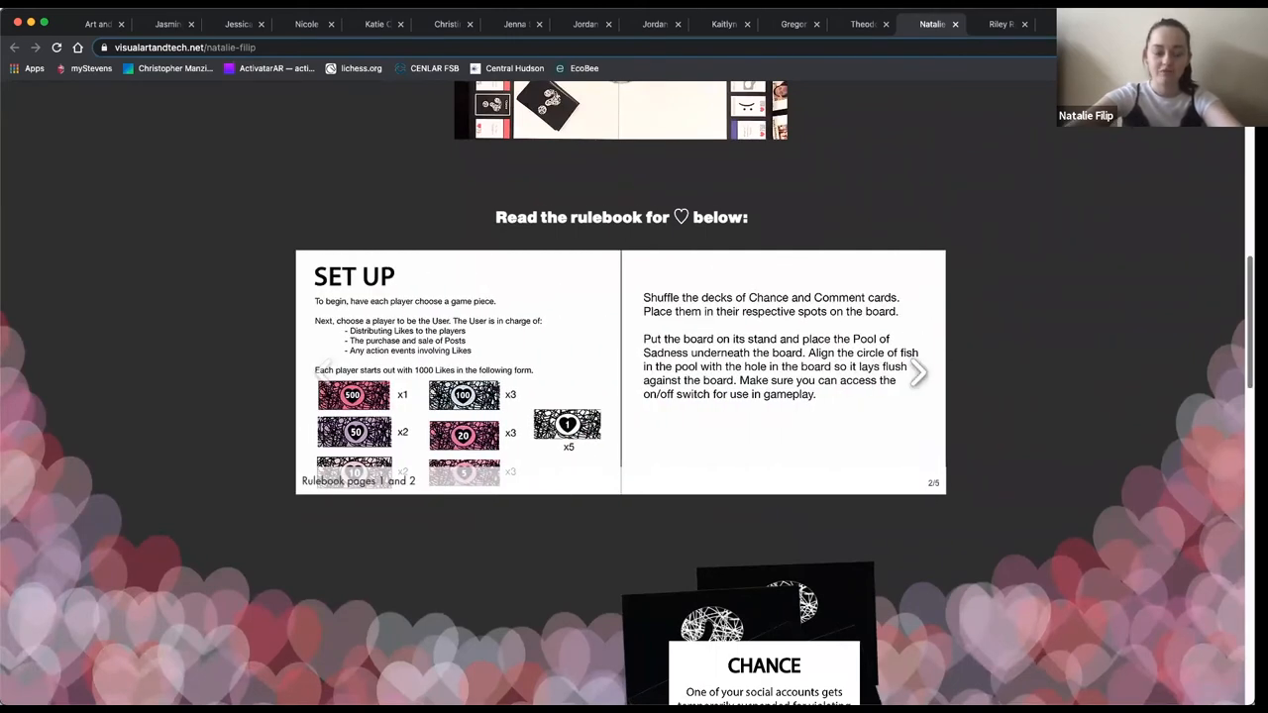
scroll("down", 3)
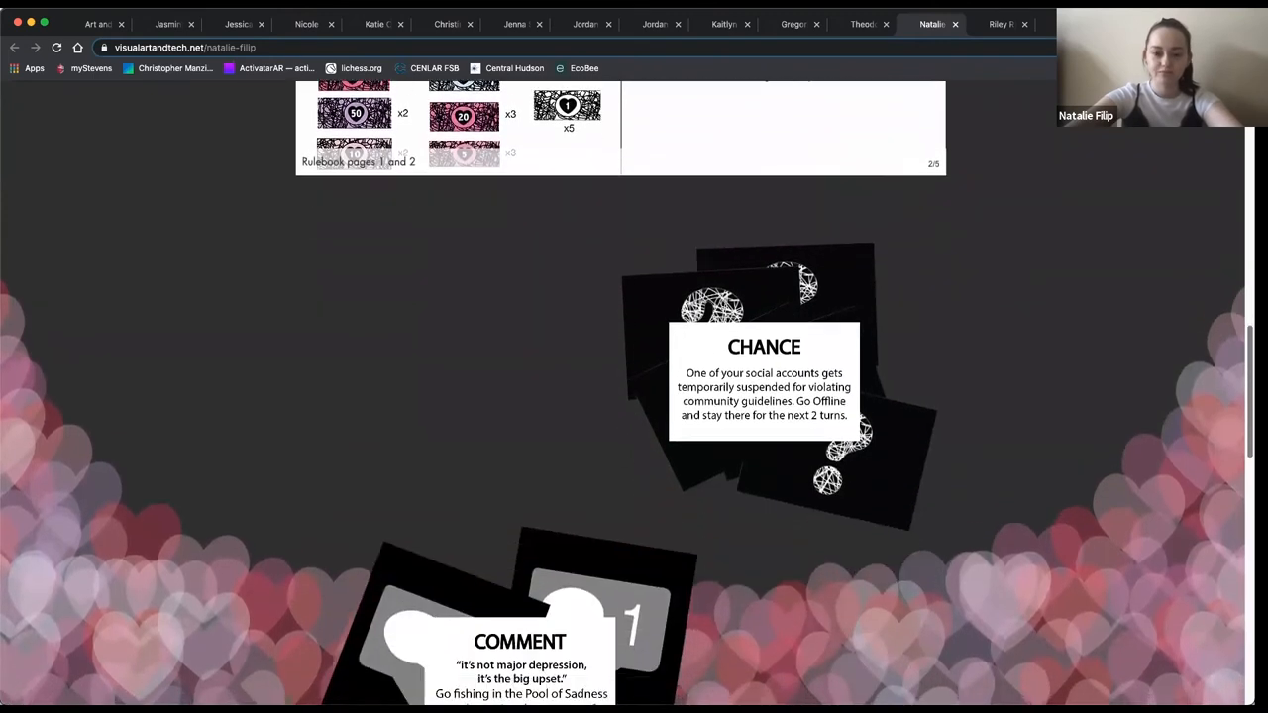
scroll("down", 3)
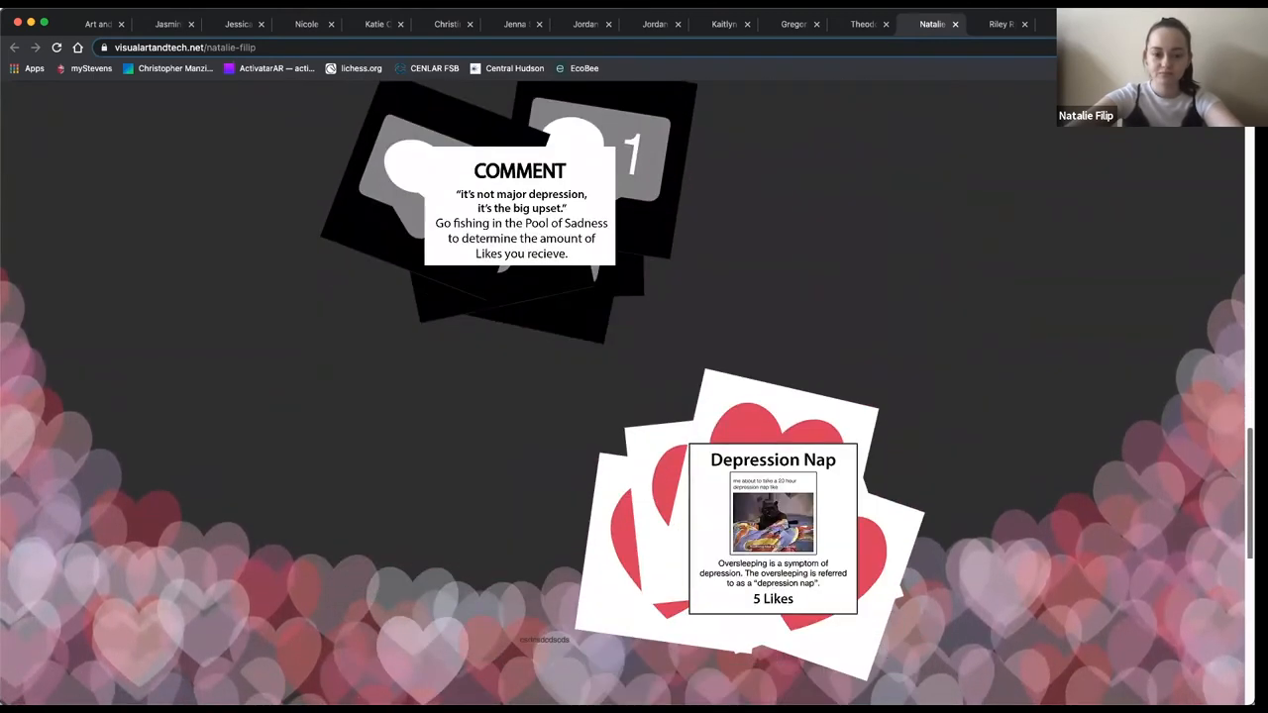
scroll("down", 3)
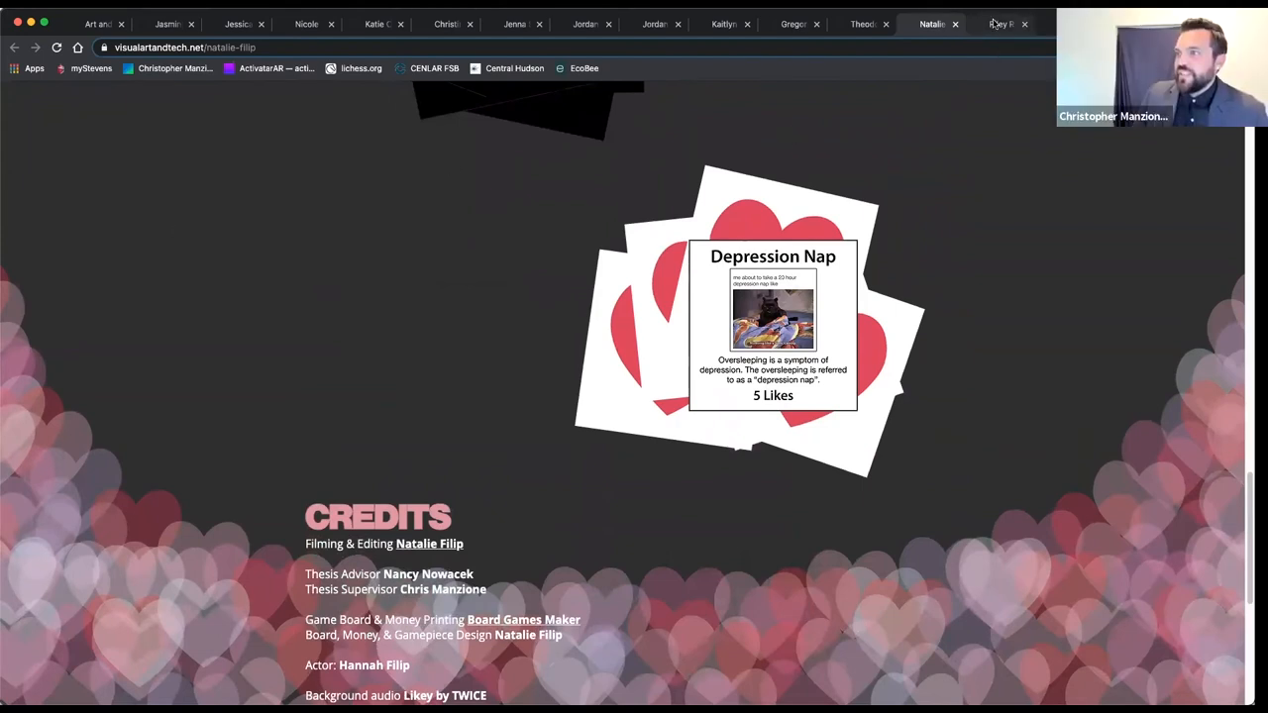
left_click(1000, 24)
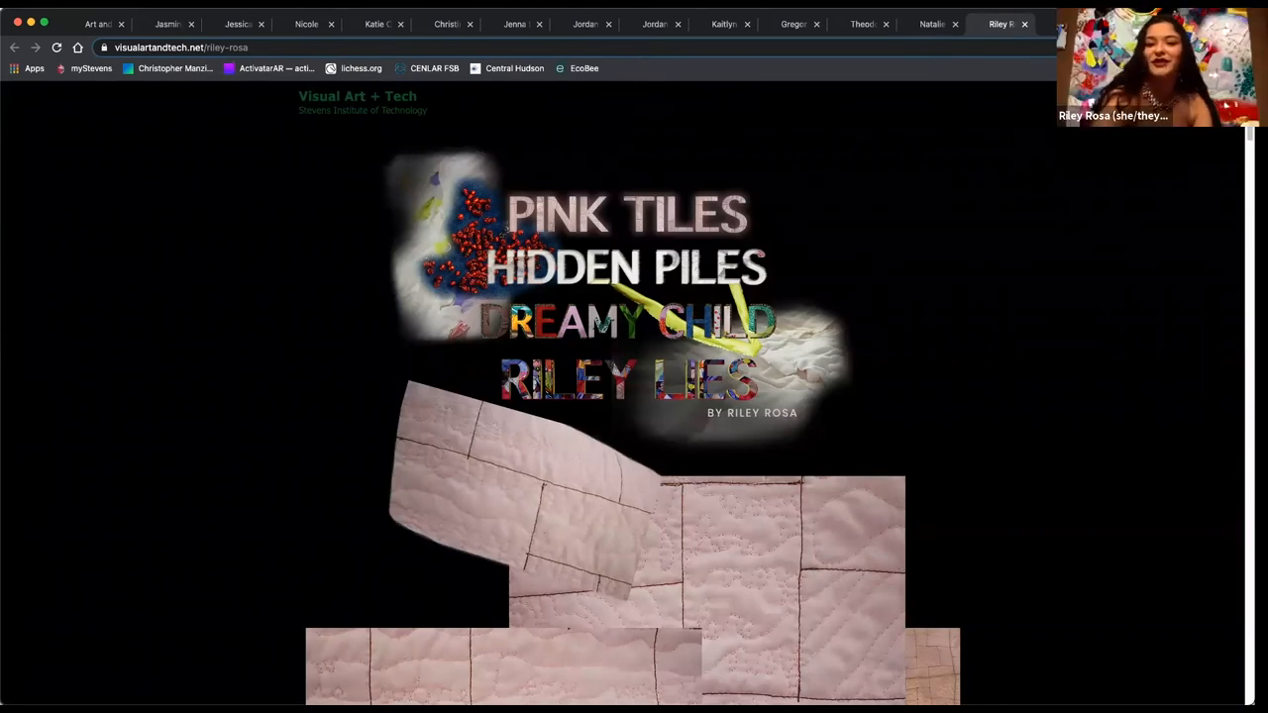
scroll("down", 3)
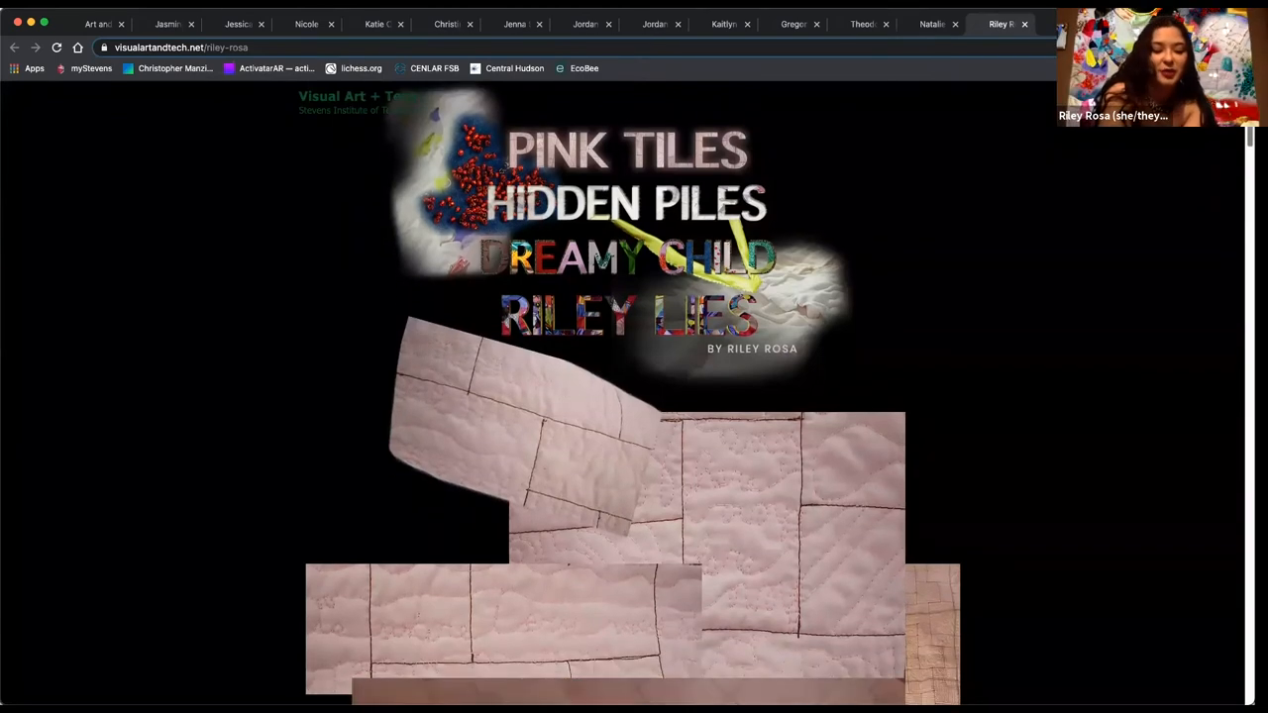
scroll("down", 3)
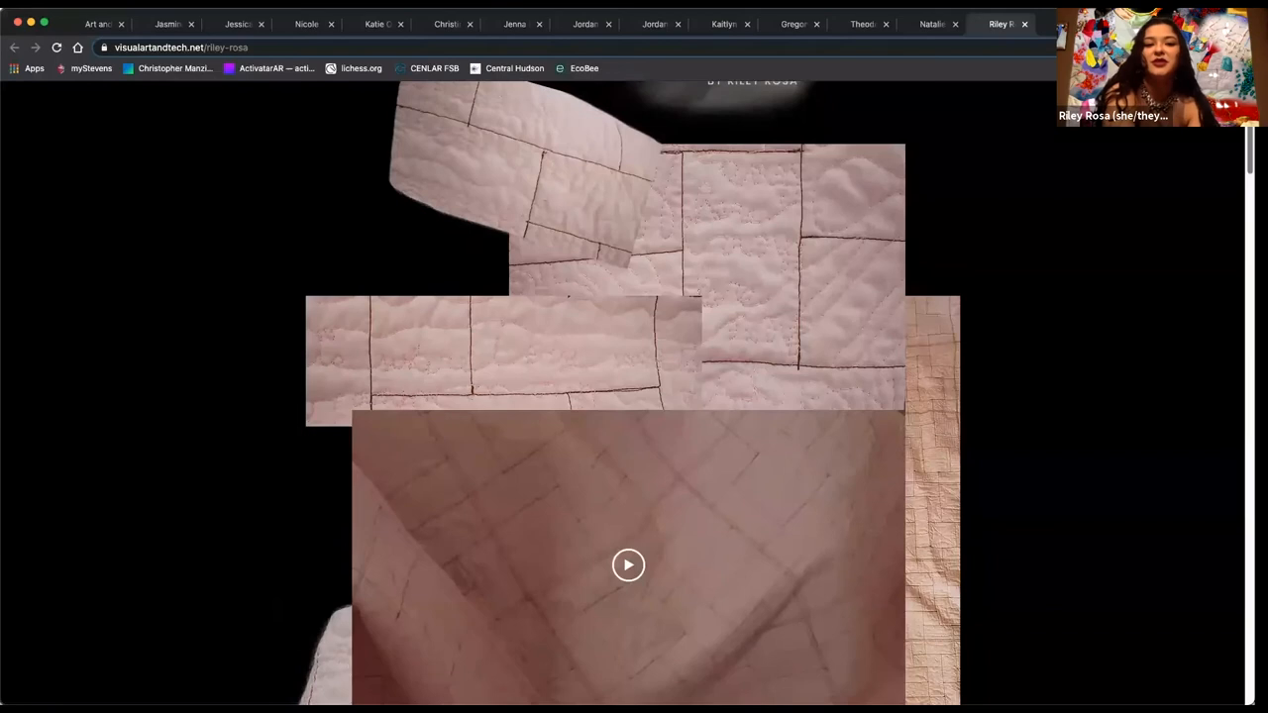
scroll("down", 3)
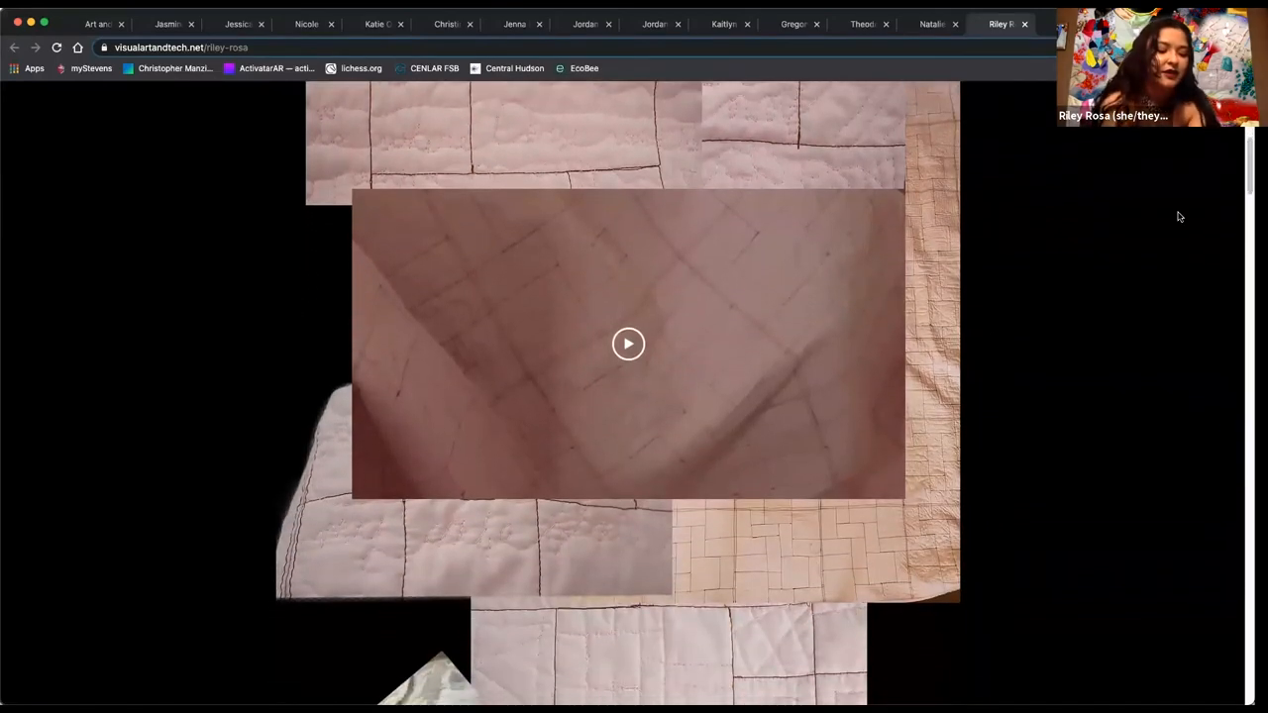
left_click(627, 344)
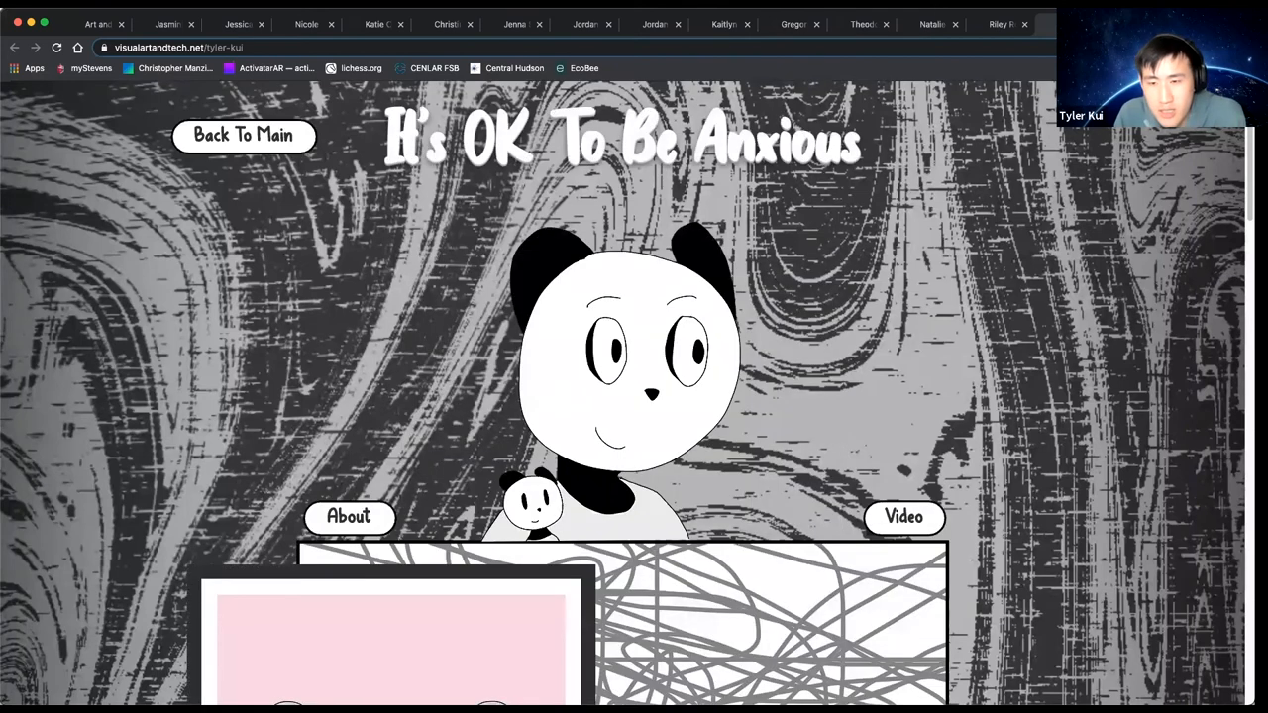
scroll("down", 3)
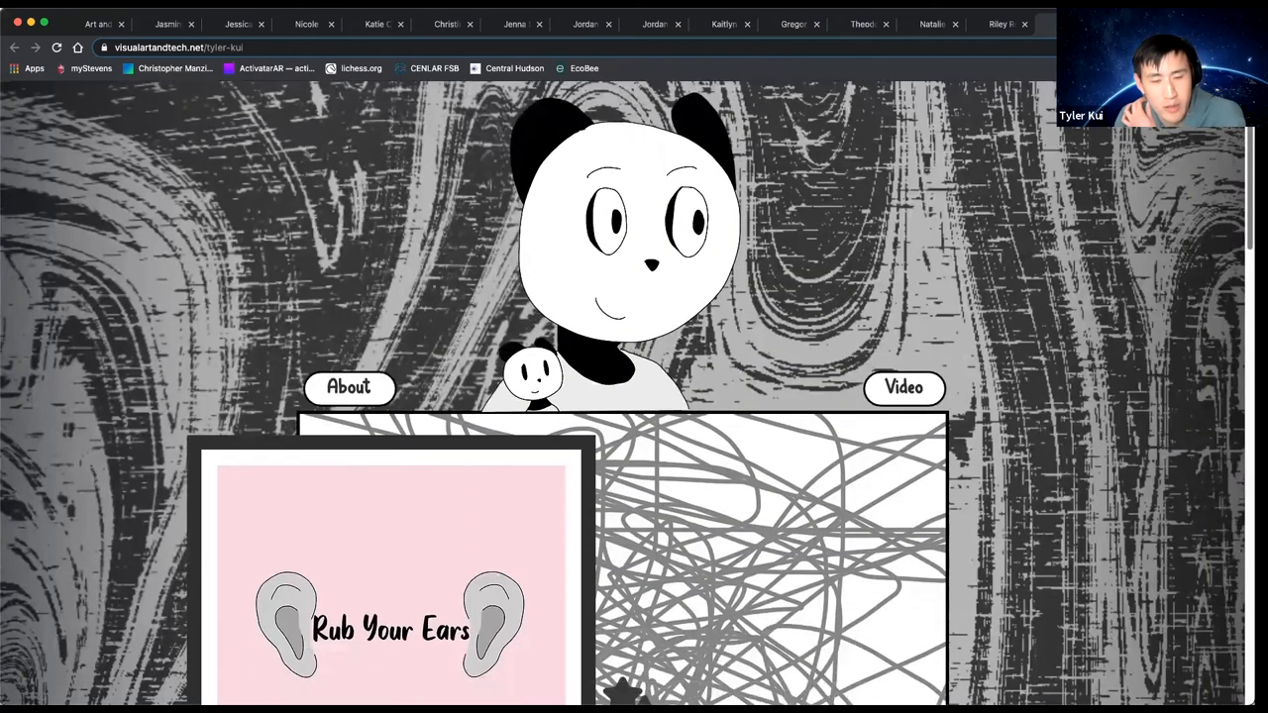
scroll("down", 3)
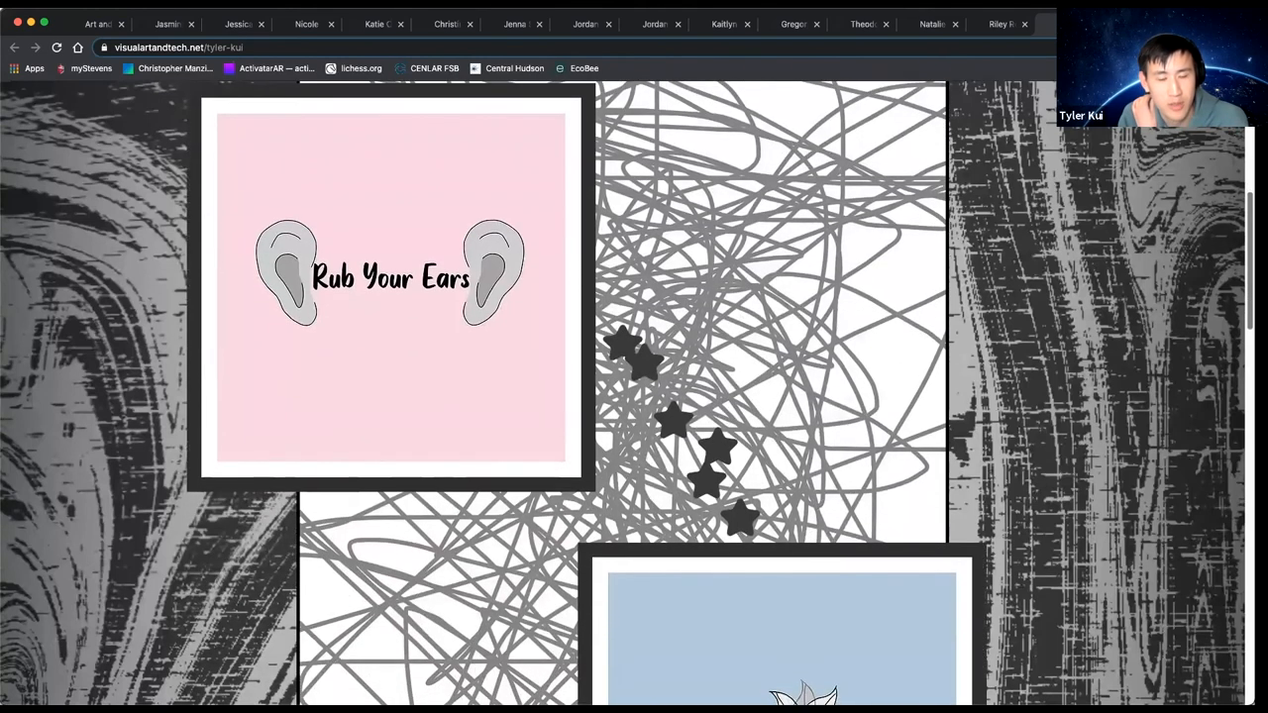
scroll("down", 3)
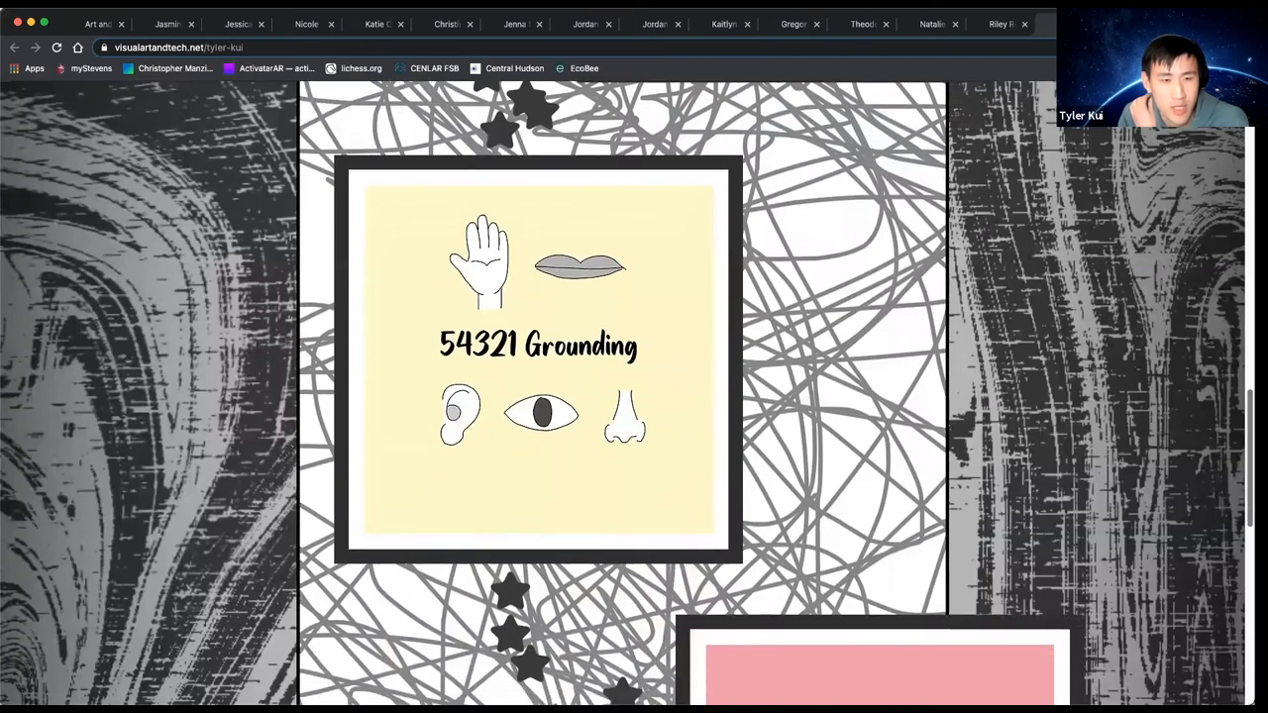
scroll("down", 3)
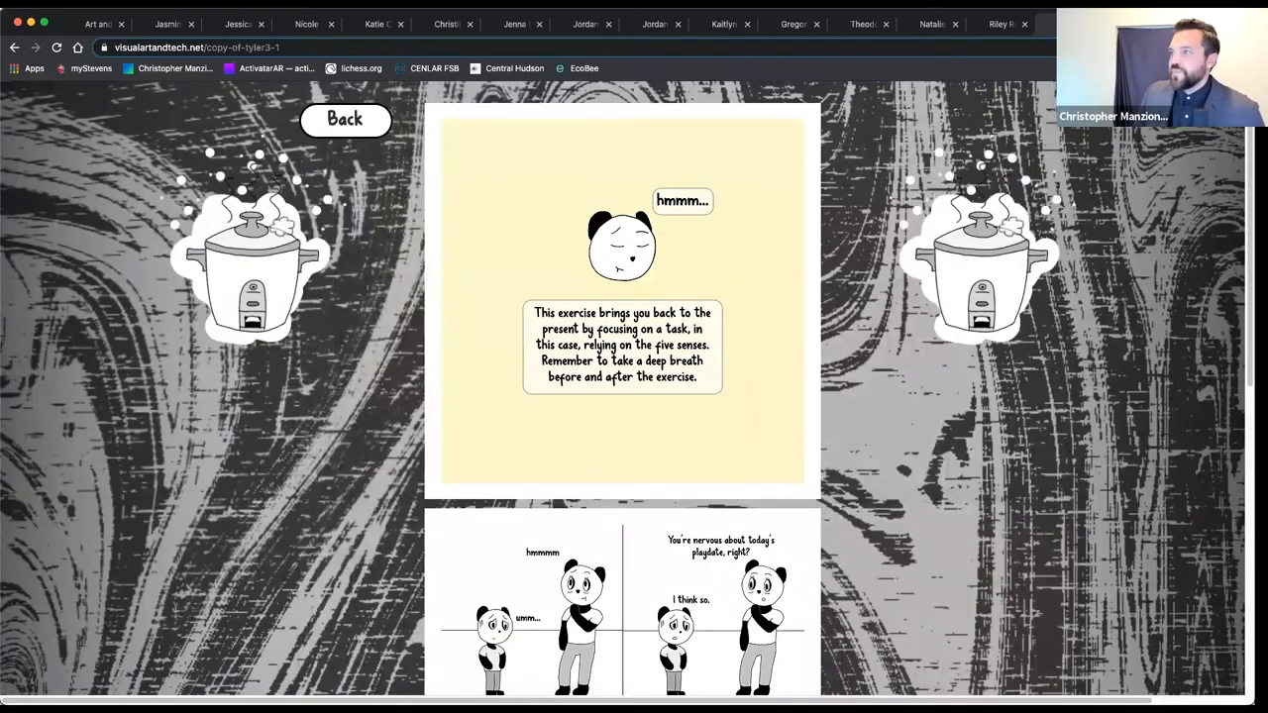
Step: Open Erika Bulger's they linger page and scroll past the jewelry box to the boat model
left_click(345, 119)
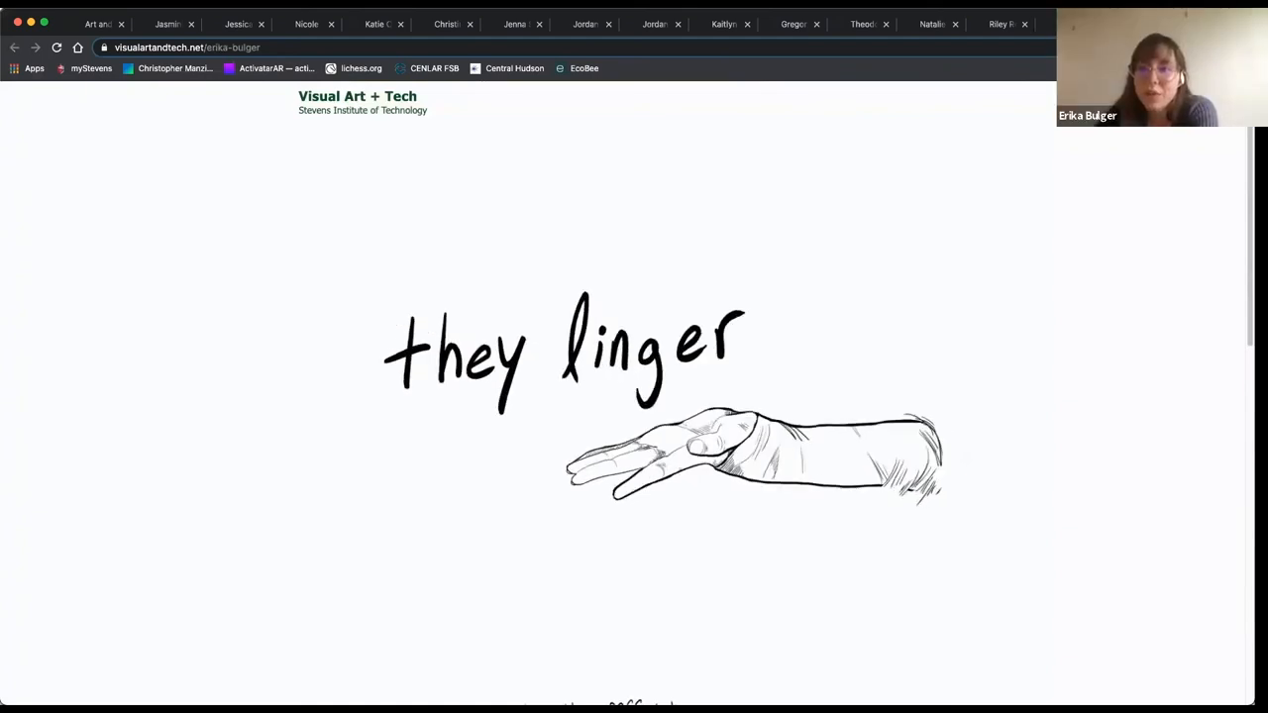
scroll("down", 3)
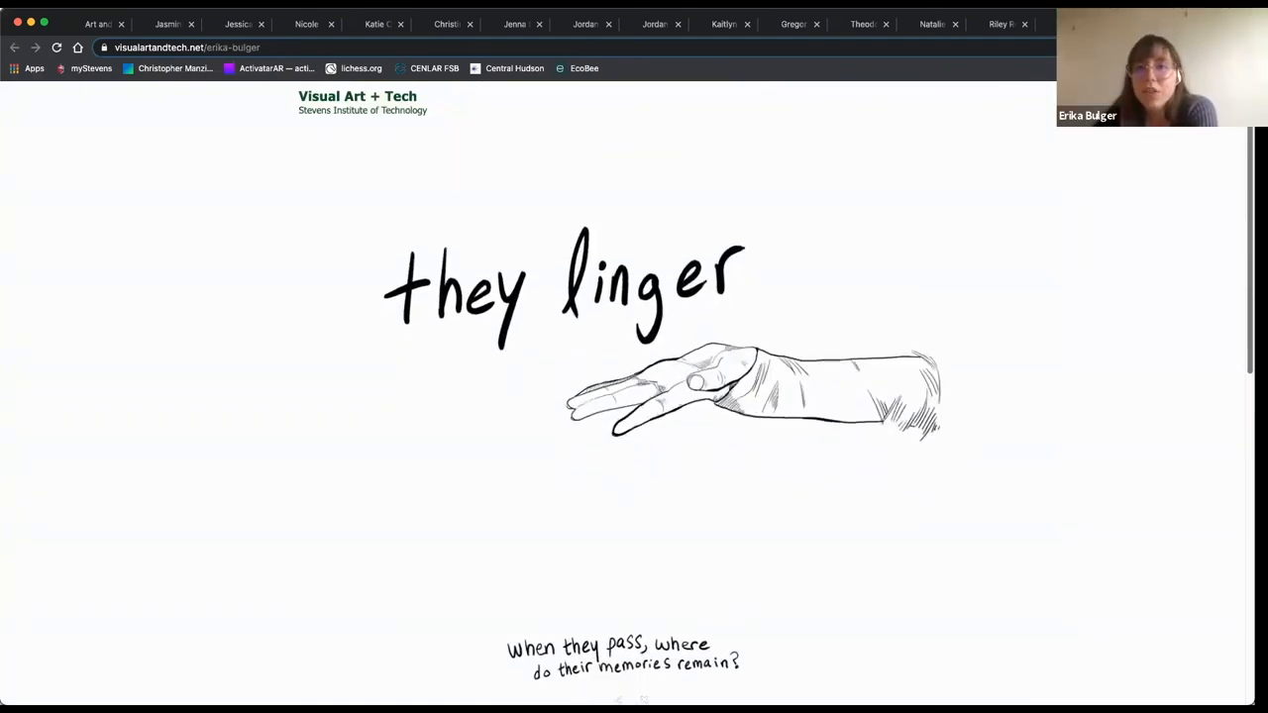
scroll("down", 3)
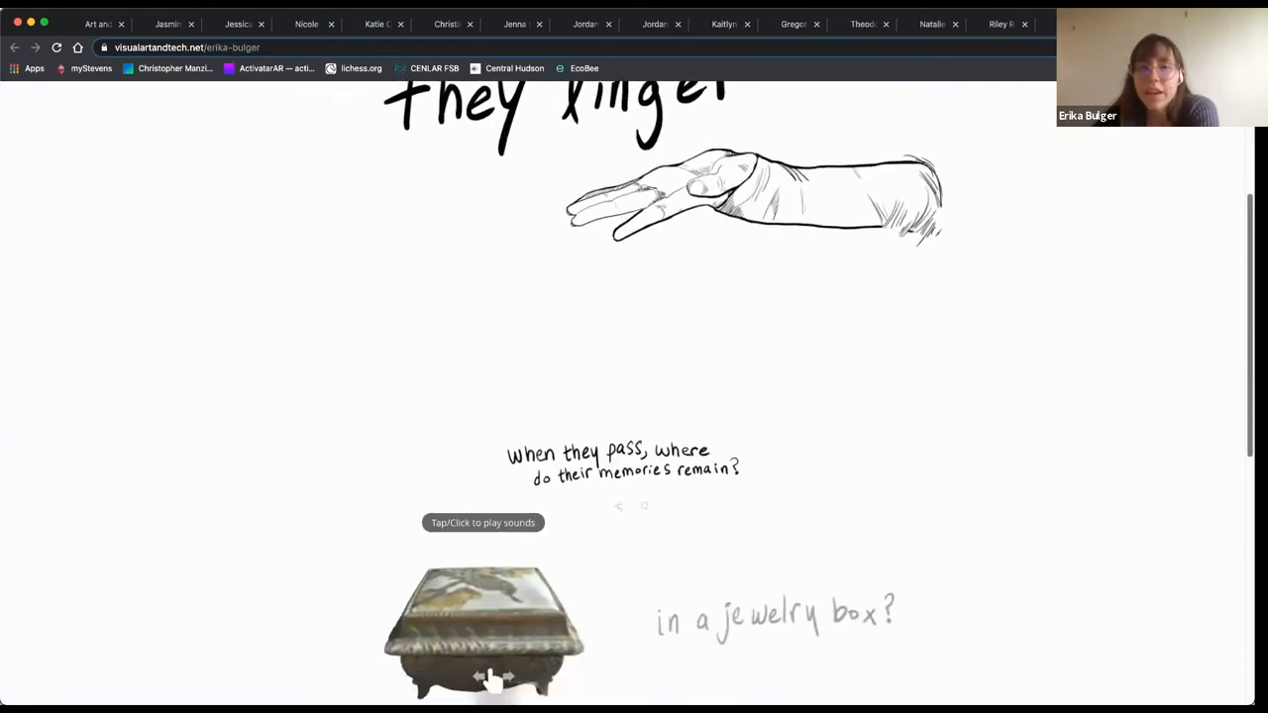
scroll("down", 3)
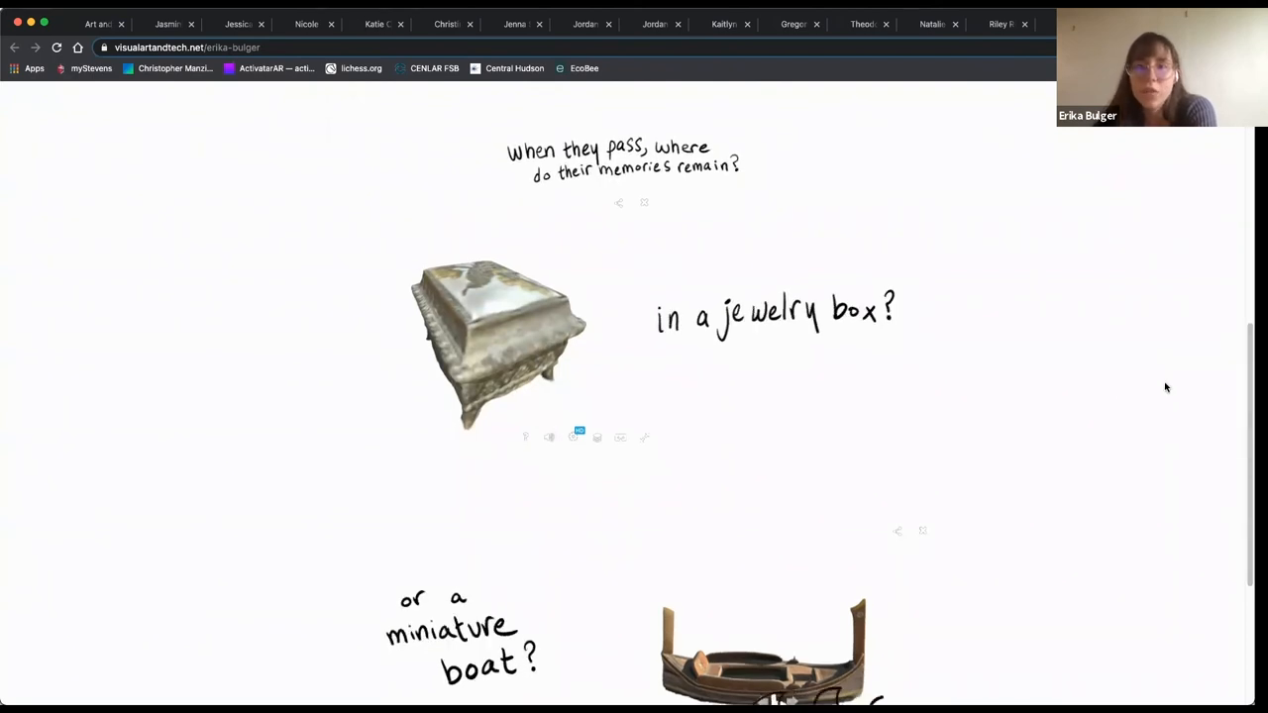
scroll("down", 3)
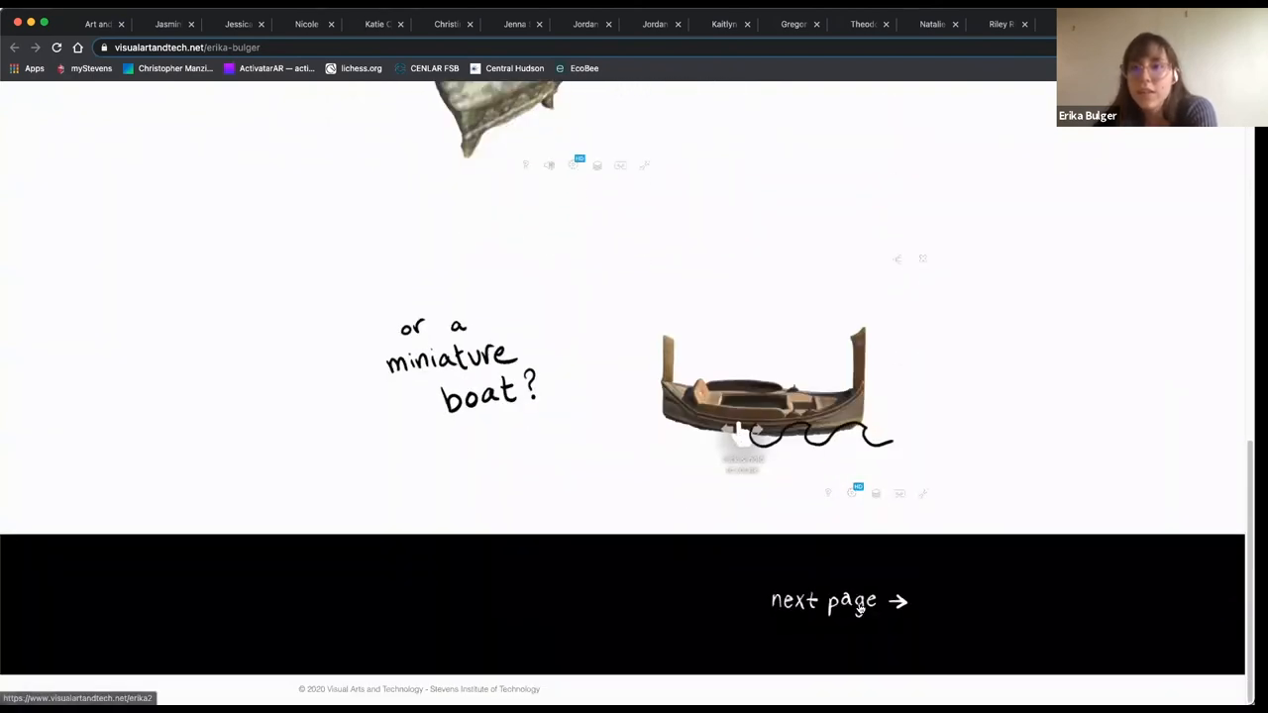
Step: Go to the project's second page and scroll down to the wallet drawing
left_click(823, 600)
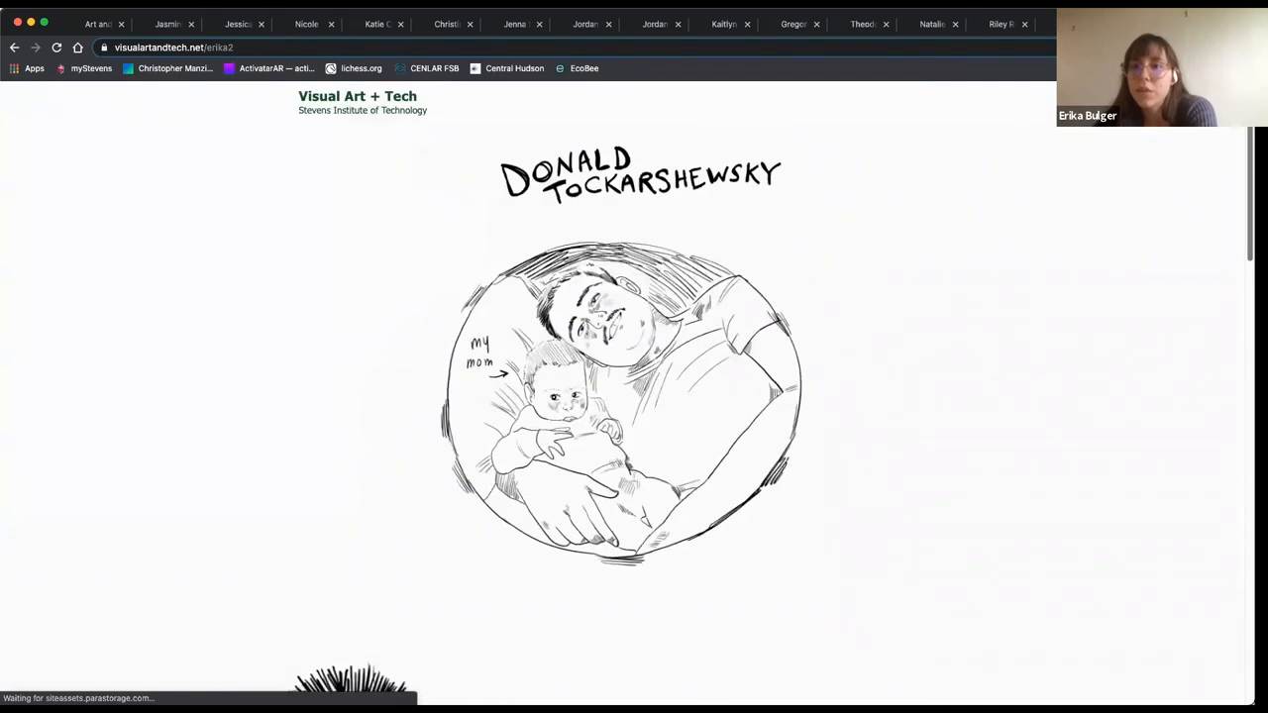
scroll("down", 3)
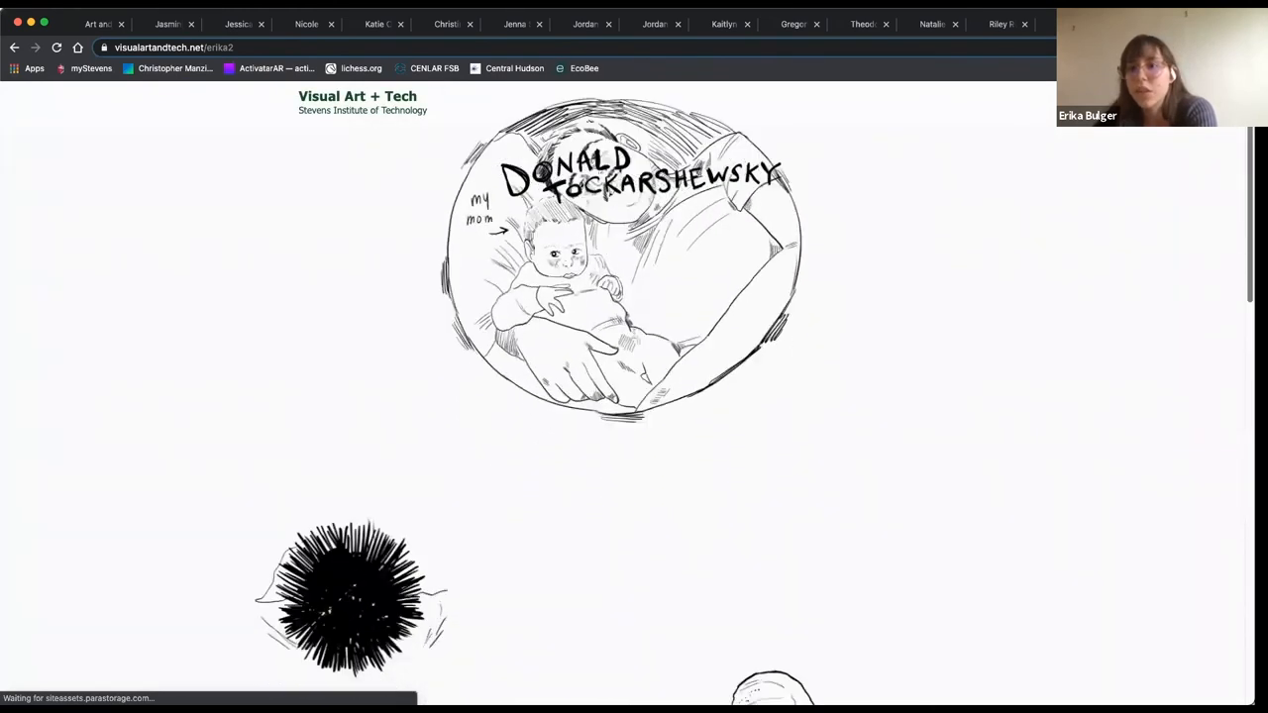
scroll("down", 3)
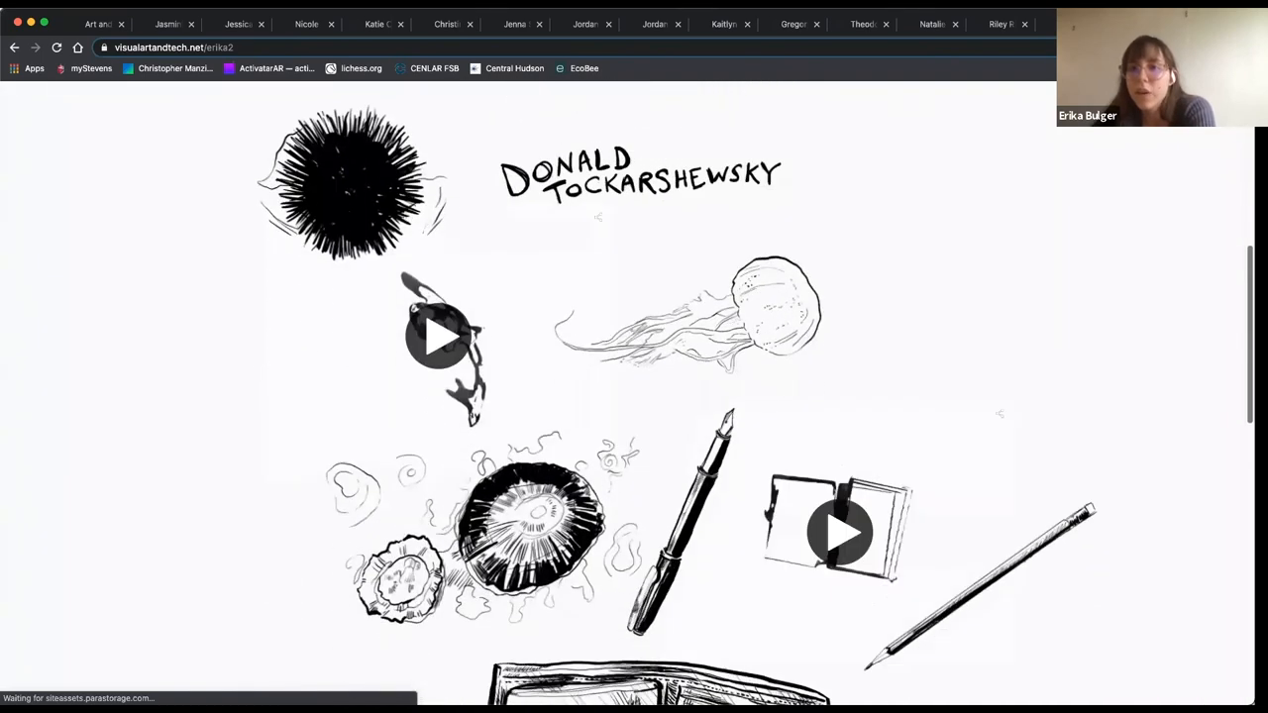
scroll("down", 3)
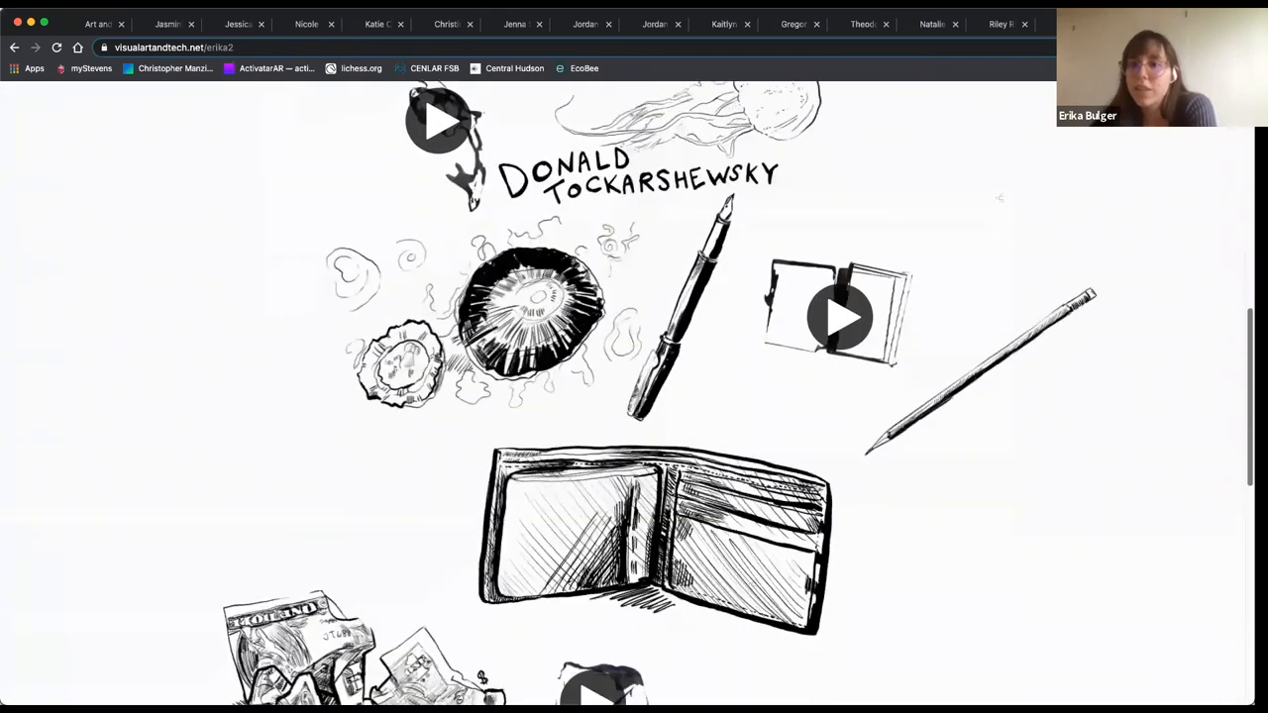
scroll("down", 3)
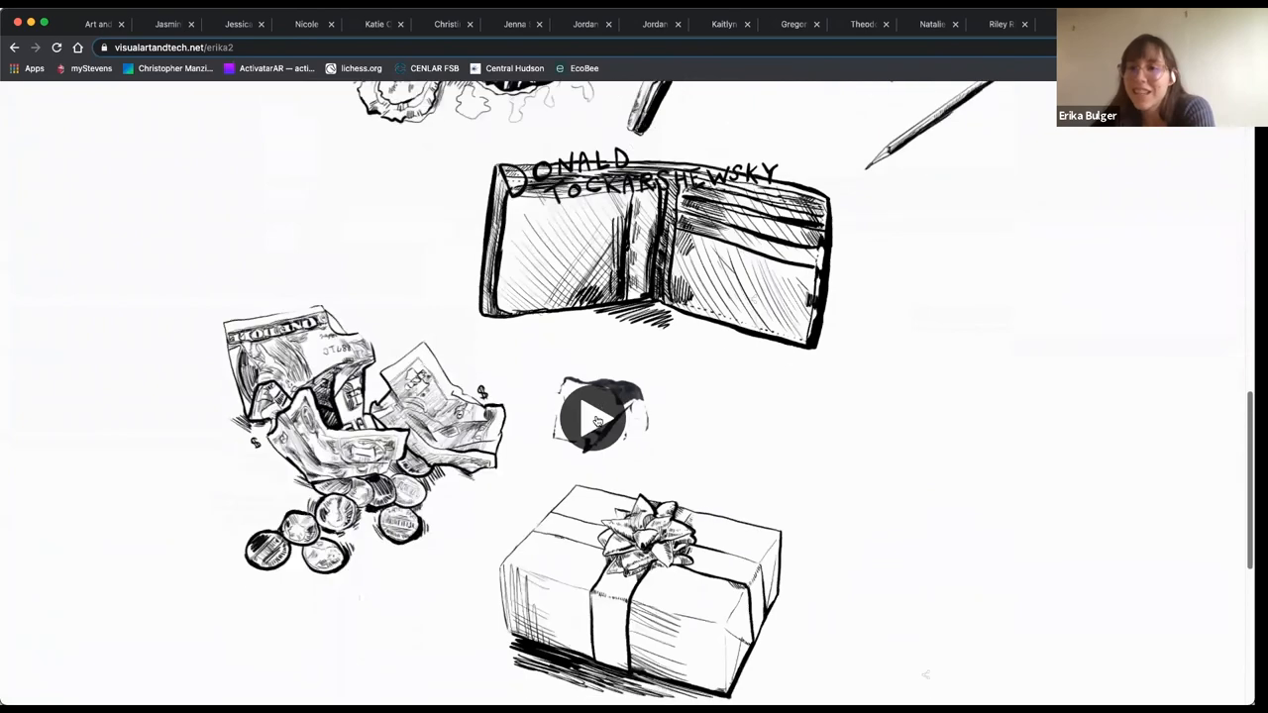
Step: Load the embedded 3D model and scroll past the gift-box drawings to the page's end
left_click(598, 416)
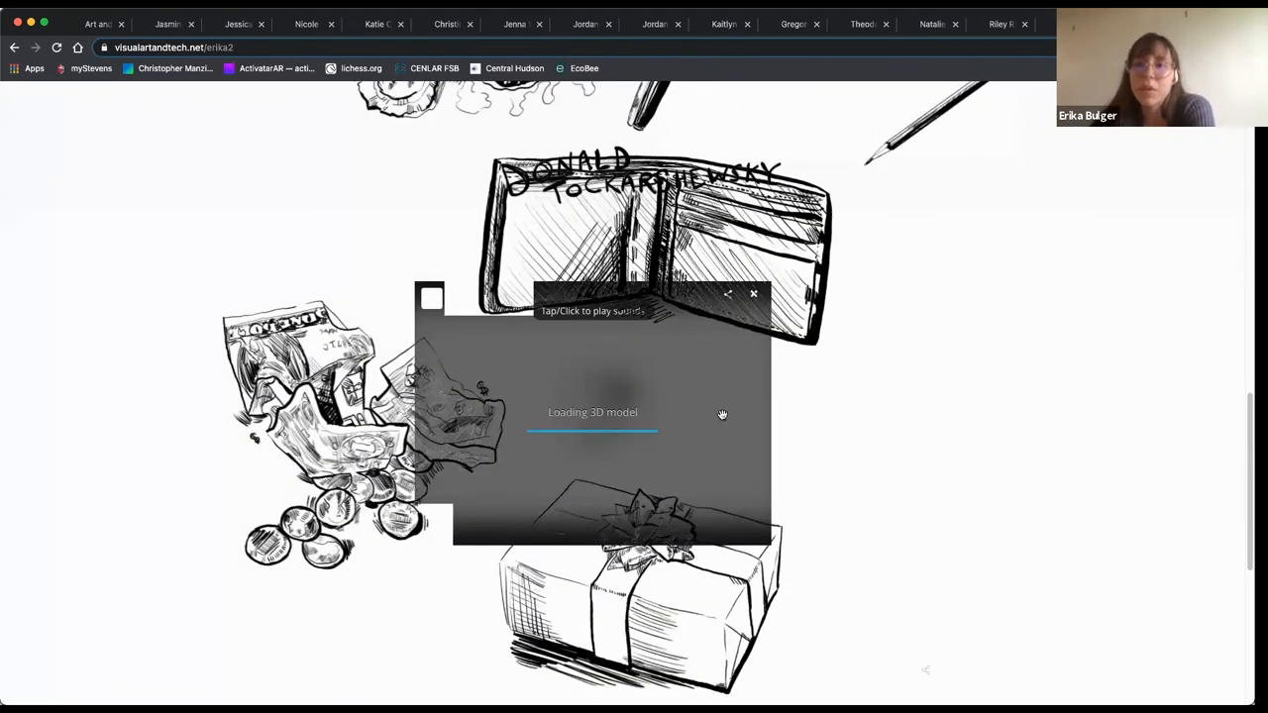
left_click(593, 411)
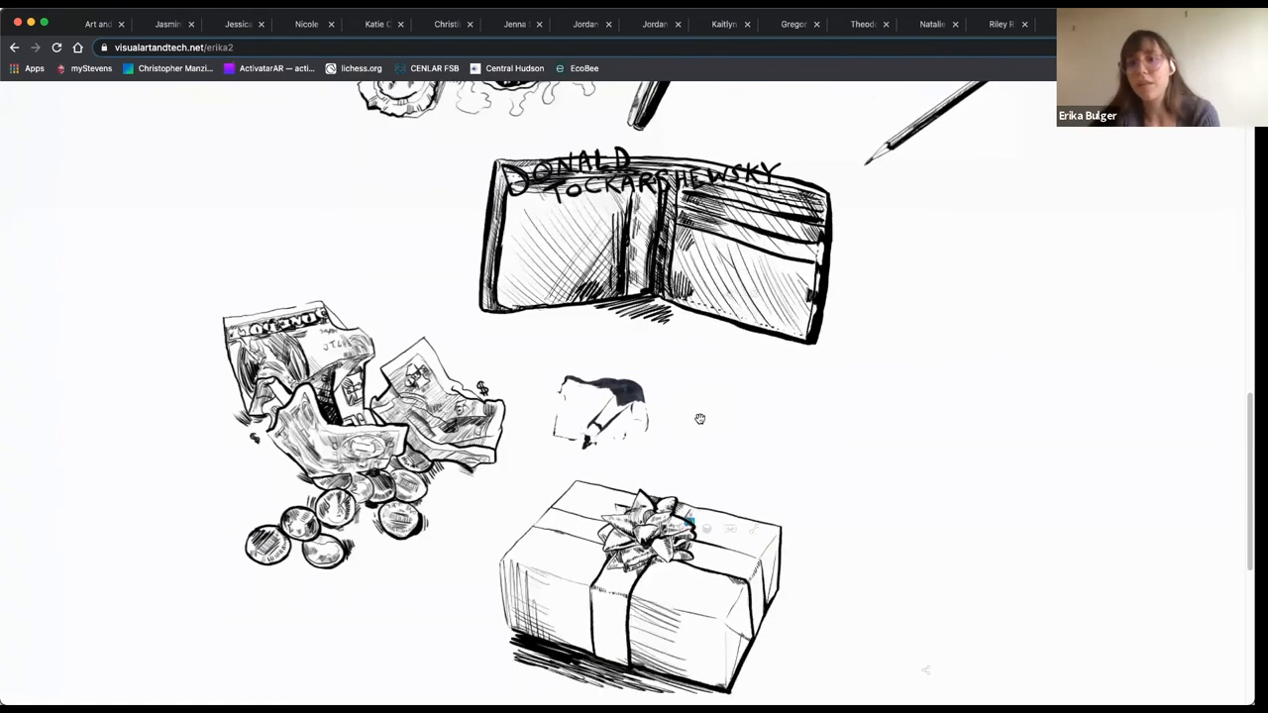
scroll("down", 3)
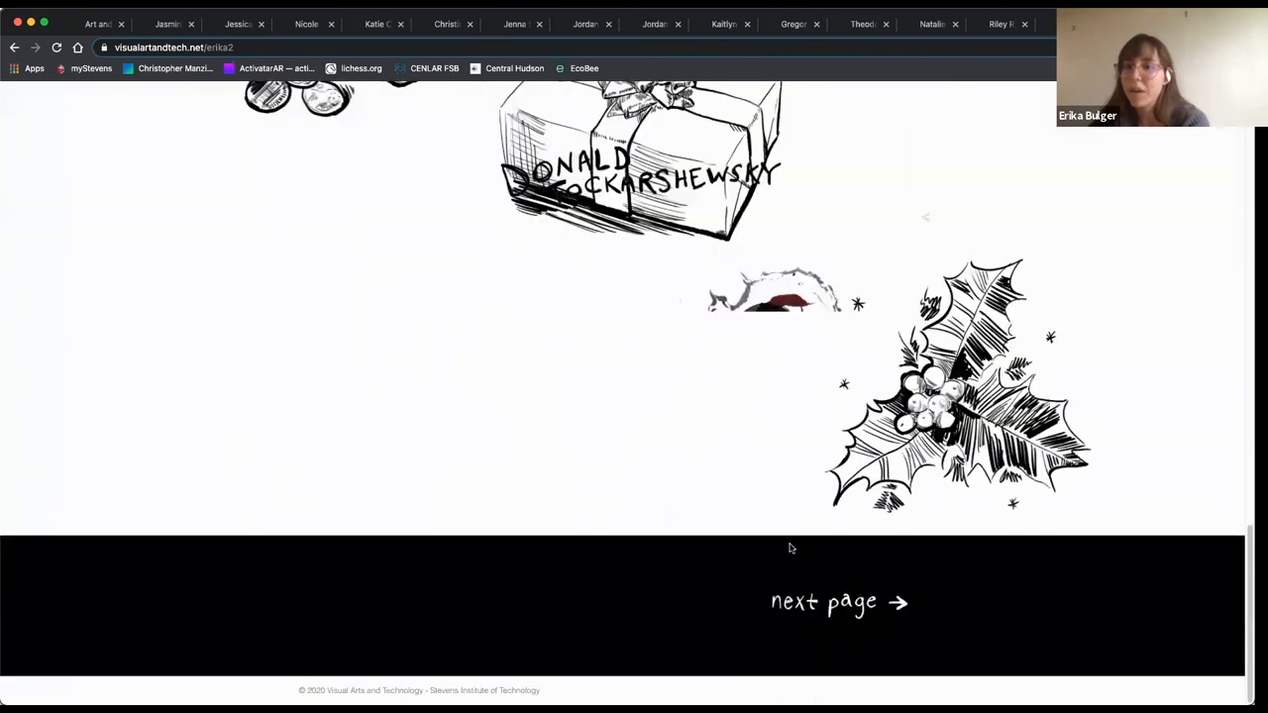
Step: Return to the Company Kept home page listing all student artists
left_click(837, 601)
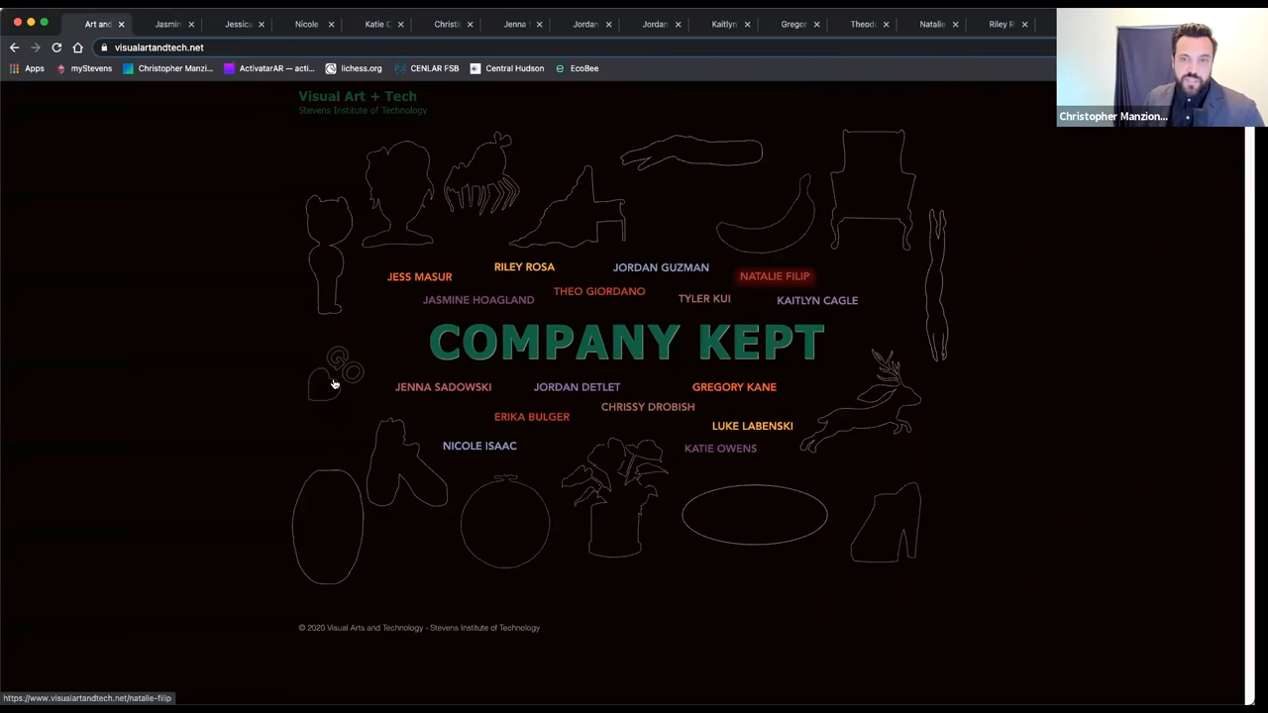
mouse_move(304, 324)
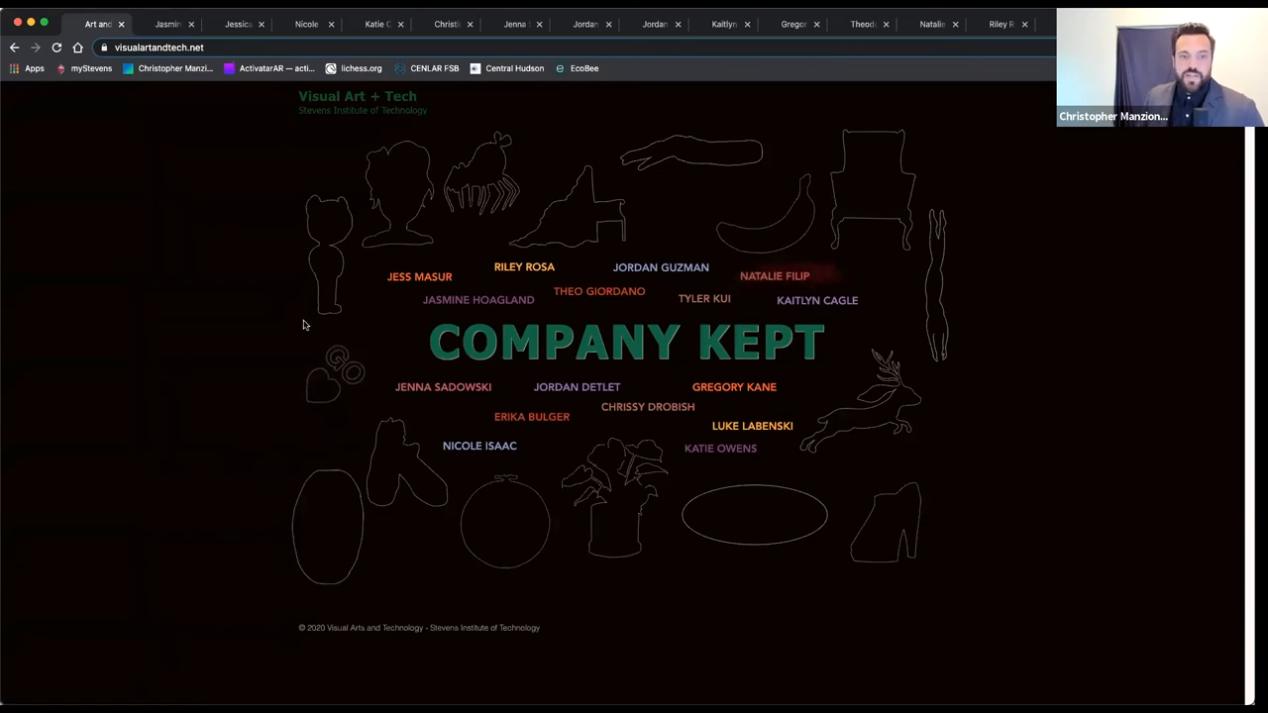